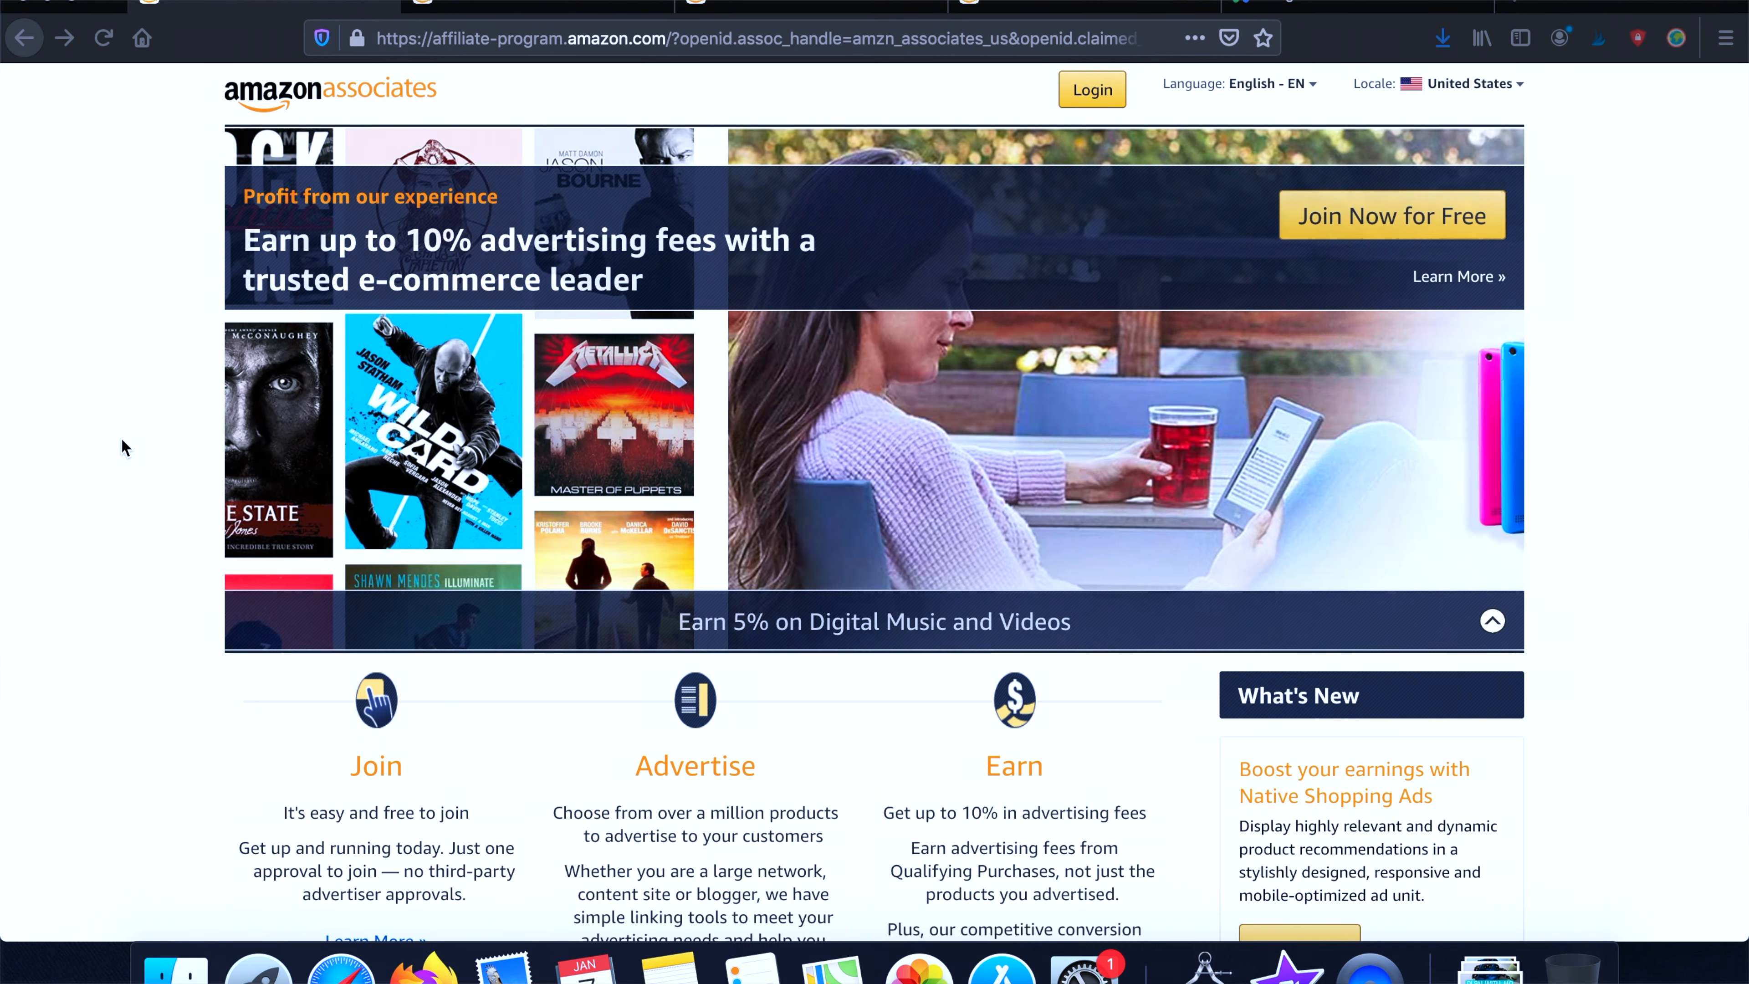
Scroll past the player to the description's MY STATIONERY affiliate links
{"action": "scroll", "scroll_direction": "down", "scroll_amount": 3}
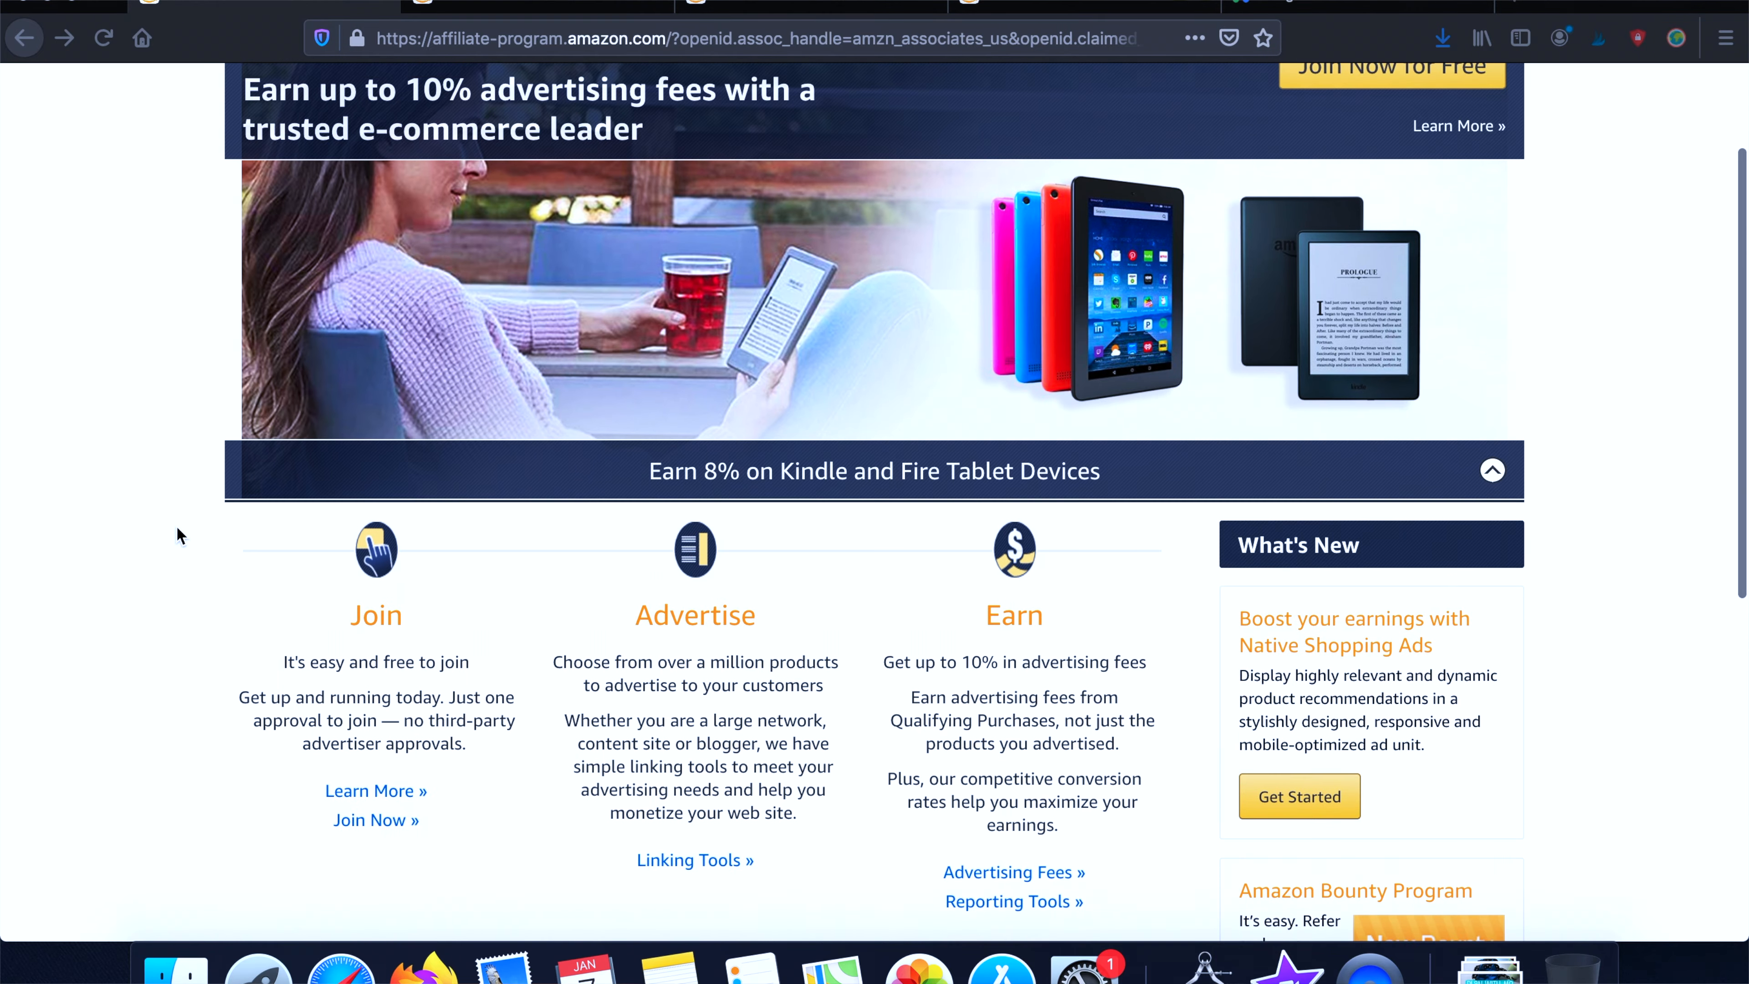
{"action": "scroll", "scroll_direction": "down", "scroll_amount": 3}
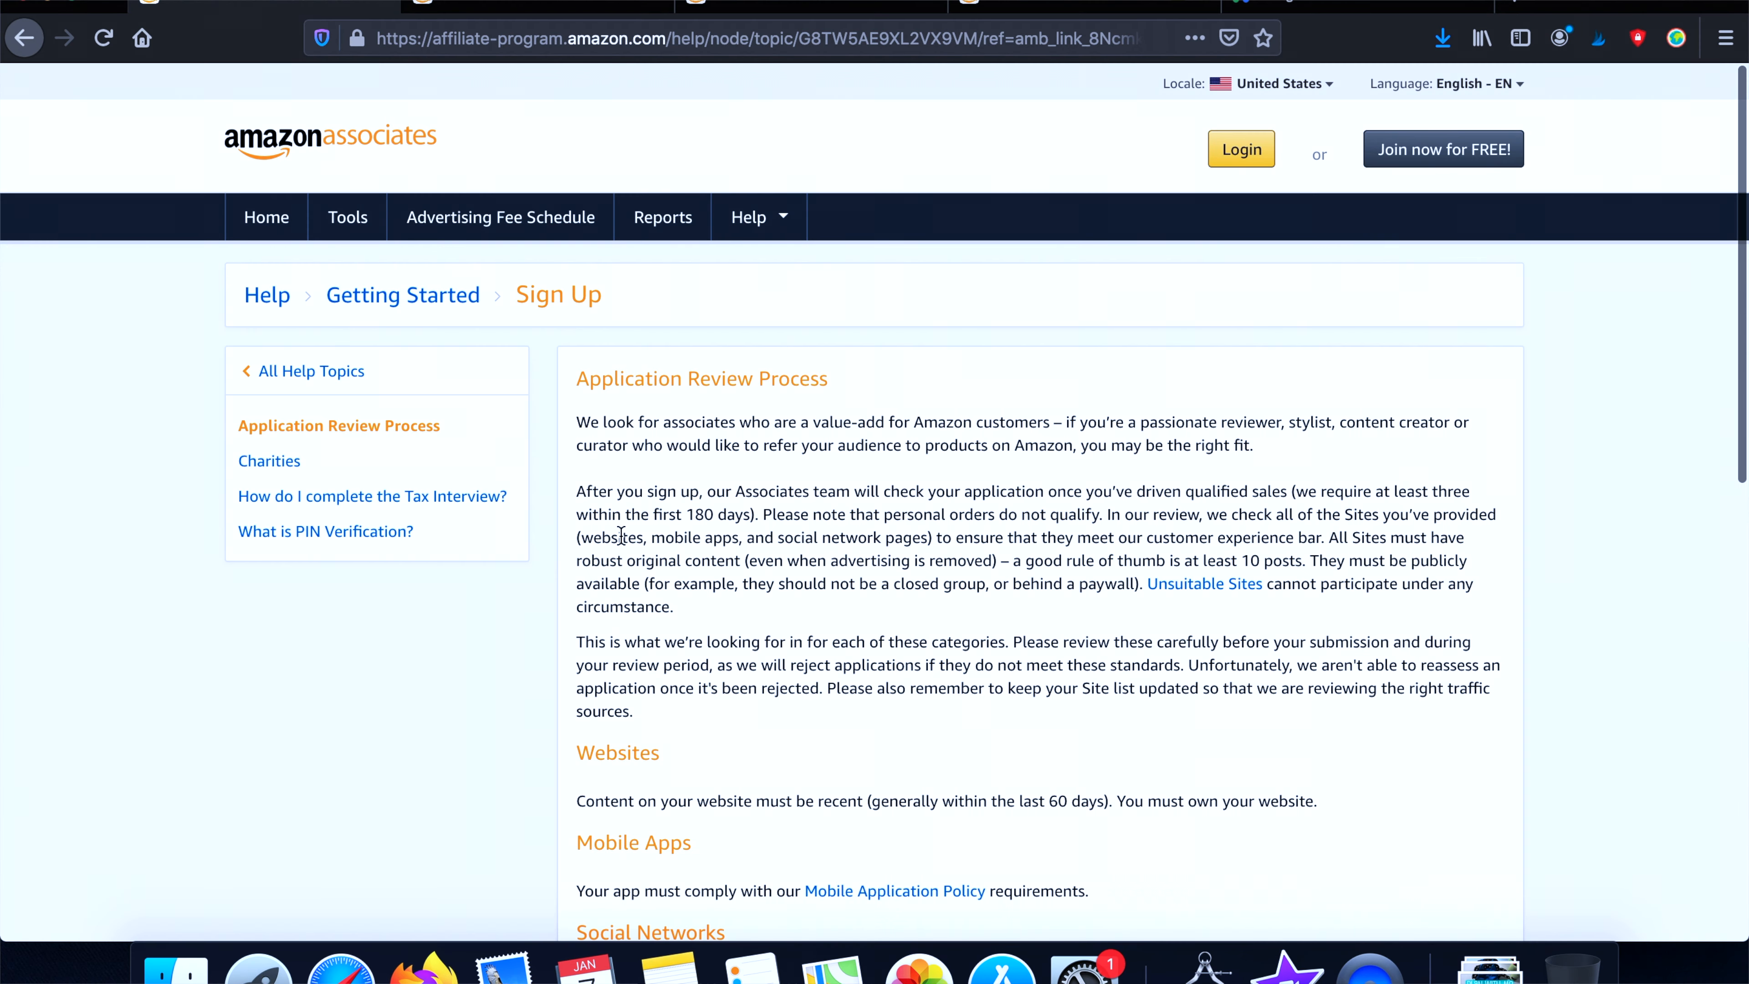
{"action": "mouse_move", "coordinate": [749, 497]}
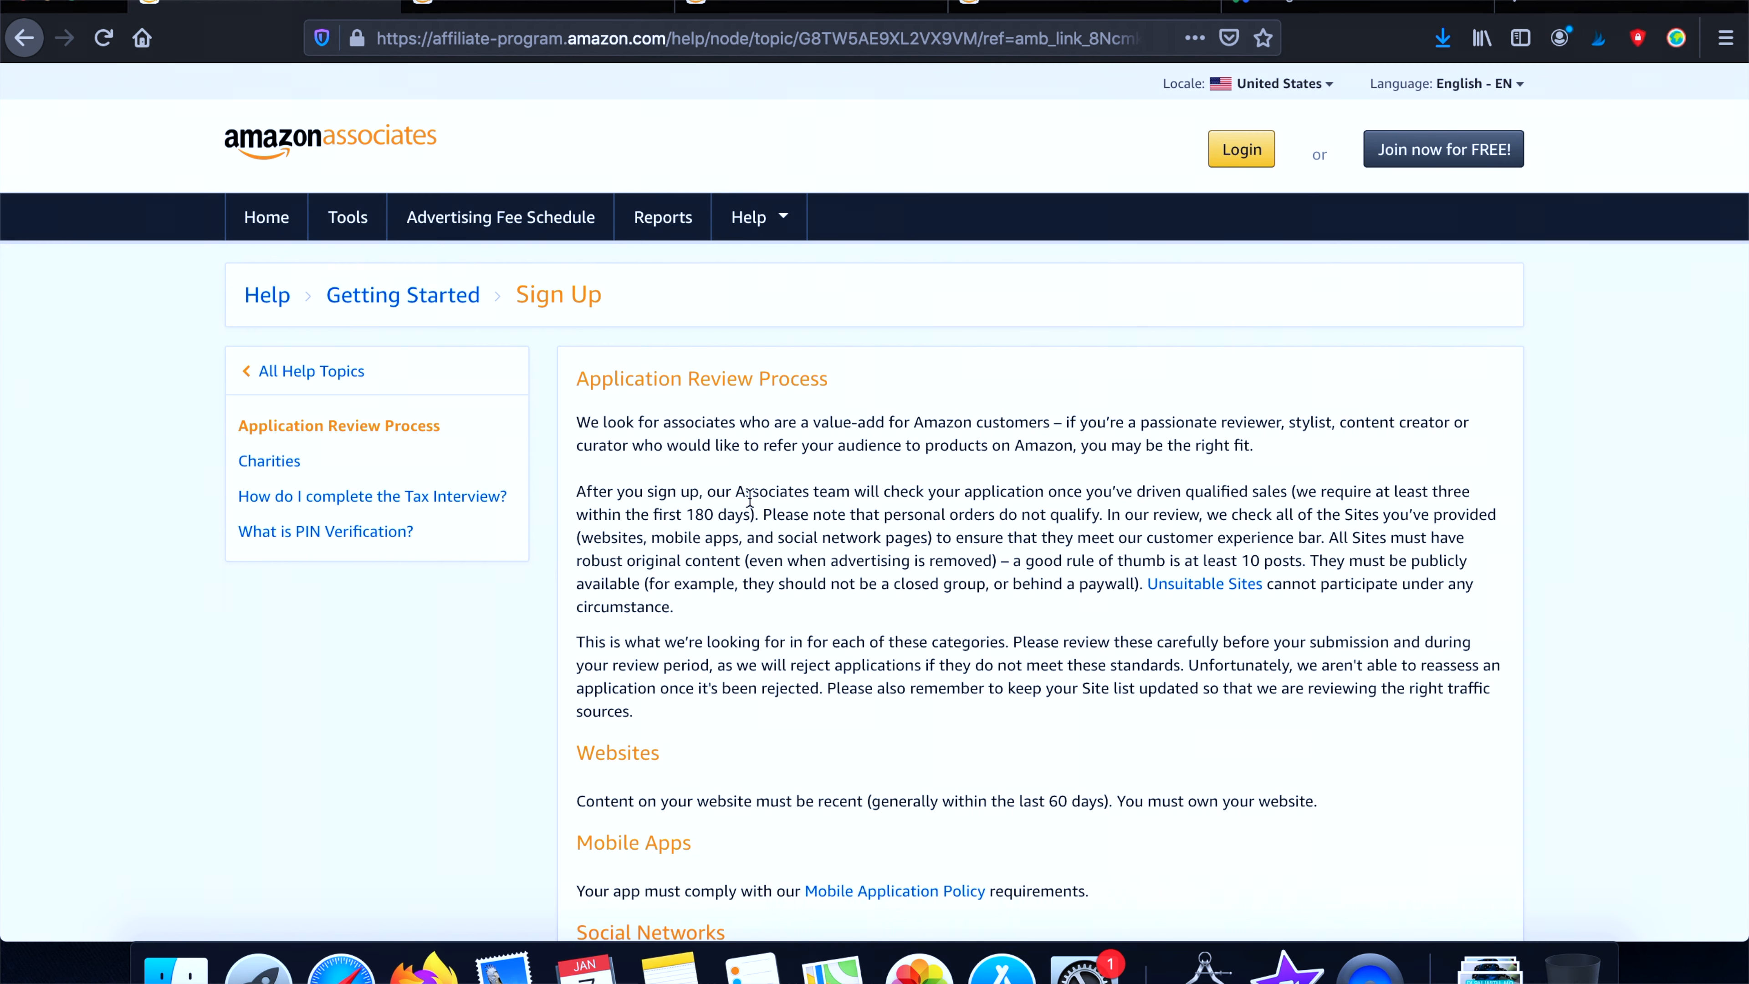
{"action": "mouse_move", "coordinate": [1113, 420]}
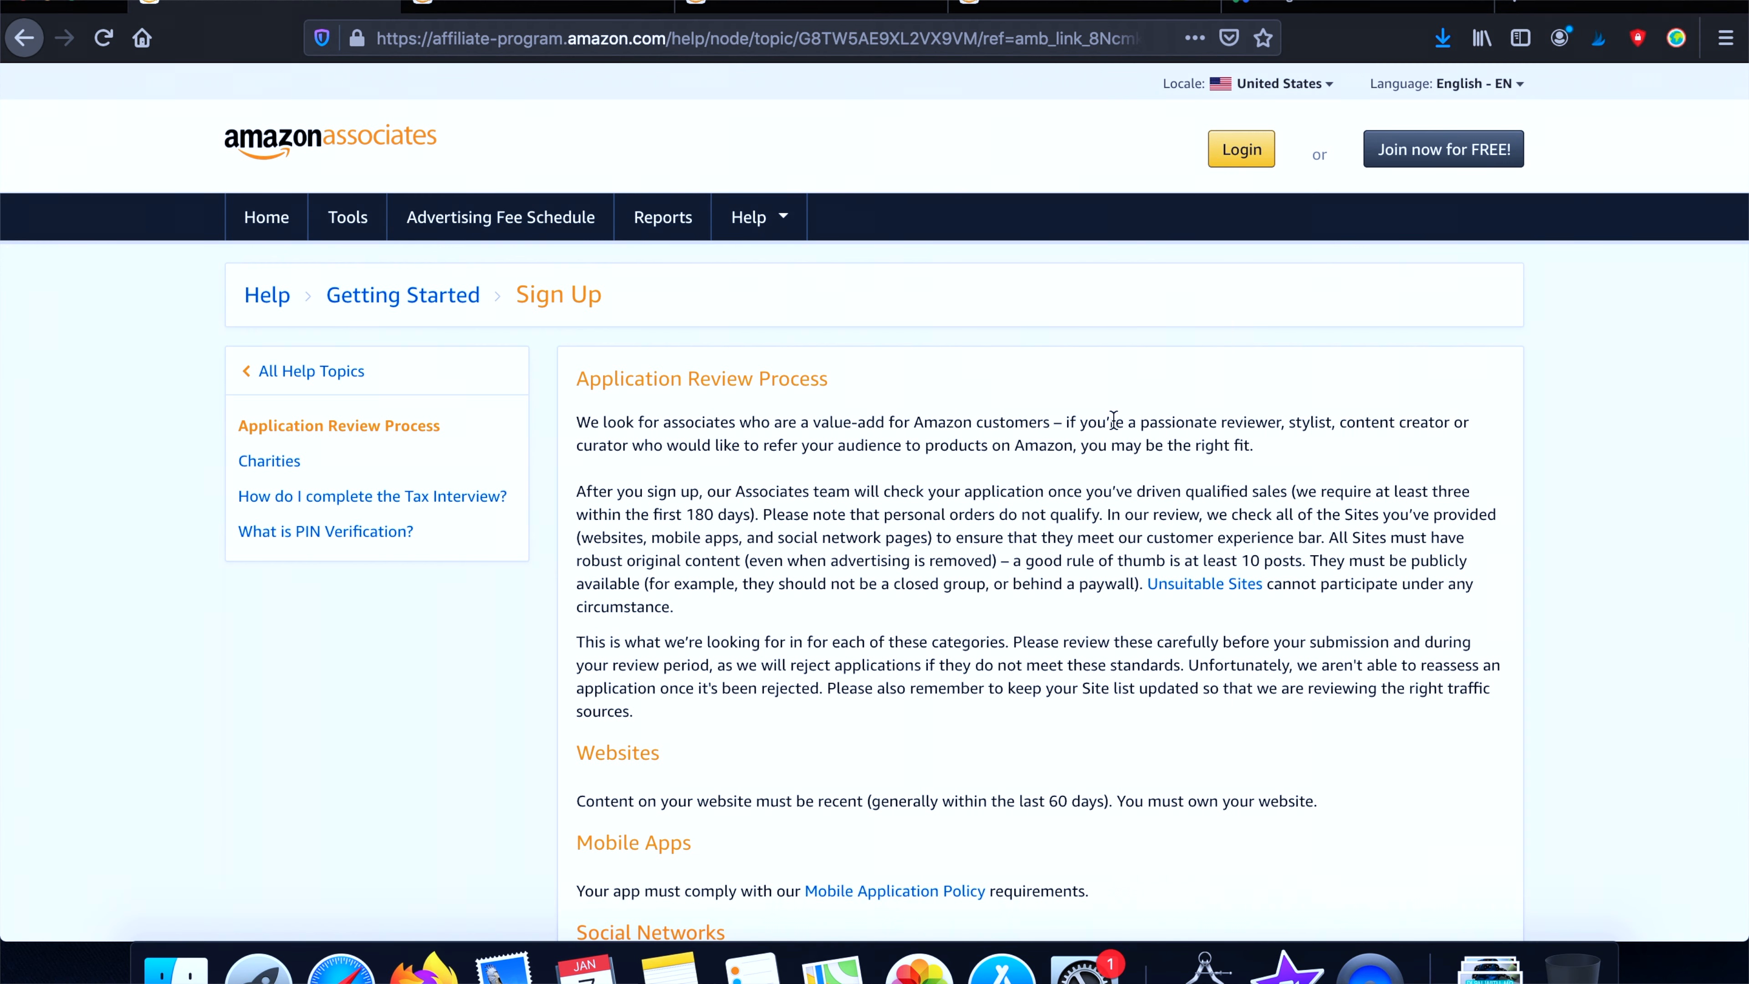
{"action": "scroll", "scroll_direction": "down", "scroll_amount": 3}
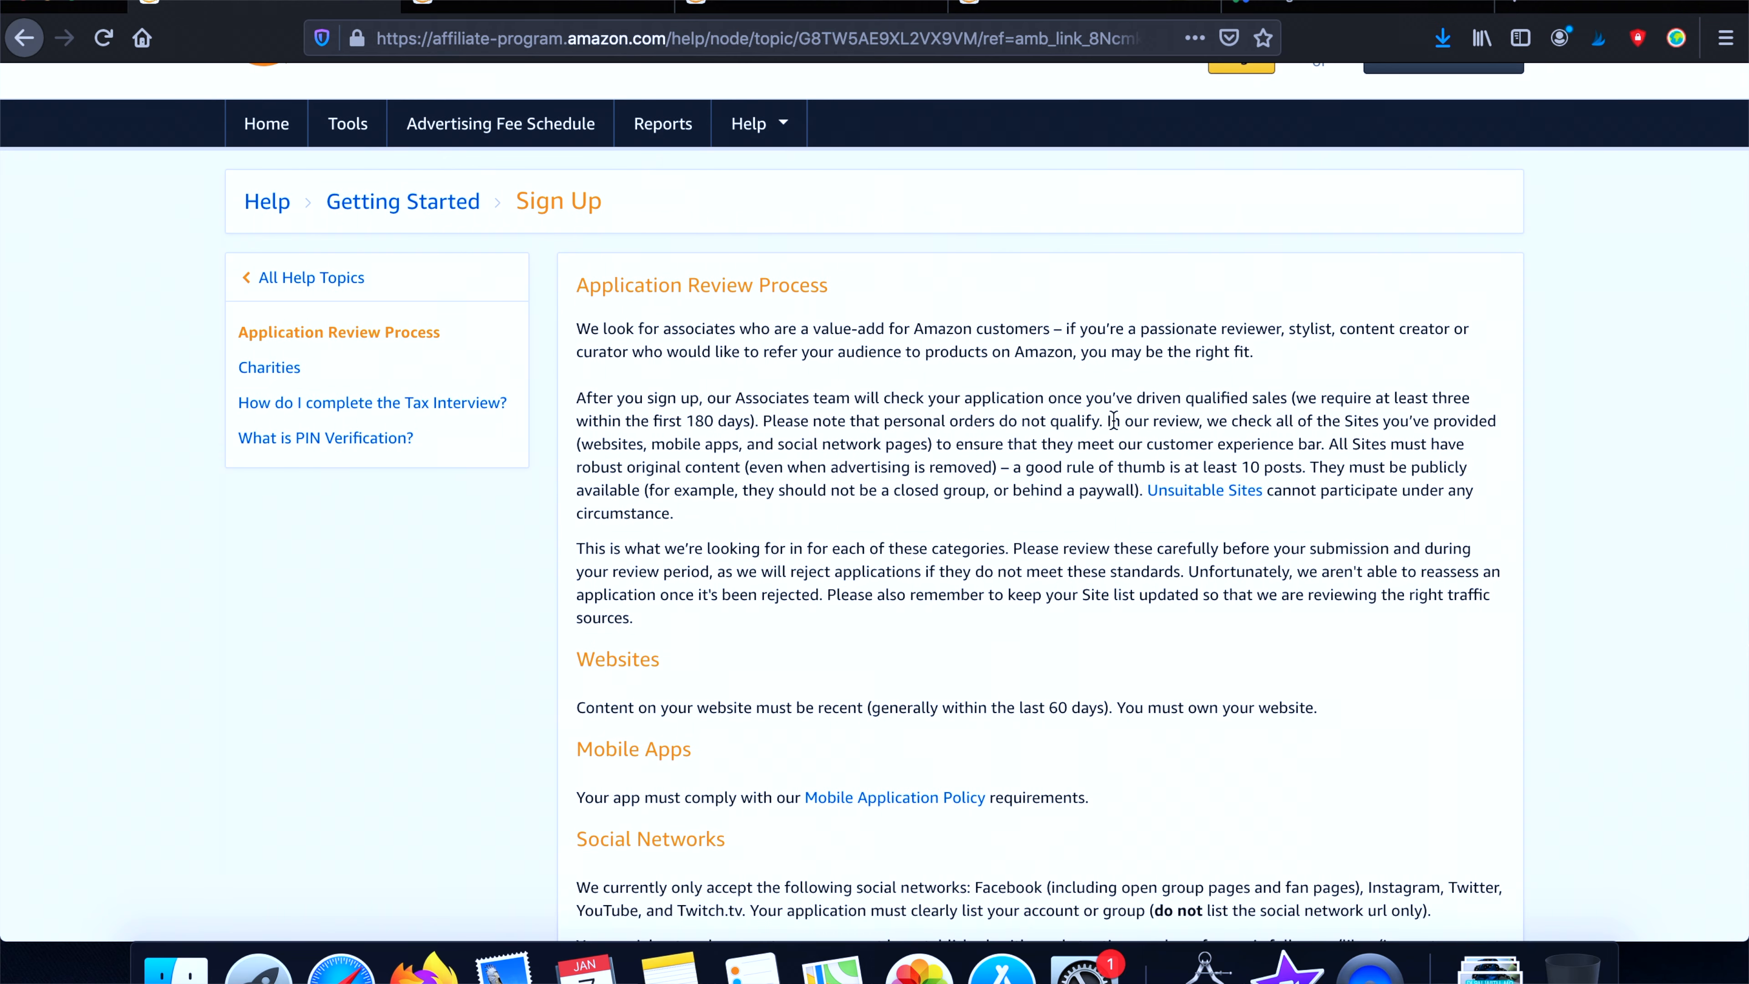
{"action": "scroll", "scroll_direction": "down", "scroll_amount": 3}
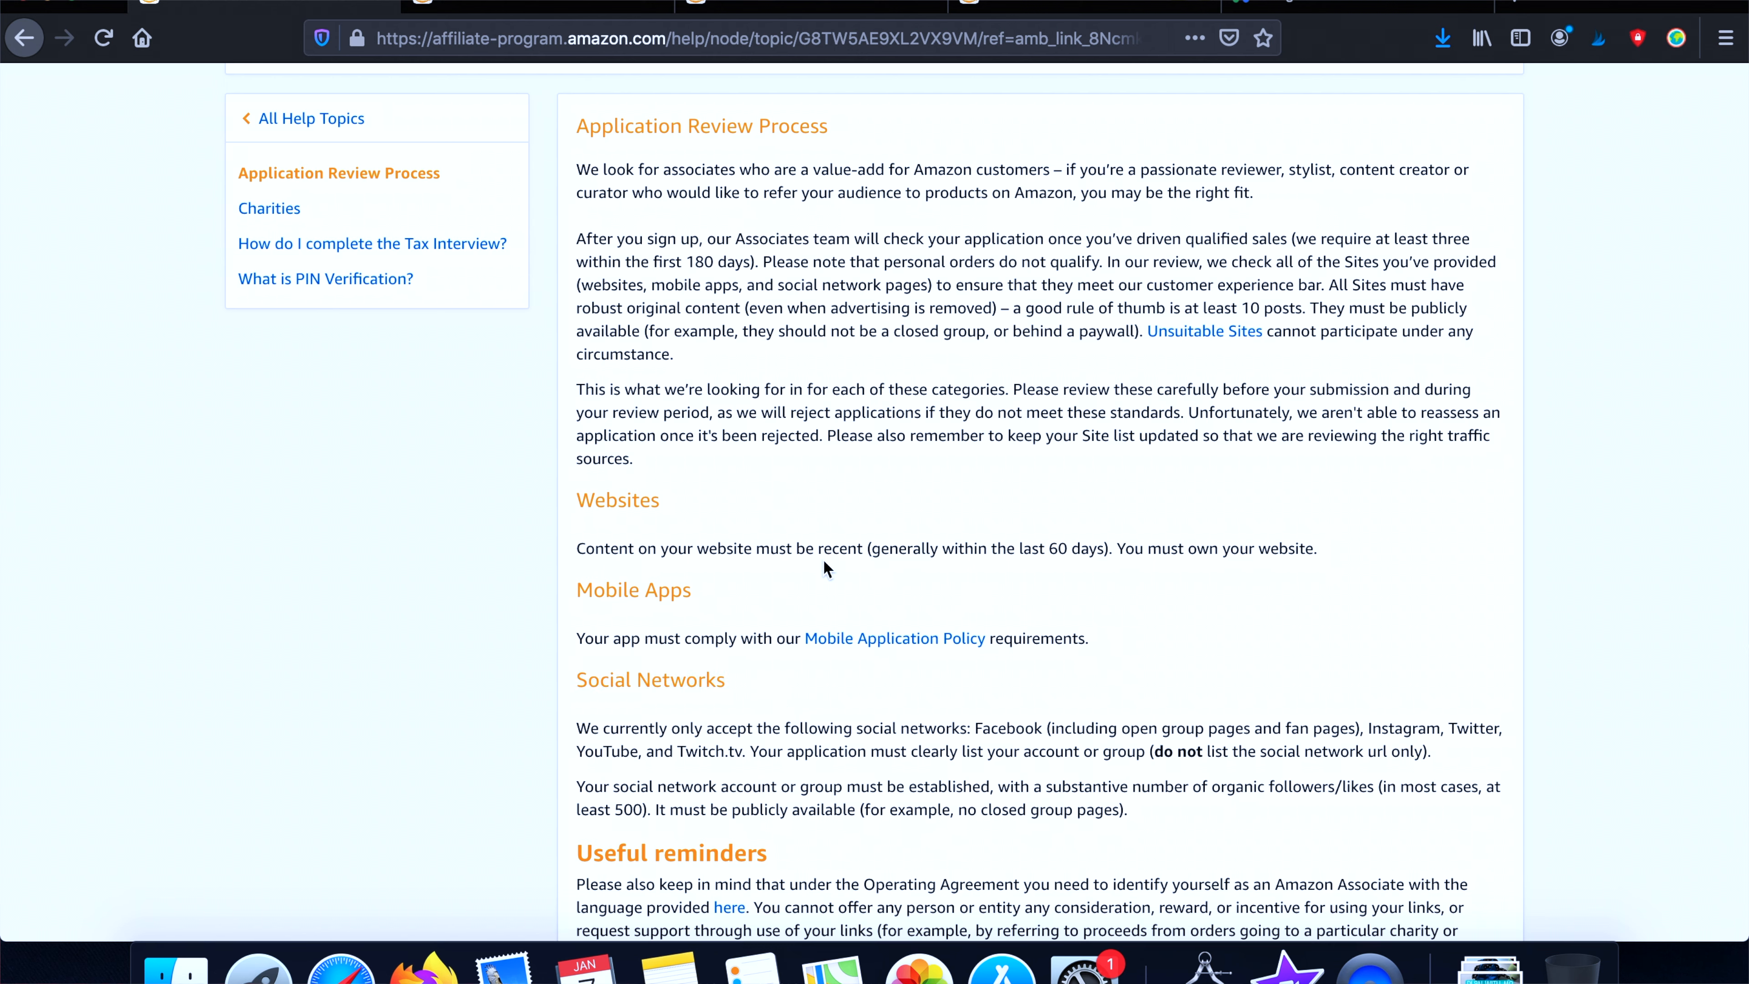
{"action": "mouse_move", "coordinate": [766, 539]}
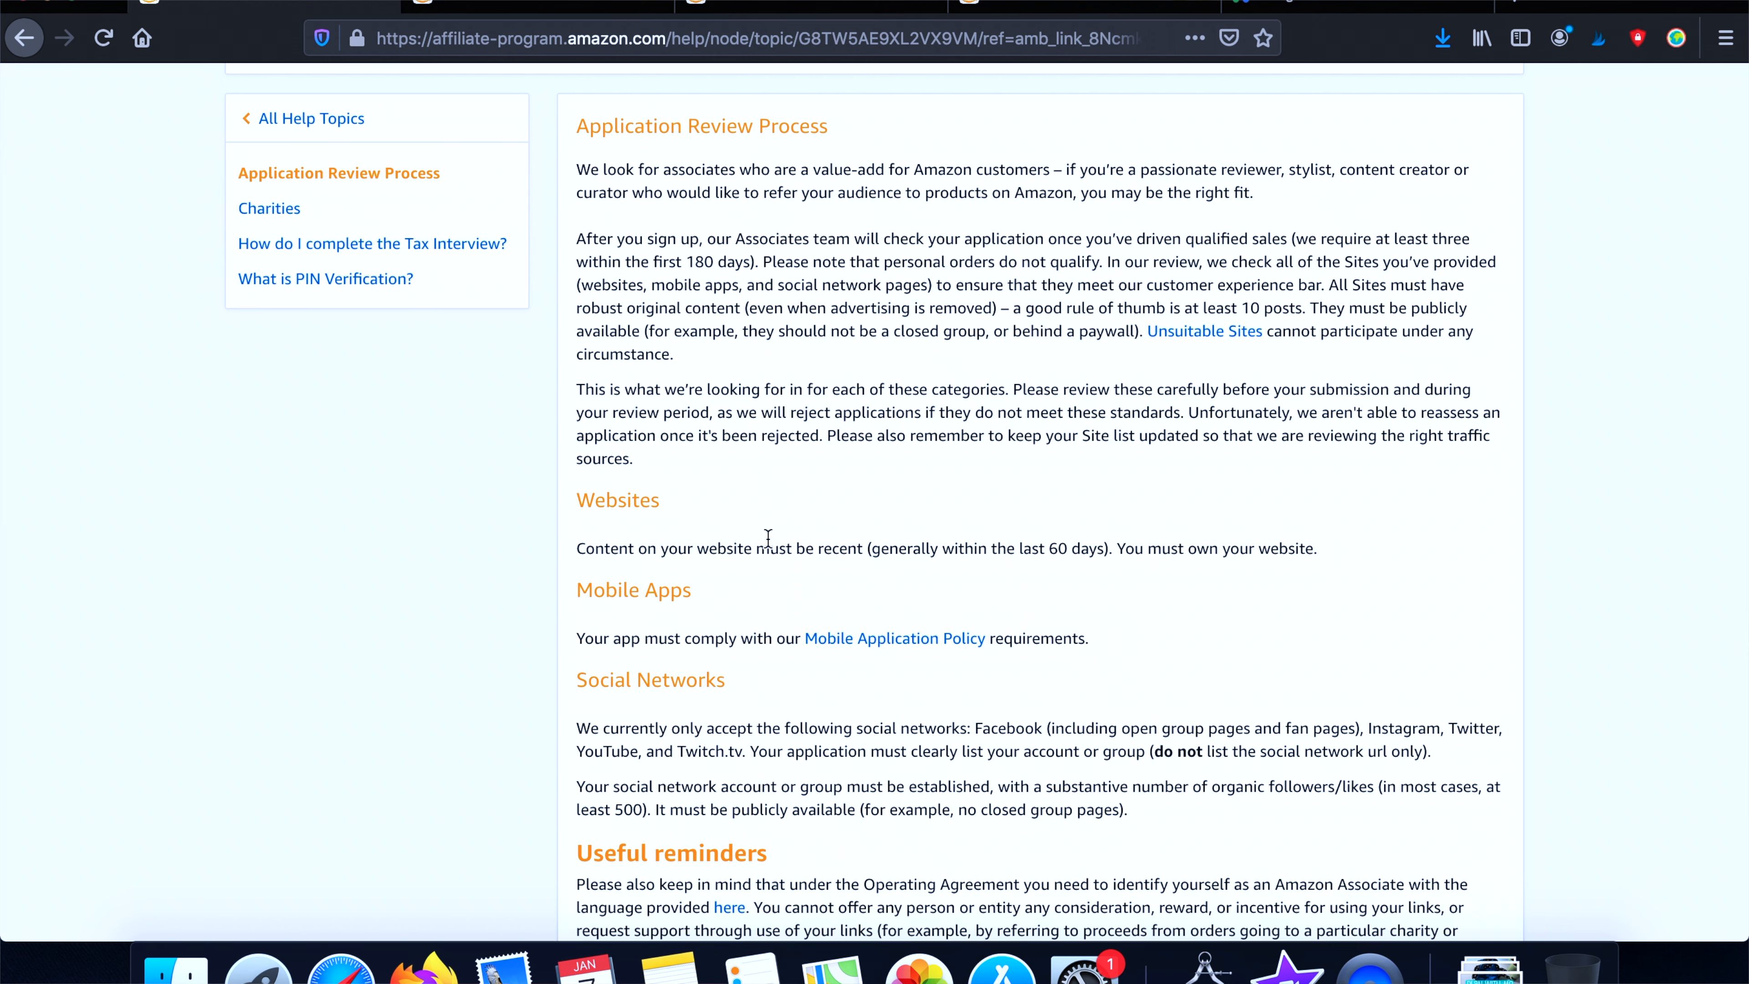
{"action": "mouse_move", "coordinate": [723, 536]}
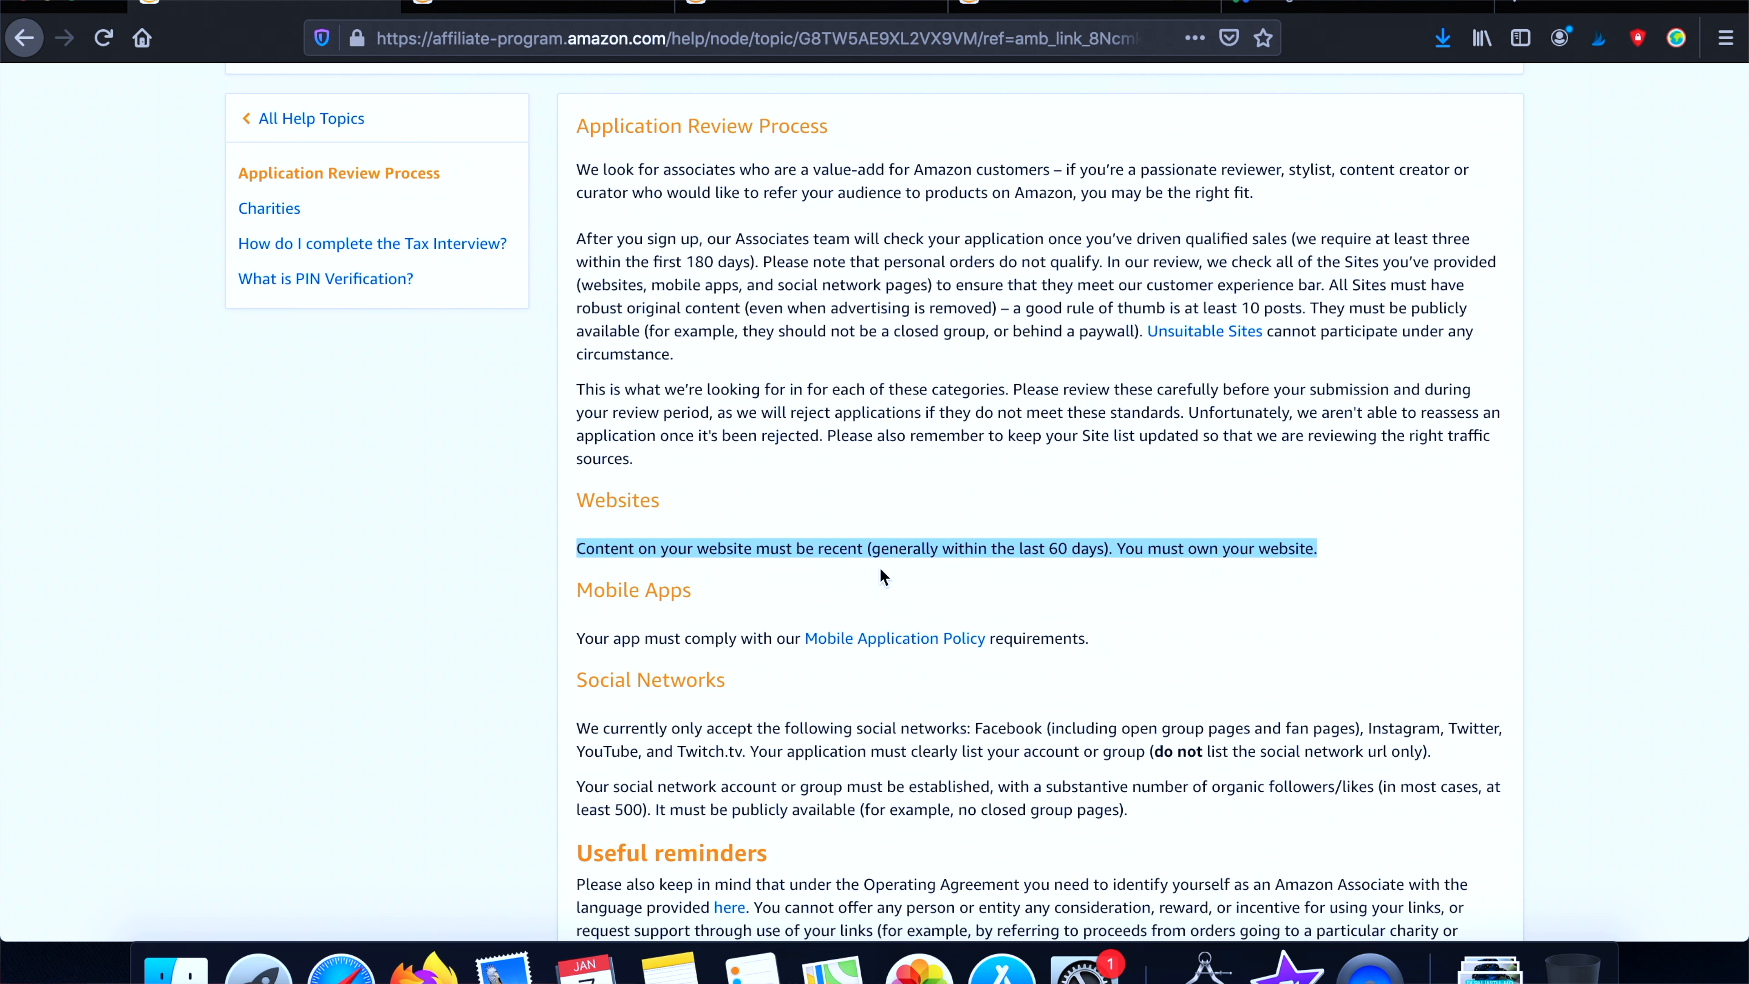
{"action": "mouse_move", "coordinate": [1112, 578]}
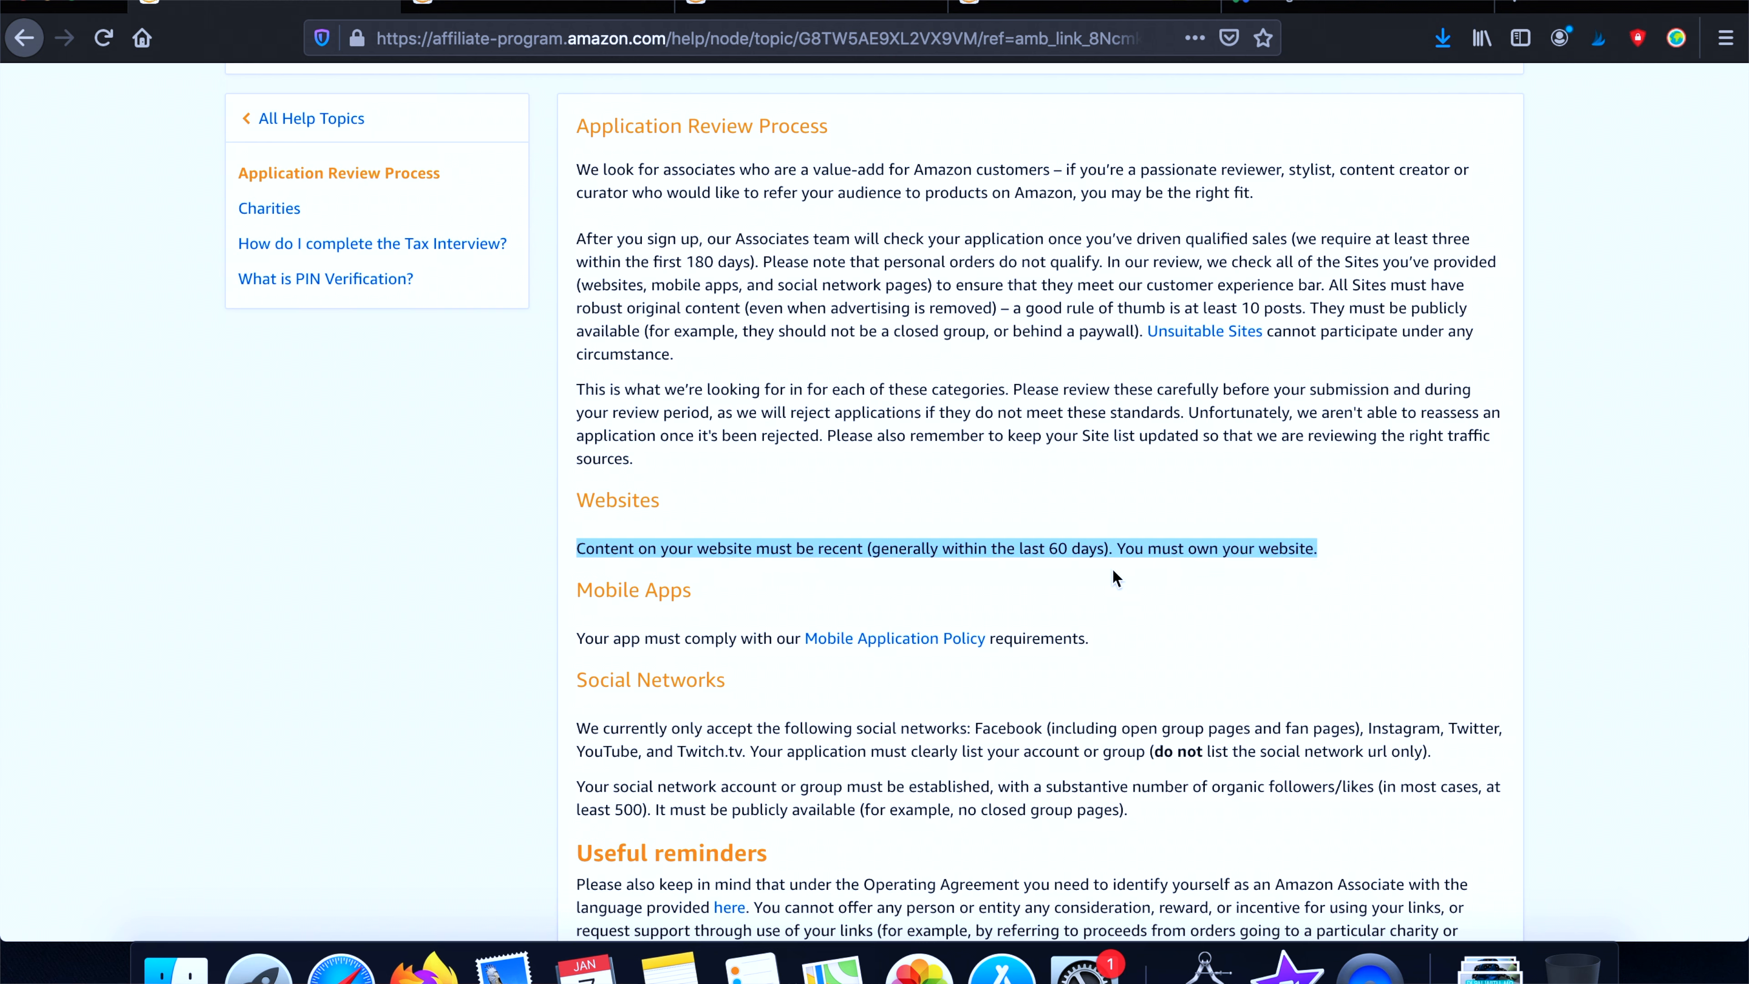
{"action": "mouse_move", "coordinate": [1249, 581]}
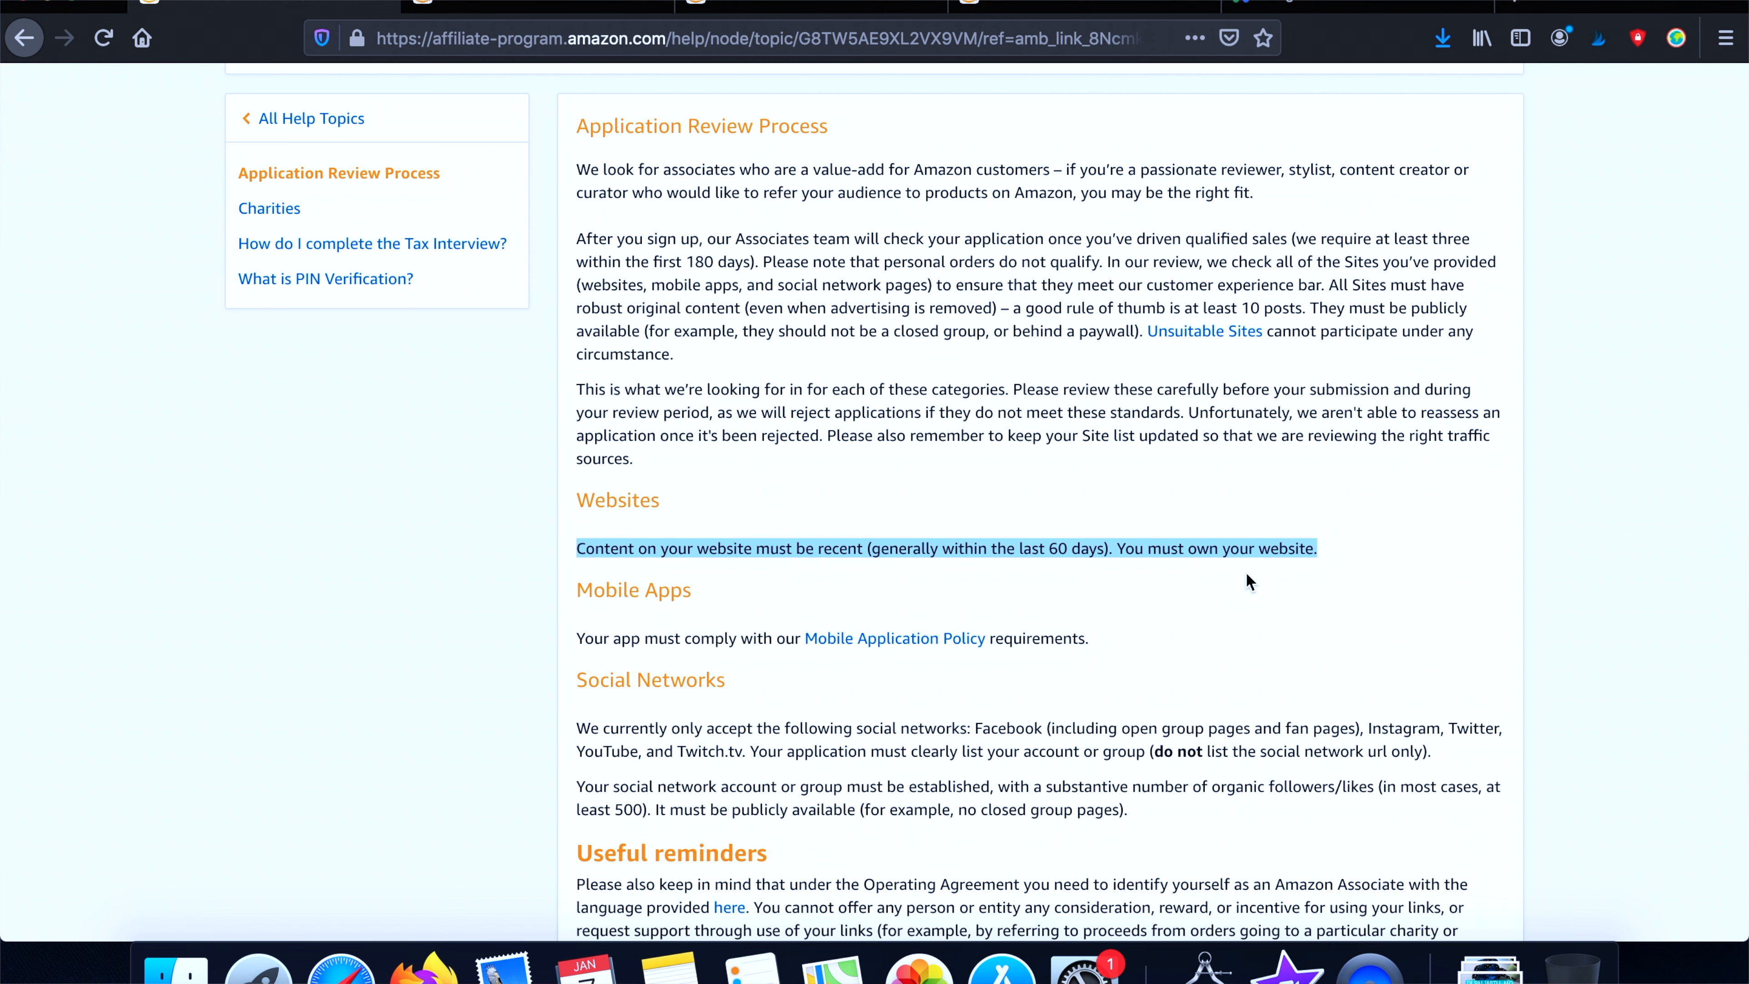
{"action": "mouse_move", "coordinate": [579, 643]}
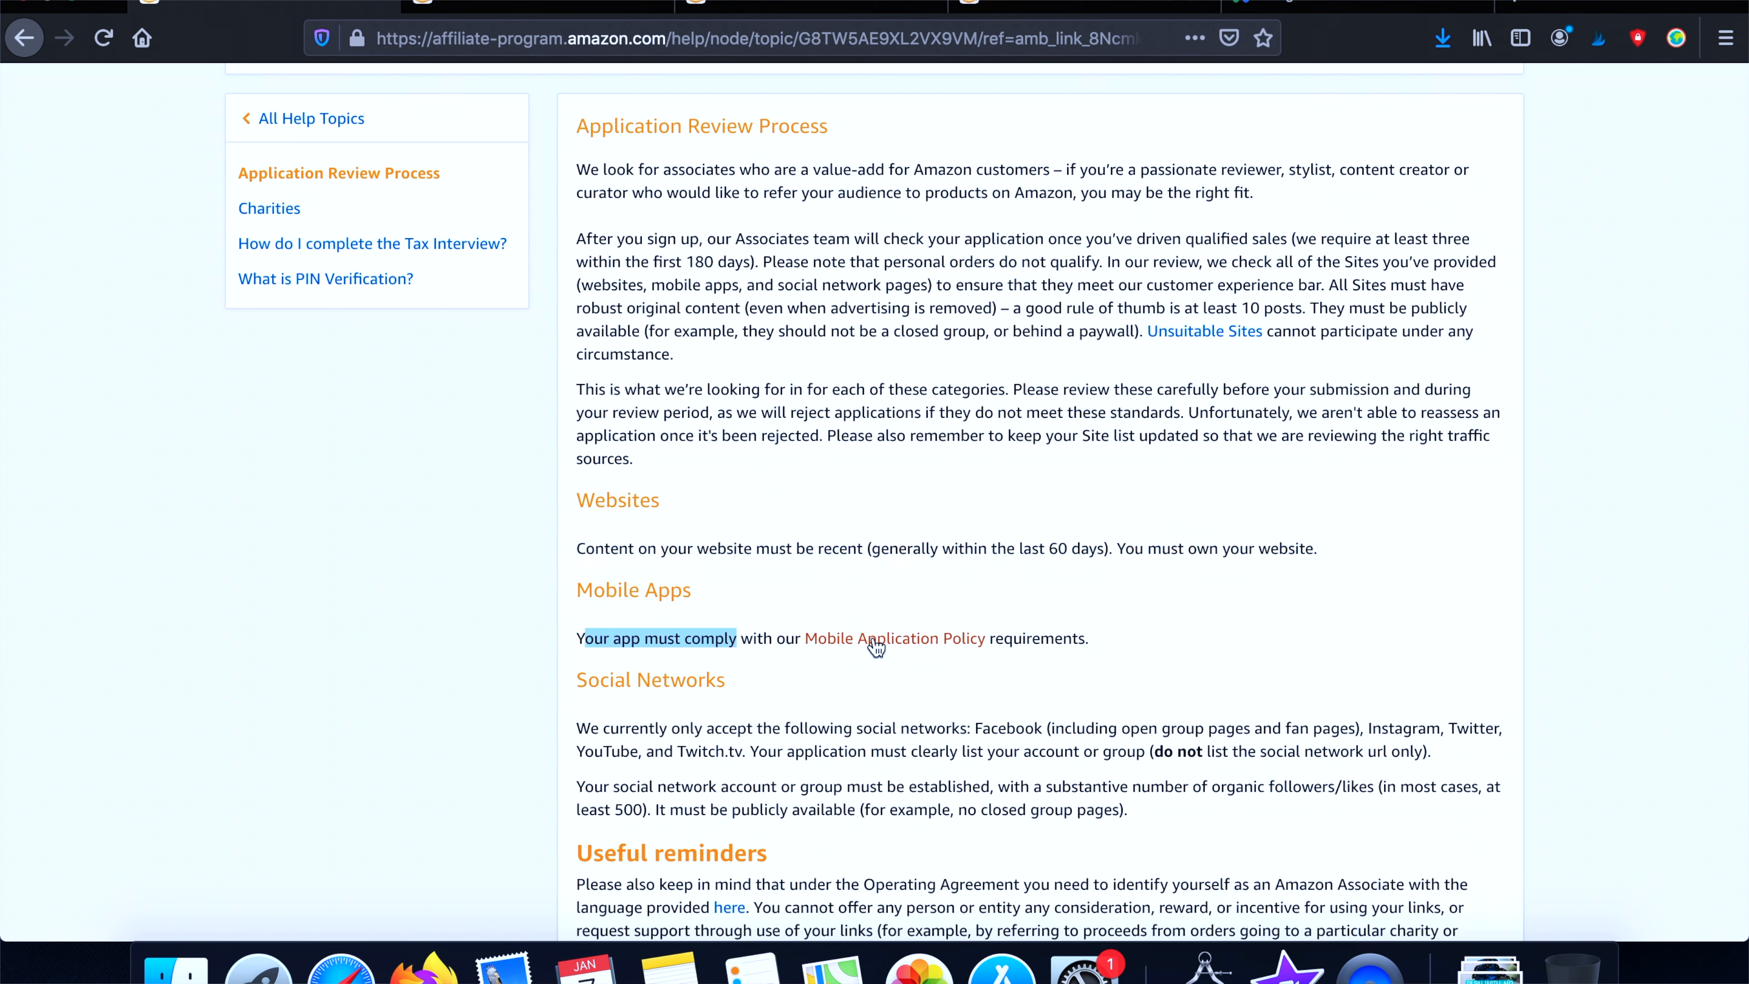
{"action": "mouse_move", "coordinate": [766, 702]}
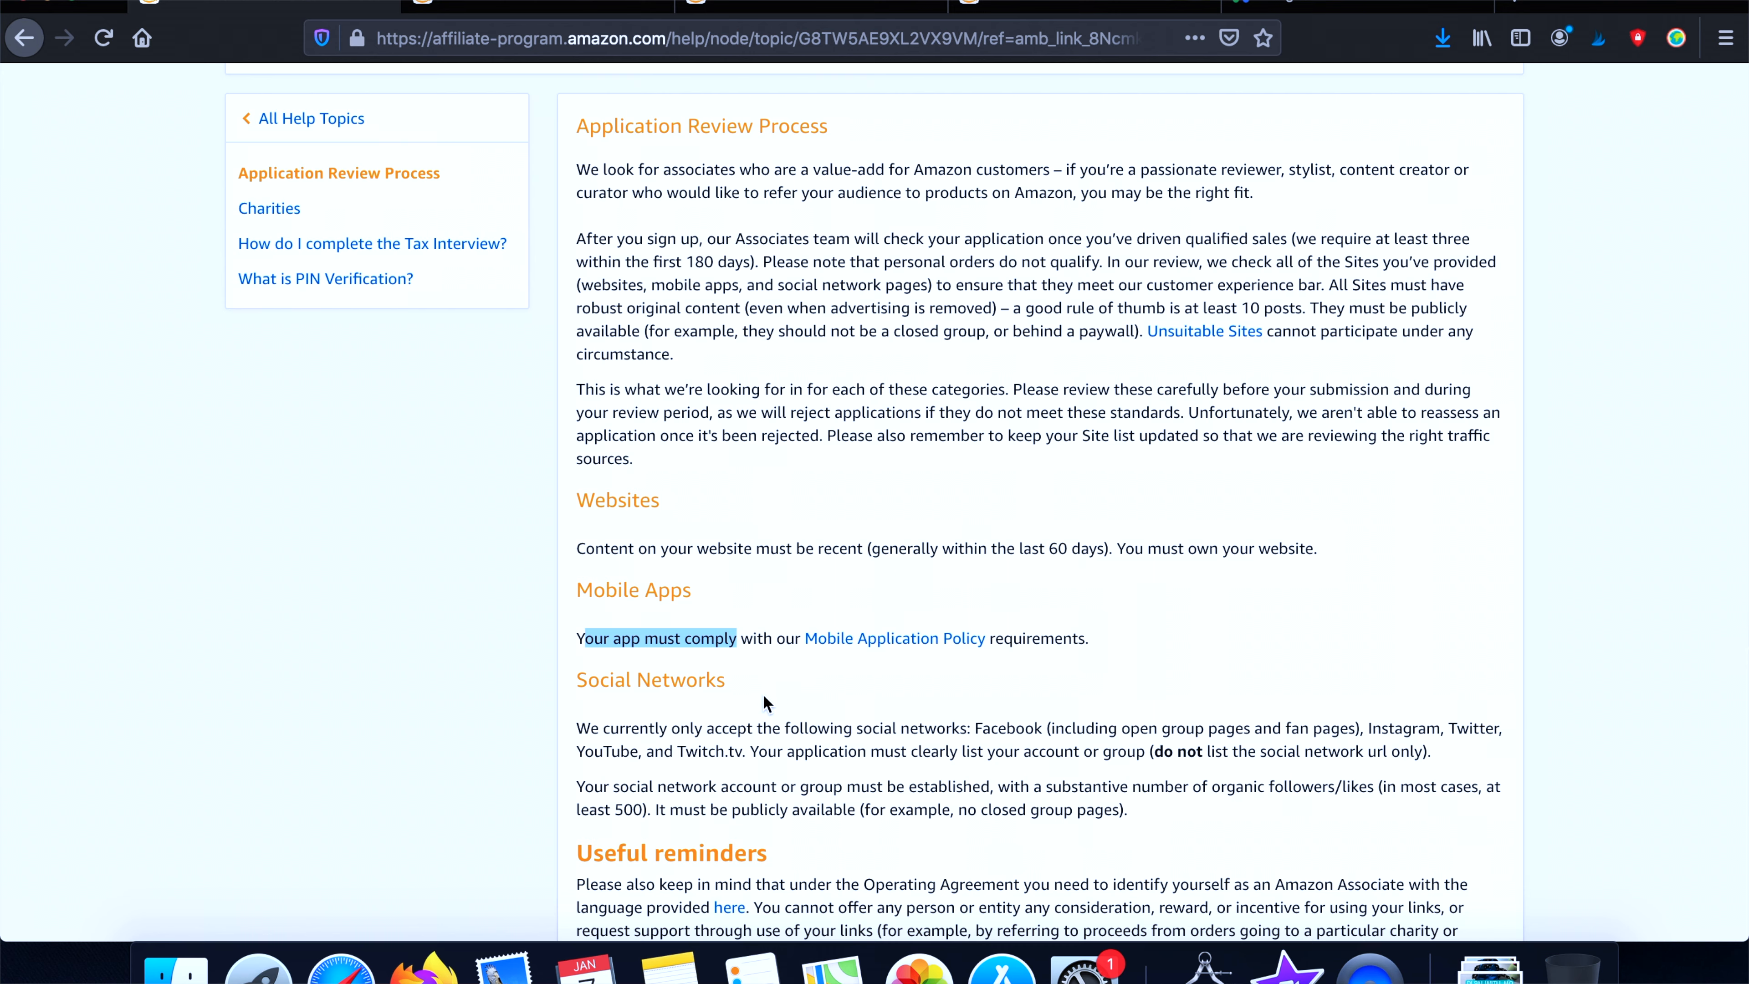
{"action": "scroll", "scroll_direction": "down", "scroll_amount": 3}
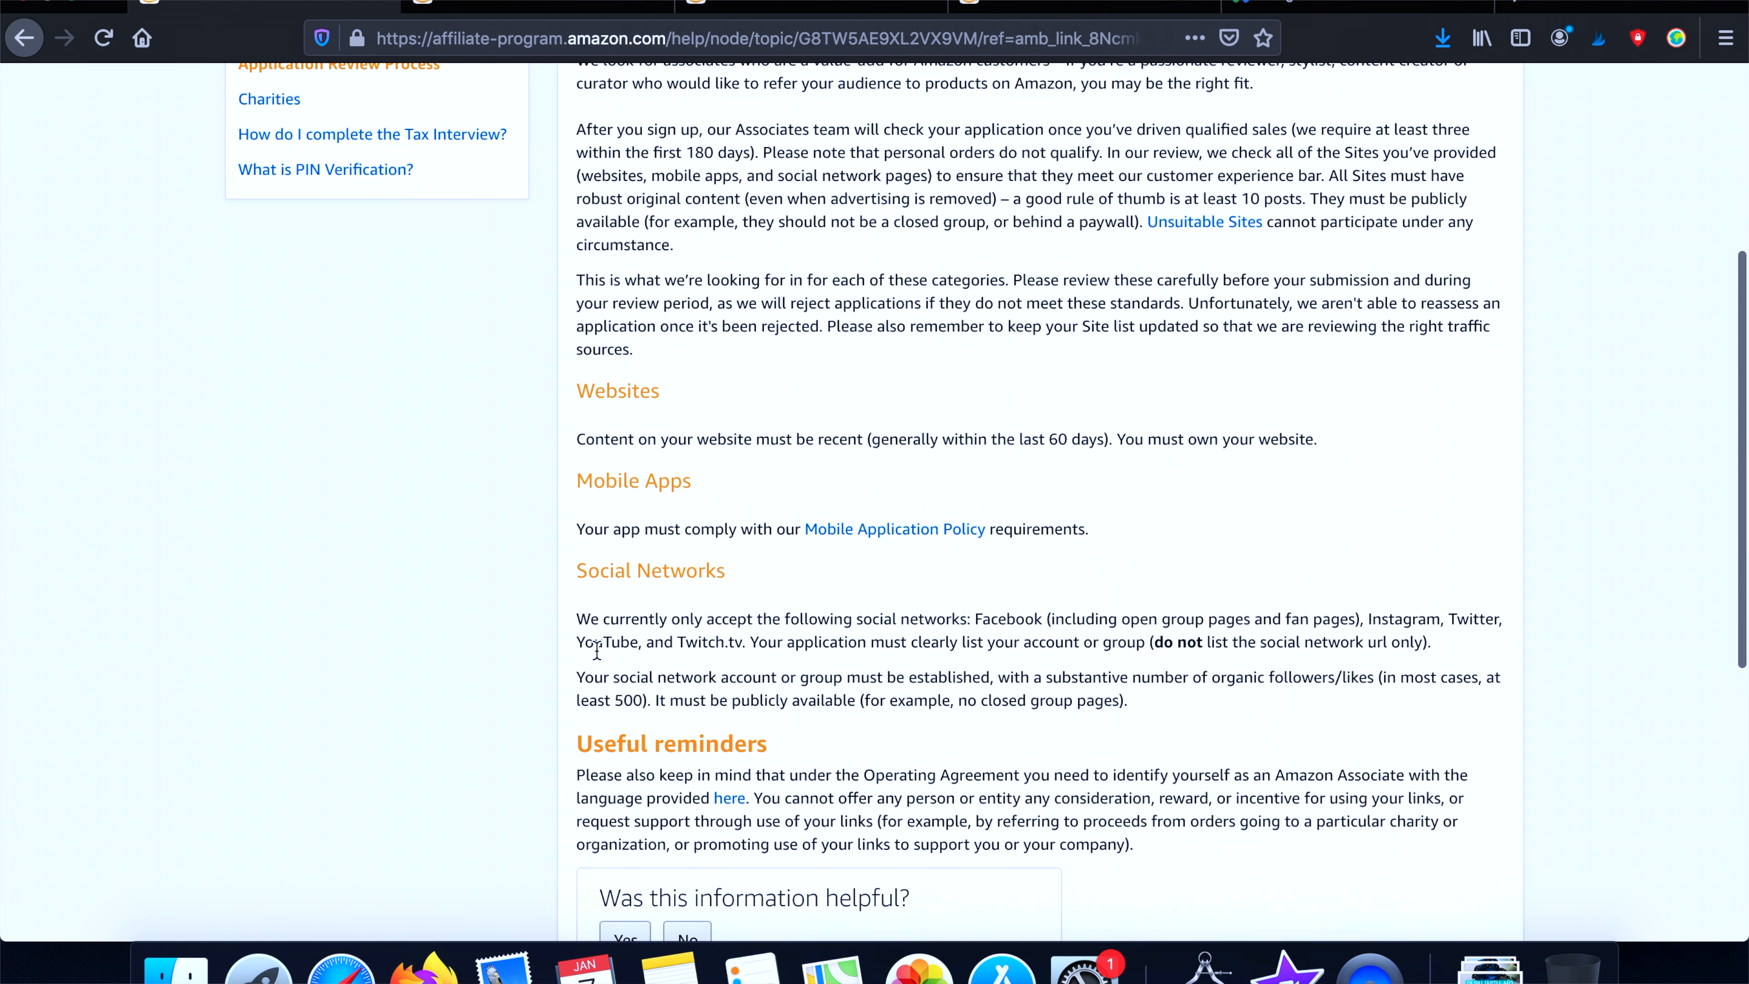
{"action": "mouse_move", "coordinate": [752, 667]}
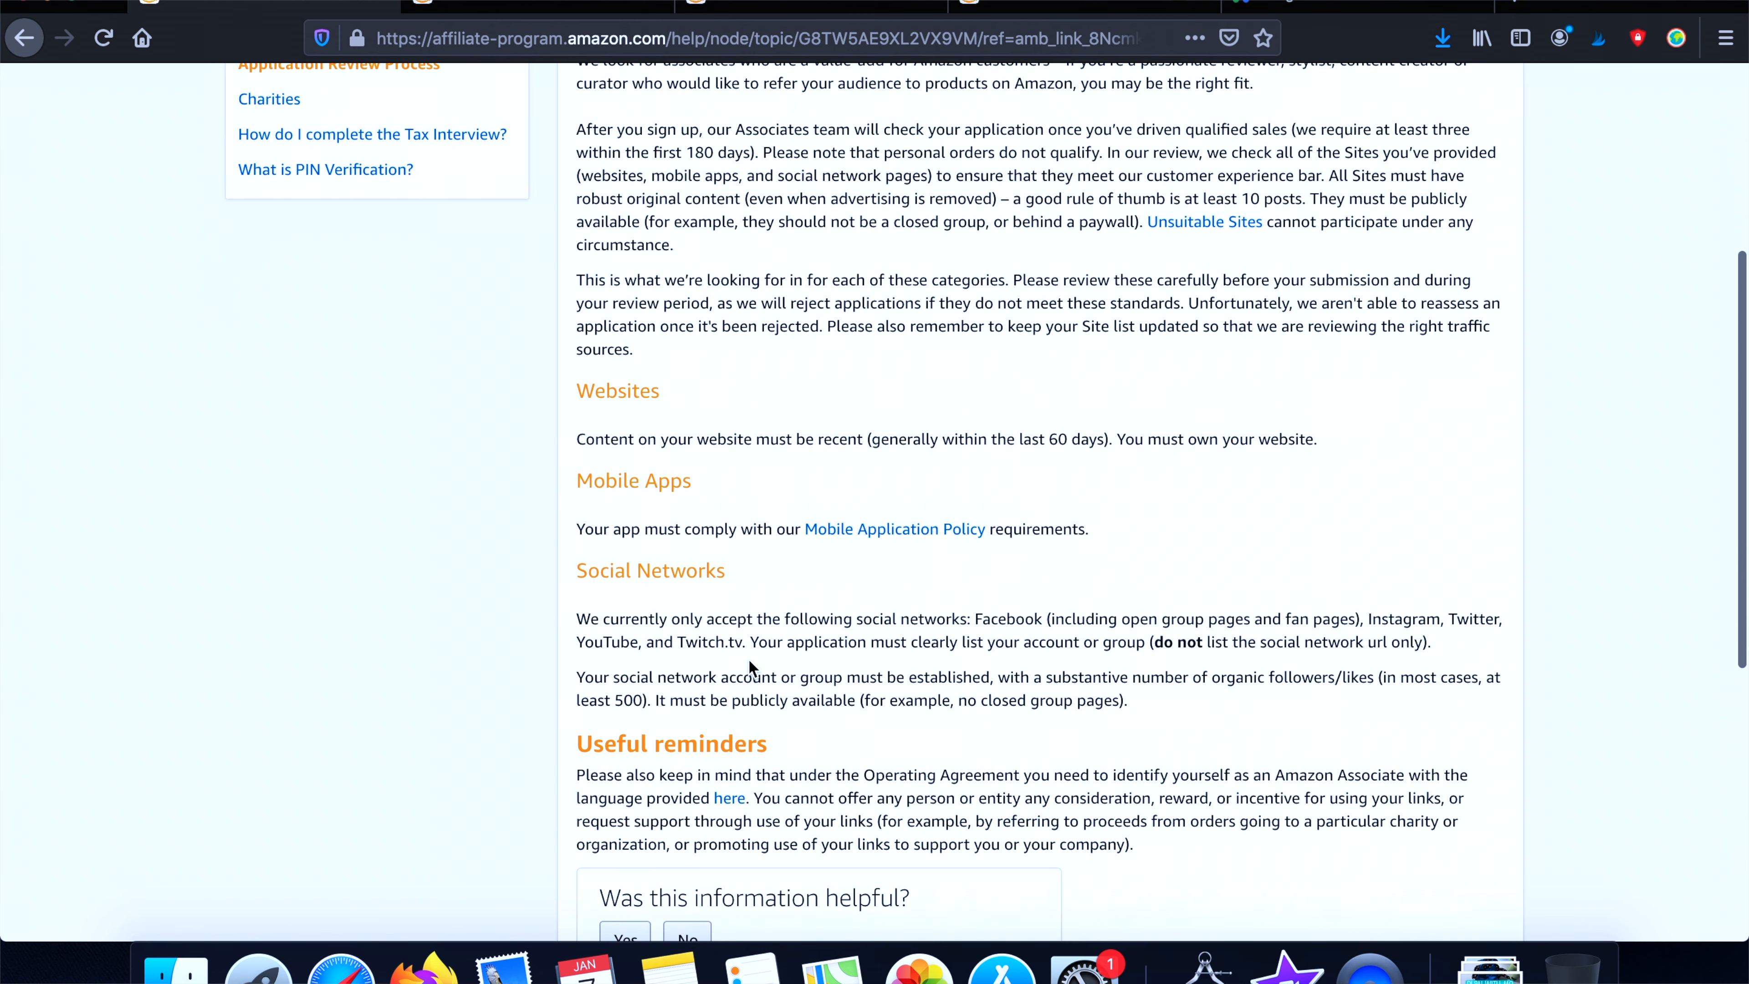
{"action": "mouse_move", "coordinate": [1003, 644]}
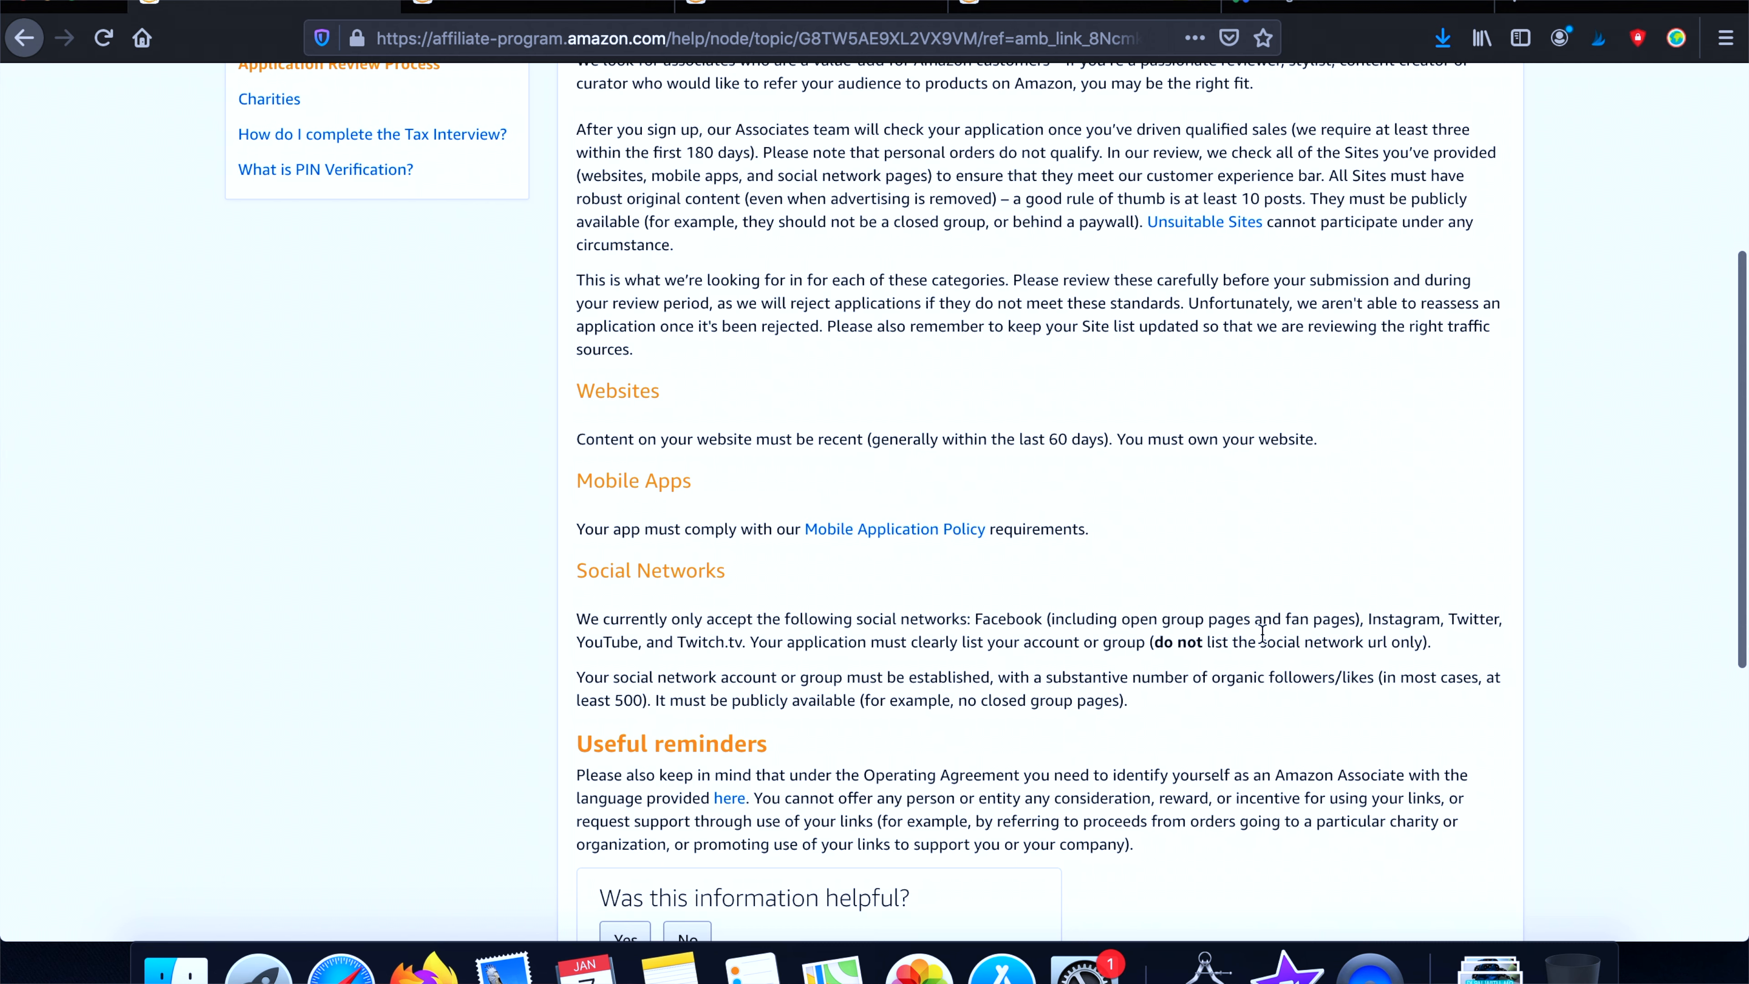
{"action": "mouse_move", "coordinate": [1115, 672]}
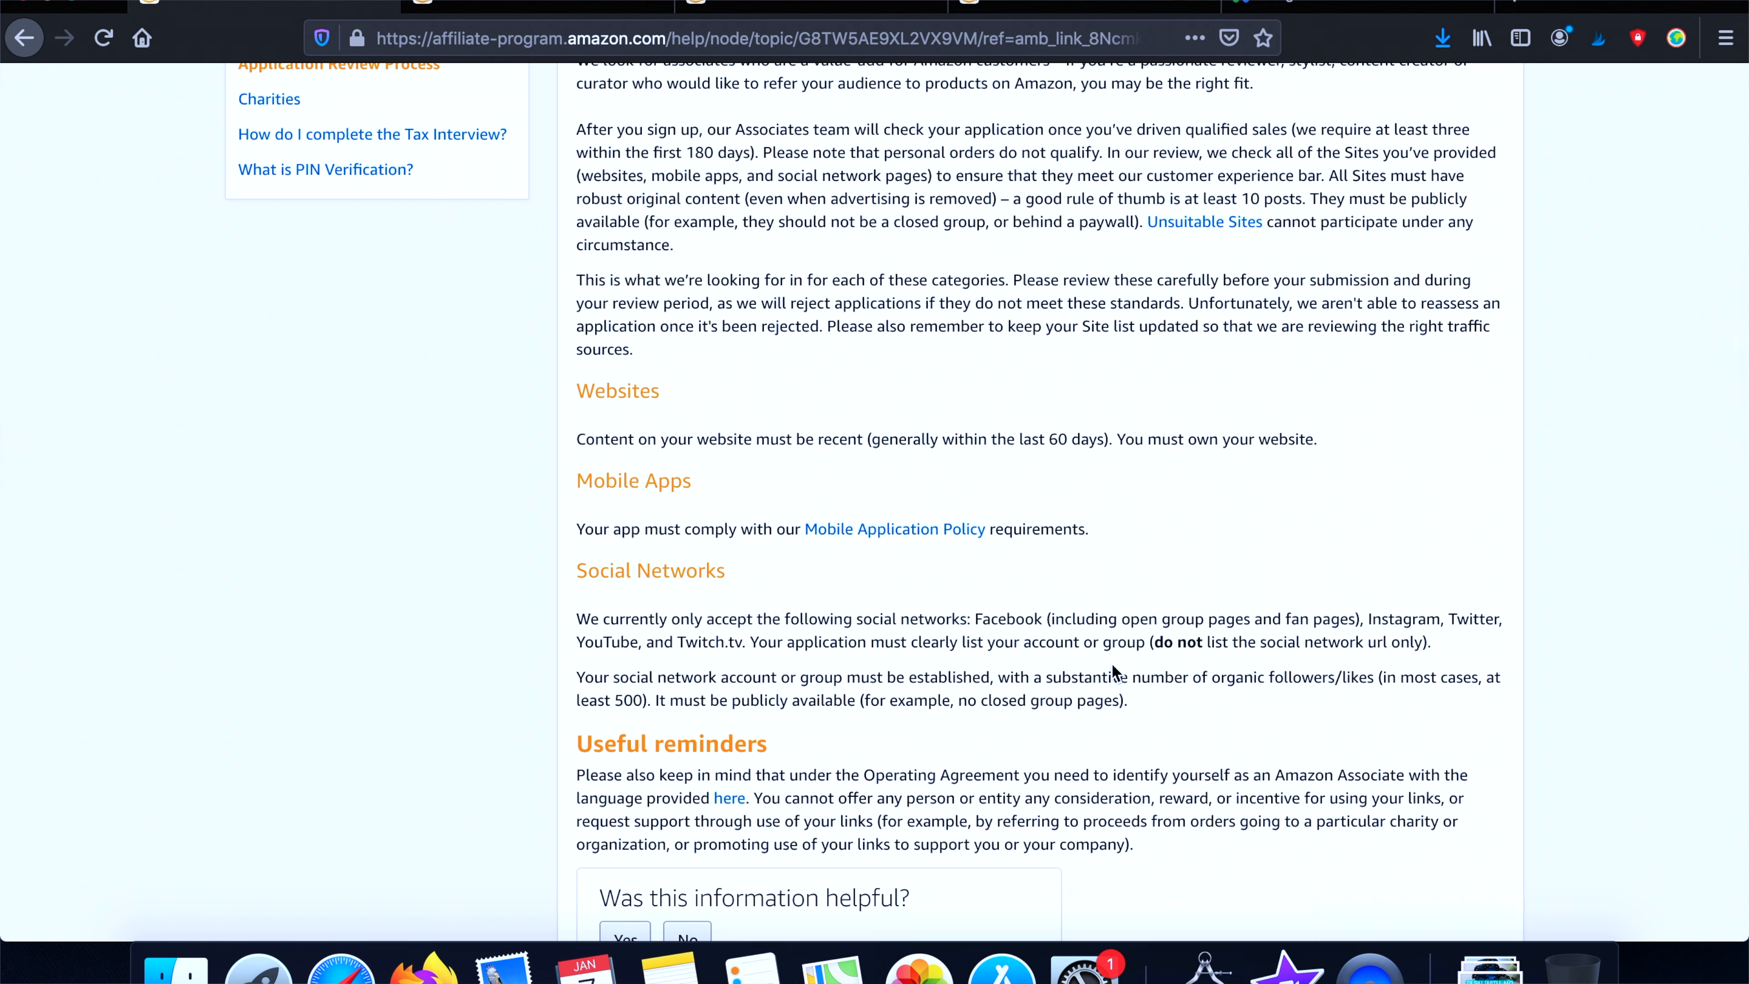
{"action": "mouse_move", "coordinate": [719, 648]}
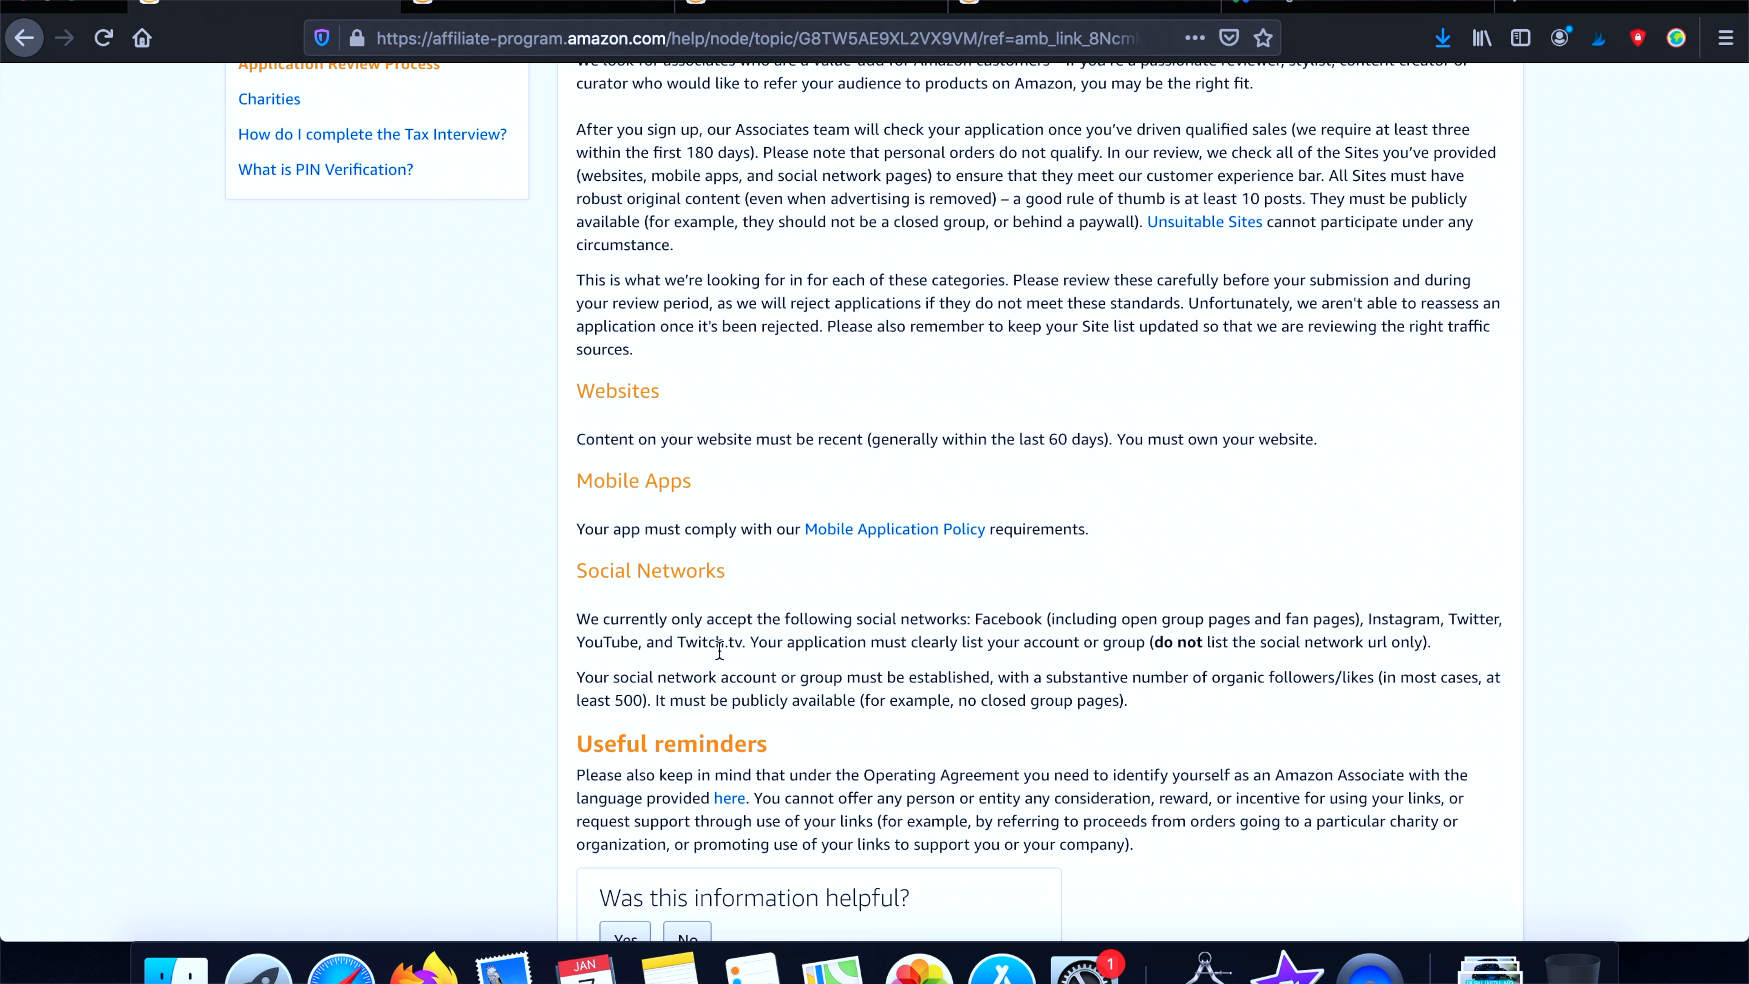
{"action": "mouse_move", "coordinate": [983, 674]}
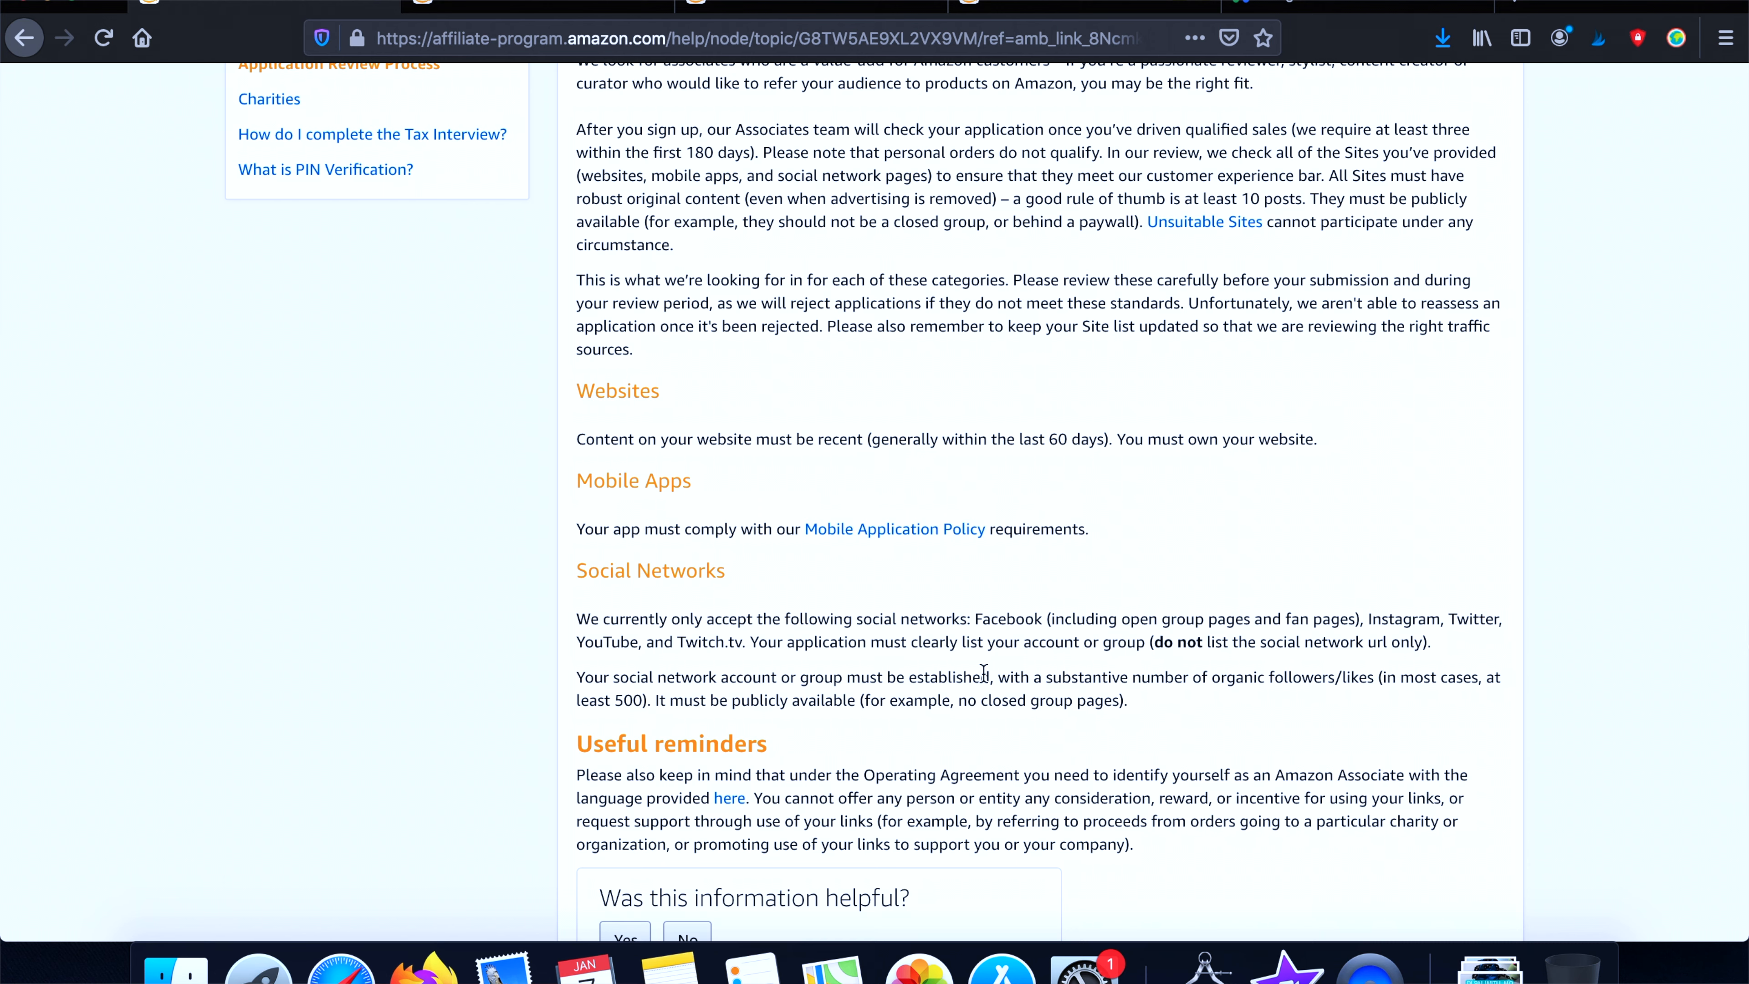
{"action": "mouse_move", "coordinate": [1176, 647]}
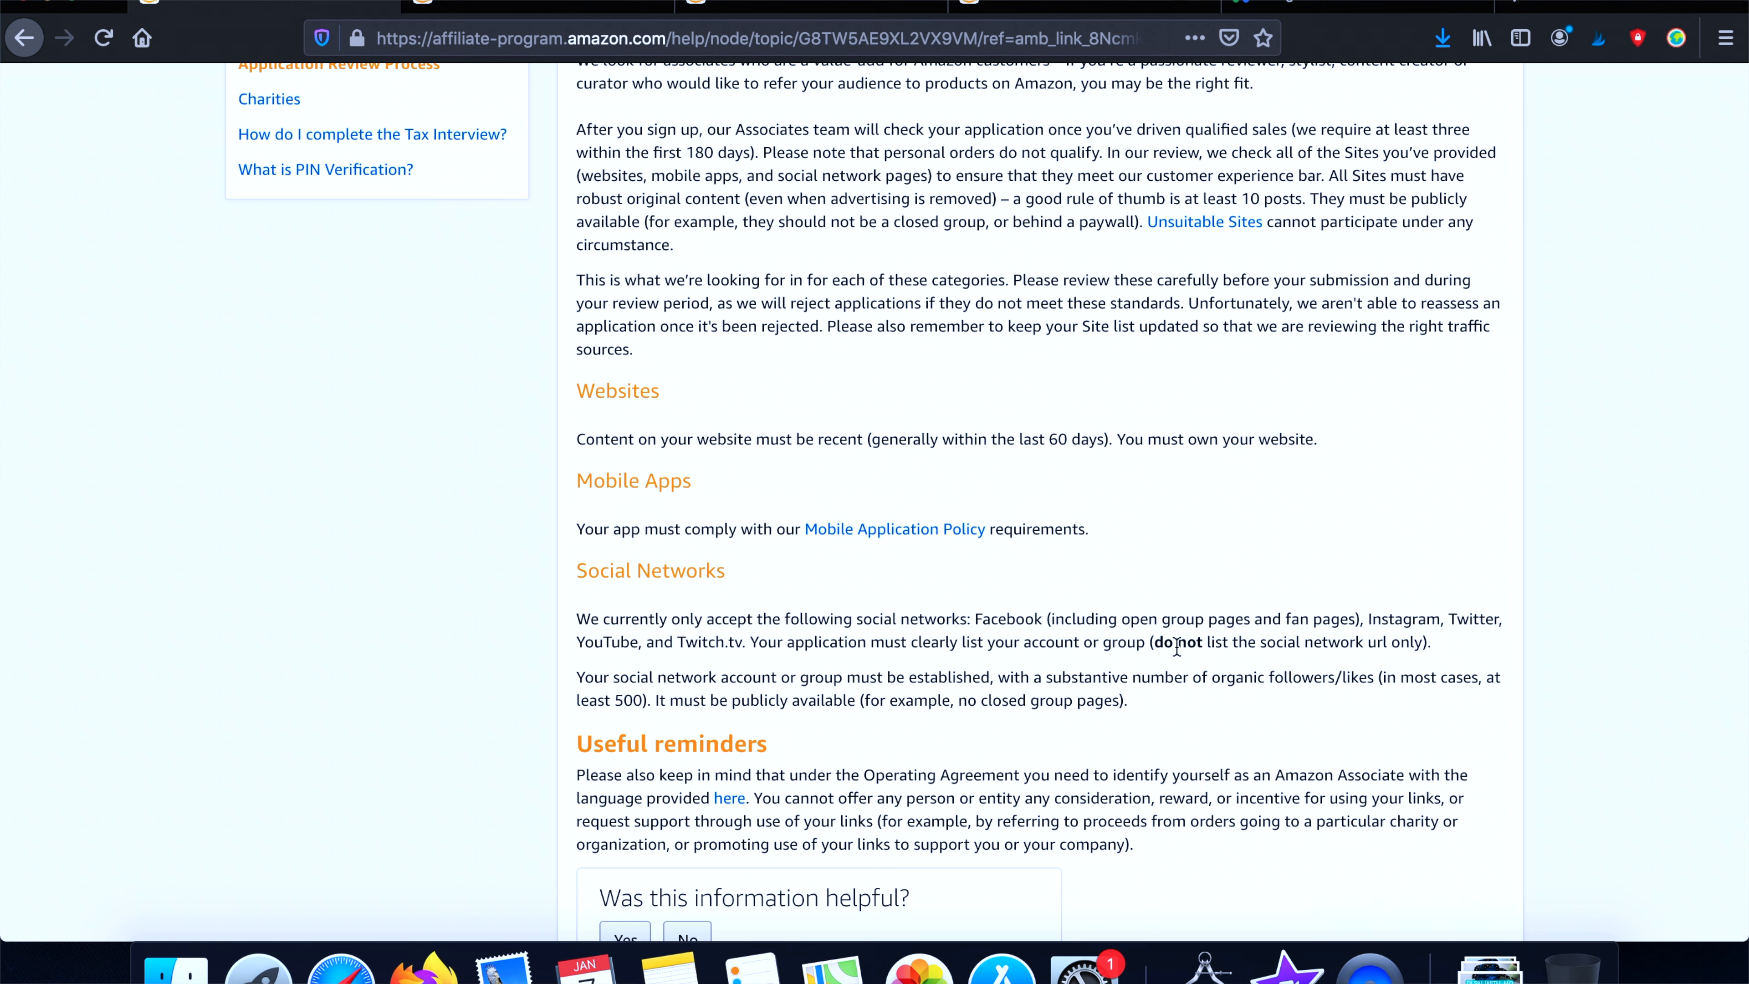
{"action": "mouse_move", "coordinate": [1221, 646]}
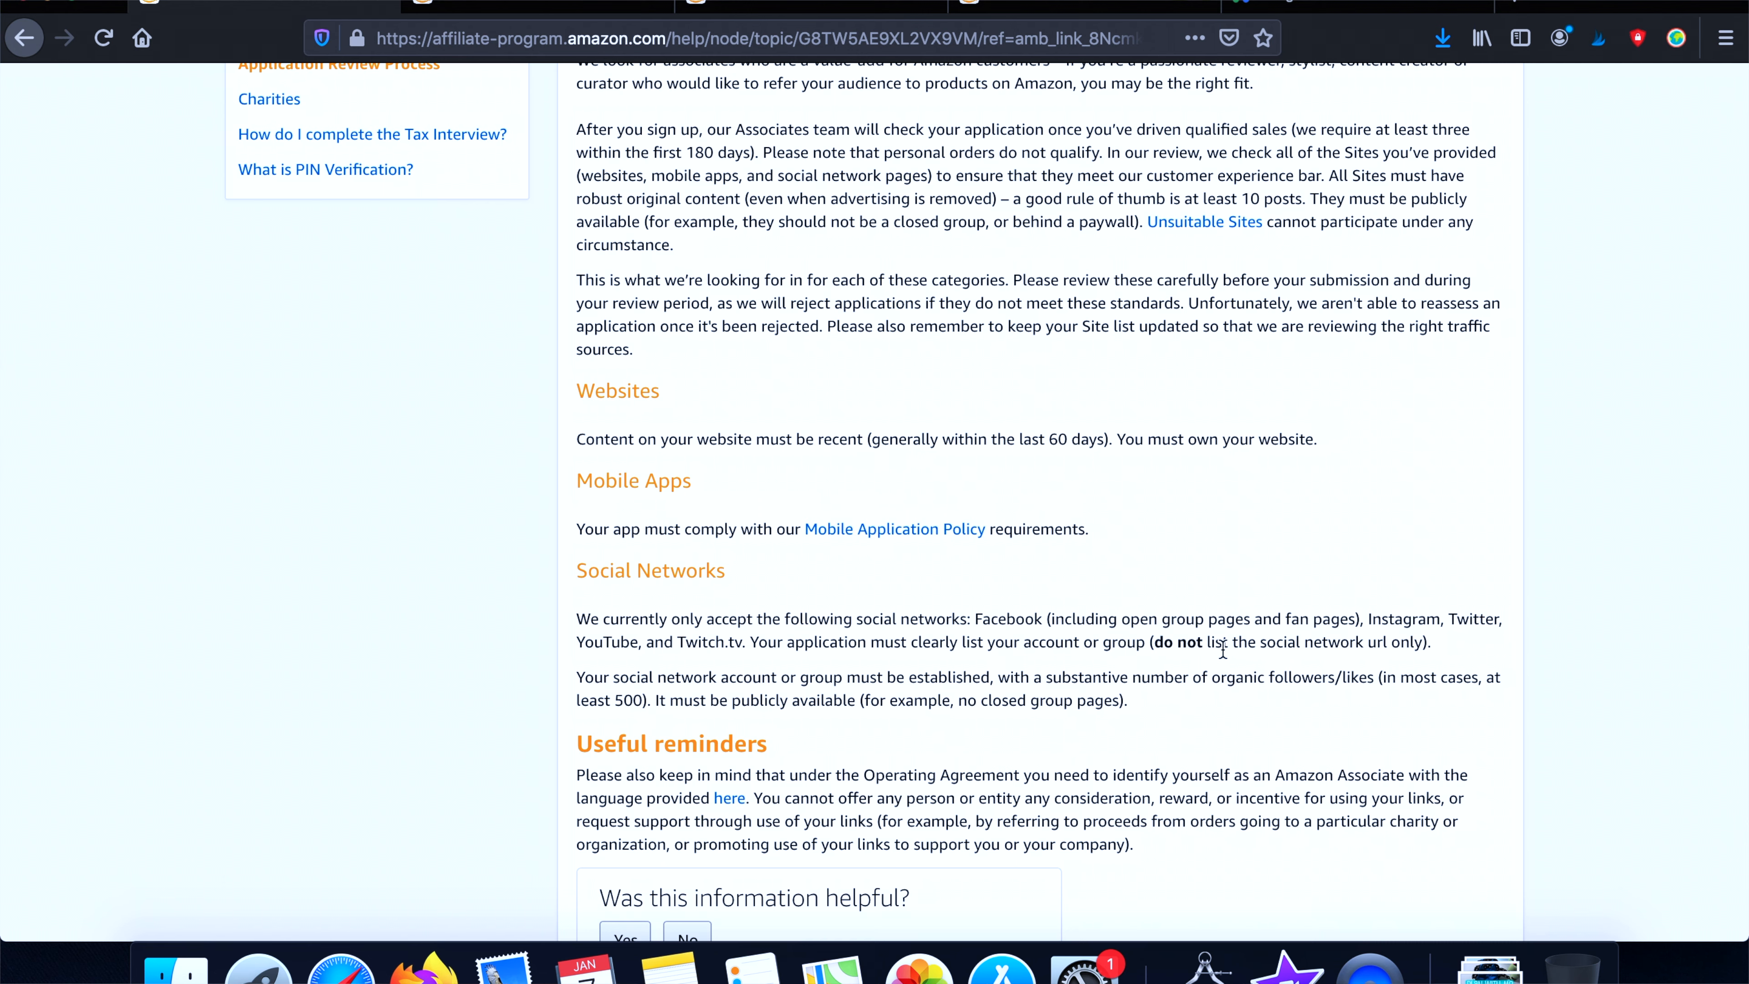
{"action": "mouse_move", "coordinate": [765, 682]}
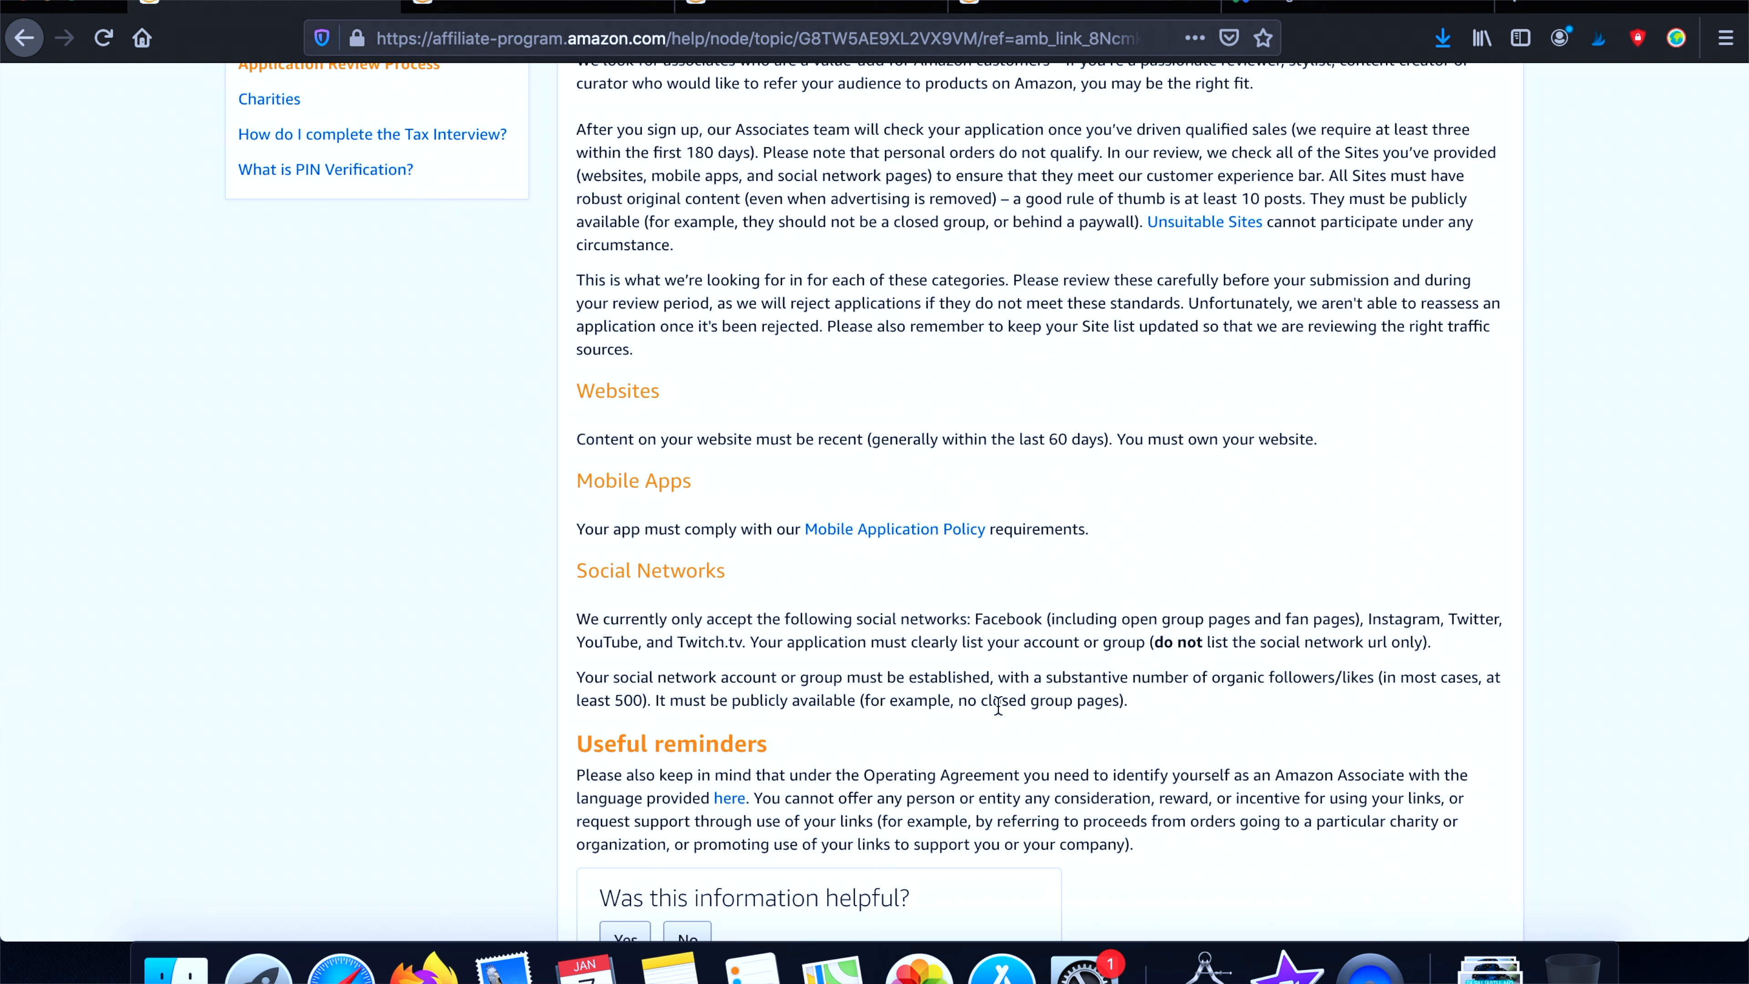
{"action": "mouse_move", "coordinate": [1297, 696]}
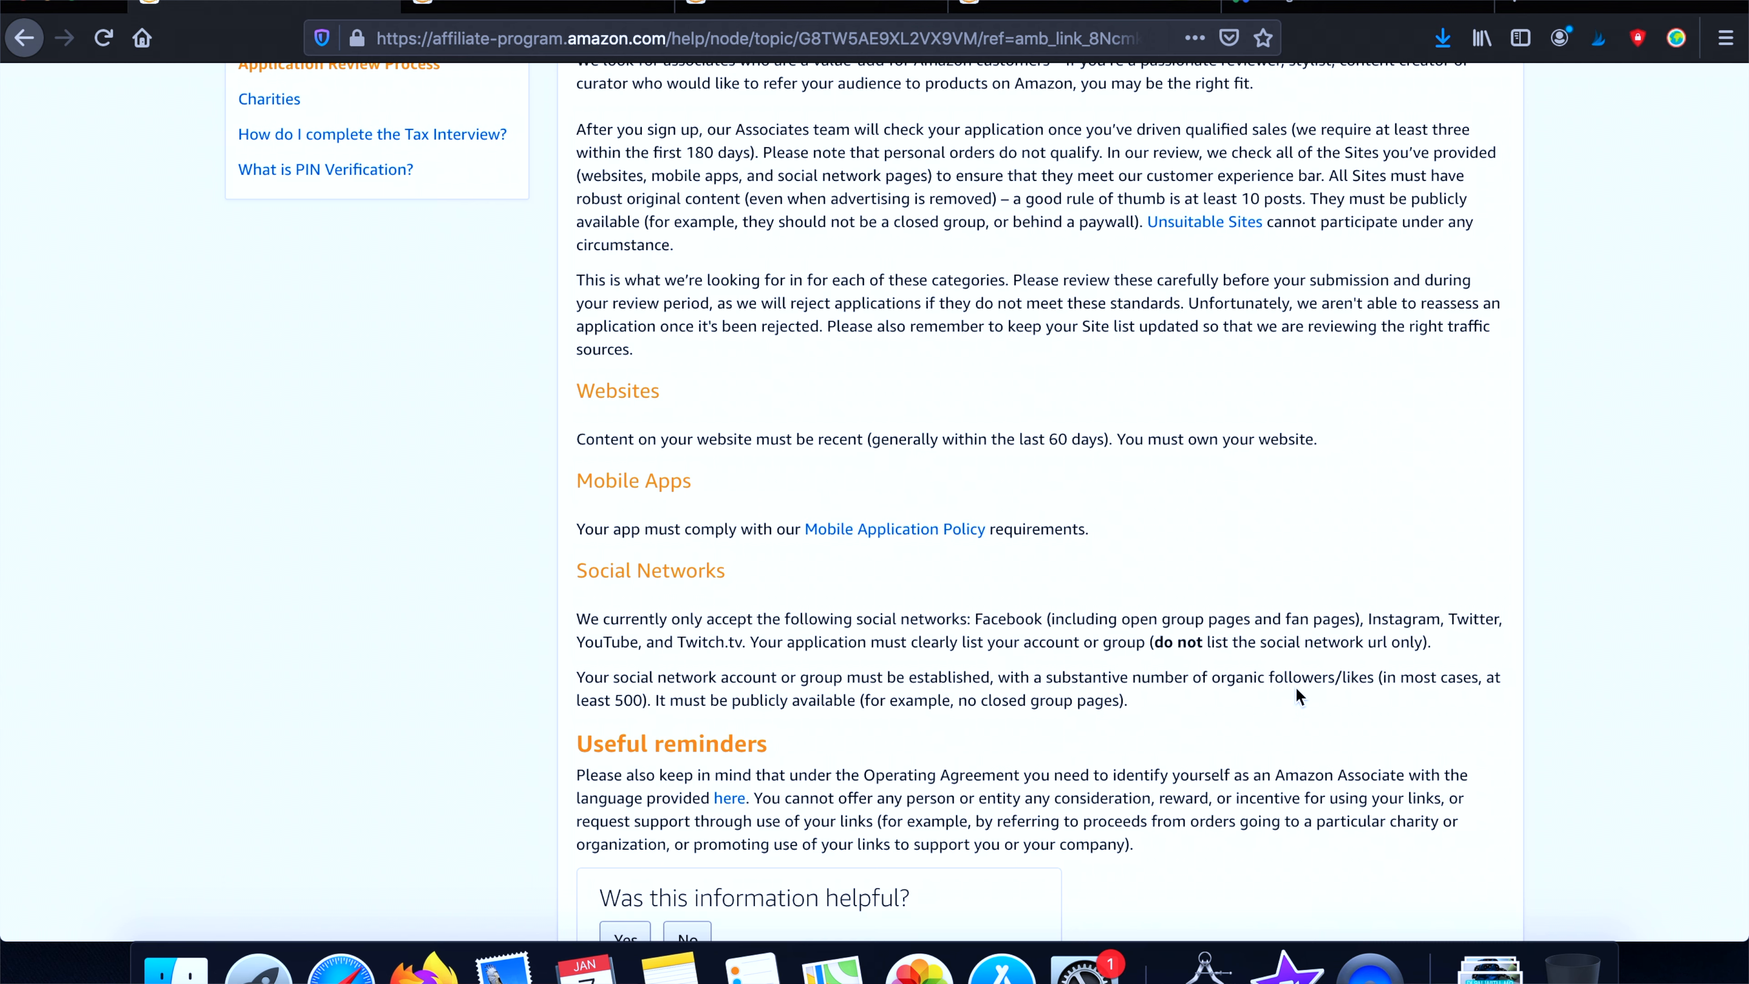
{"action": "mouse_move", "coordinate": [1477, 699]}
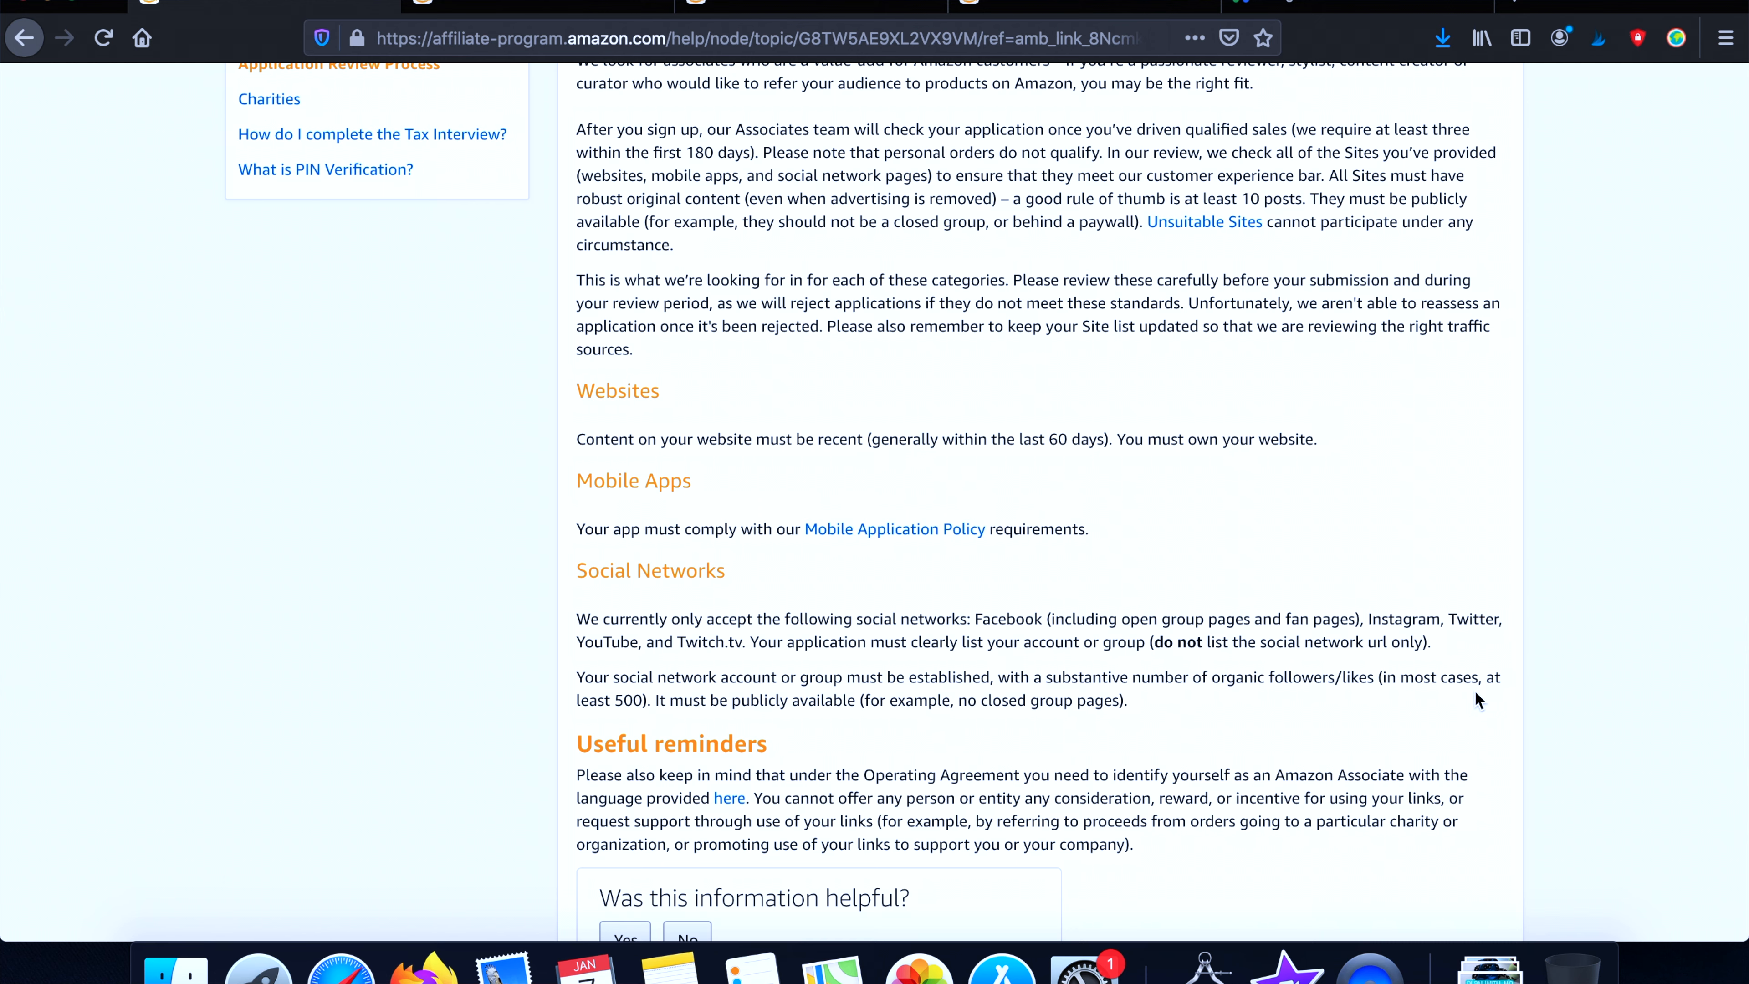
{"action": "mouse_move", "coordinate": [684, 724]}
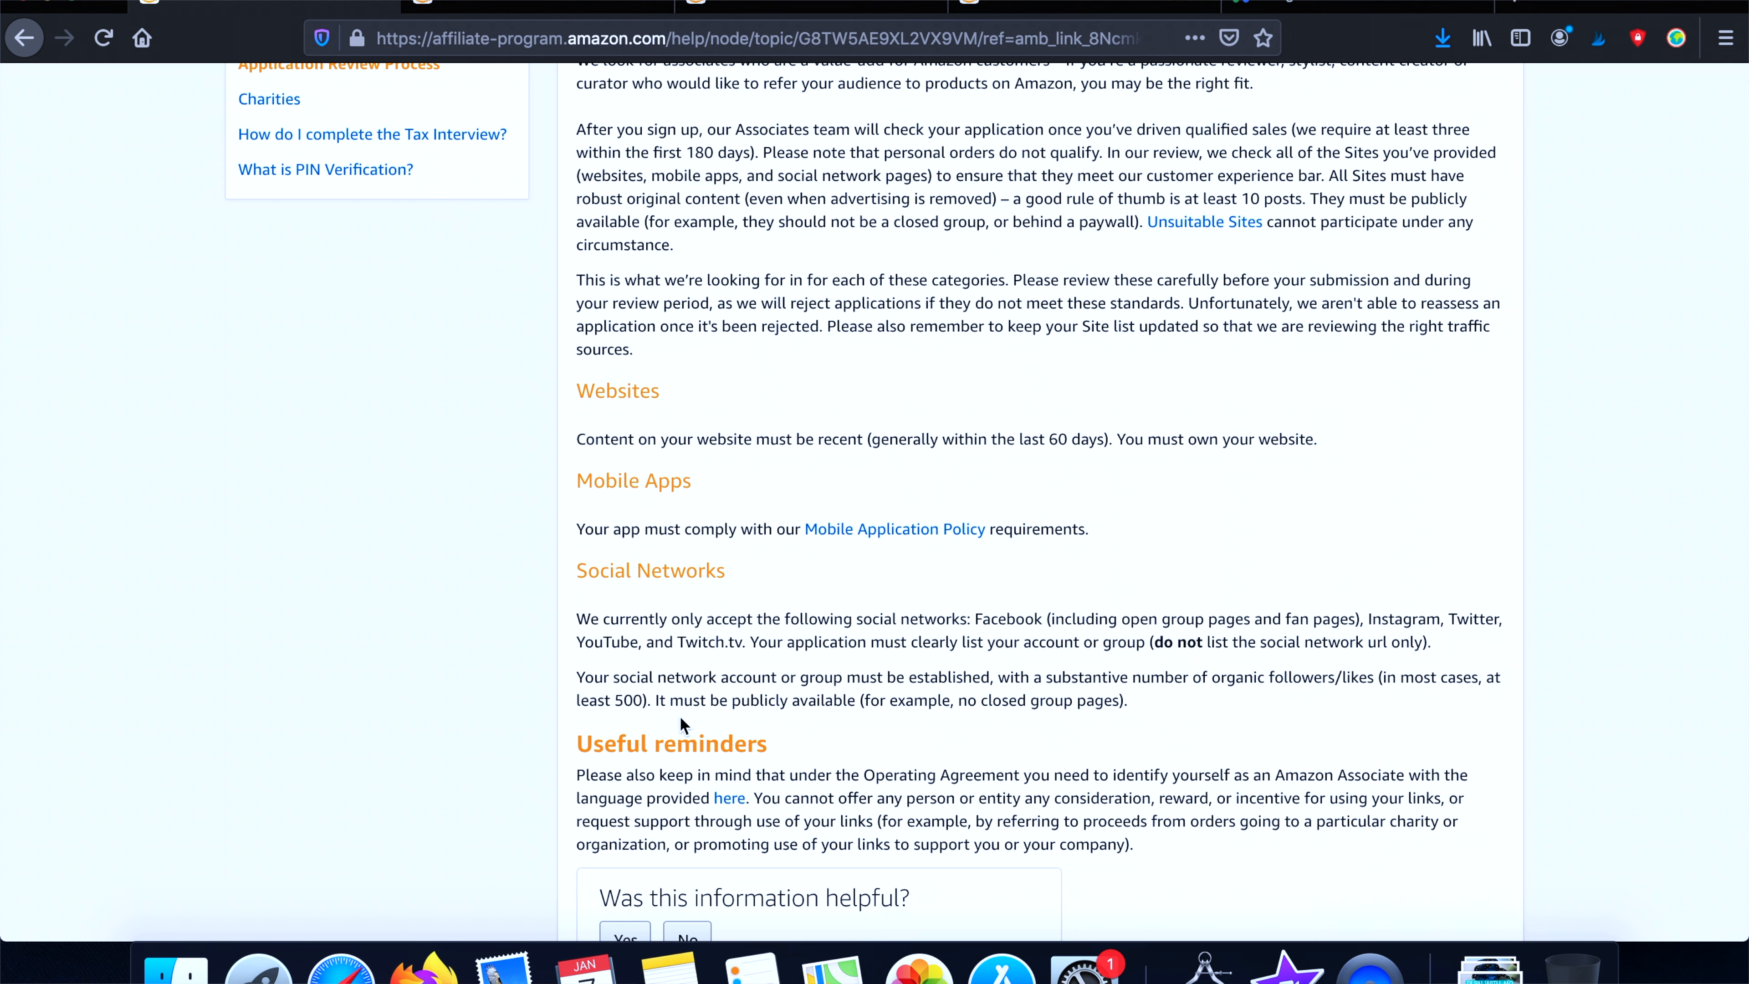
{"action": "mouse_move", "coordinate": [965, 732]}
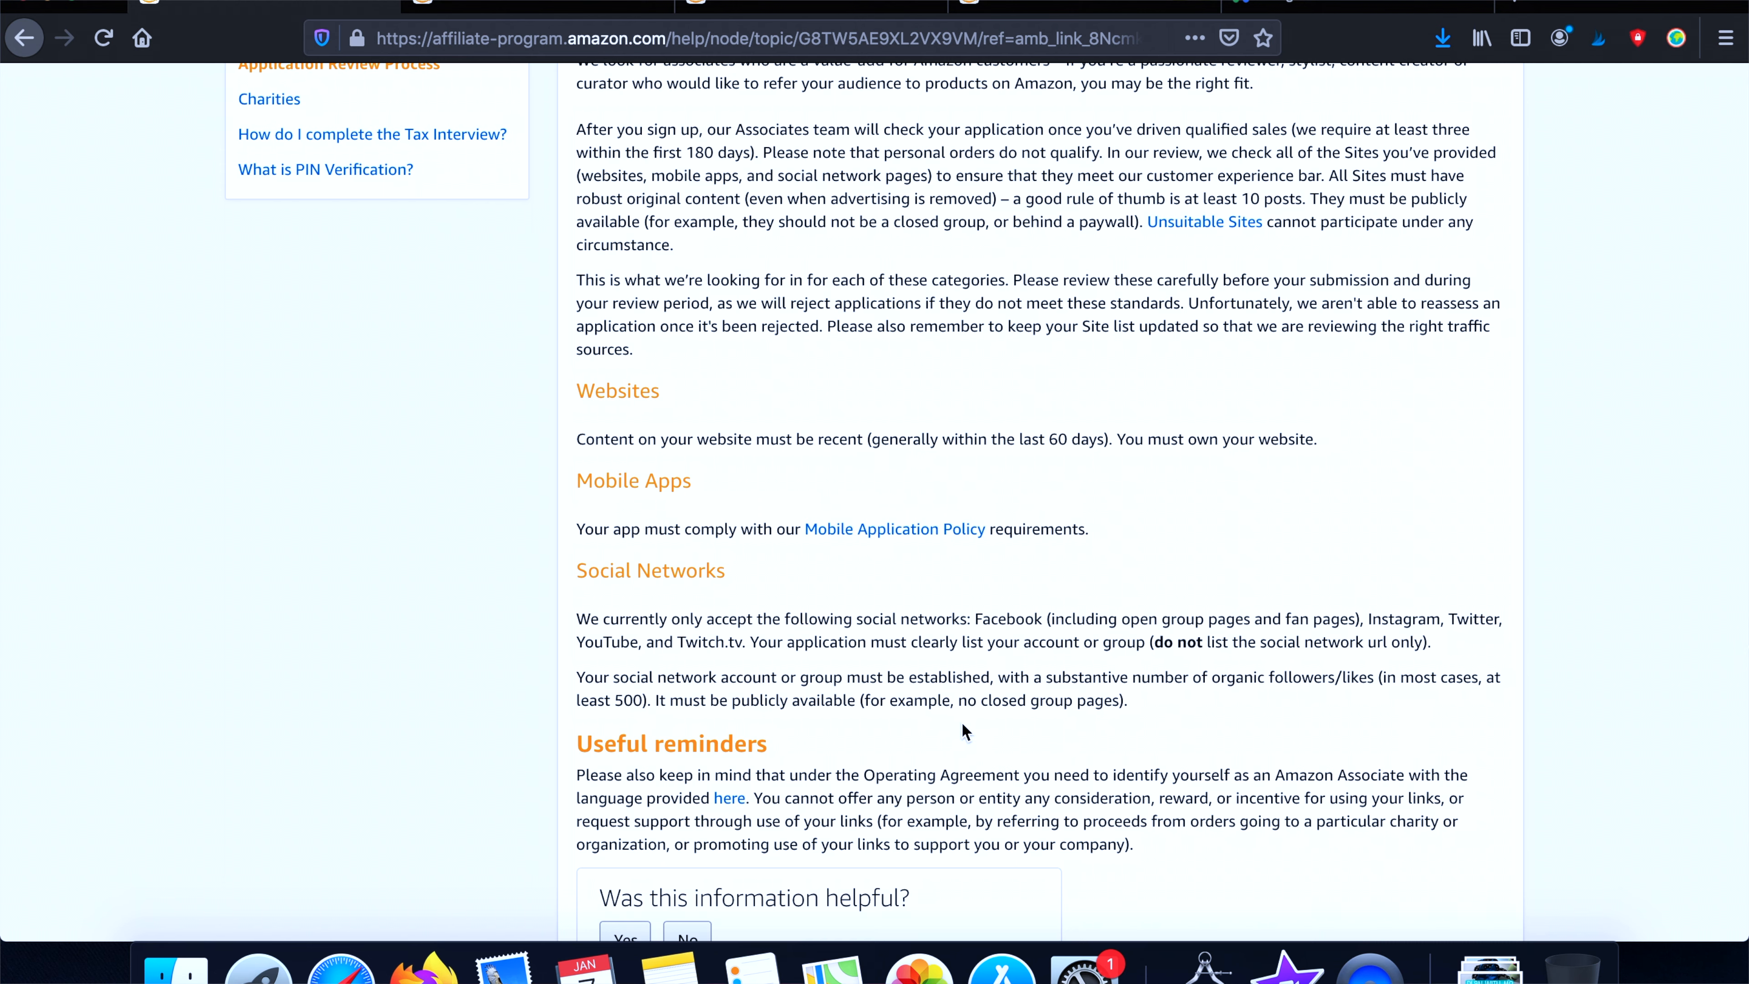
{"action": "mouse_move", "coordinate": [973, 692]}
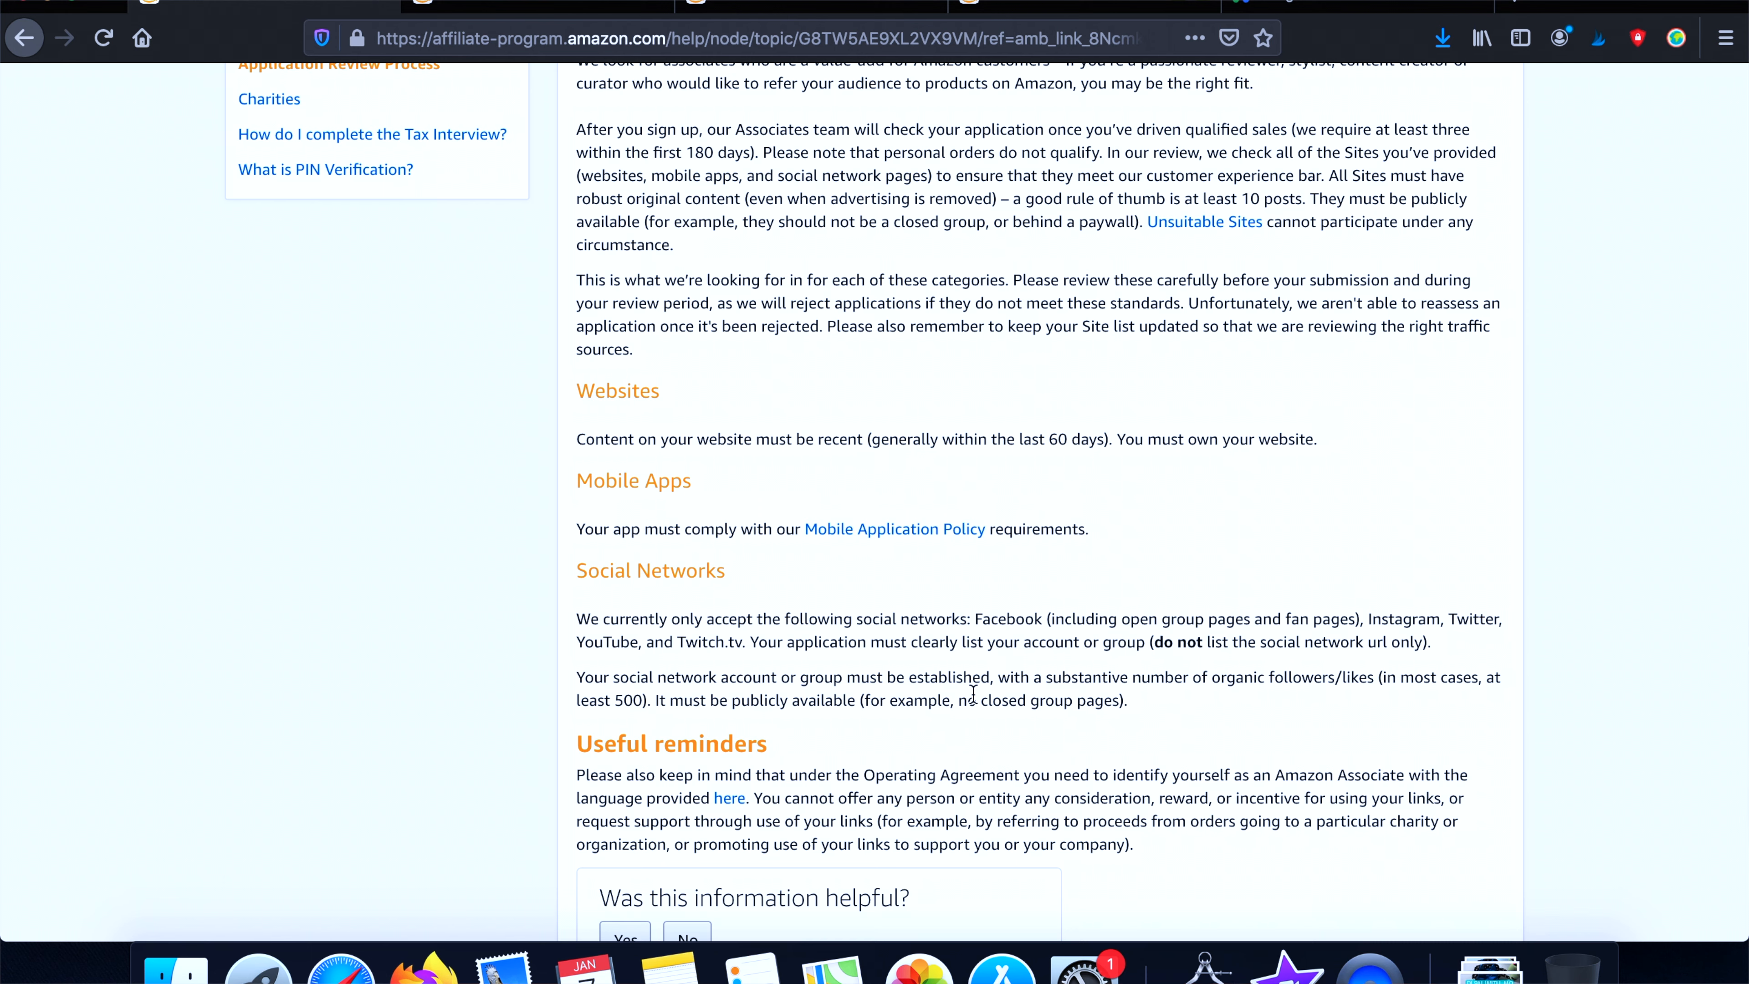
{"action": "mouse_move", "coordinate": [1202, 739]}
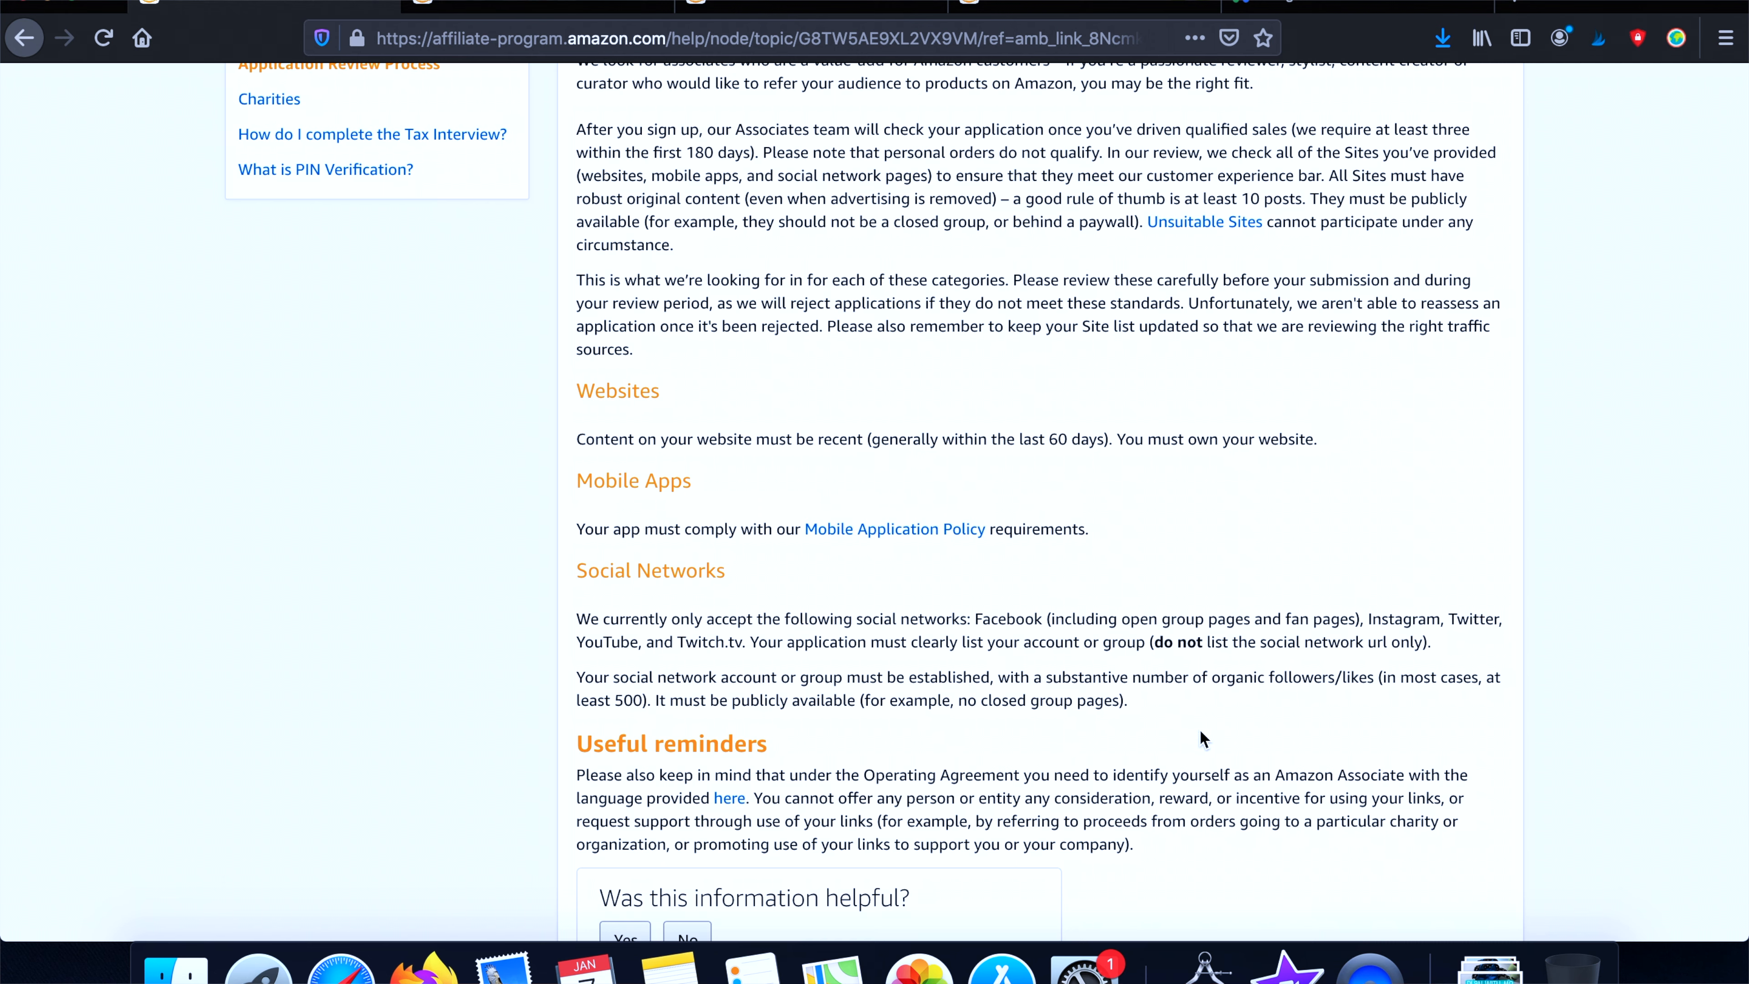
{"action": "mouse_move", "coordinate": [1383, 681]}
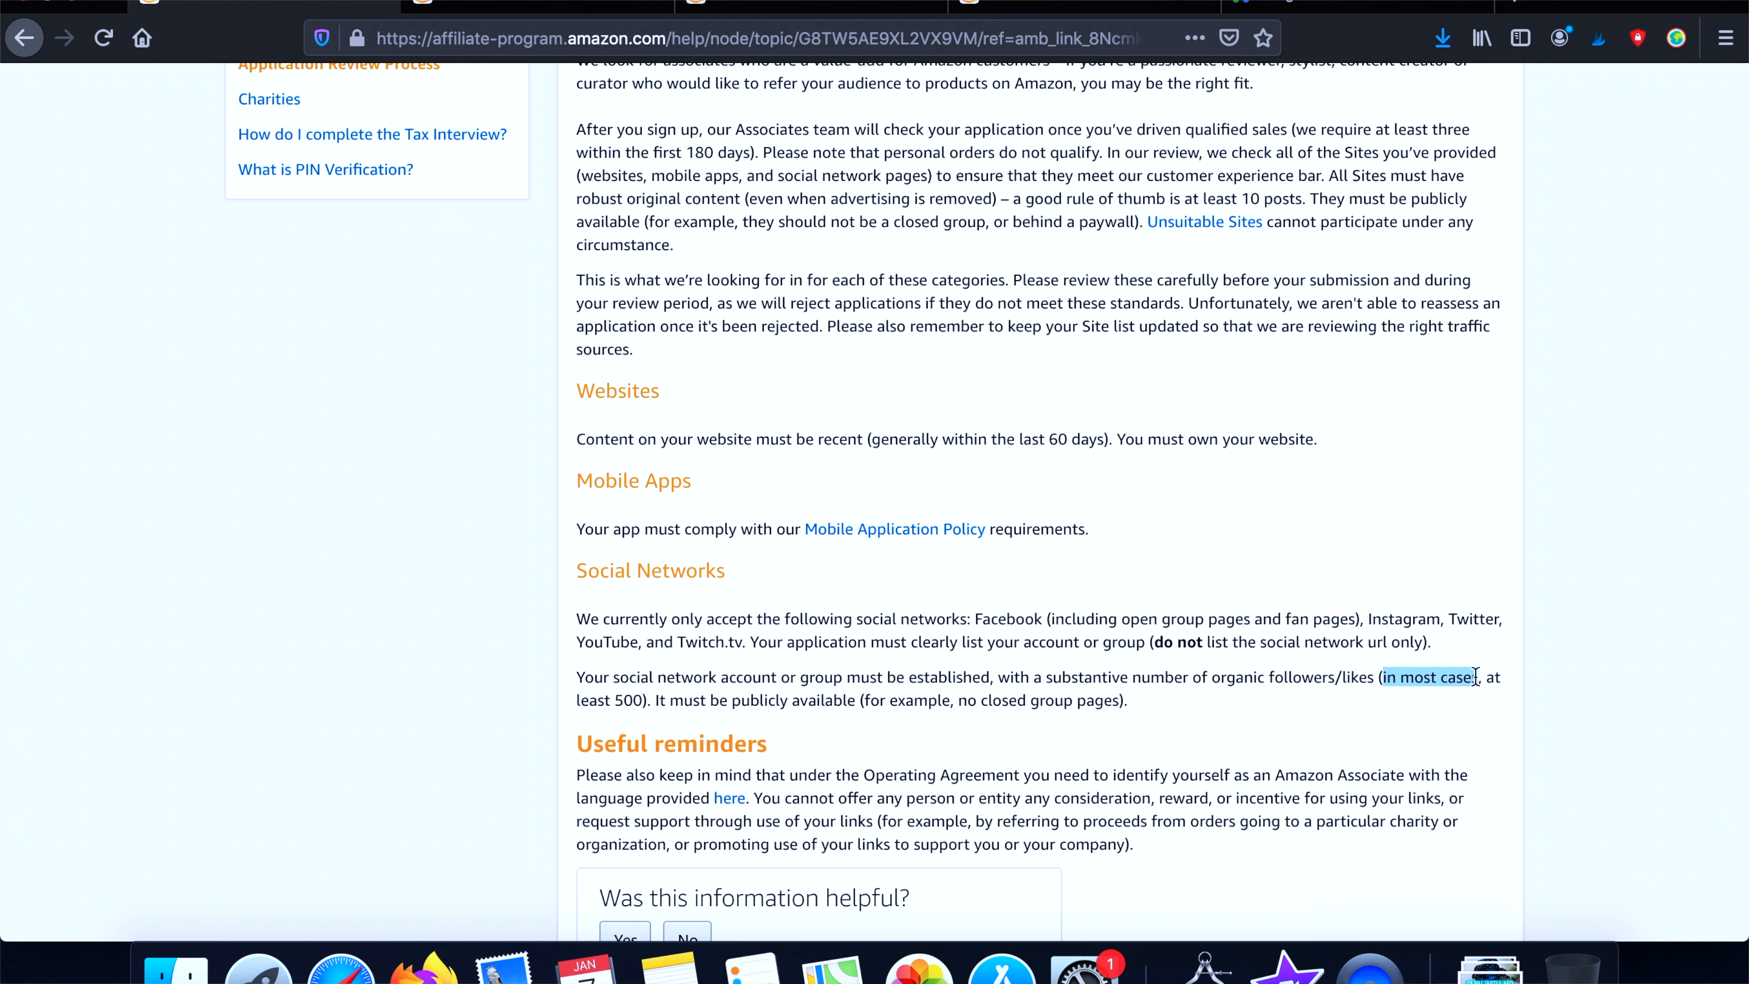
{"action": "mouse_move", "coordinate": [1087, 550]}
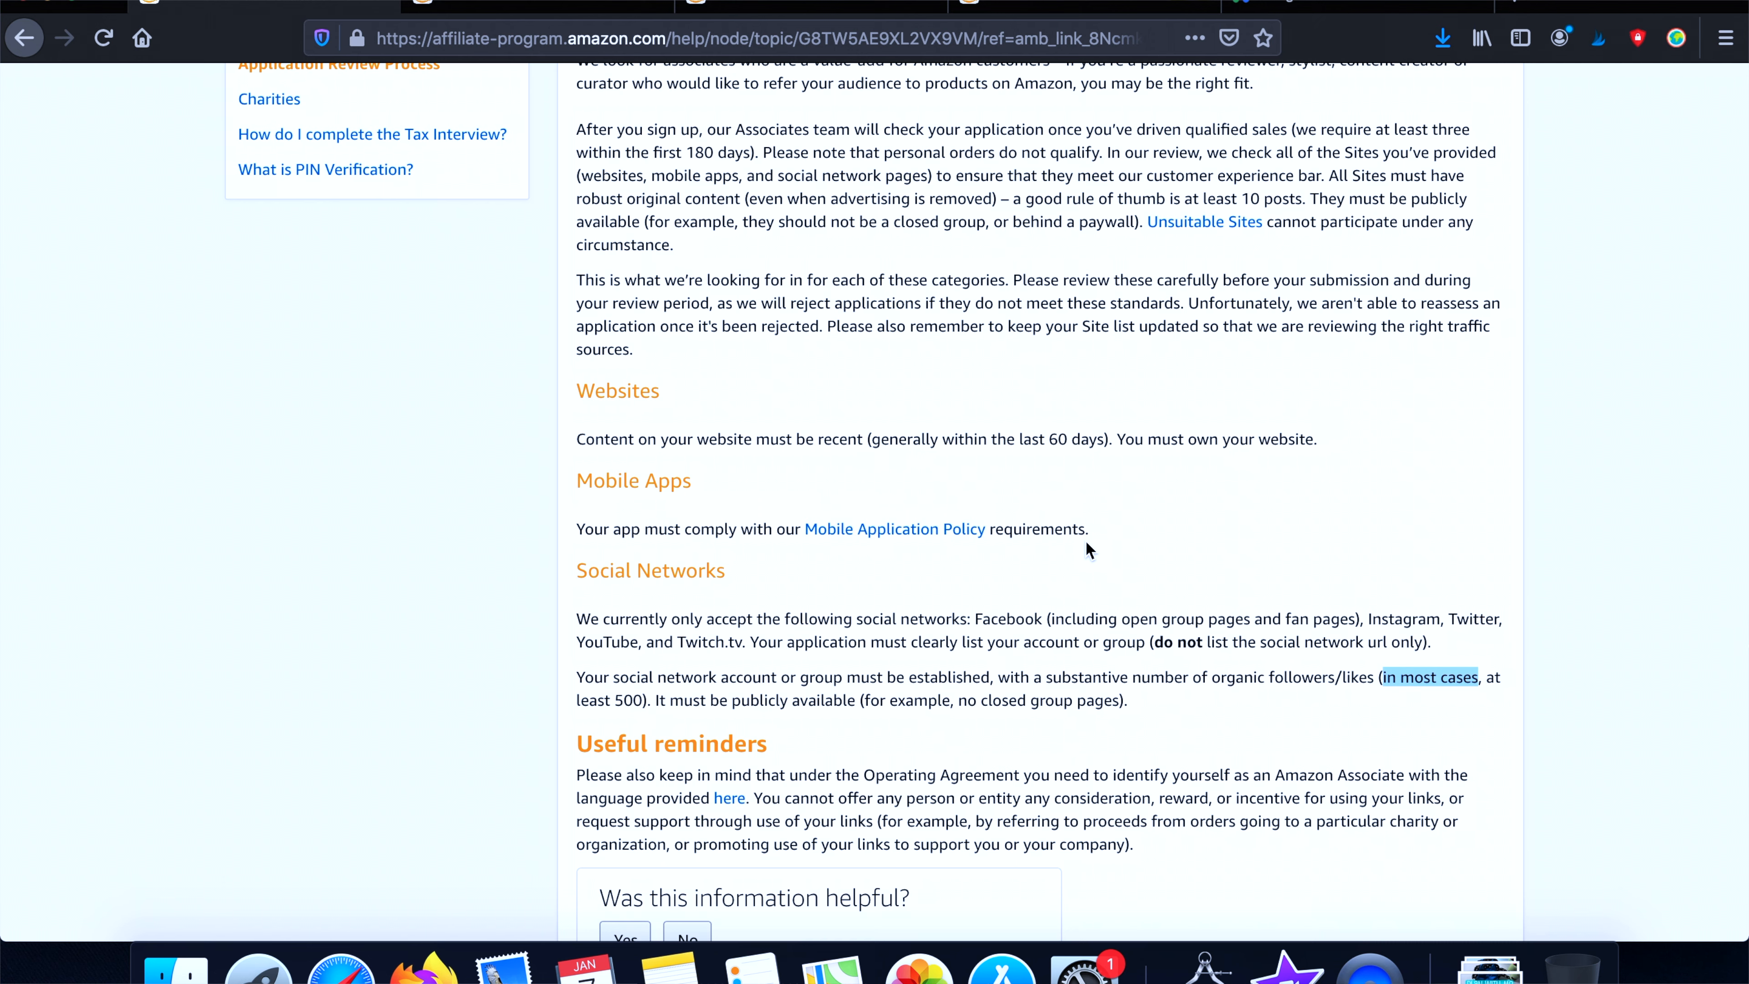
{"action": "mouse_move", "coordinate": [665, 575]}
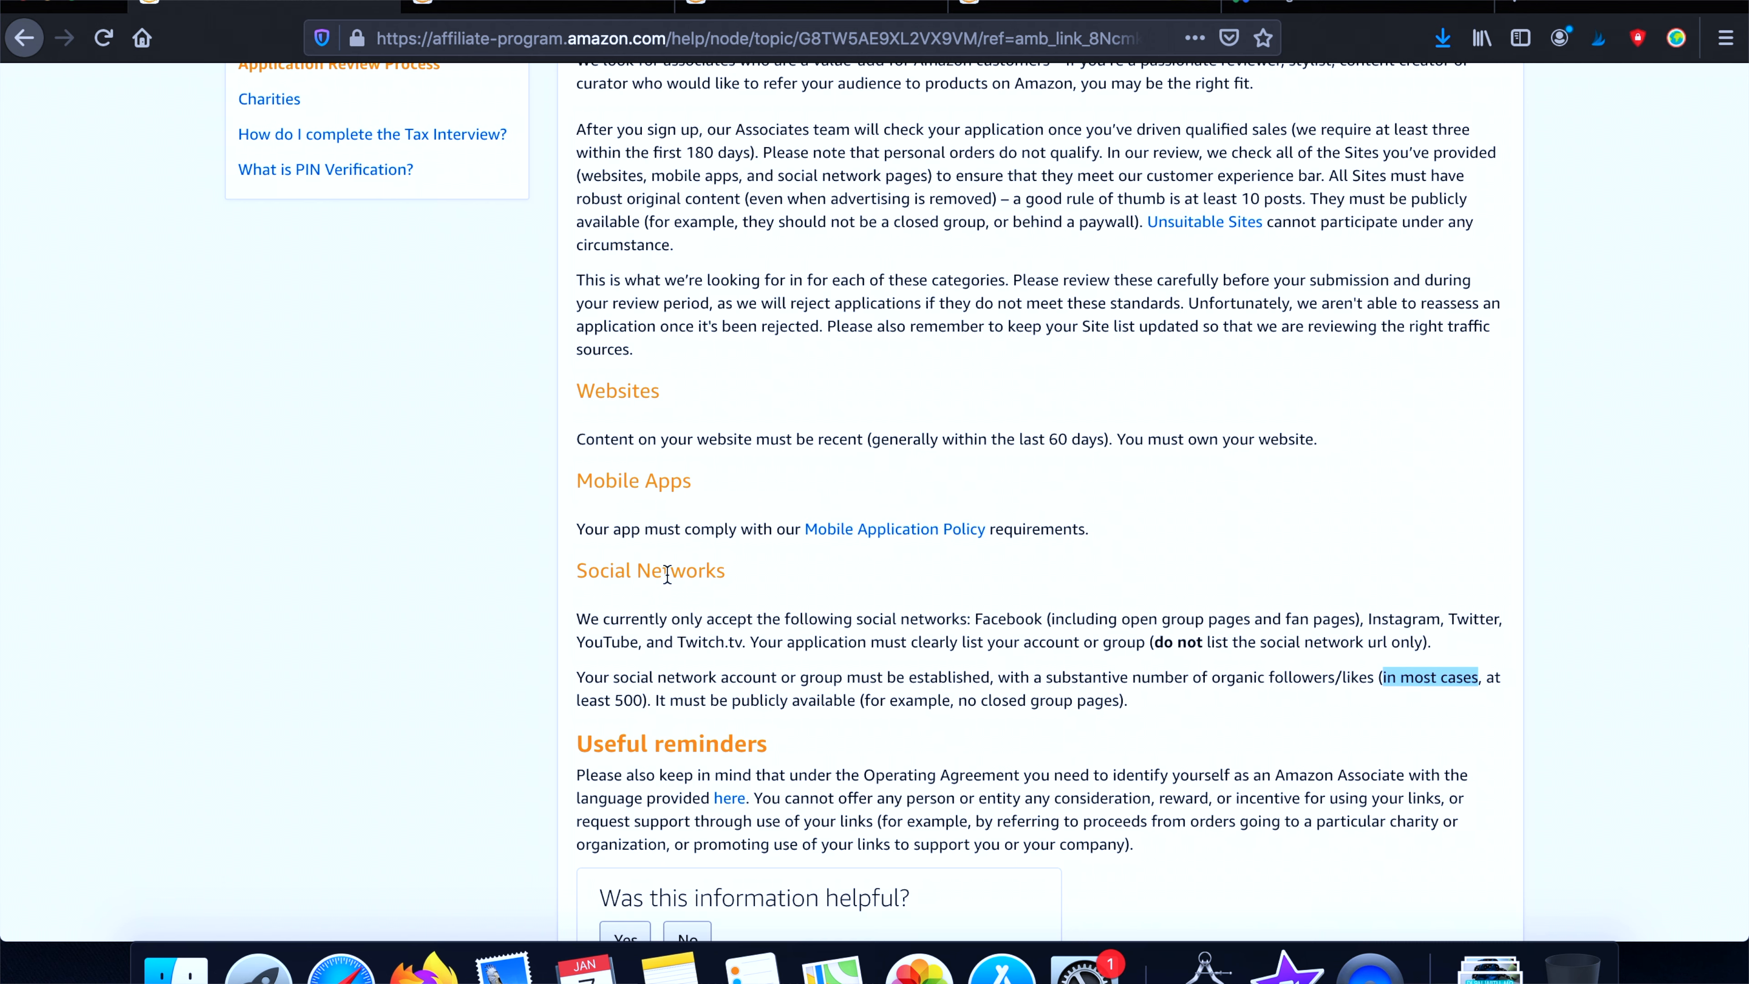
{"action": "mouse_move", "coordinate": [684, 622]}
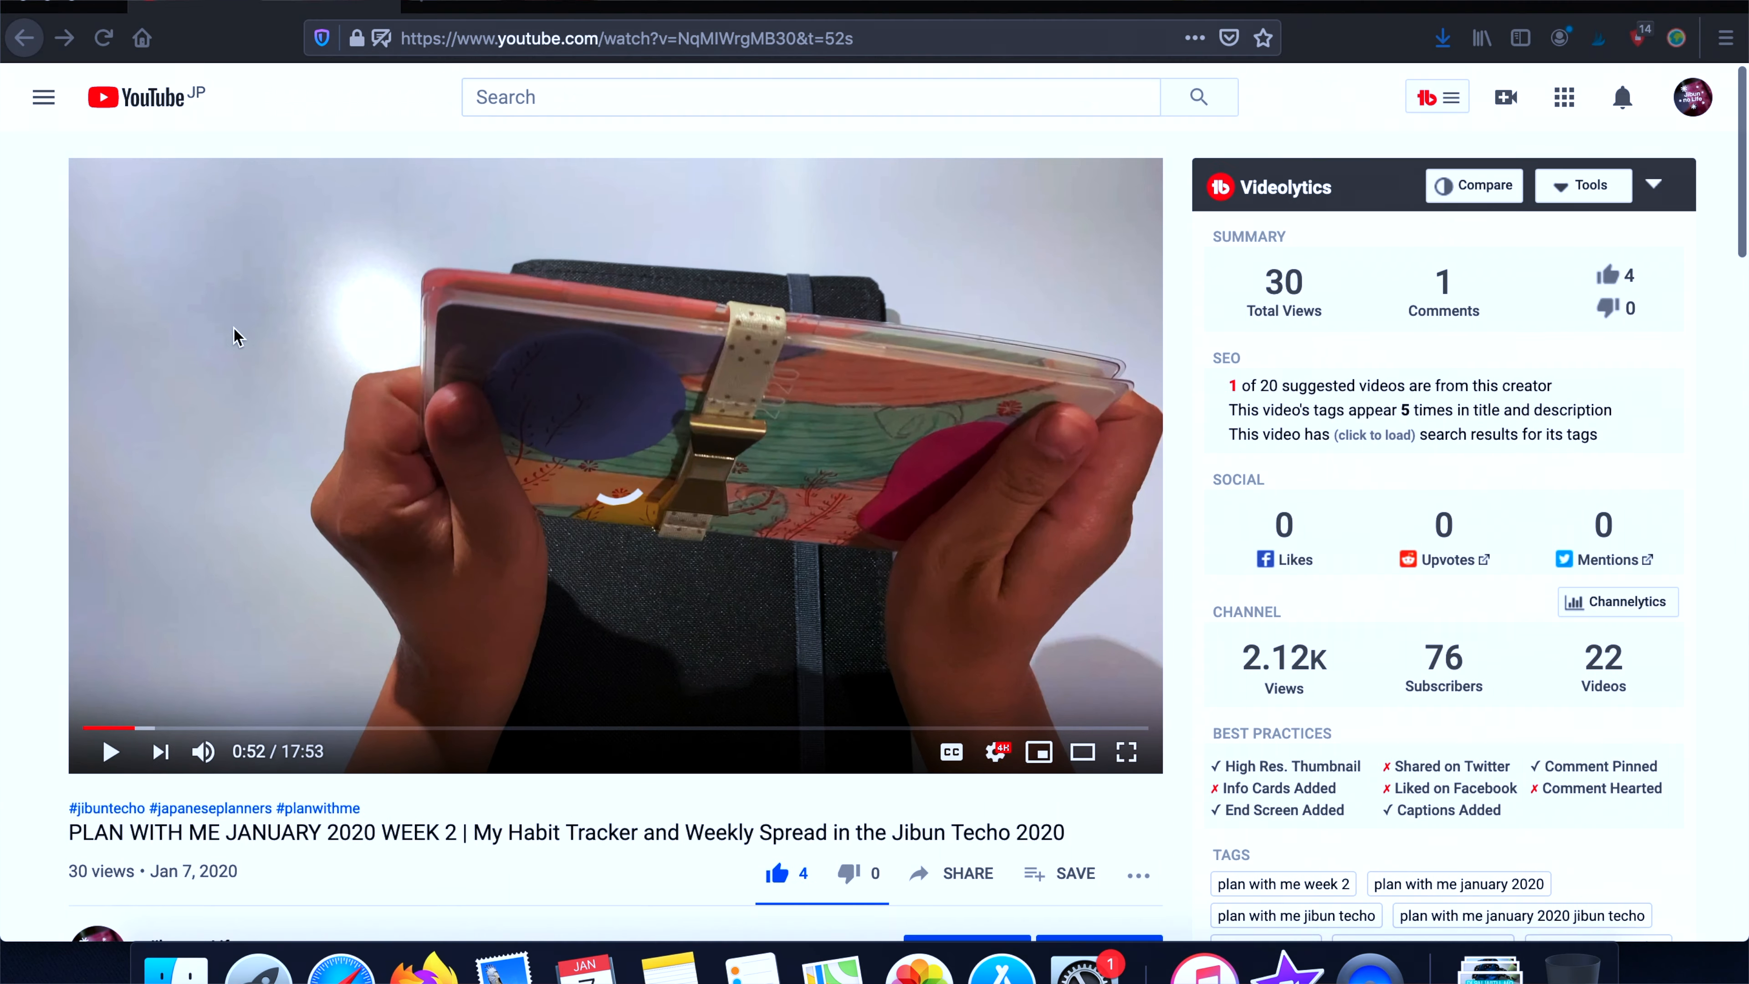
{"action": "scroll", "scroll_direction": "down", "scroll_amount": 3}
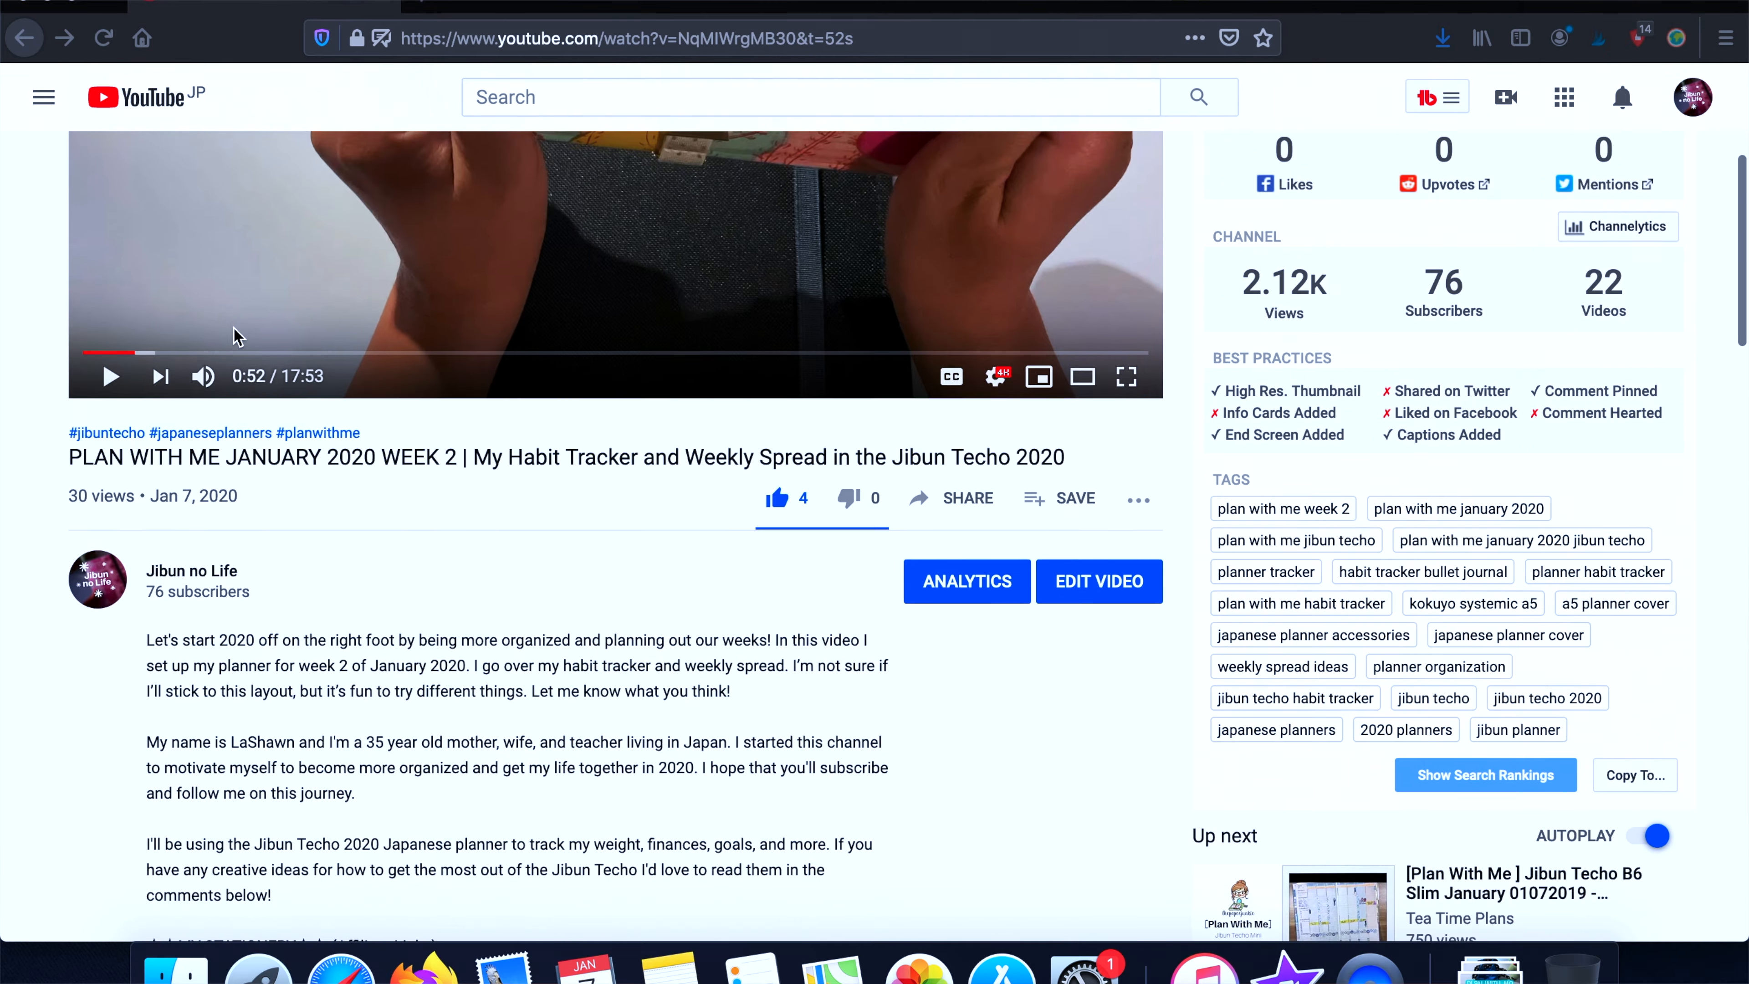
{"action": "scroll", "scroll_direction": "down", "scroll_amount": 3}
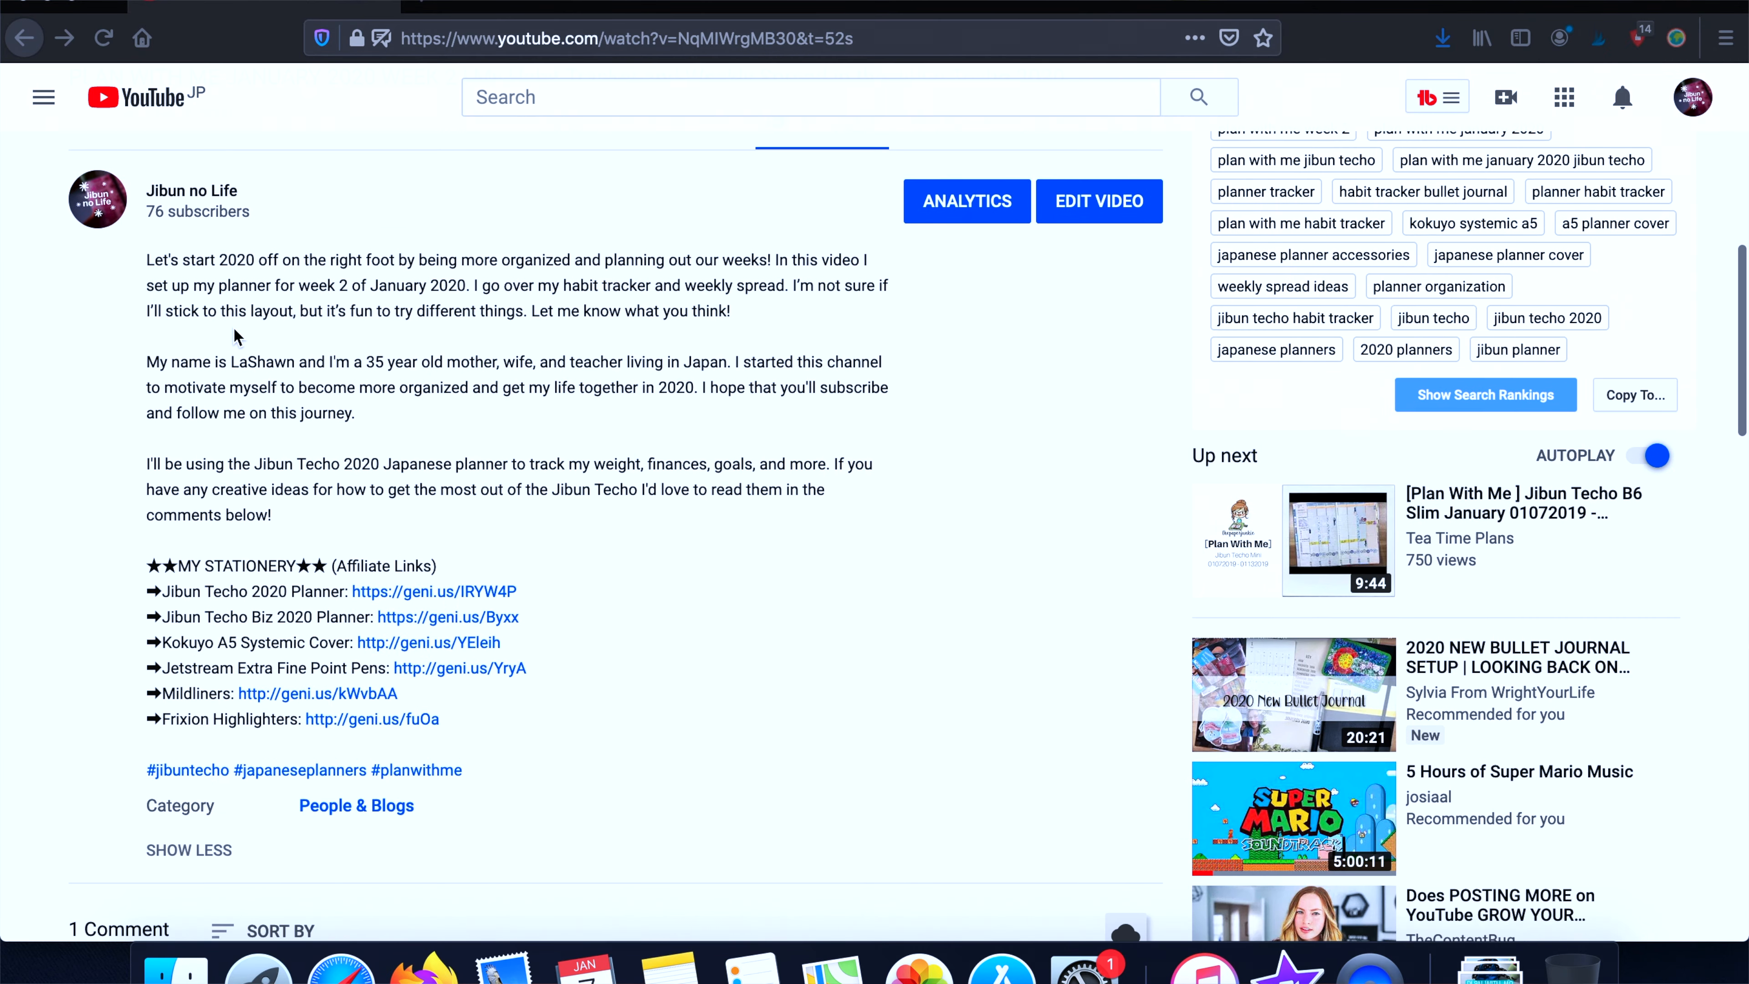
{"action": "scroll", "scroll_direction": "down", "scroll_amount": 3}
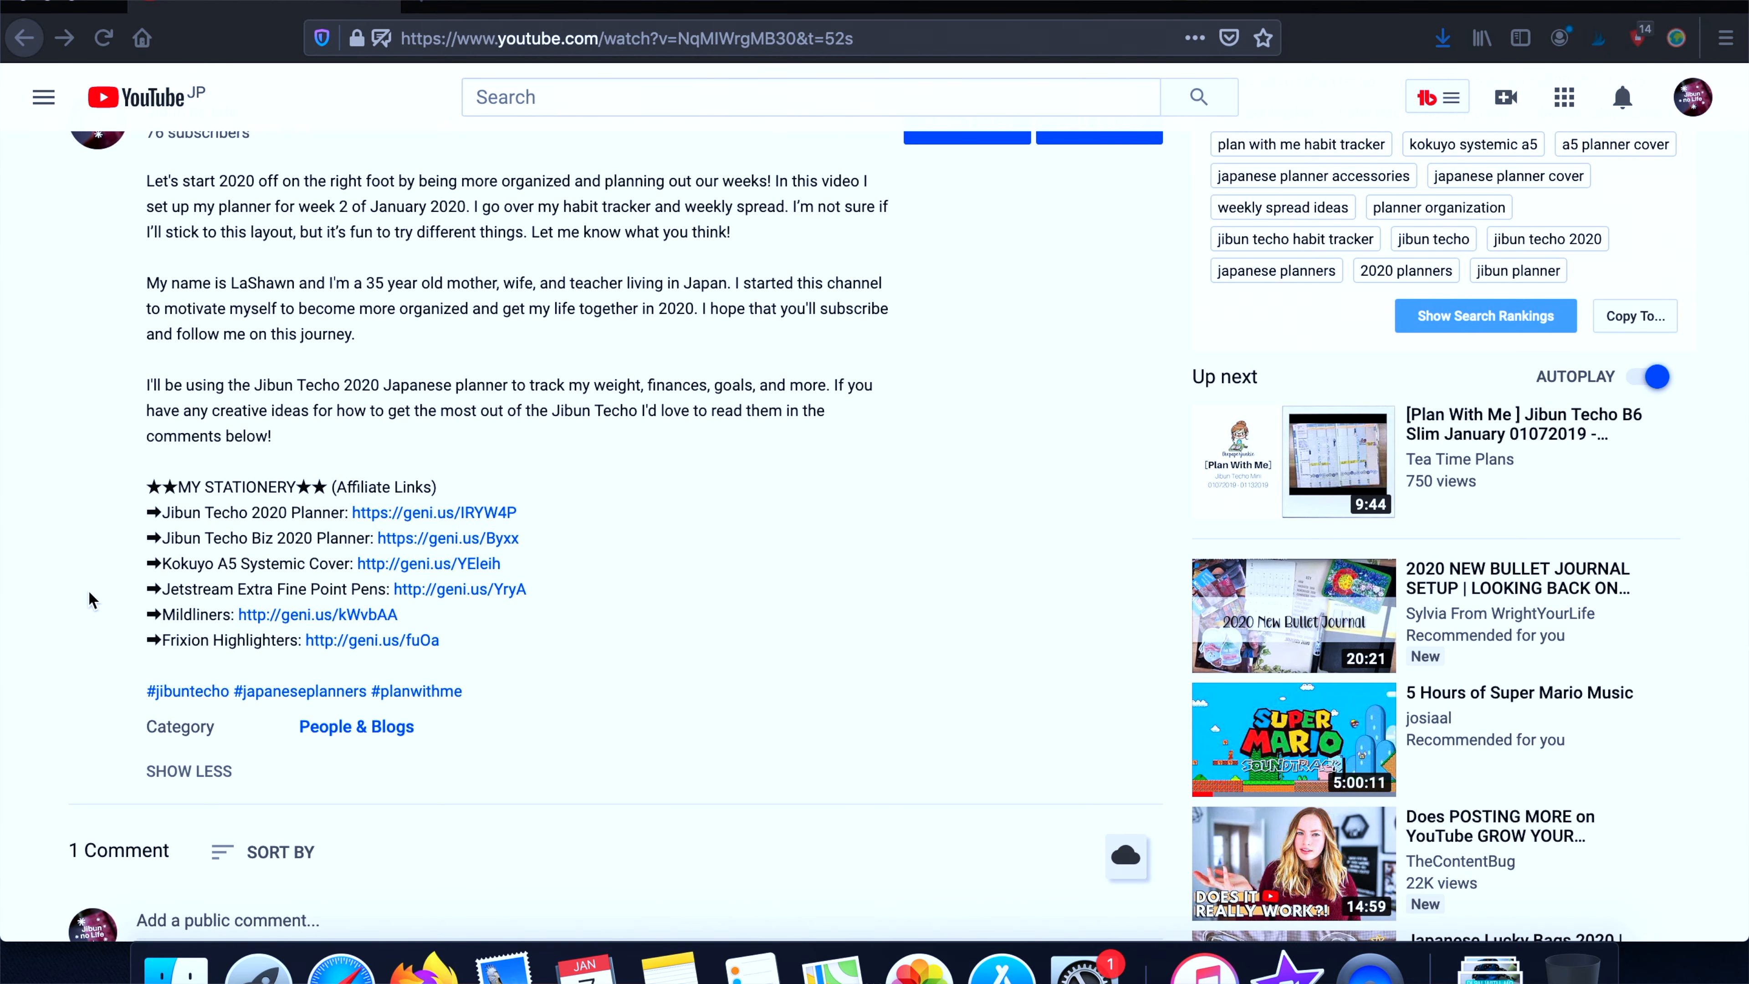
{"action": "mouse_move", "coordinate": [481, 477]}
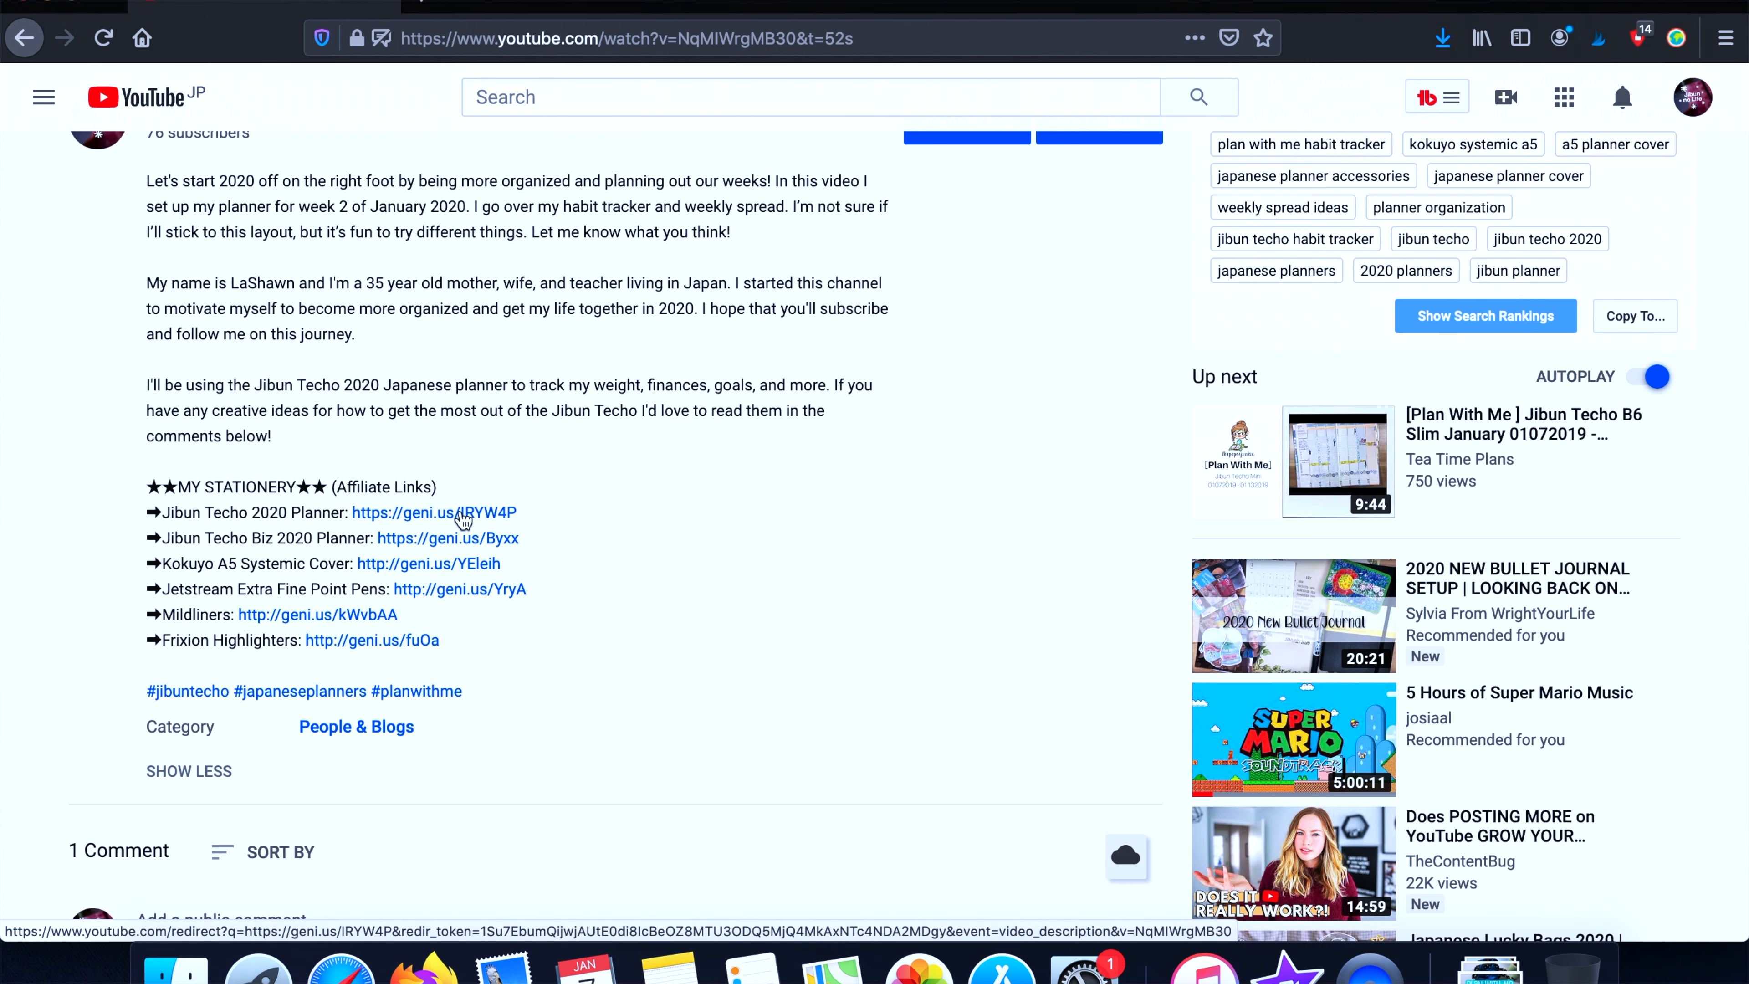
Follow the Jibun Techo 2020 Planner affiliate link to its Amazon Japan product page
{"action": "left_click", "coordinate": [433, 512]}
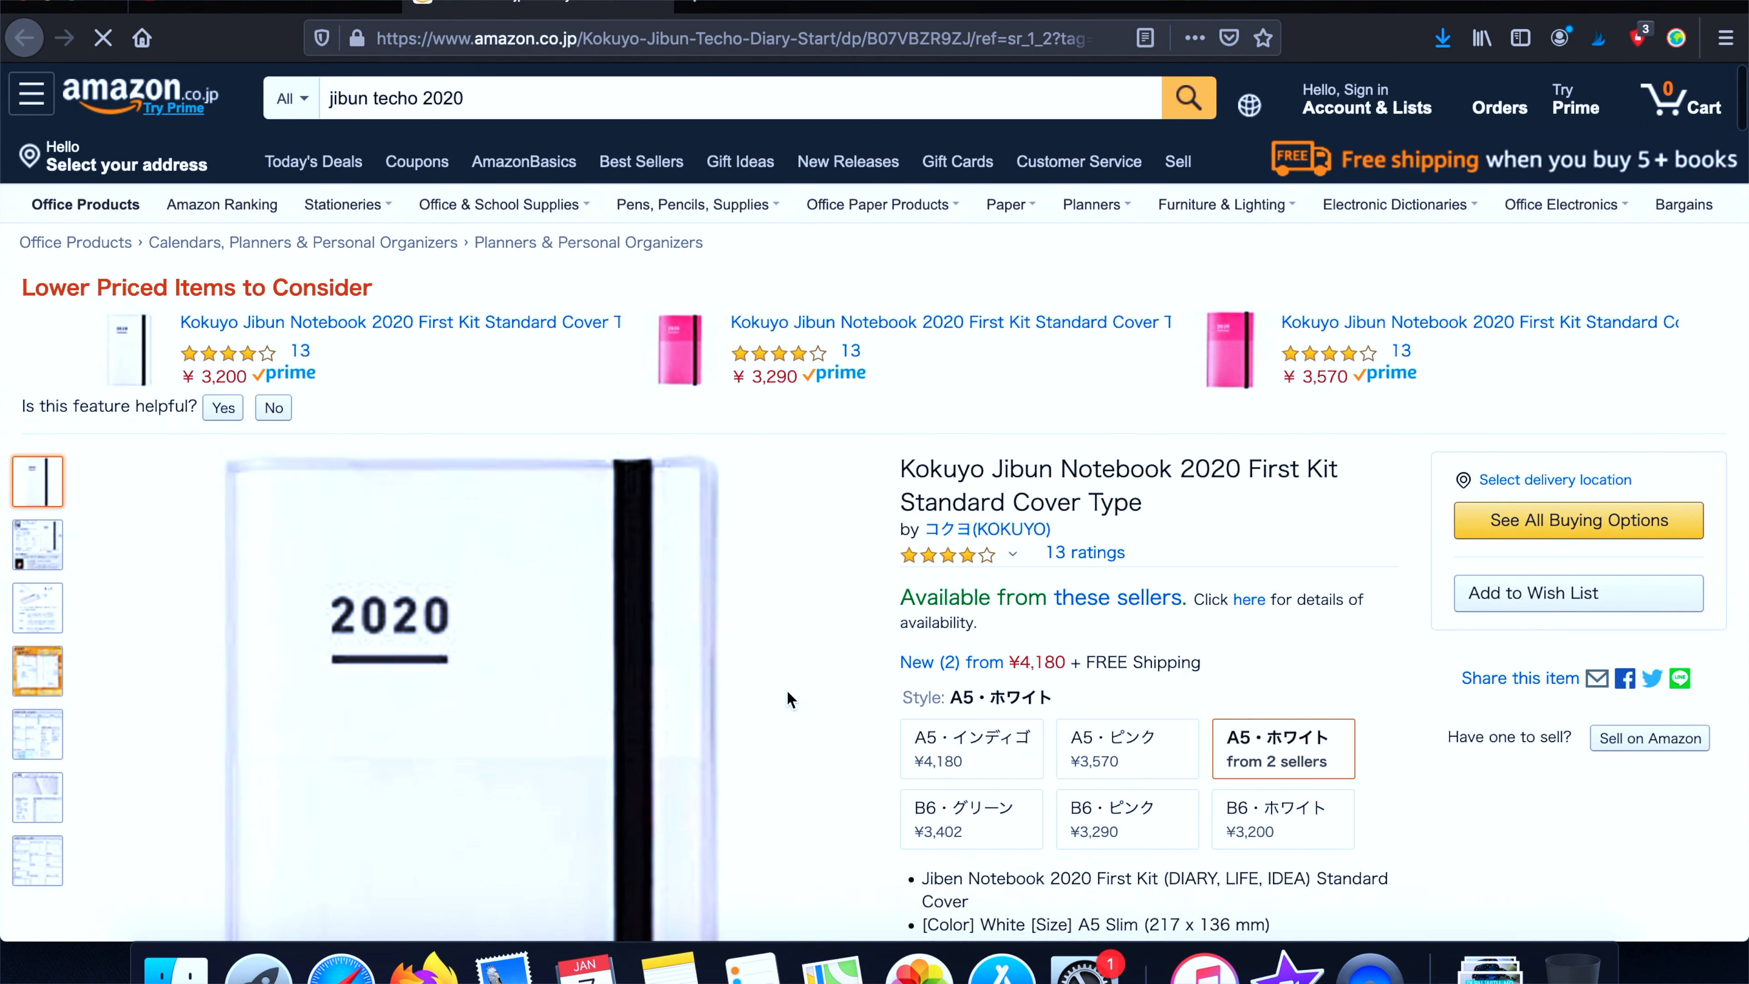
{"action": "scroll", "scroll_direction": "down", "scroll_amount": 3}
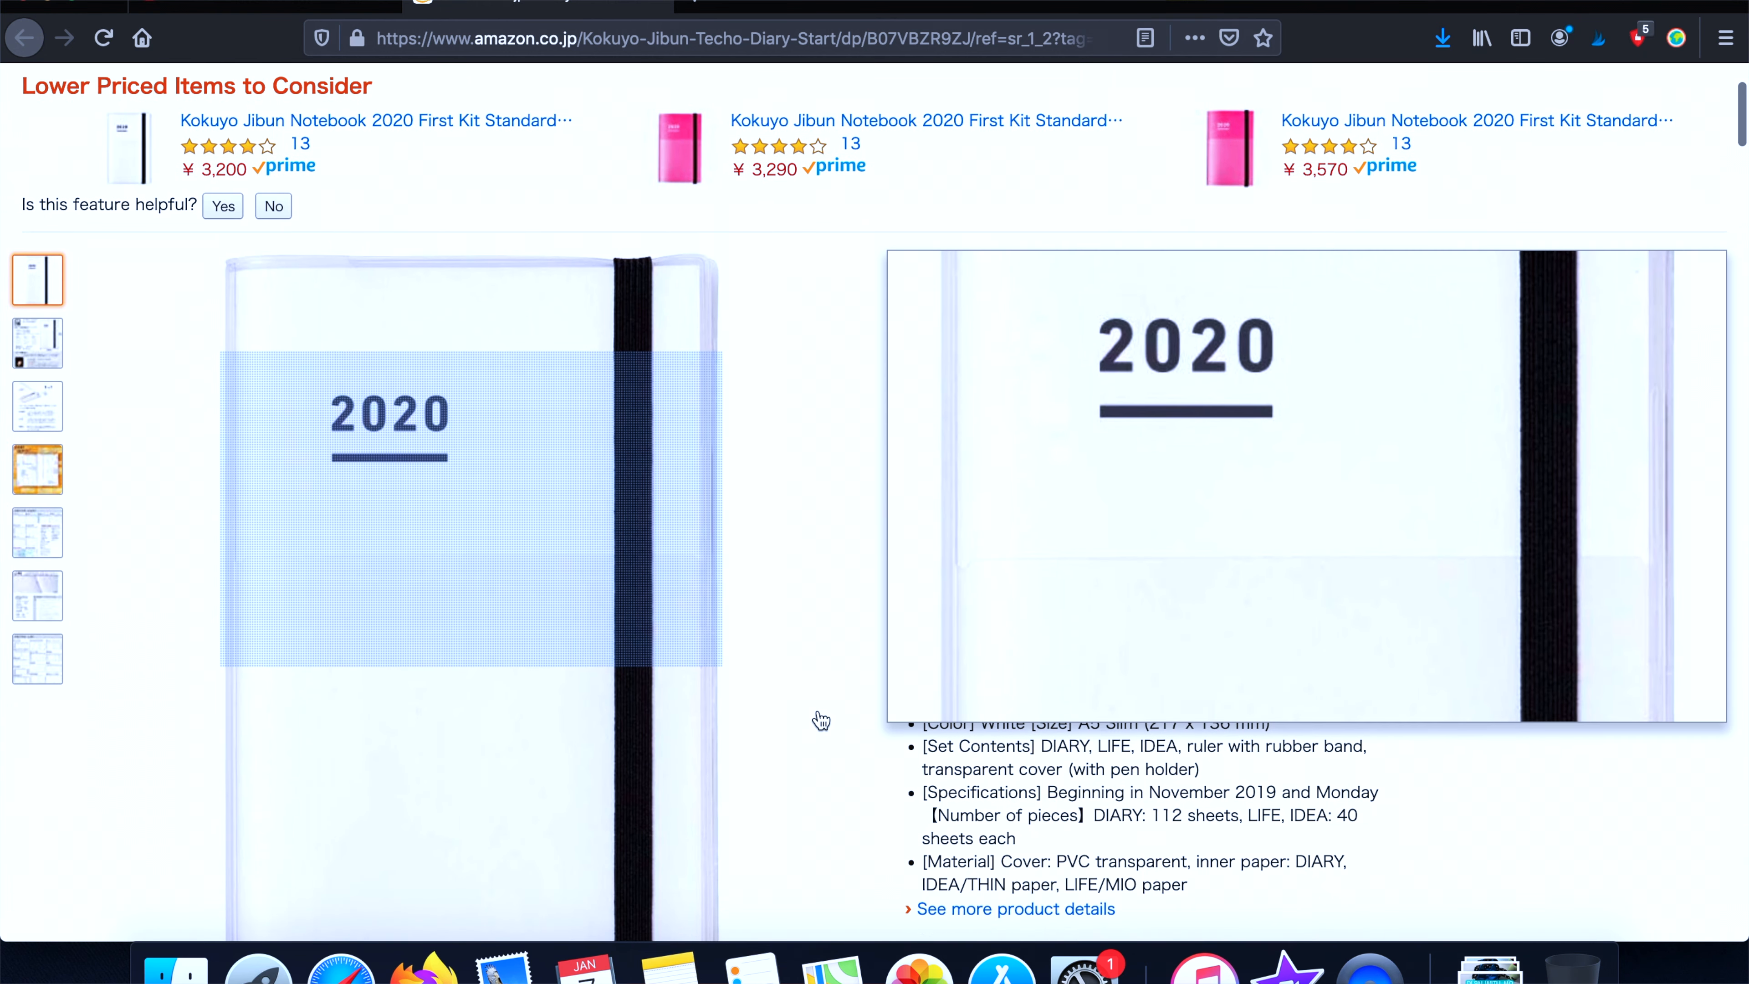
{"action": "scroll", "scroll_direction": "up", "scroll_amount": 3}
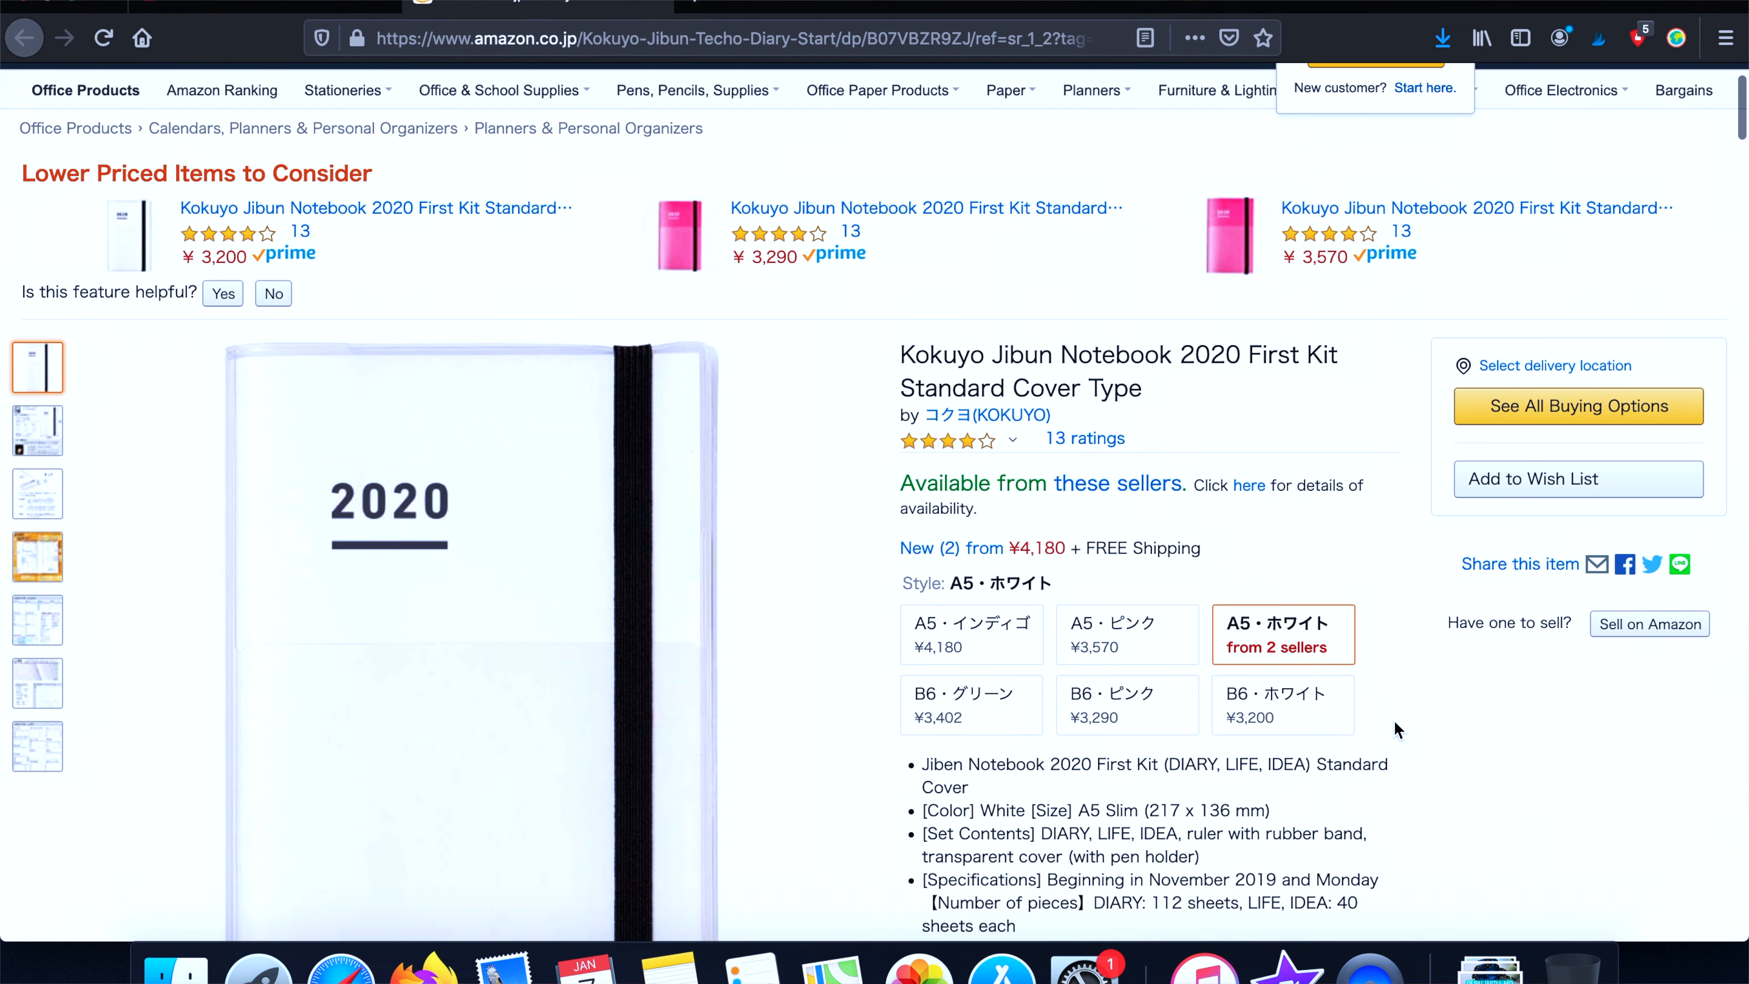
Preview the B6 green and pink cover styles, return to A5 white, and skim the product page
{"action": "left_click", "coordinate": [970, 704]}
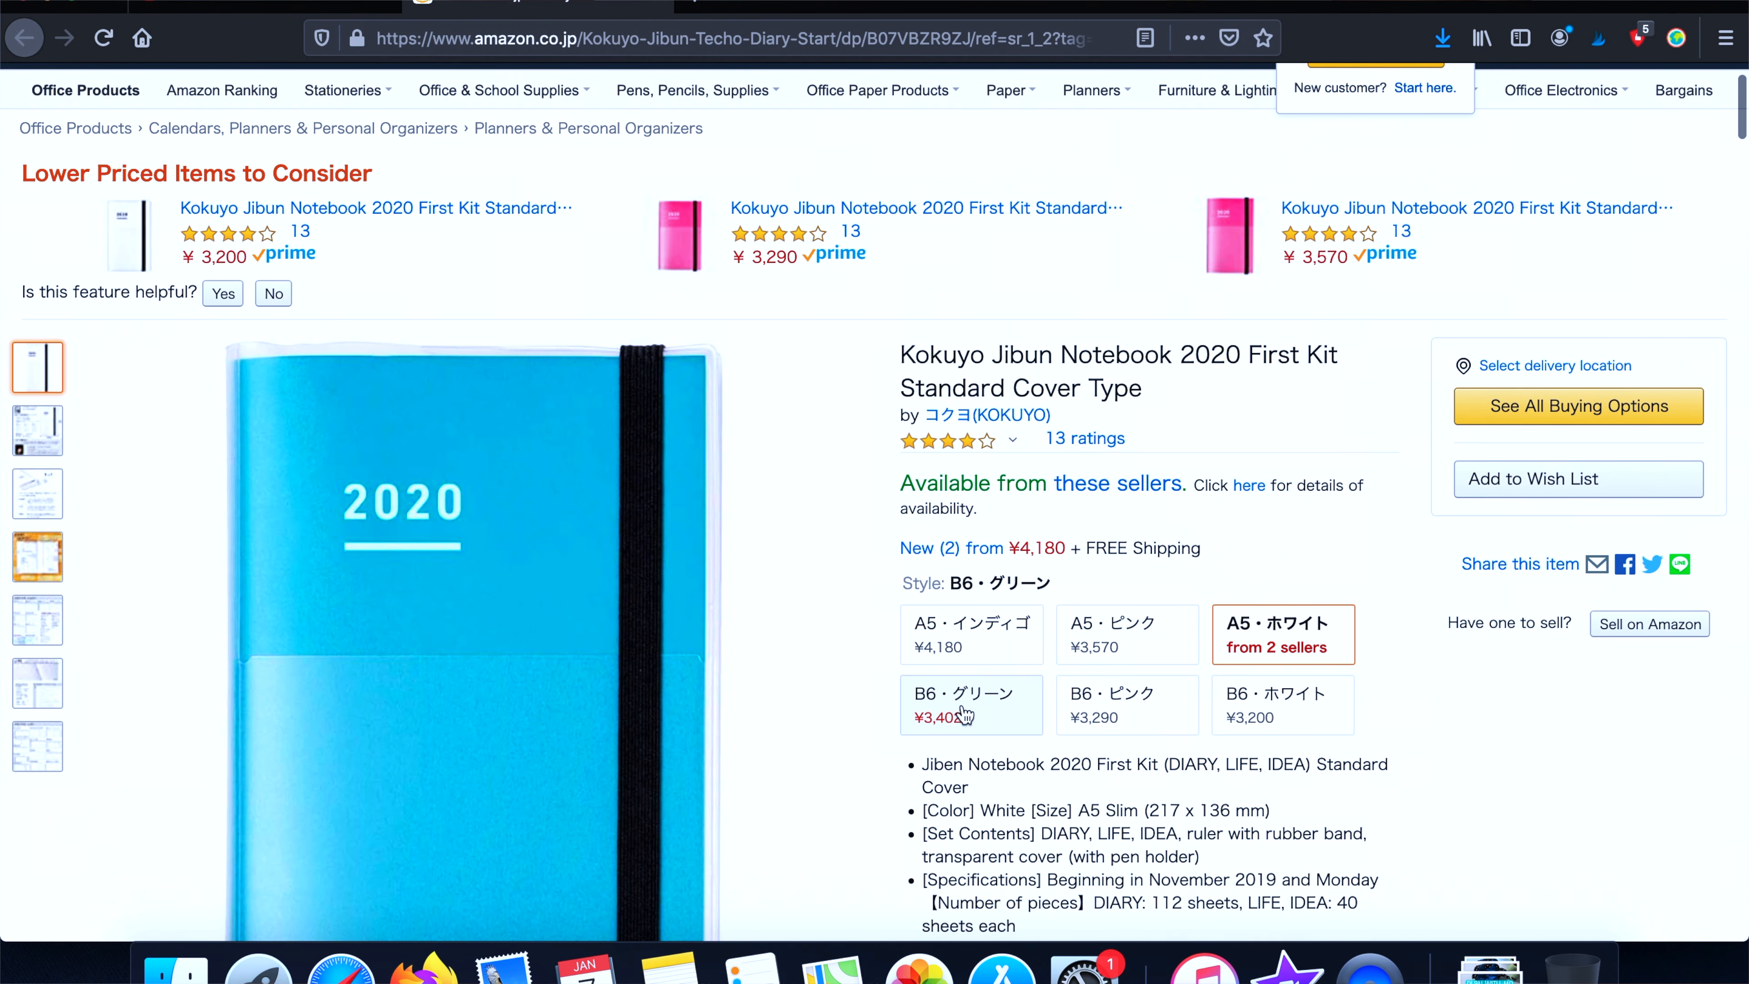
{"action": "left_click", "coordinate": [1126, 705]}
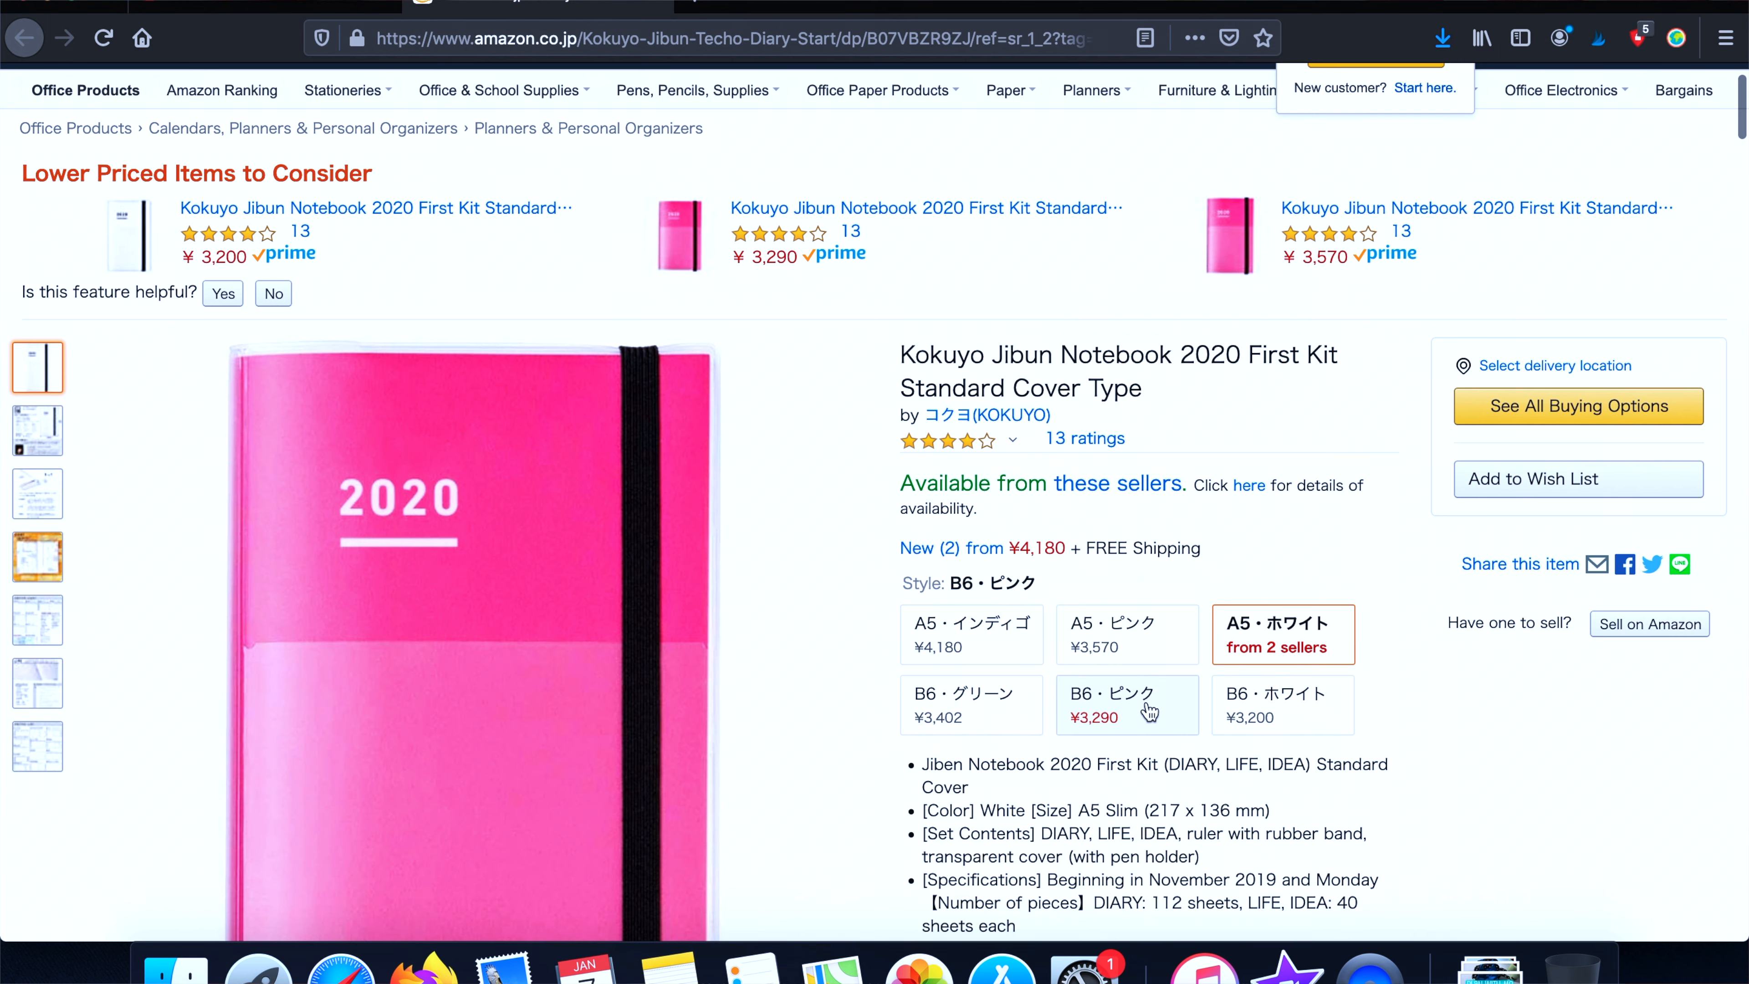
{"action": "left_click", "coordinate": [1281, 705]}
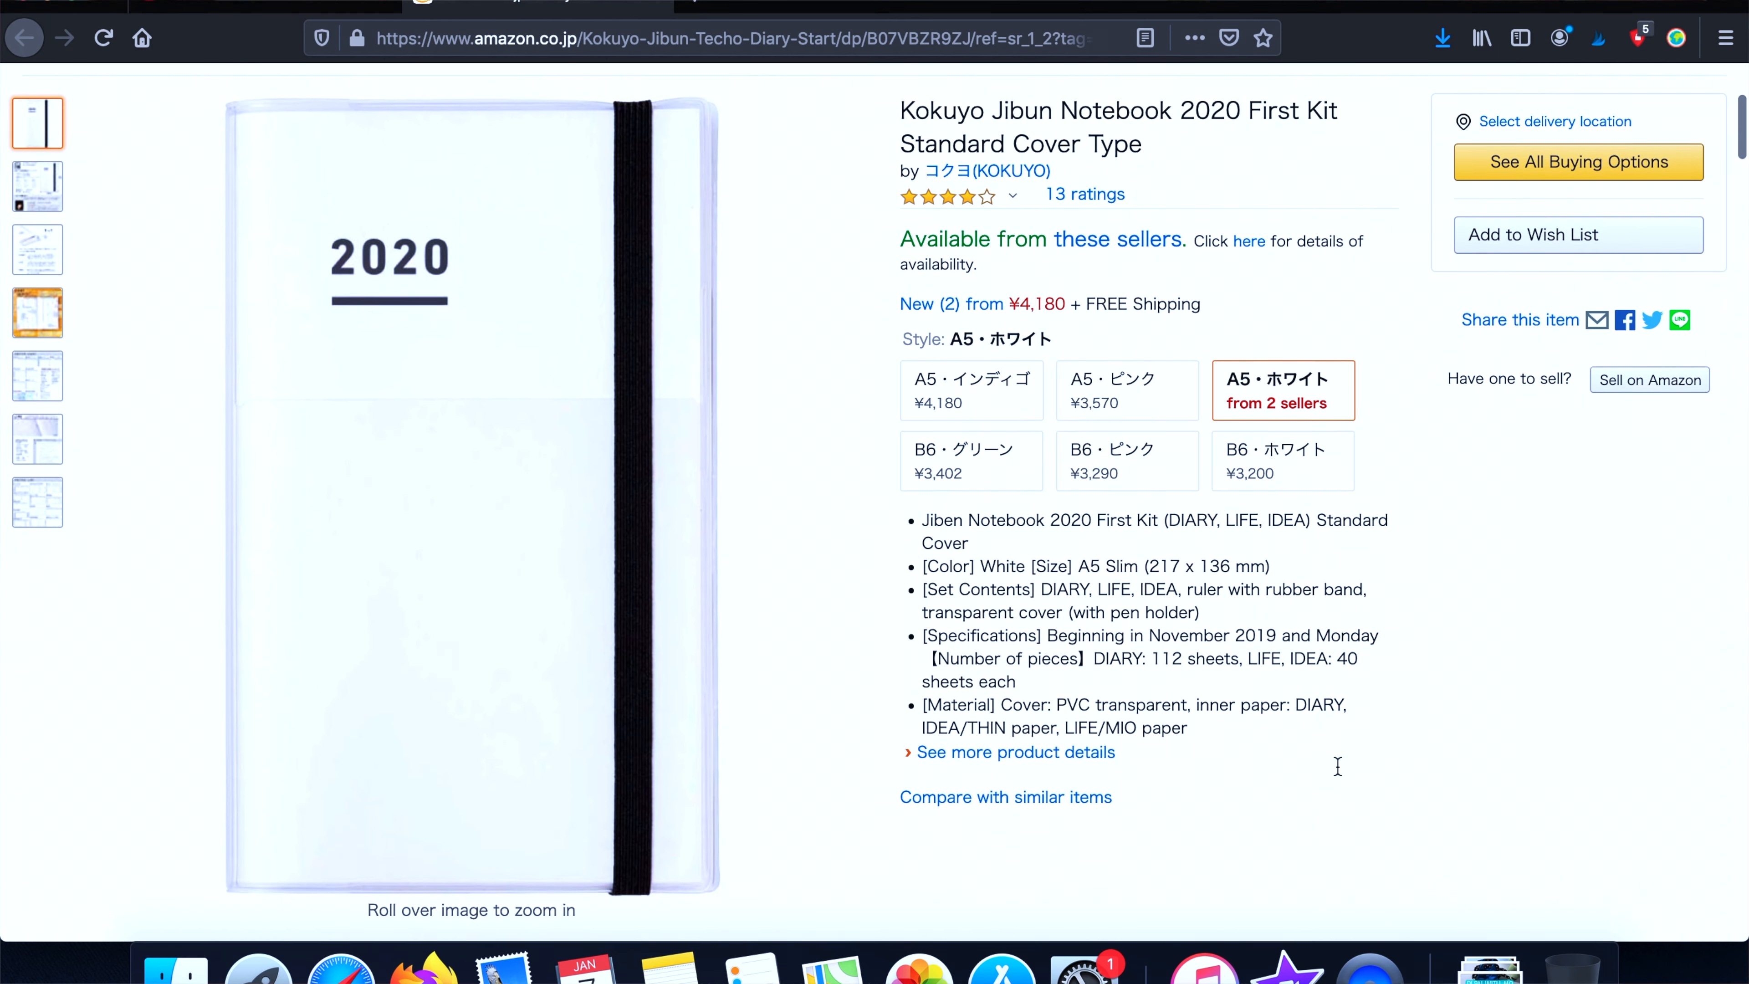
{"action": "scroll", "scroll_direction": "down", "scroll_amount": 3}
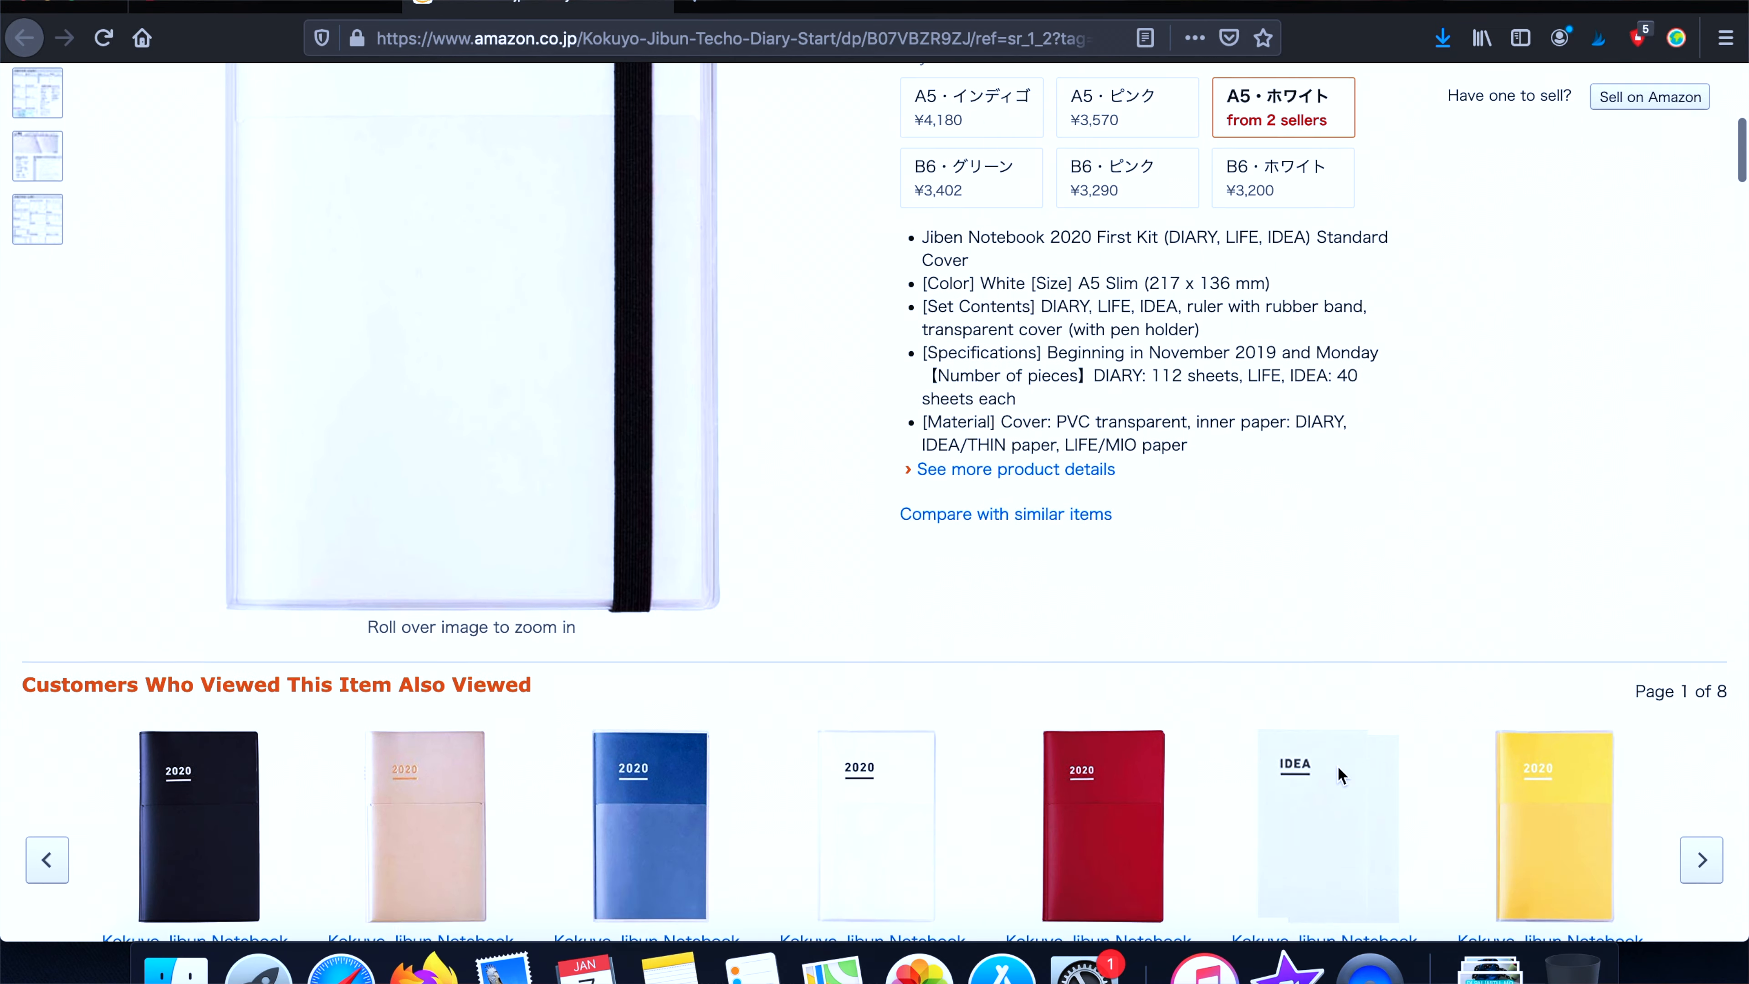
{"action": "scroll", "scroll_direction": "down", "scroll_amount": 3}
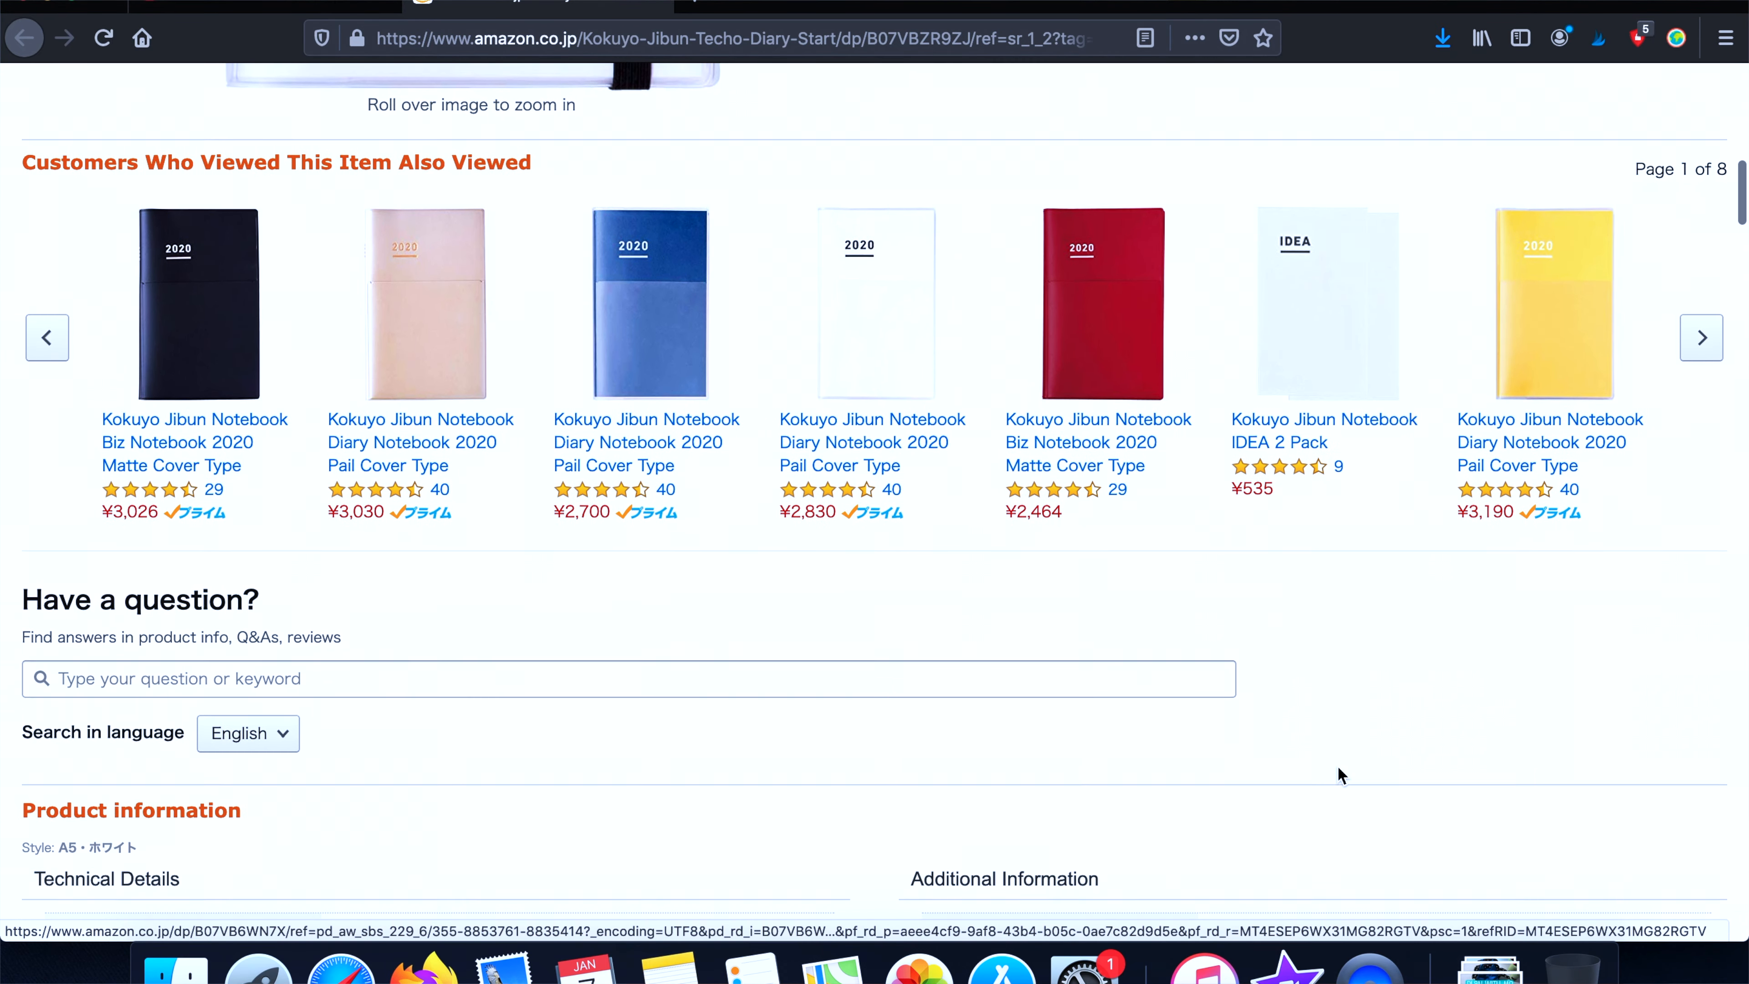
{"action": "scroll", "scroll_direction": "up", "scroll_amount": 3}
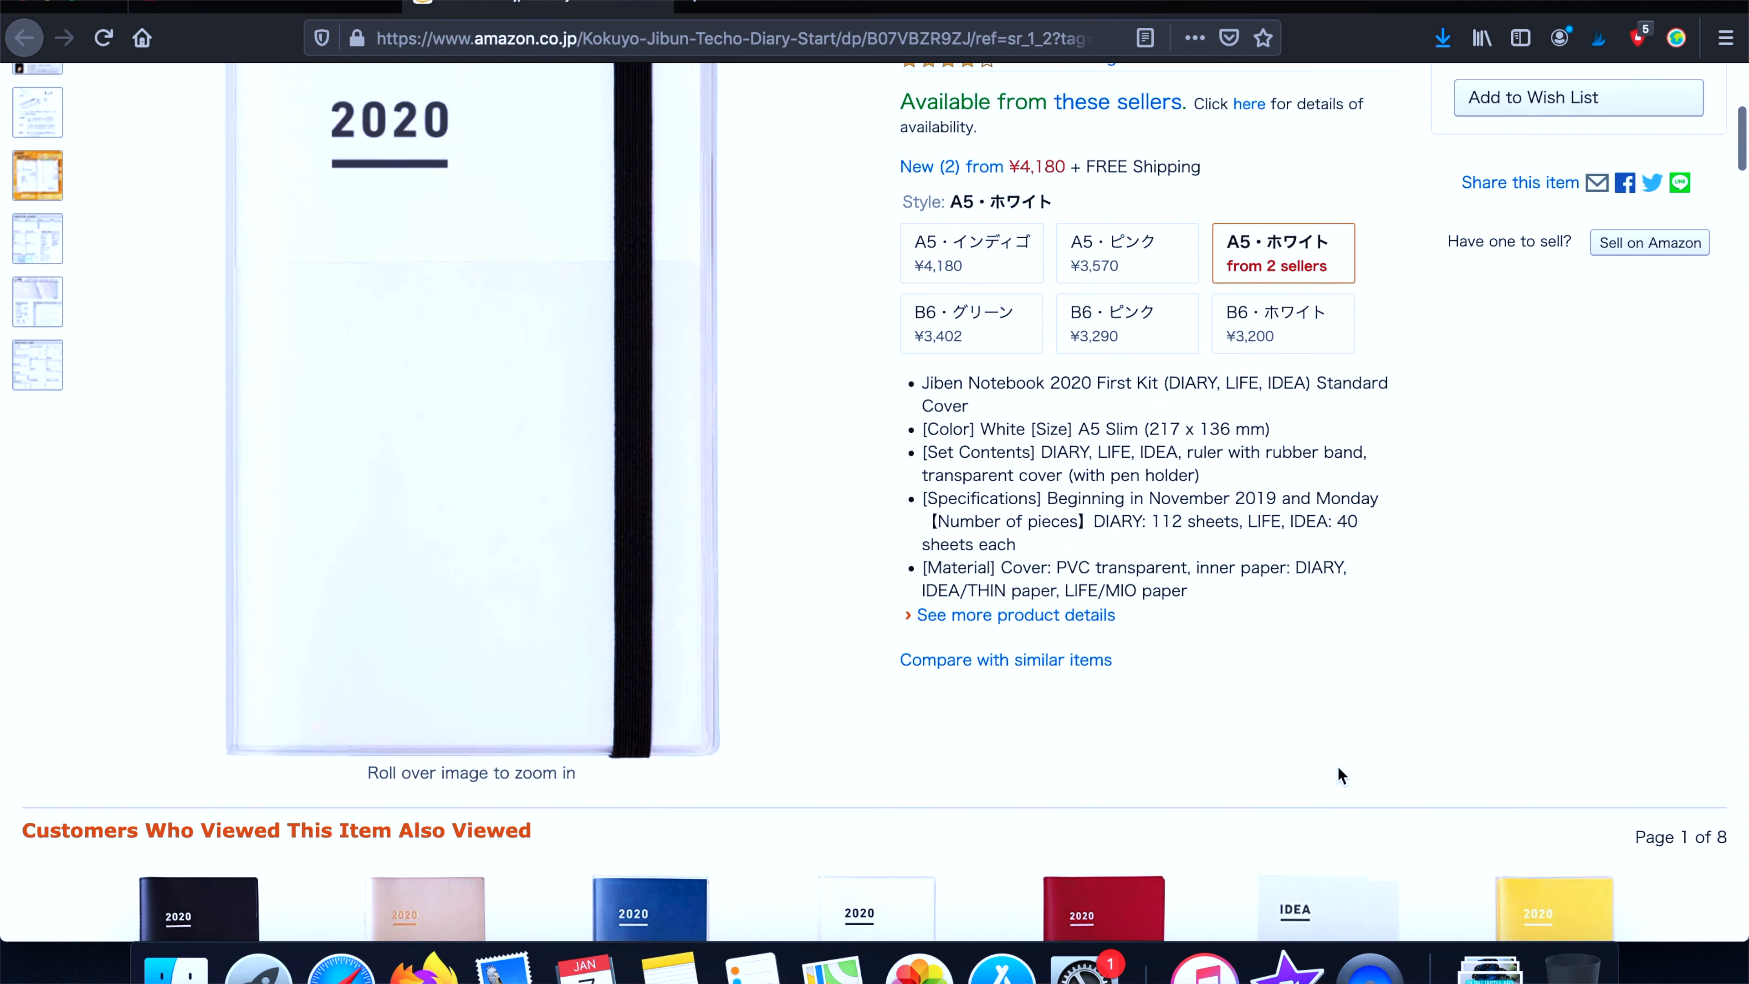
{"action": "scroll", "scroll_direction": "up", "scroll_amount": 3}
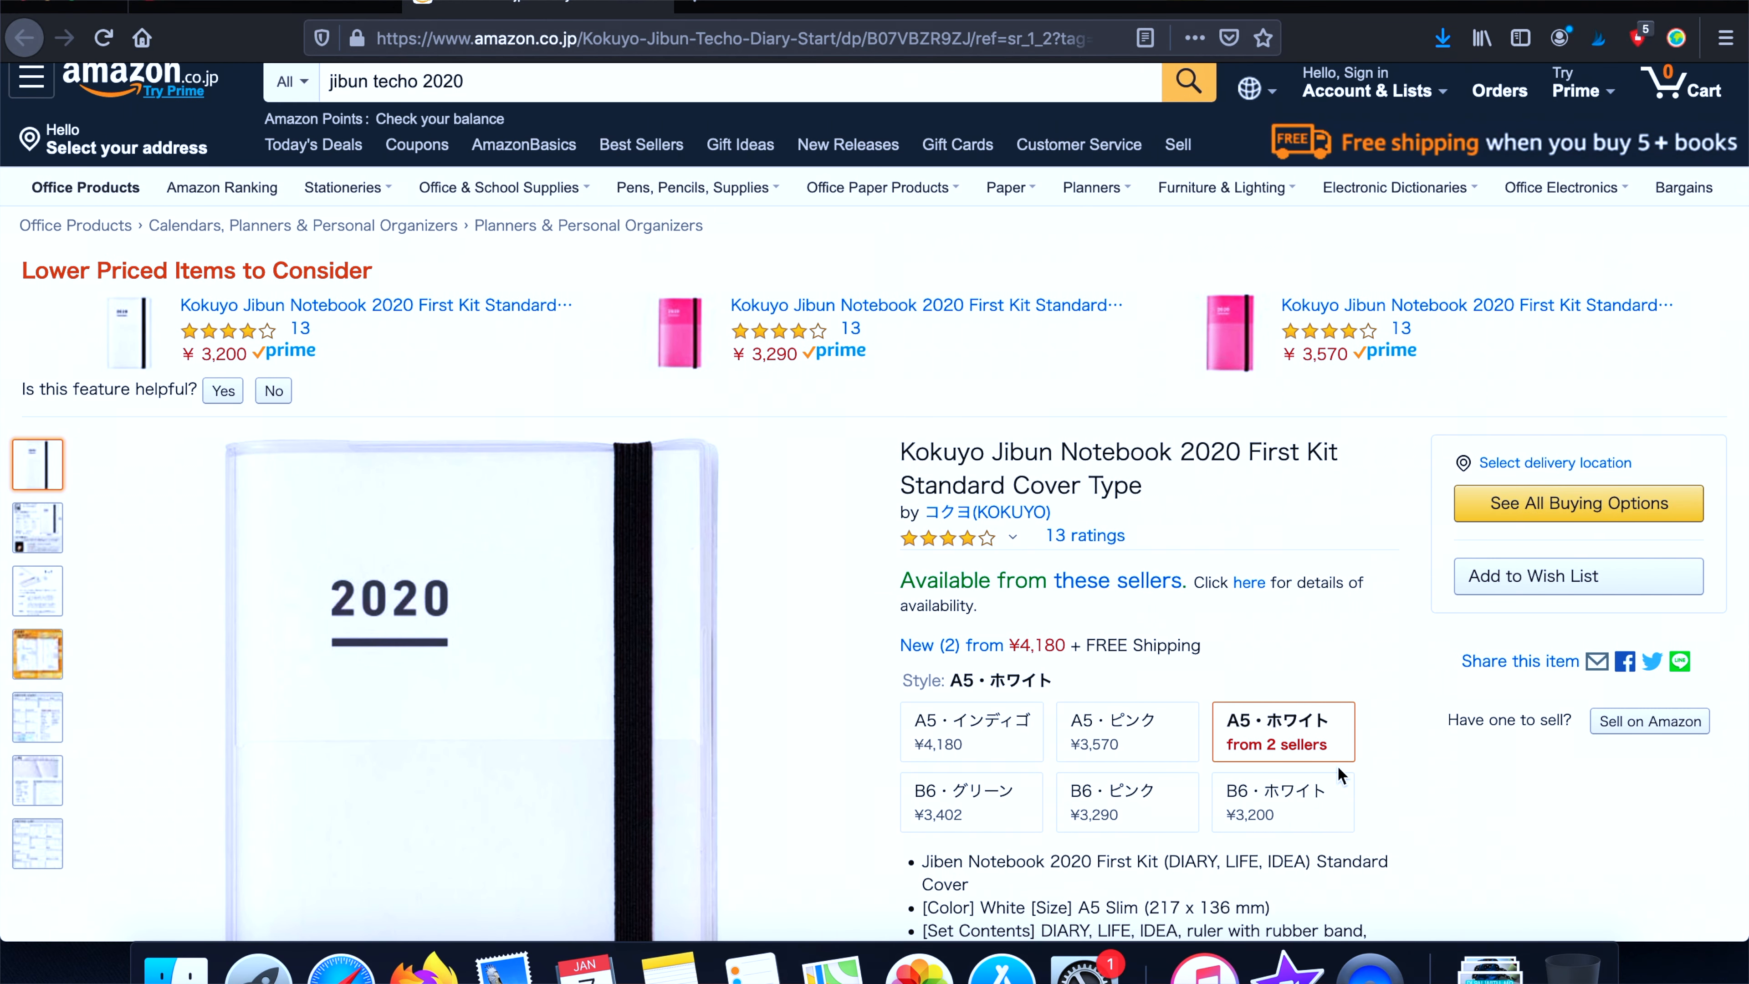
{"action": "mouse_move", "coordinate": [1339, 780]}
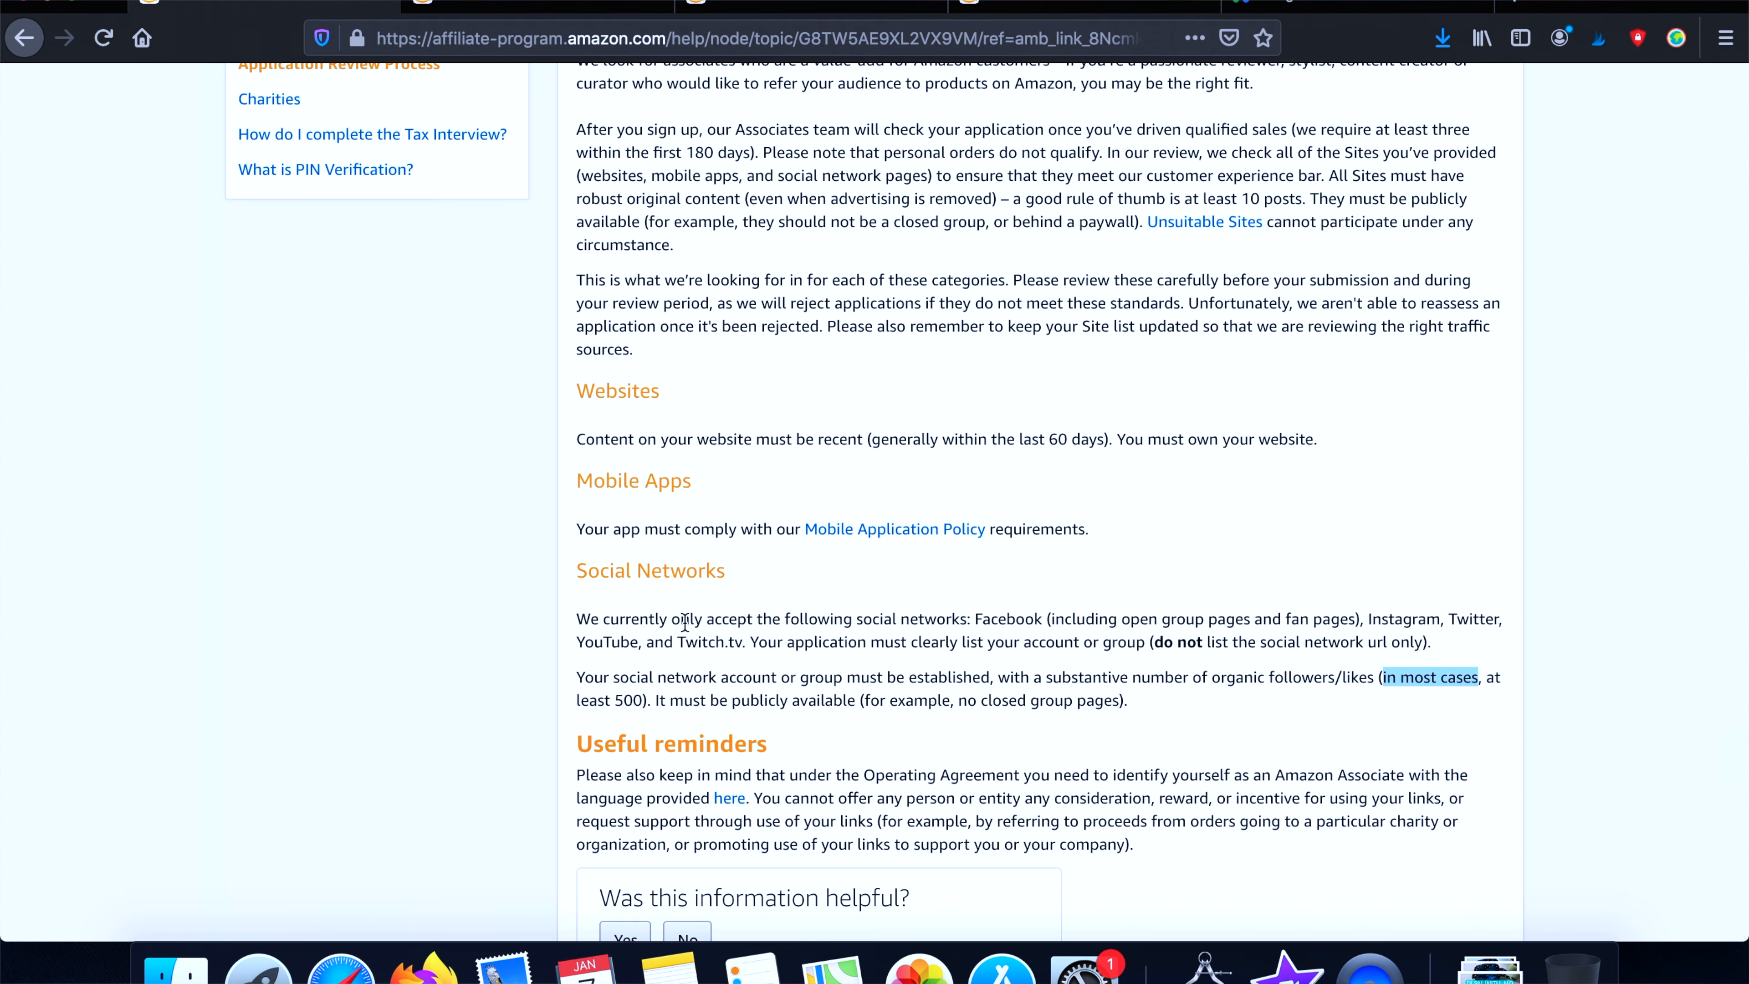
{"action": "scroll", "scroll_direction": "up", "scroll_amount": 3}
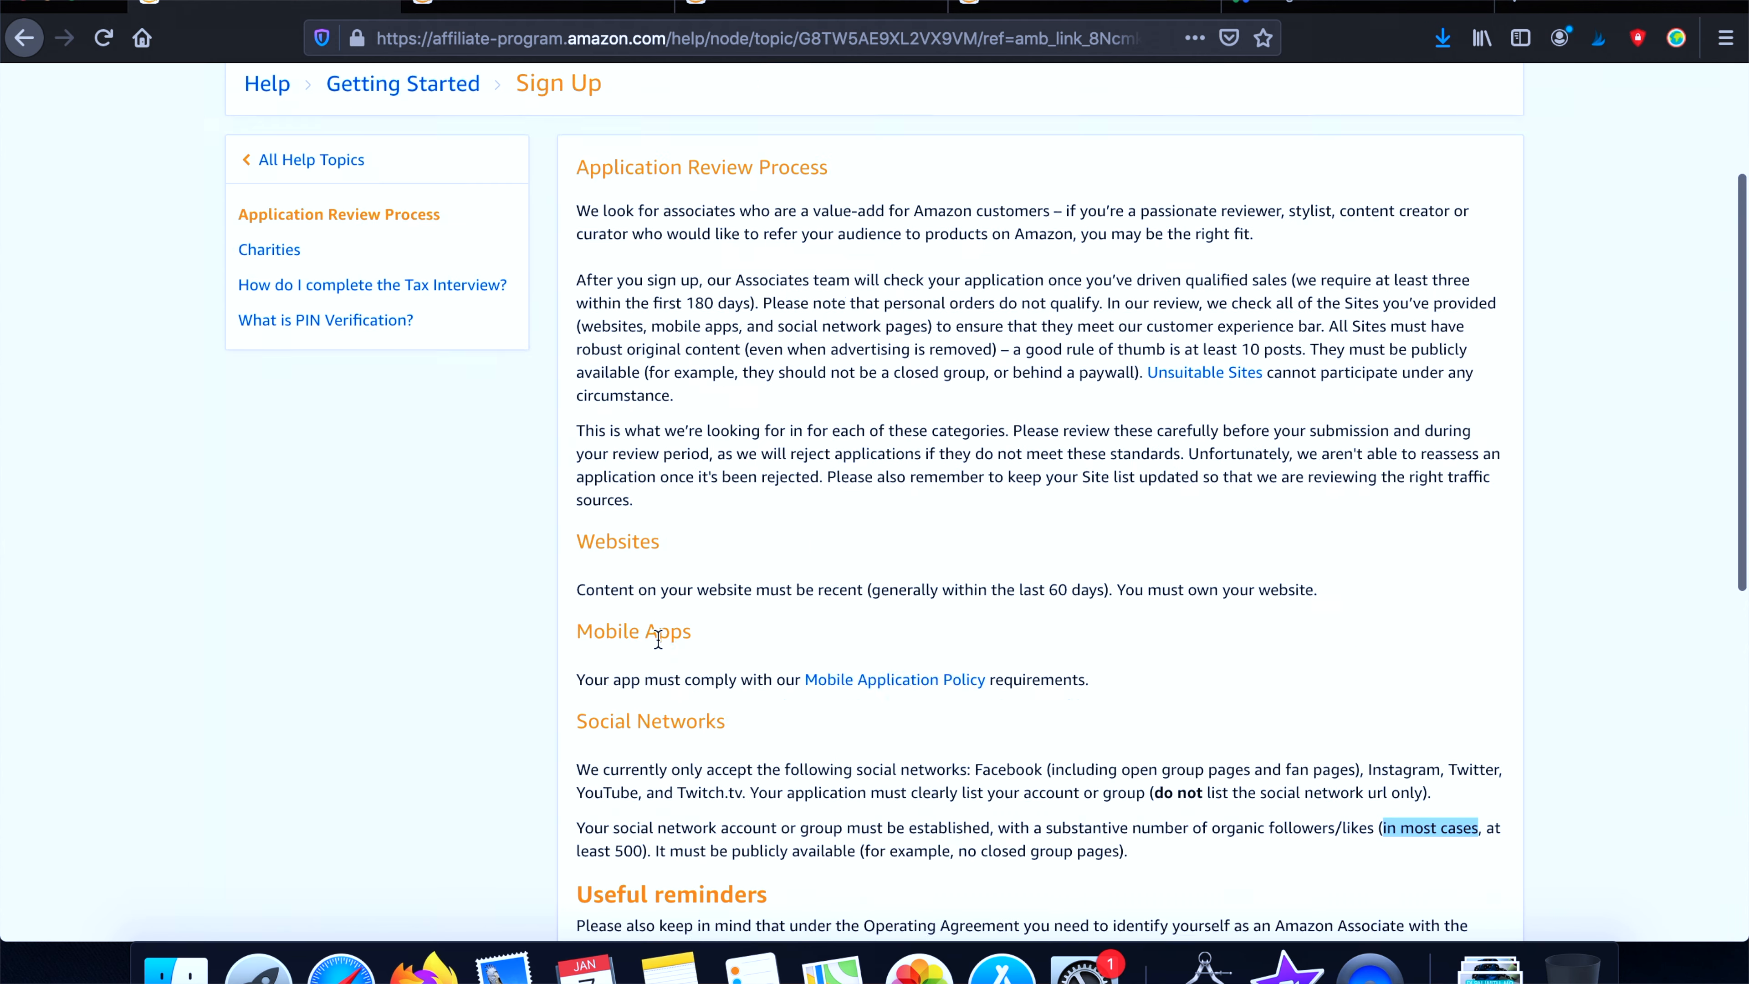
{"action": "scroll", "scroll_direction": "up", "scroll_amount": 3}
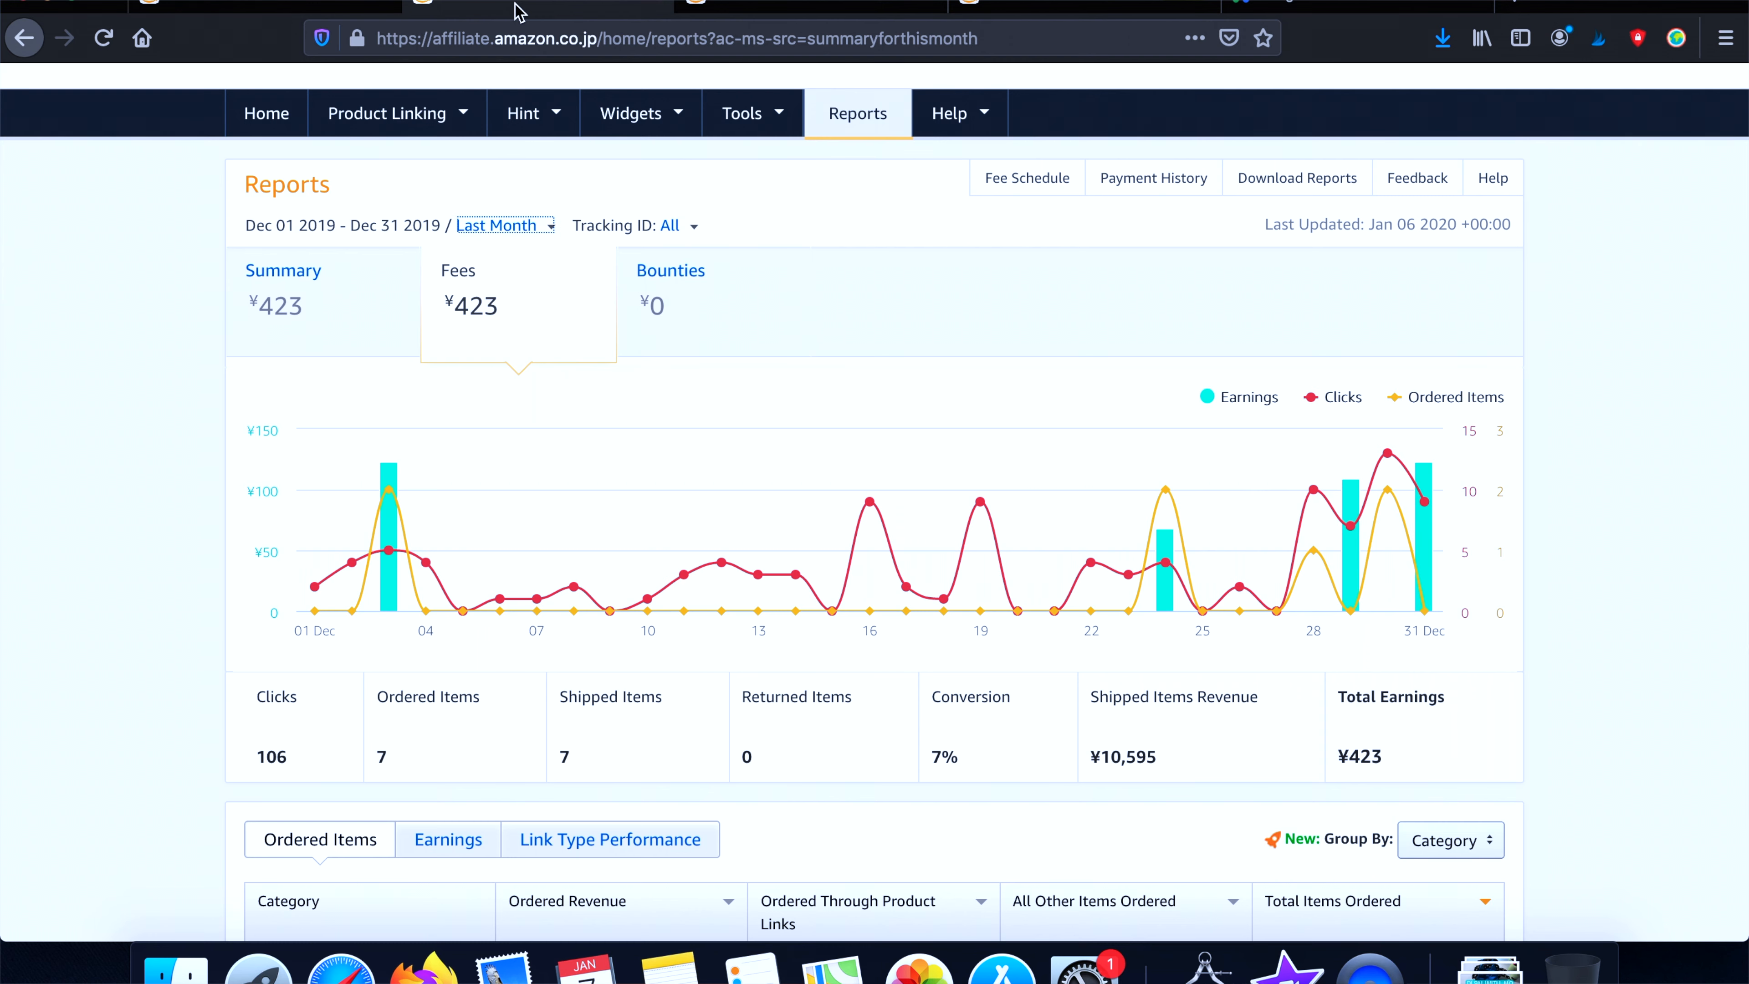
{"action": "mouse_move", "coordinate": [148, 355]}
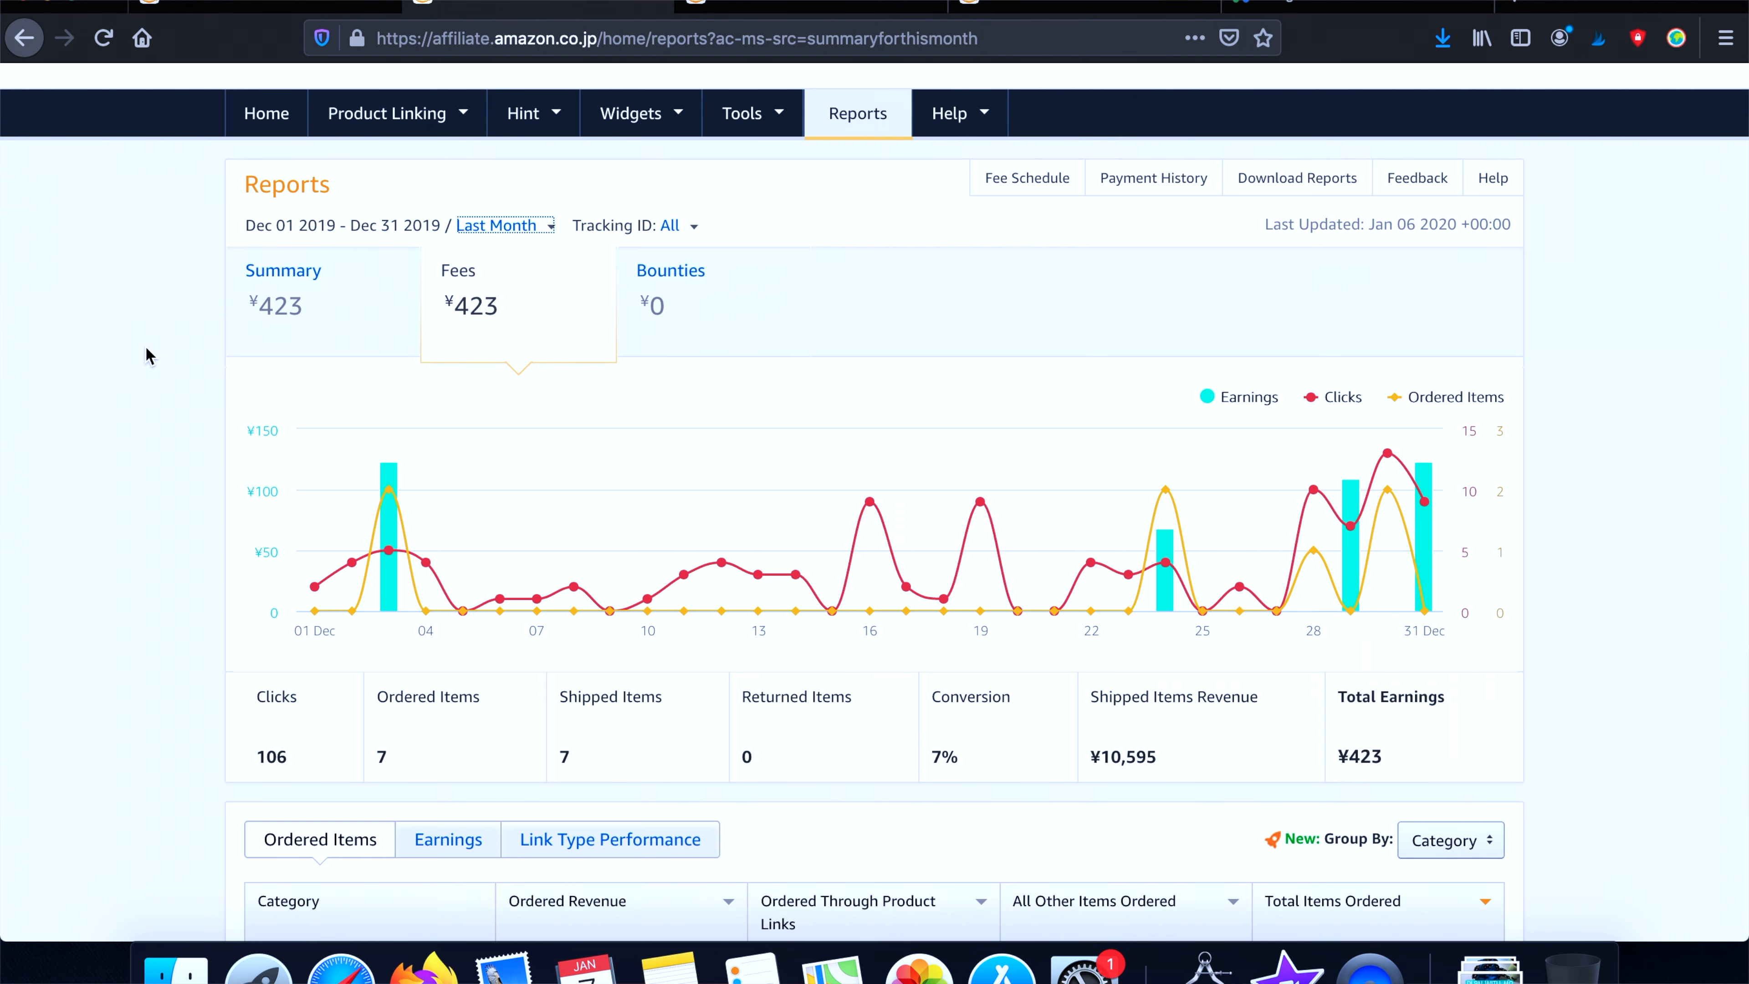
View the Japan store's Last Month report and pick out the ¥10,595 shipped items revenue
{"action": "scroll", "scroll_direction": "down", "scroll_amount": 3}
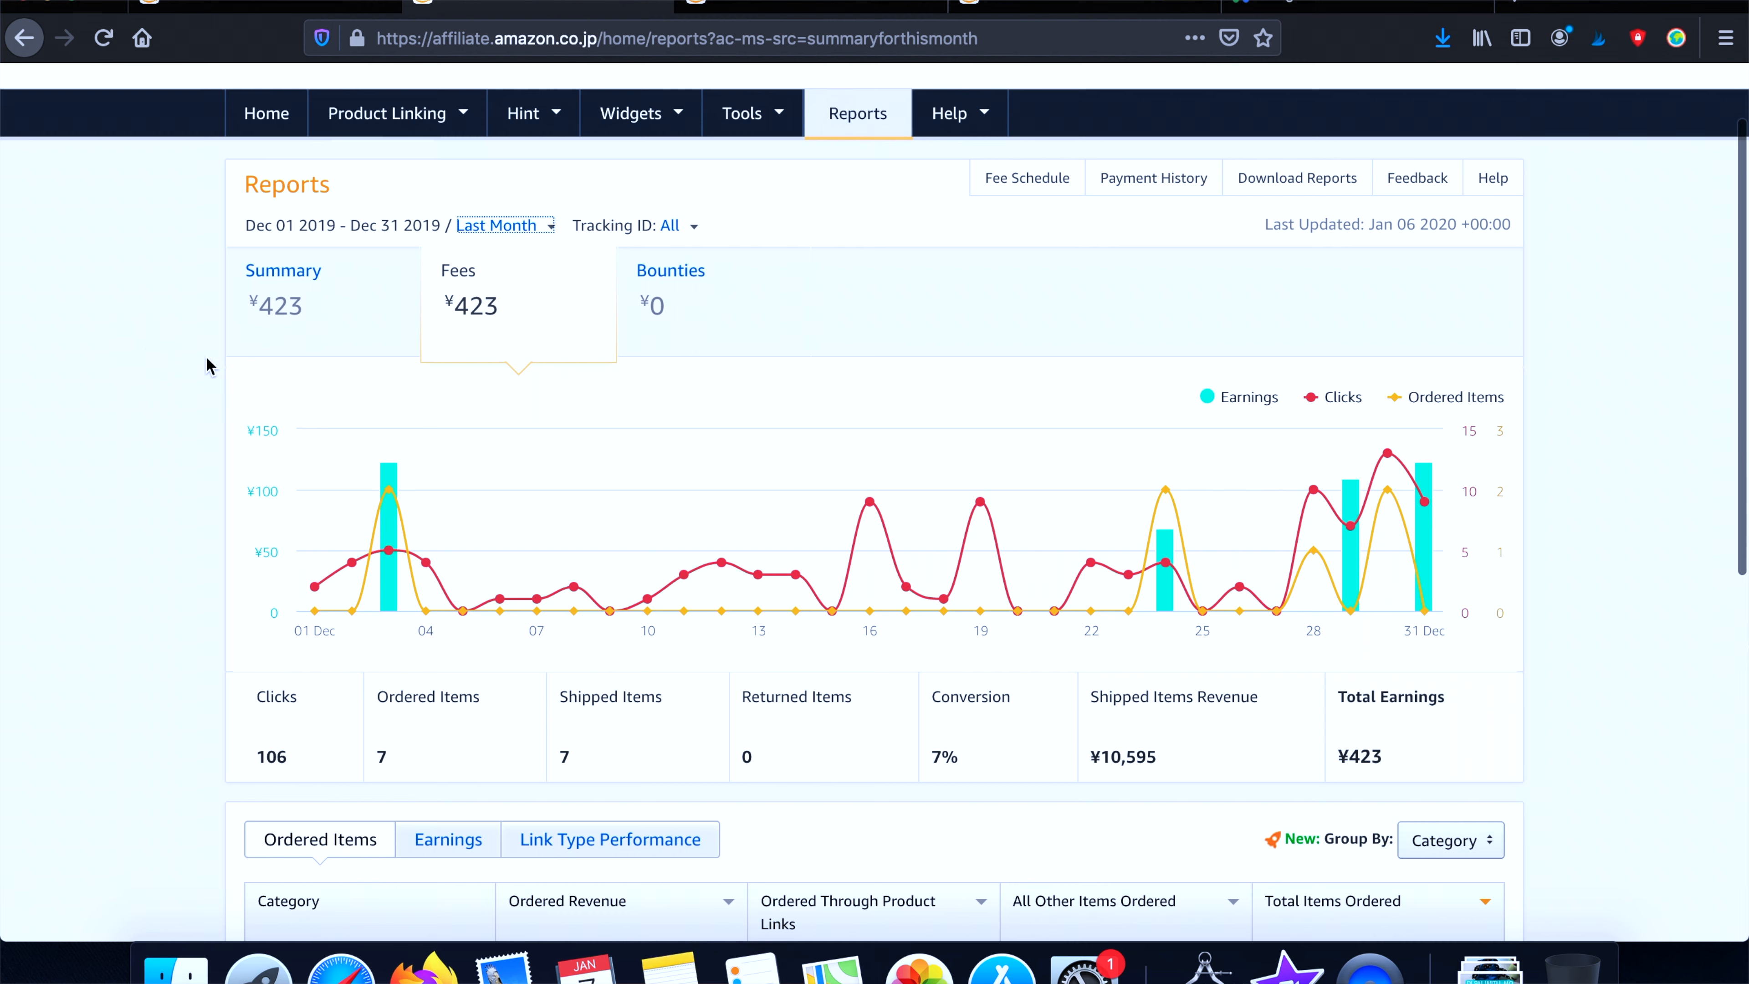
{"action": "left_click", "coordinate": [499, 225]}
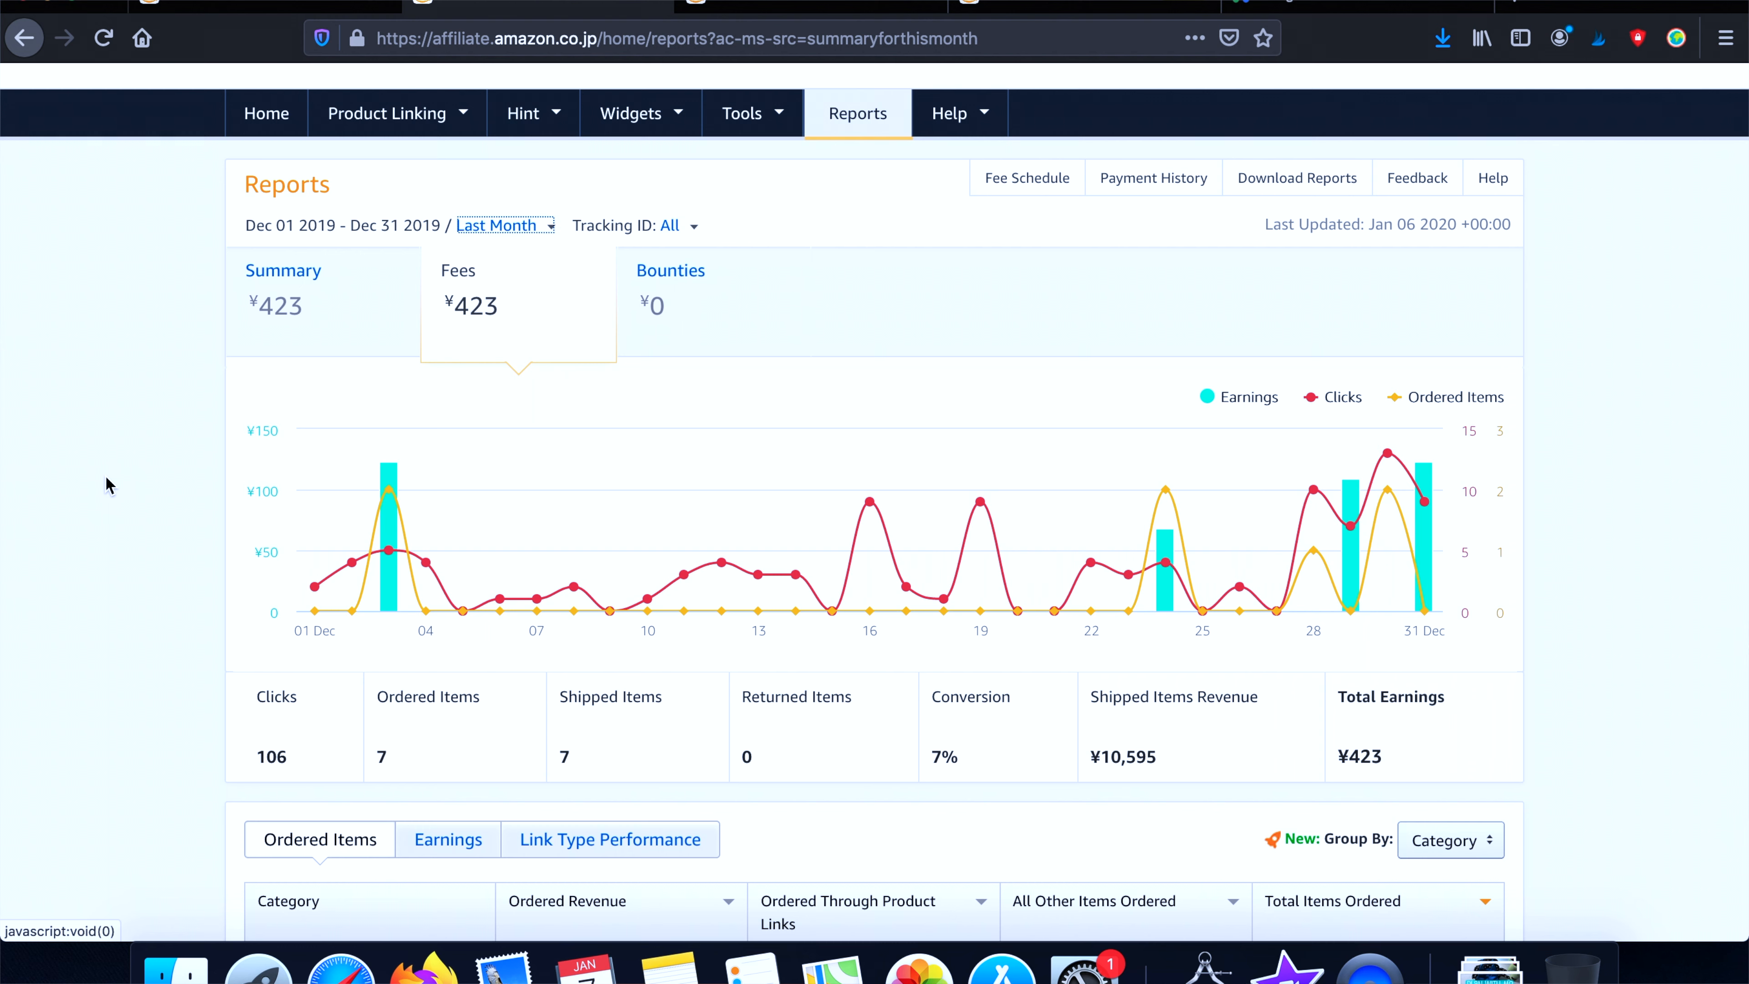
{"action": "mouse_move", "coordinate": [487, 372]}
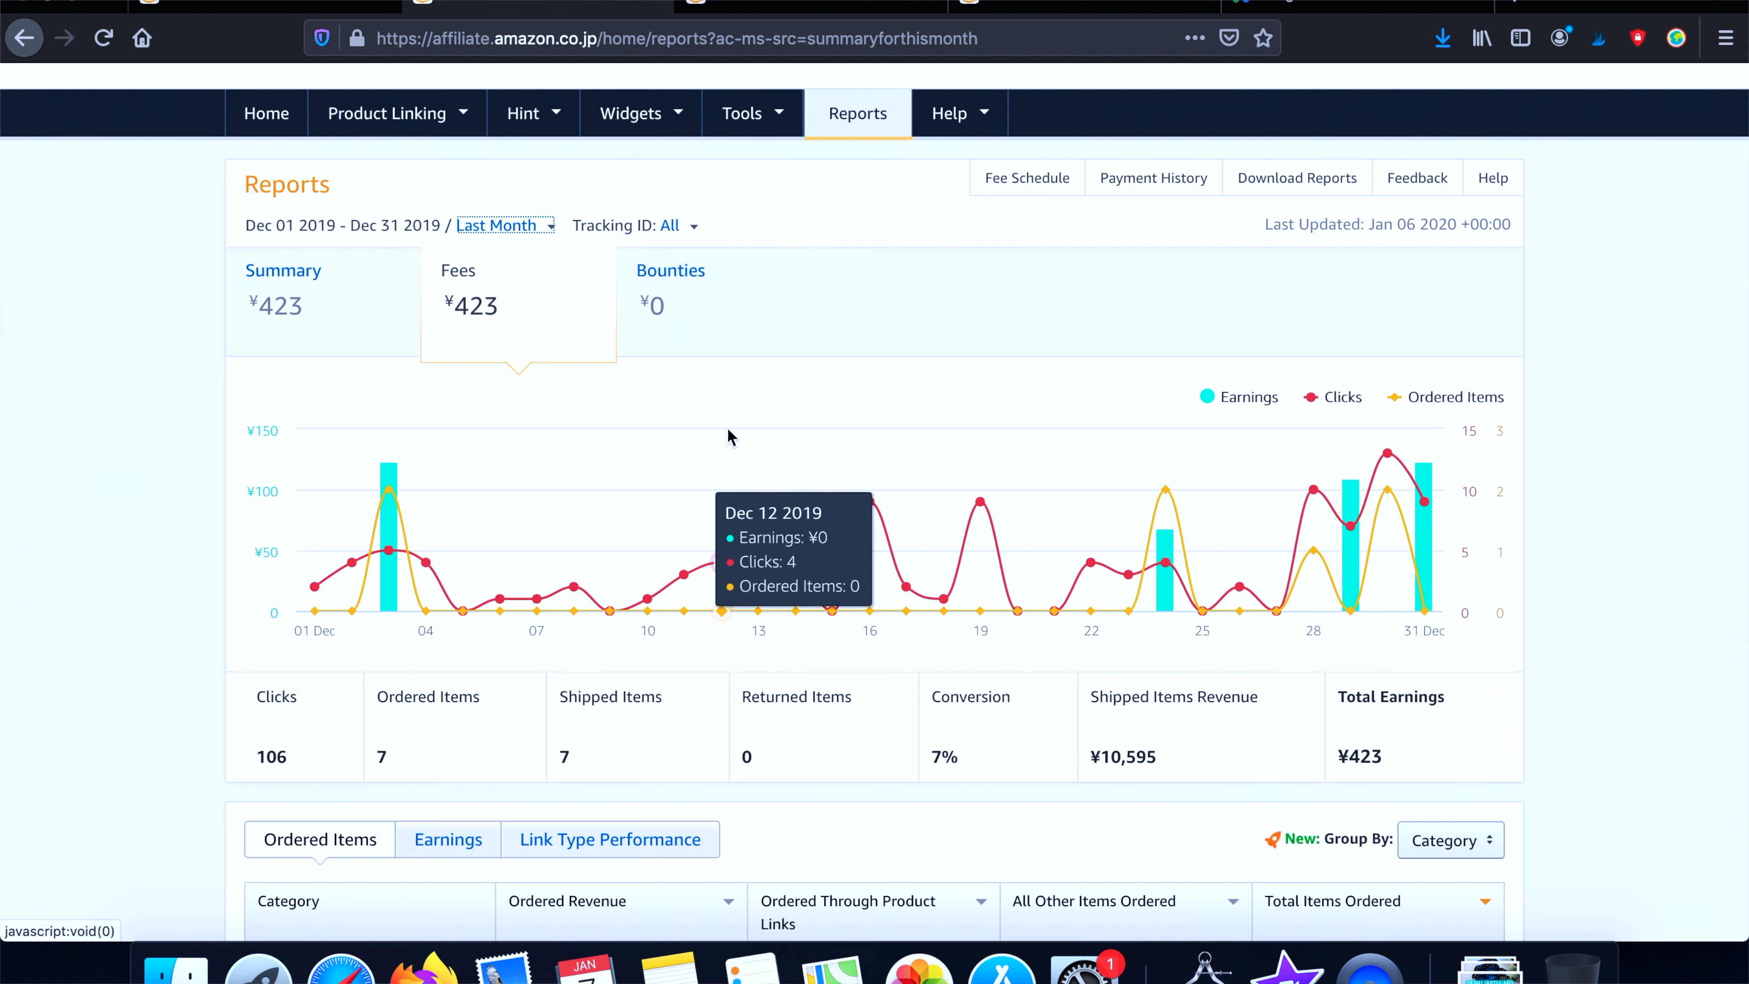
{"action": "mouse_move", "coordinate": [427, 696]}
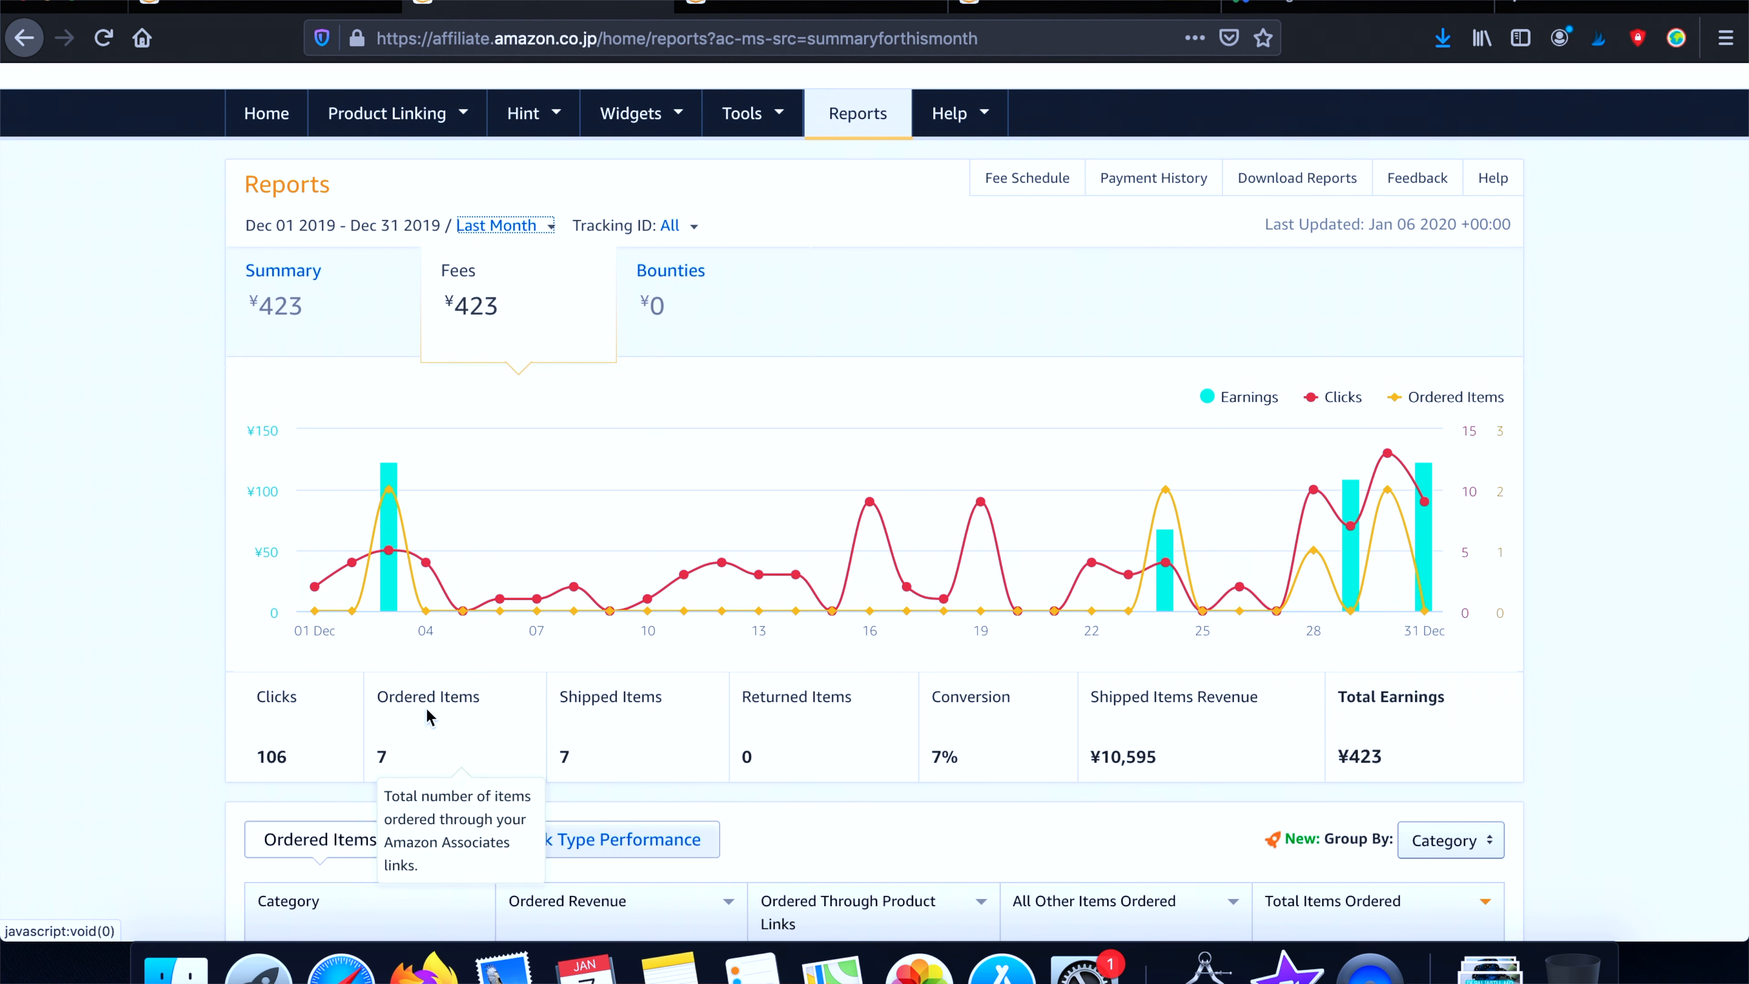
{"action": "mouse_move", "coordinate": [298, 756]}
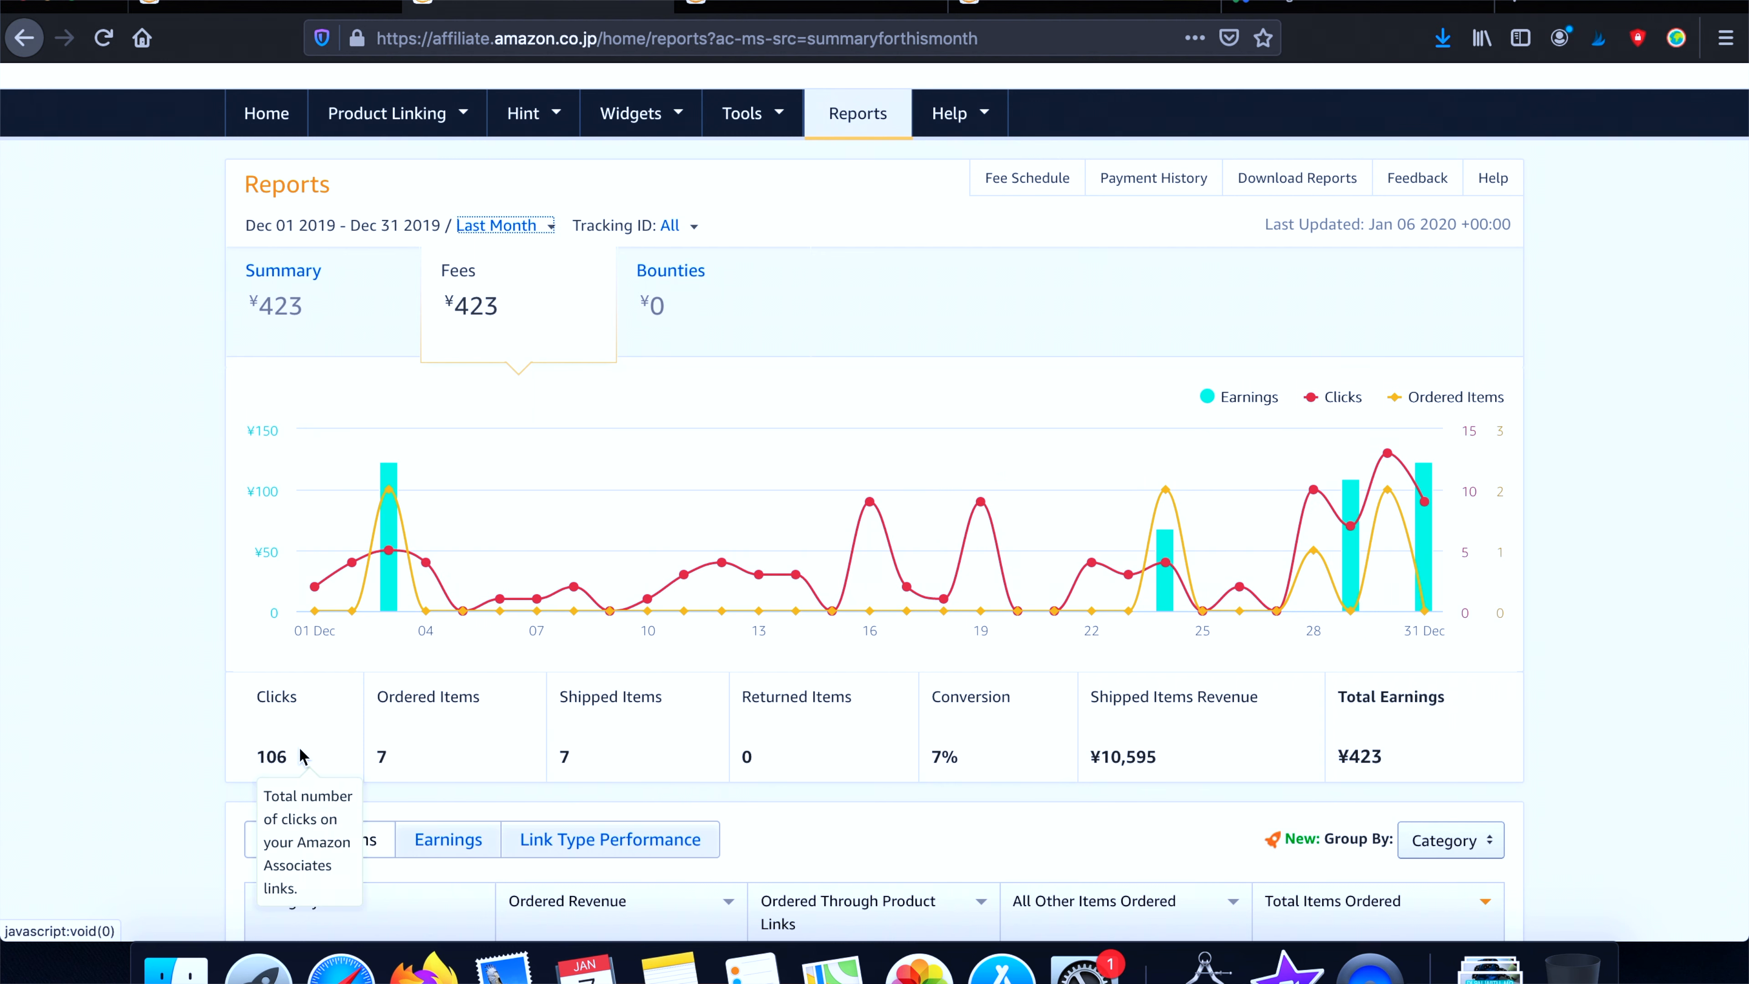
{"action": "mouse_move", "coordinate": [466, 747]}
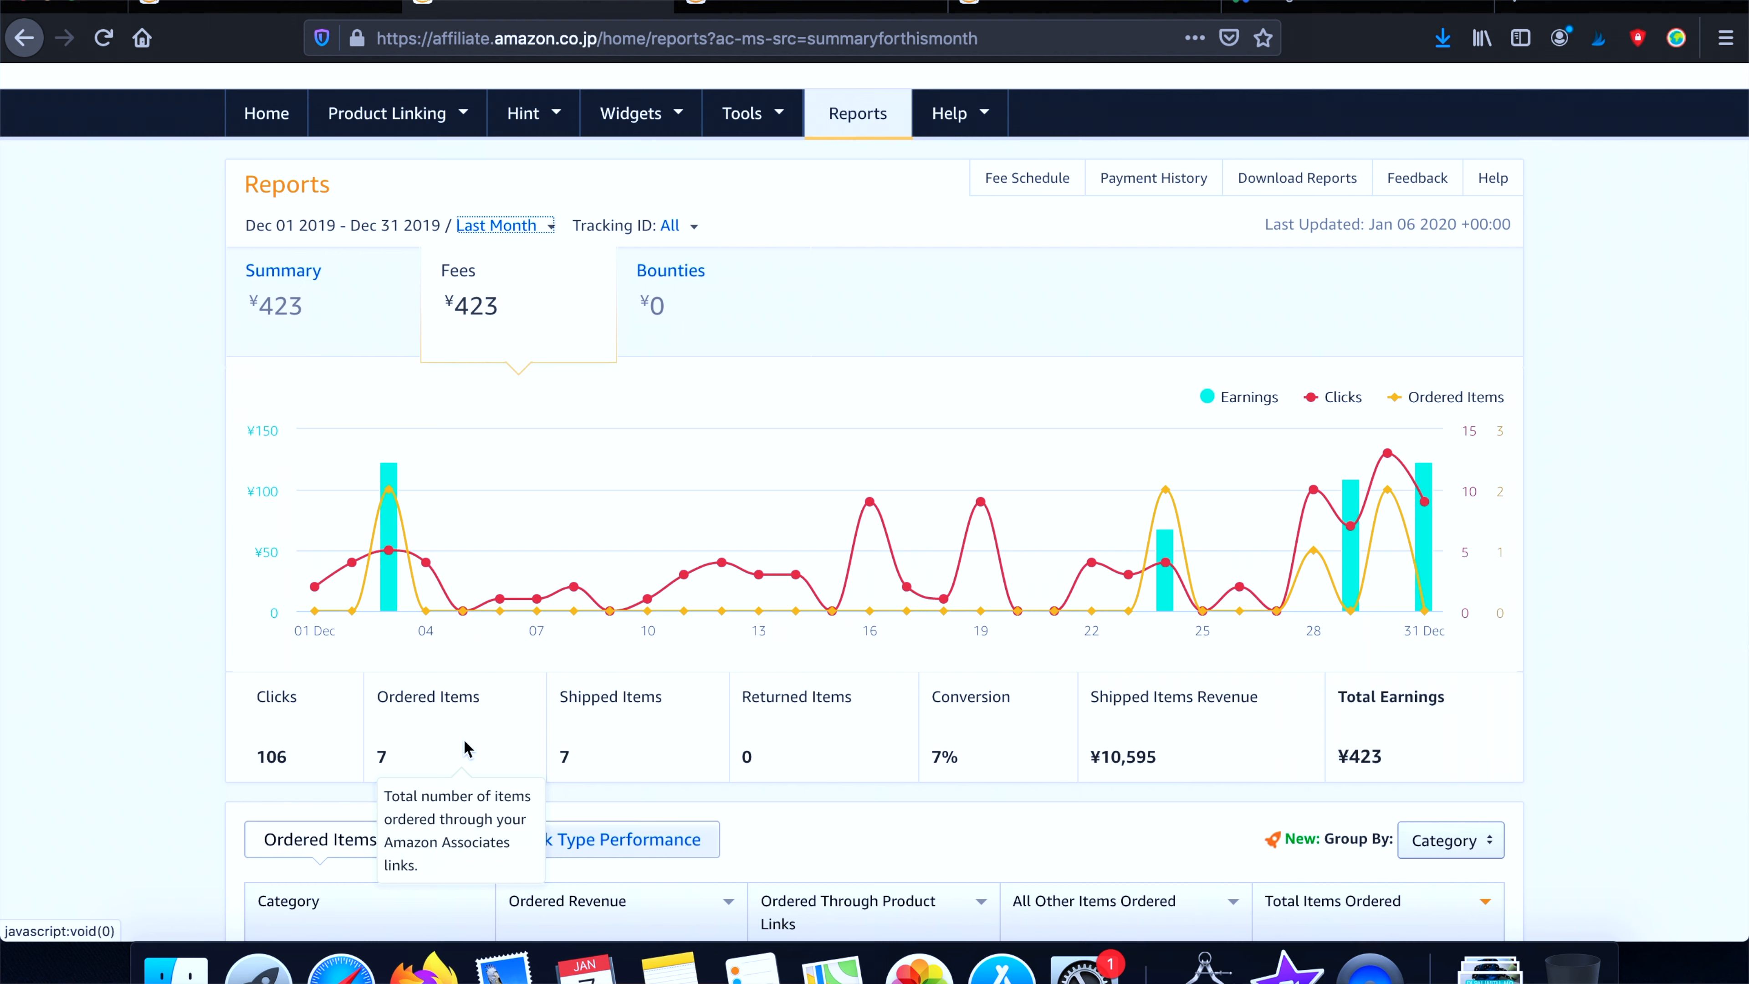
{"action": "mouse_move", "coordinate": [602, 745]}
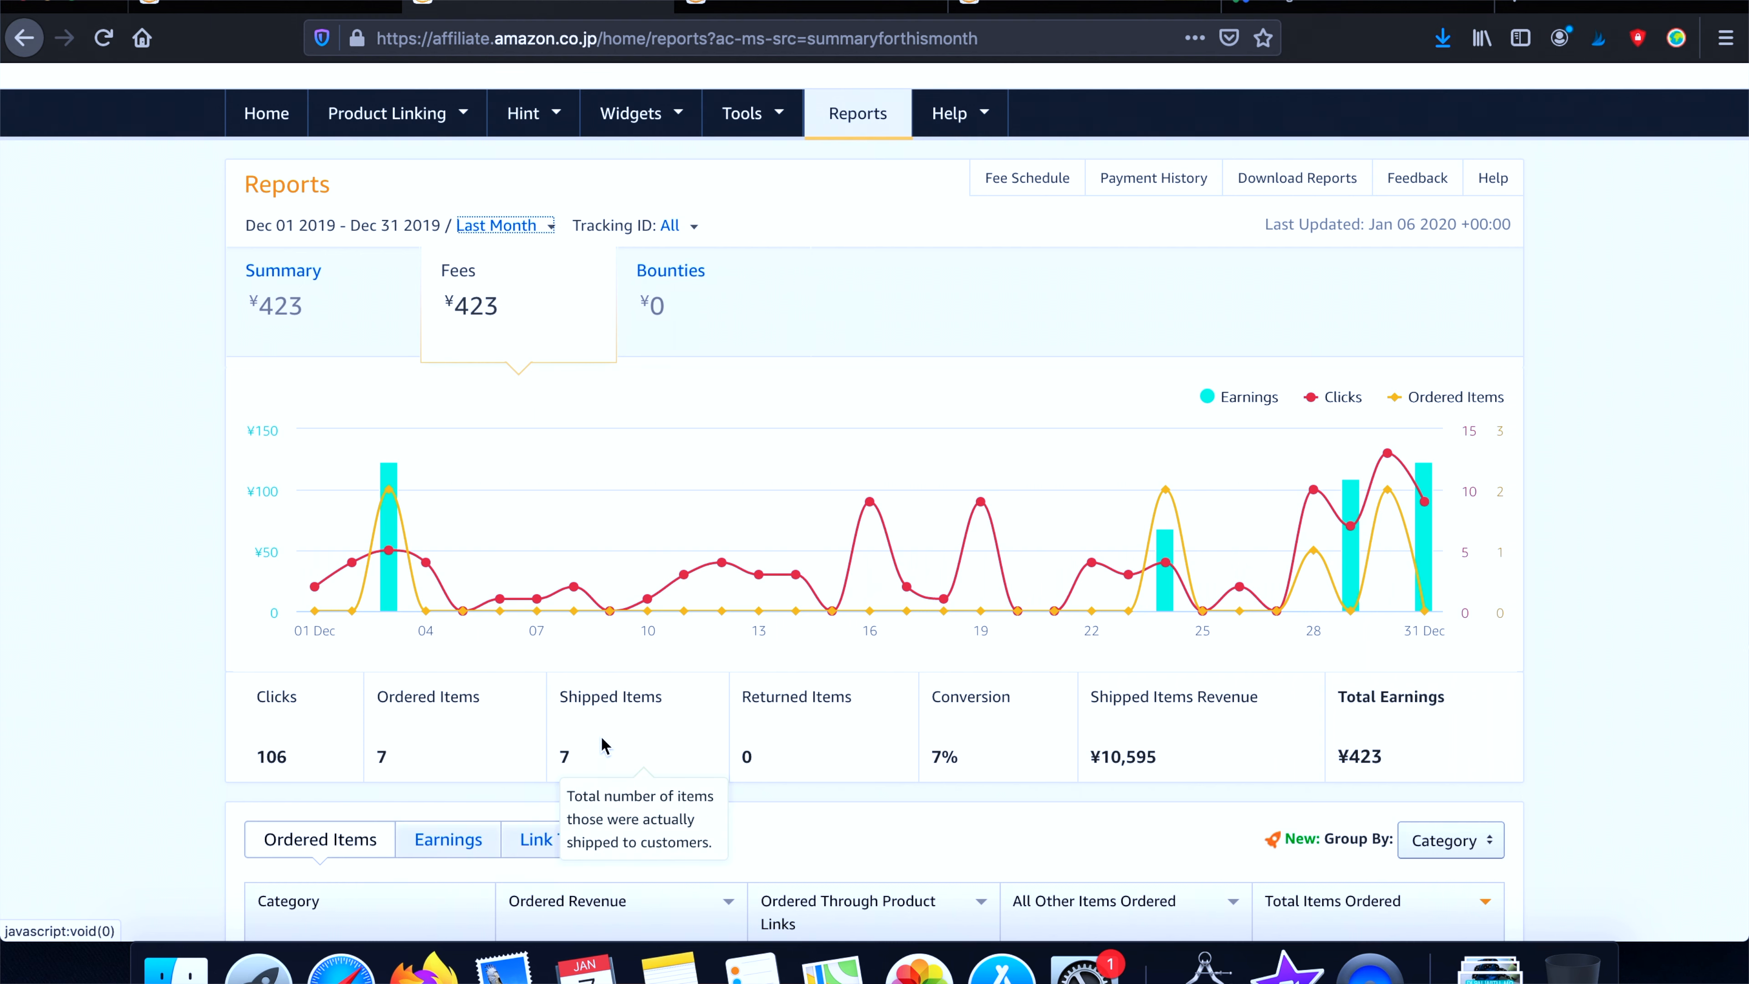
{"action": "mouse_move", "coordinate": [777, 767]}
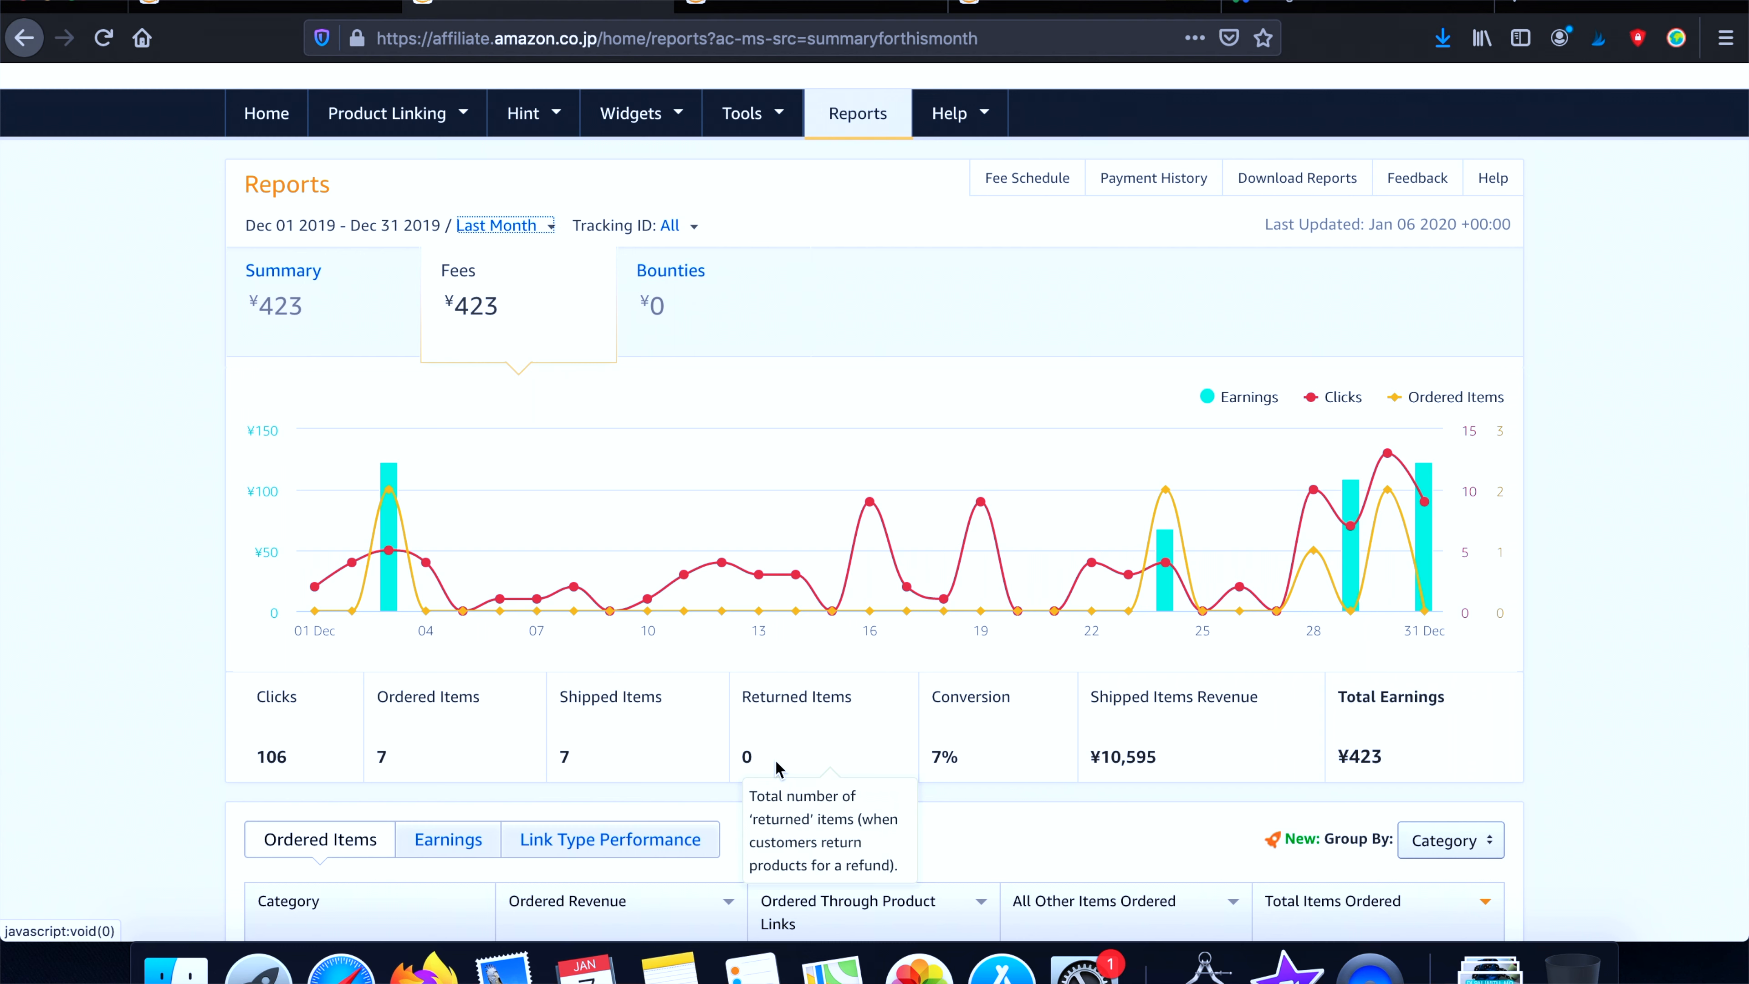
{"action": "mouse_move", "coordinate": [970, 744]}
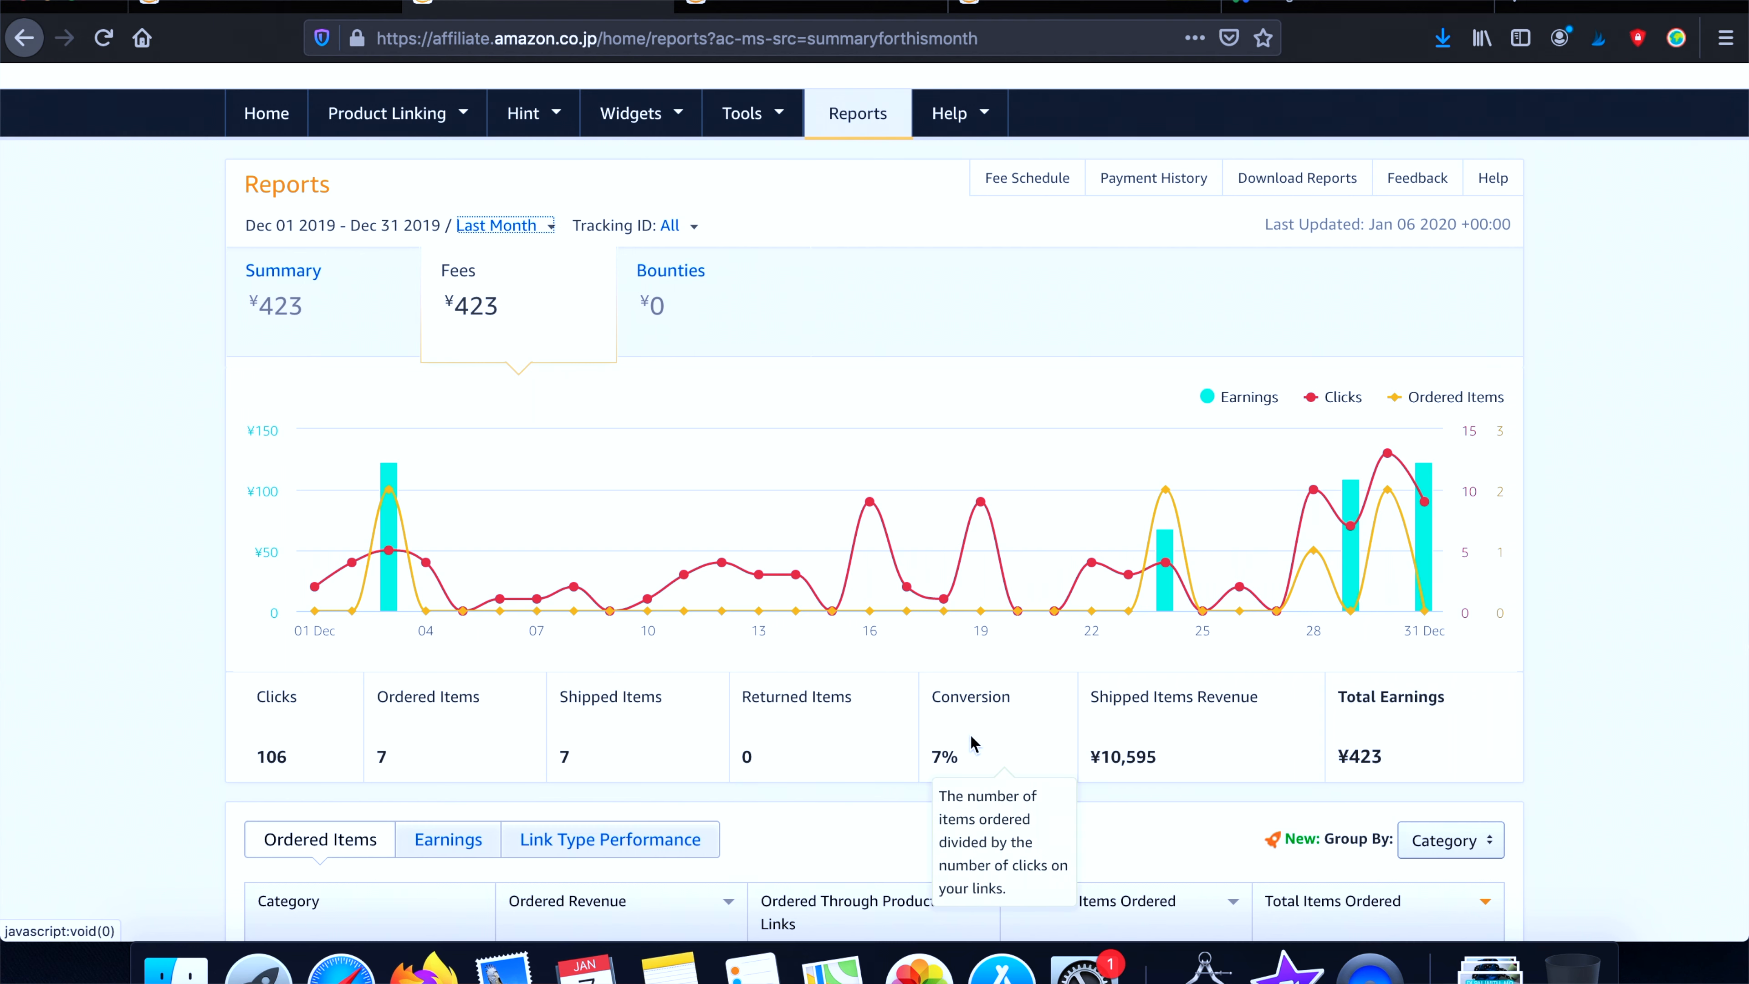
{"action": "mouse_move", "coordinate": [942, 740]}
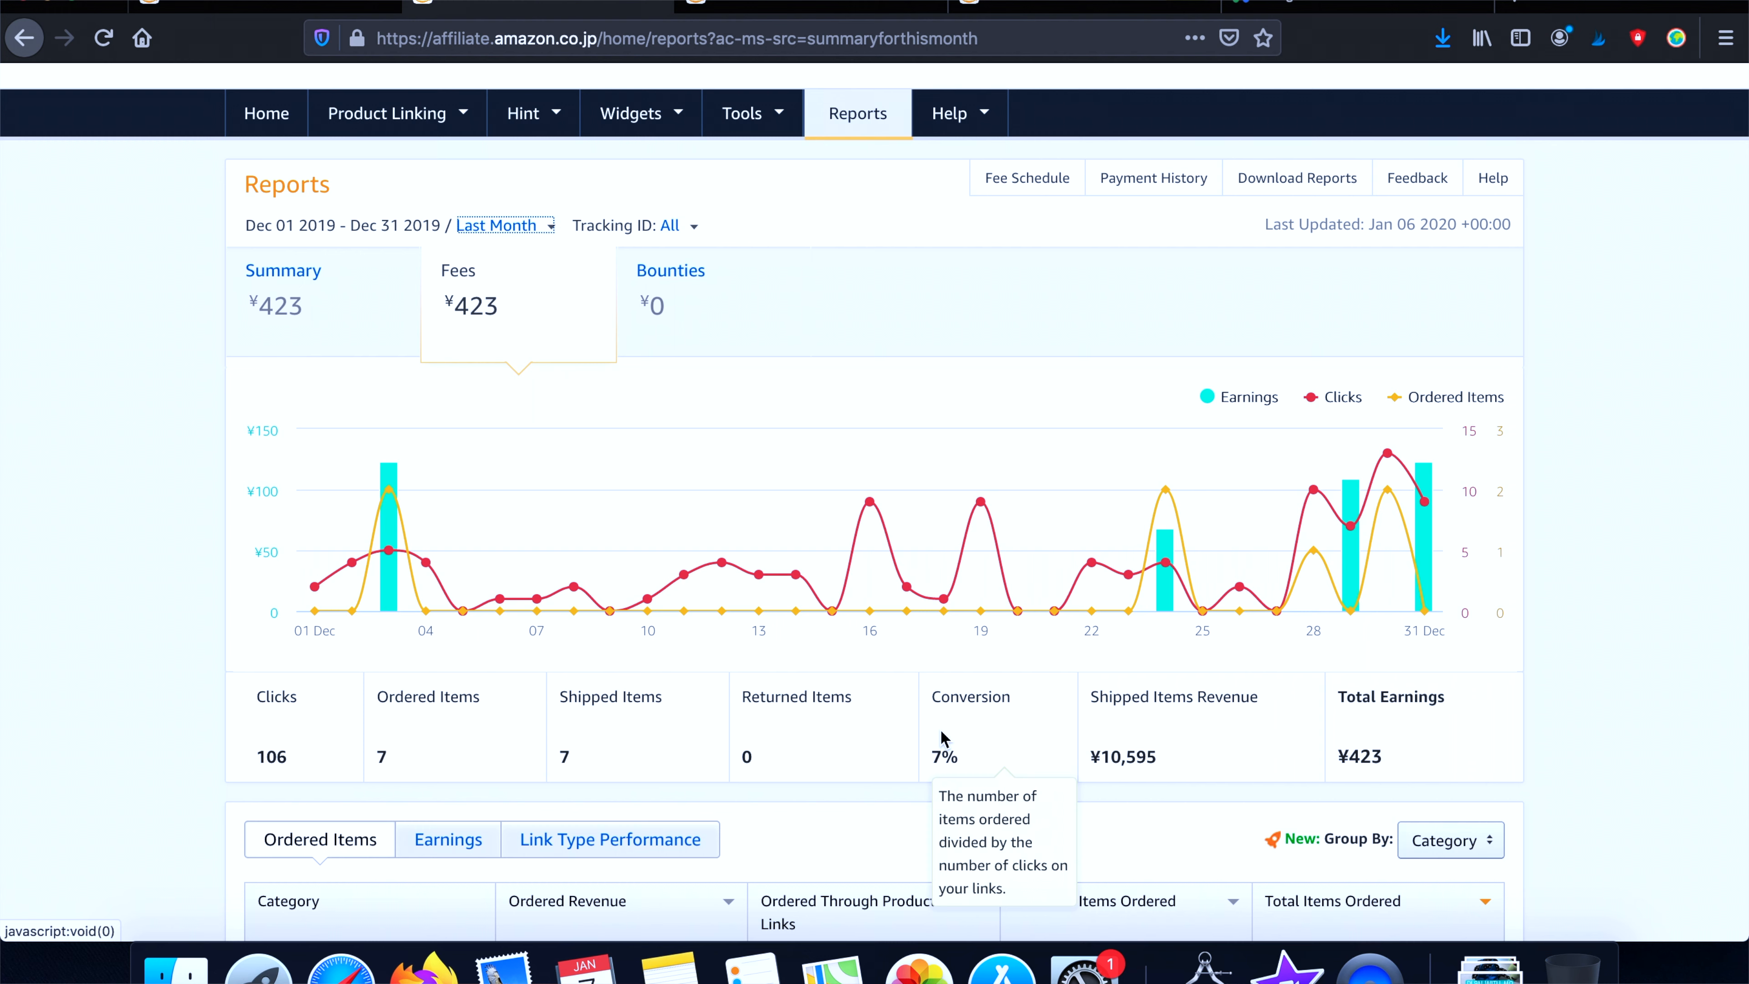
{"action": "mouse_move", "coordinate": [1091, 756]}
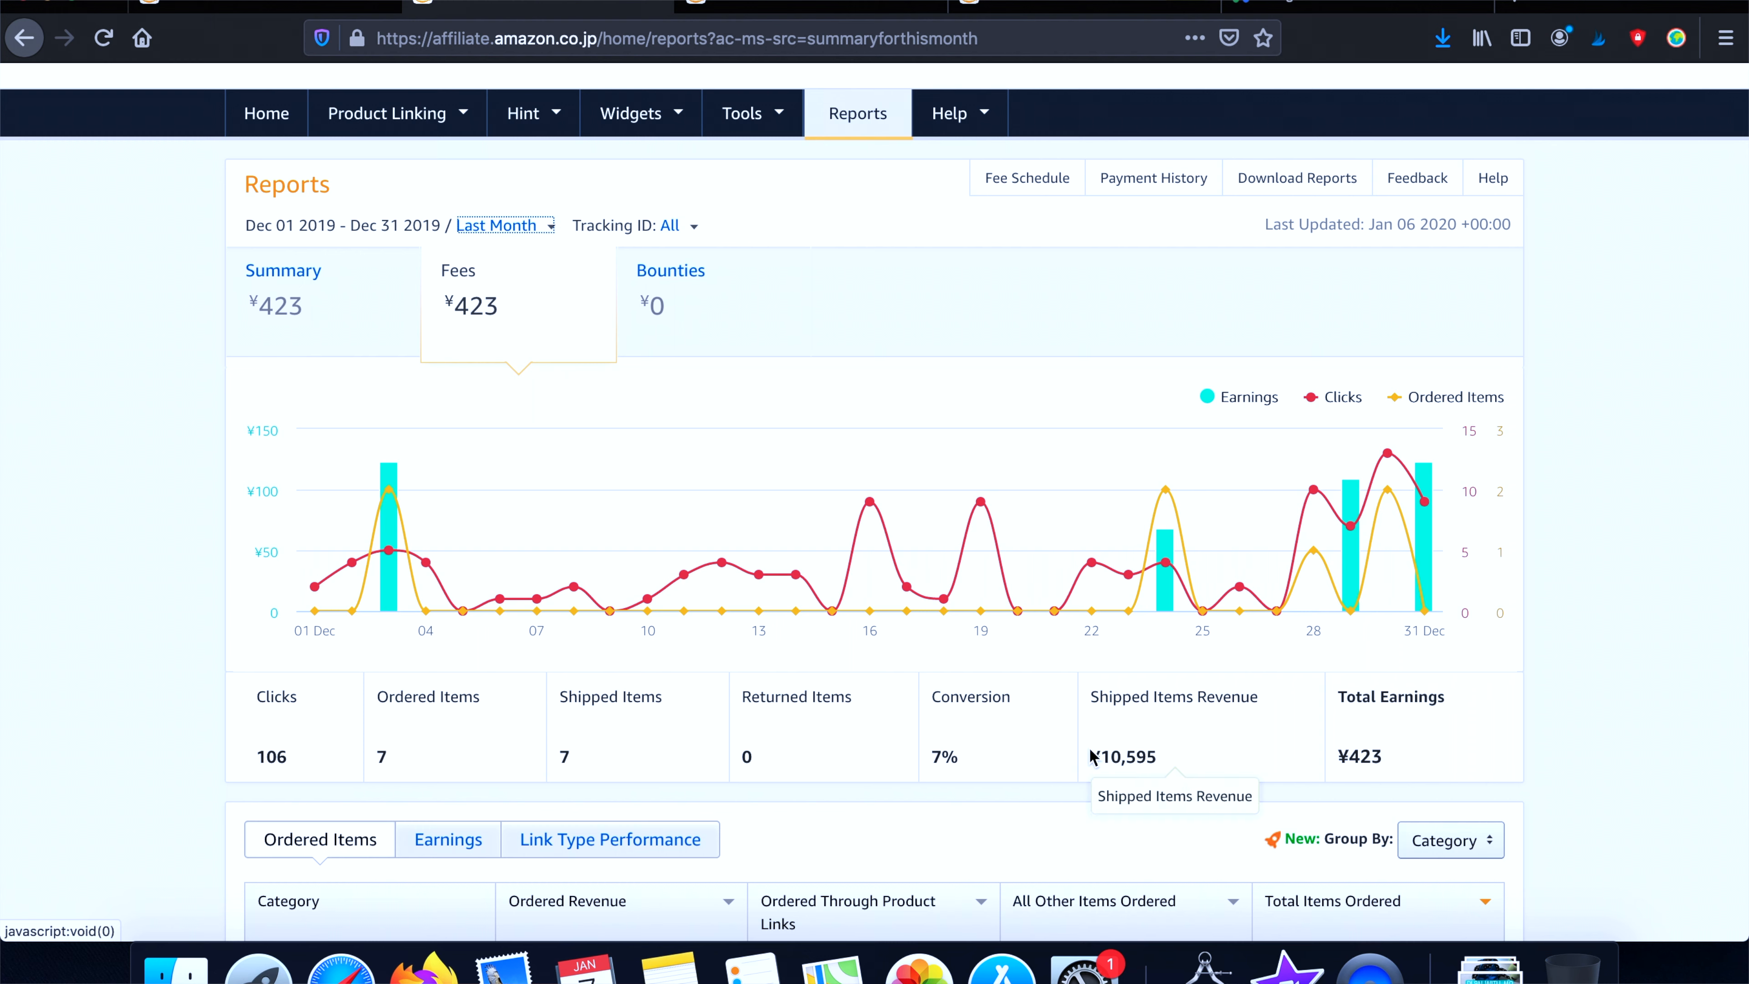
{"action": "double_click", "coordinate": [1123, 756]}
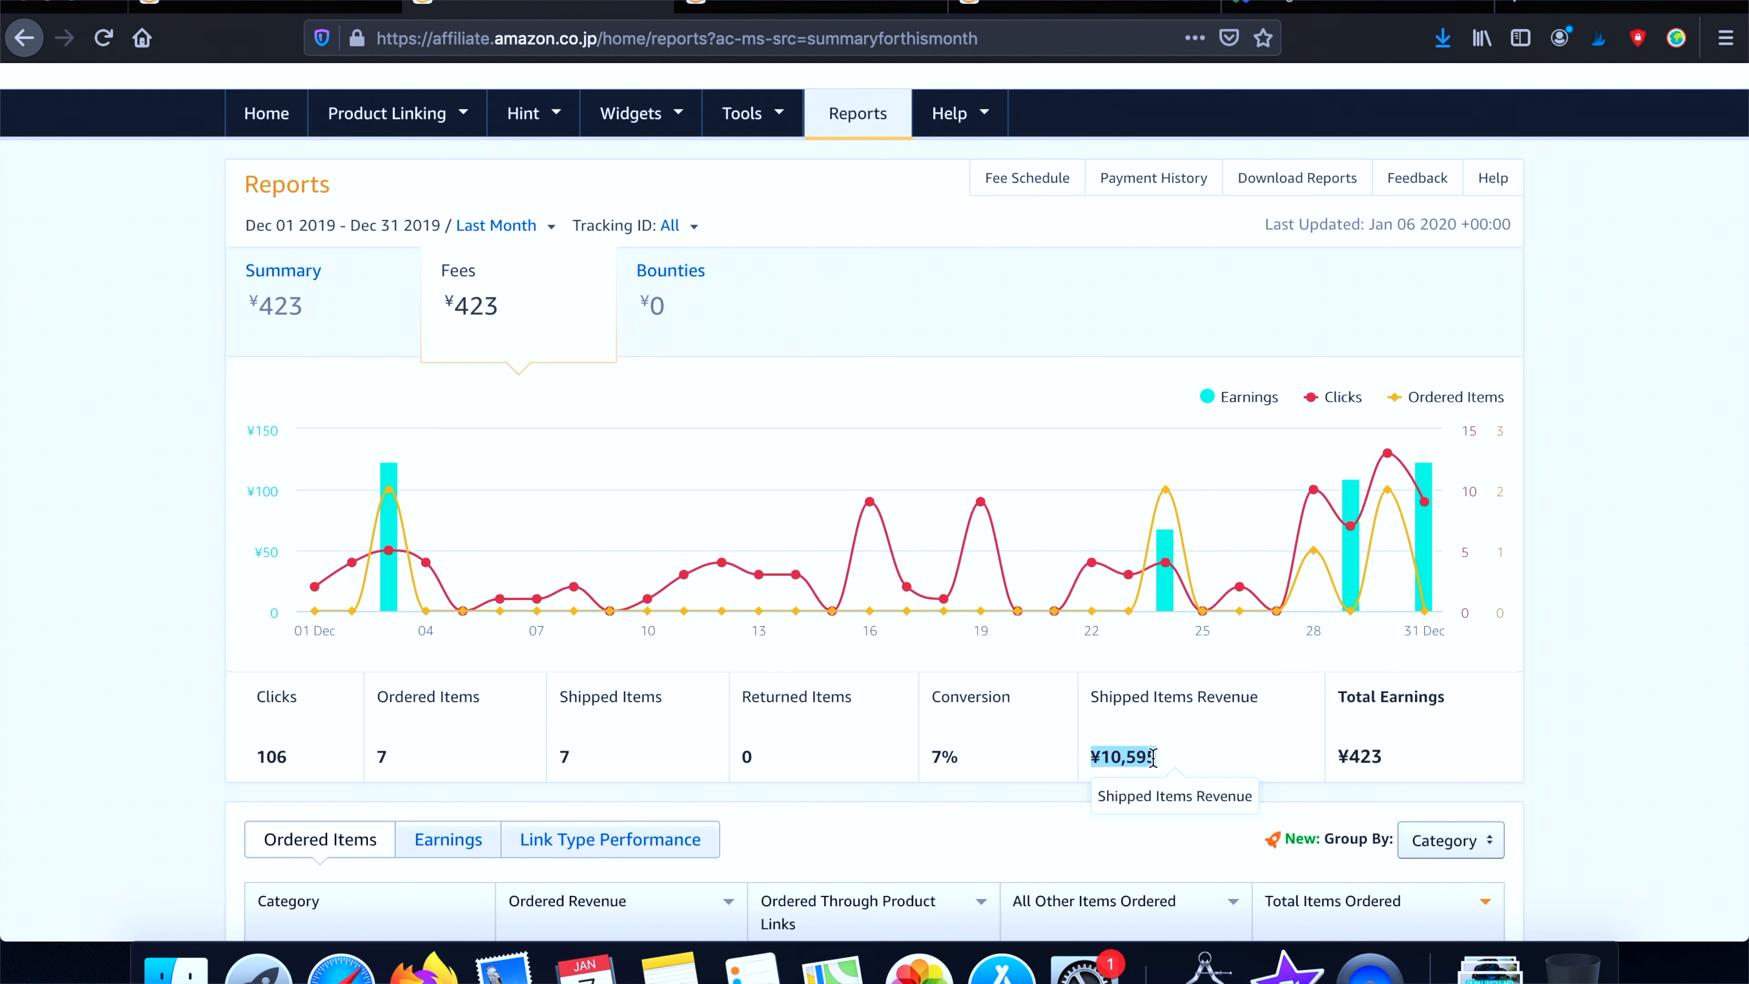
{"action": "mouse_move", "coordinate": [1197, 726]}
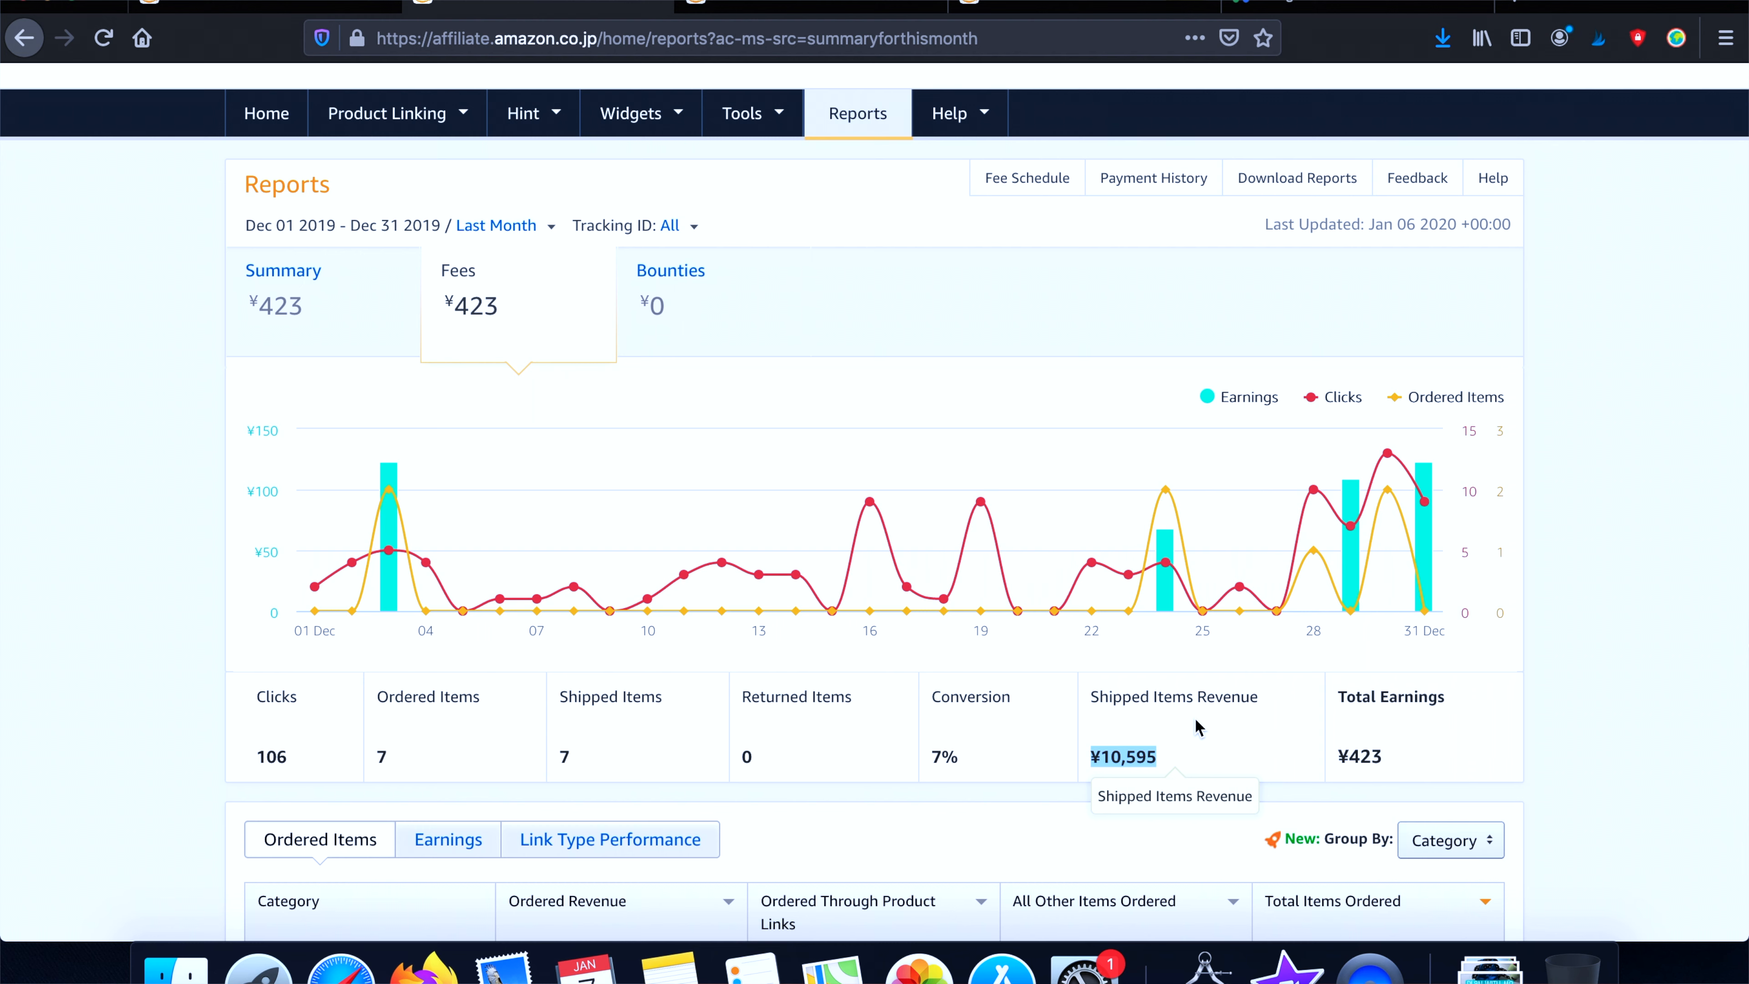
{"action": "mouse_move", "coordinate": [1392, 767]}
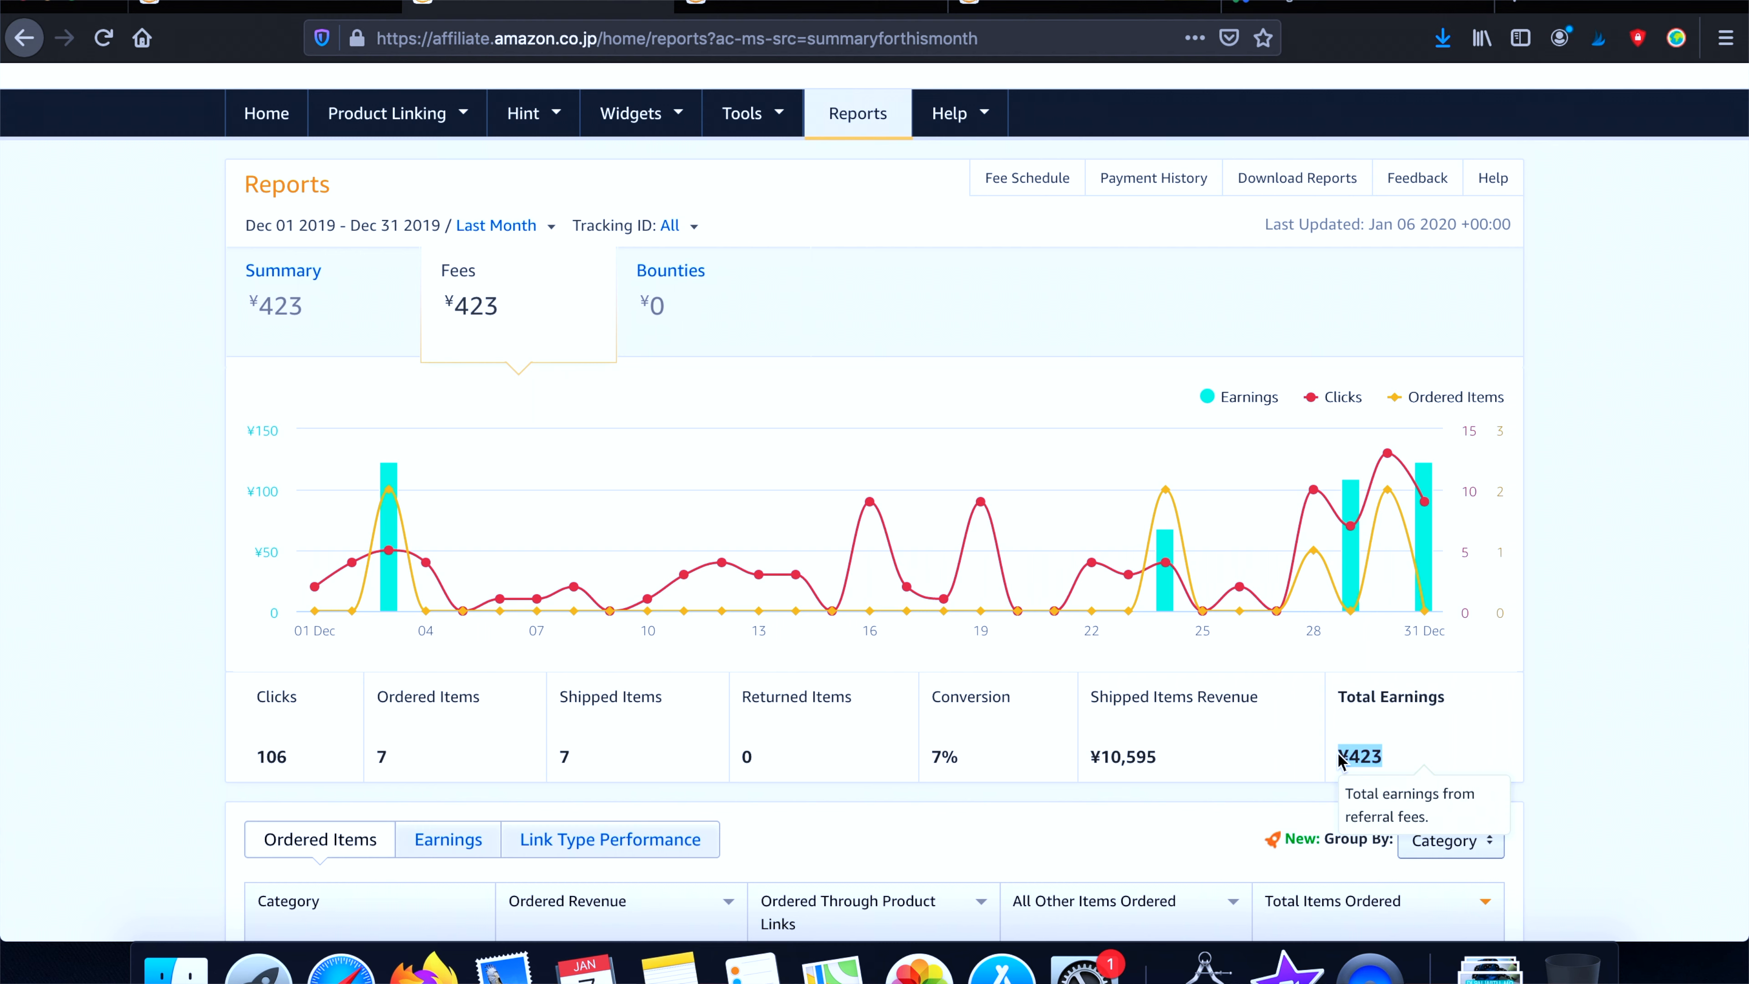
{"action": "mouse_move", "coordinate": [873, 433]}
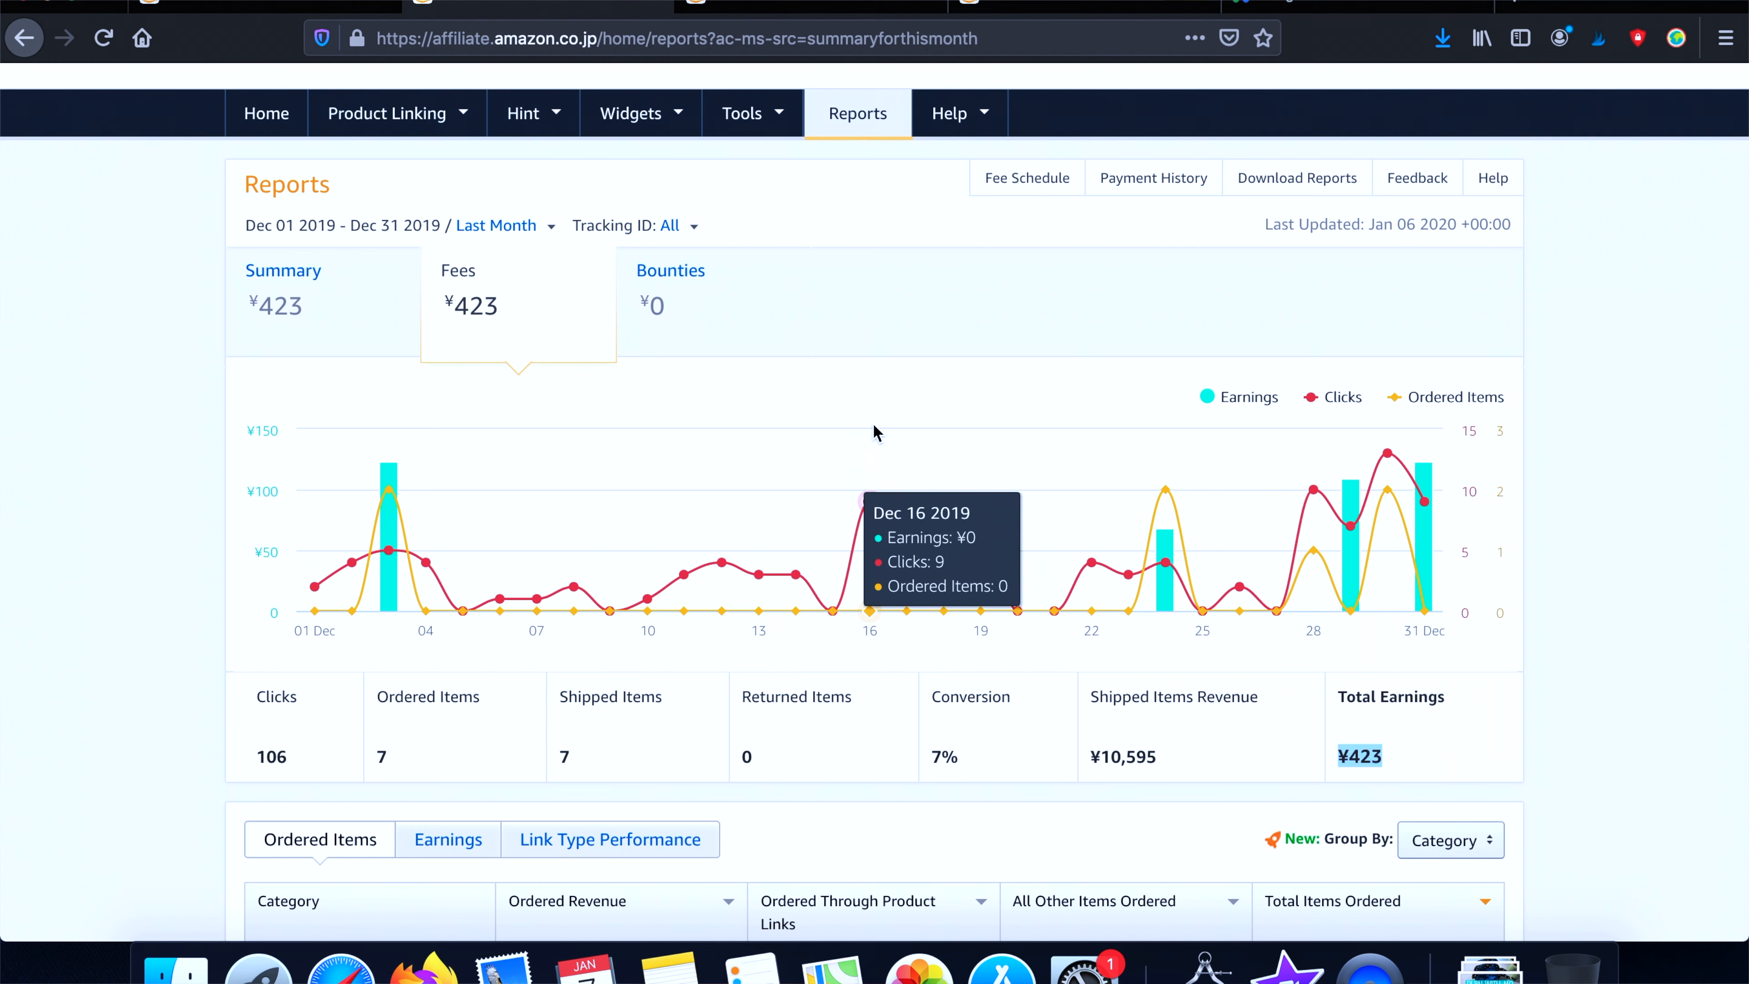
{"action": "mouse_move", "coordinate": [875, 433]}
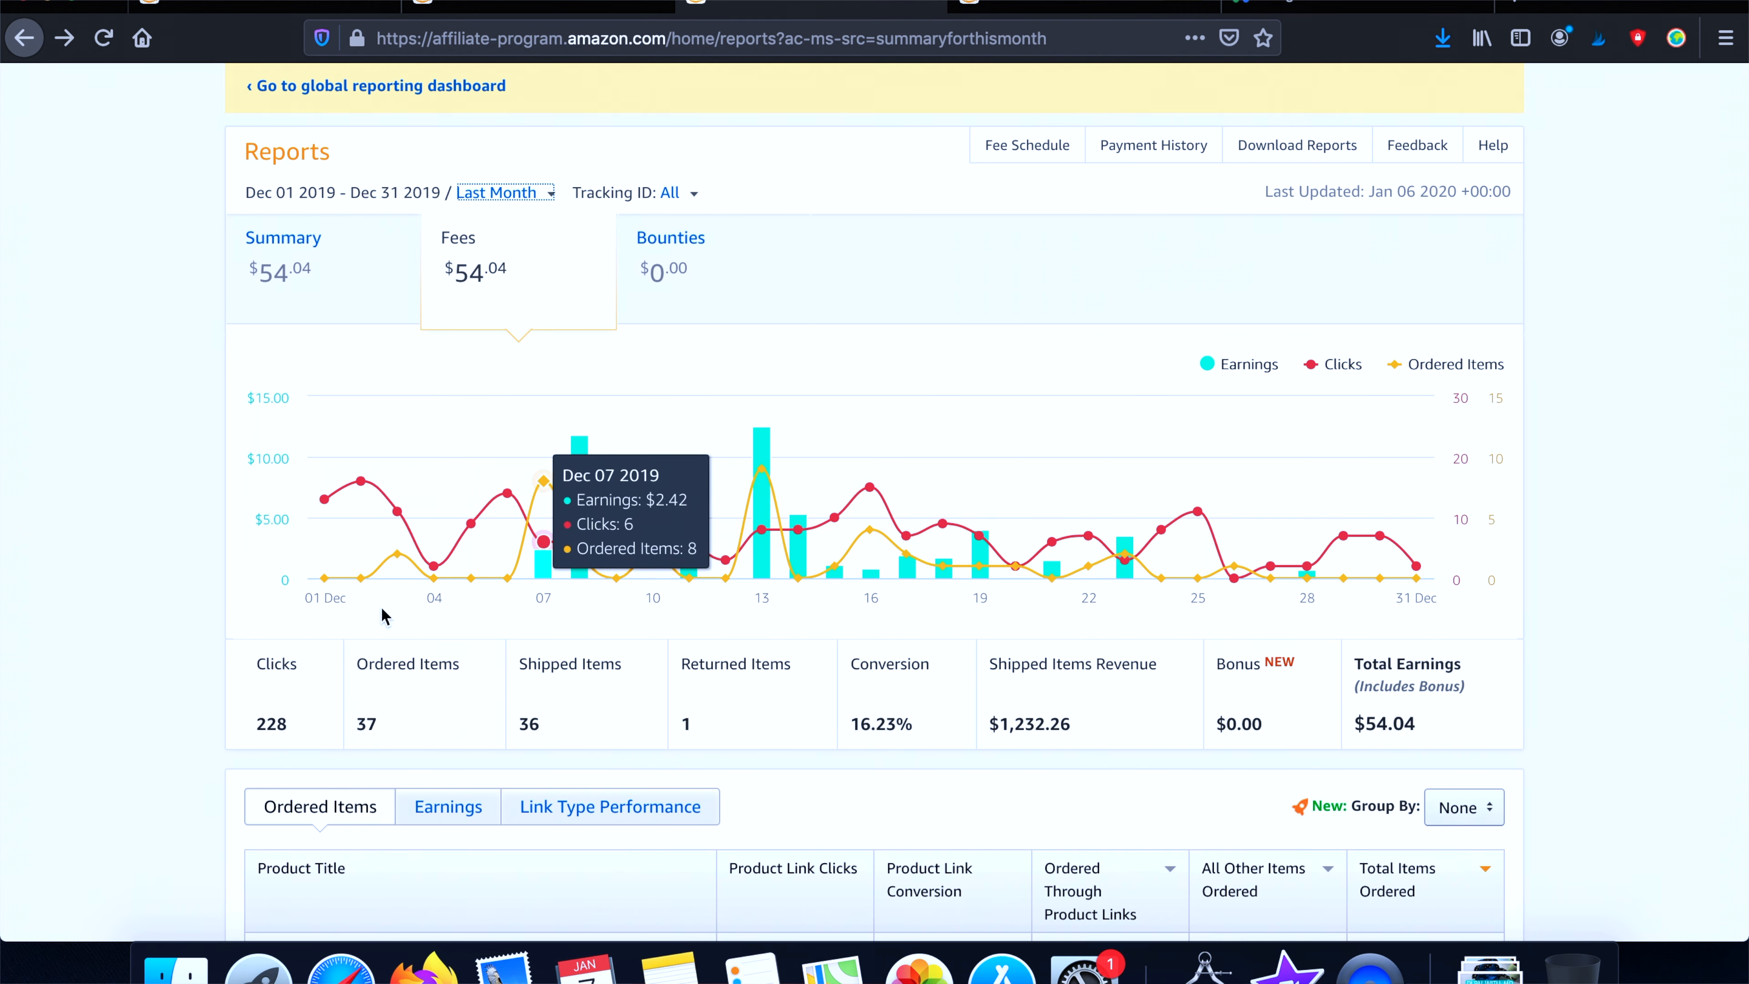
{"action": "mouse_move", "coordinate": [126, 682]}
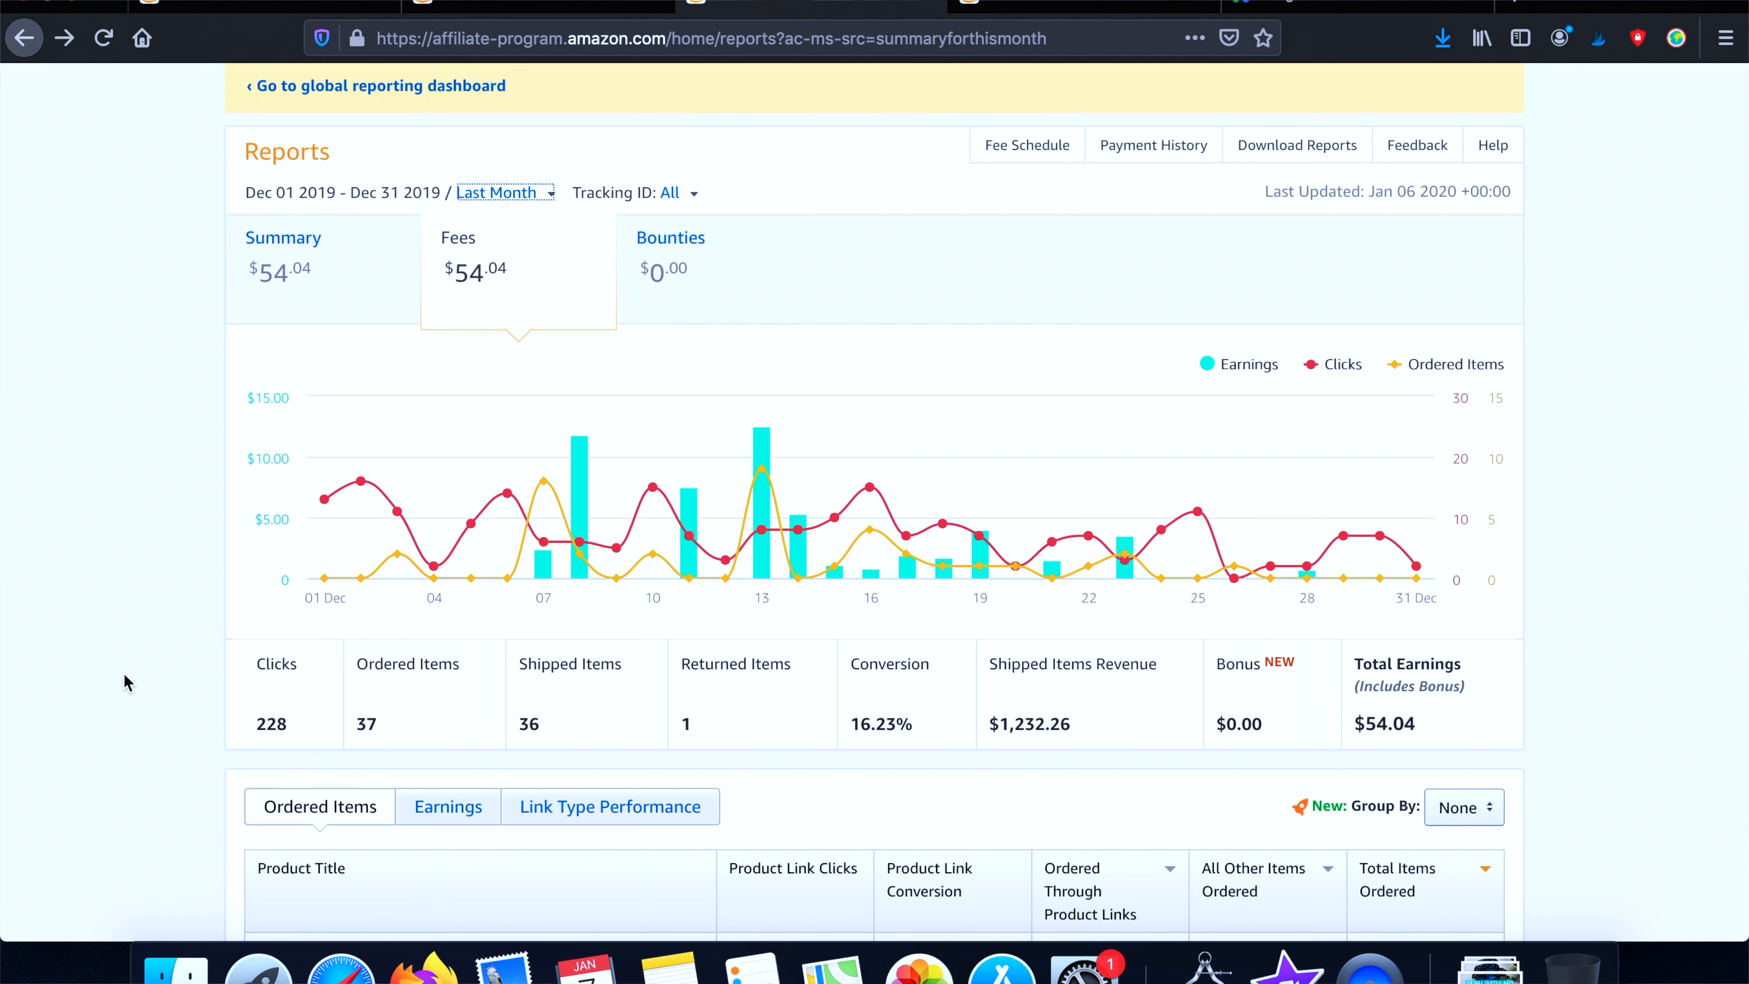
{"action": "mouse_move", "coordinate": [487, 78]}
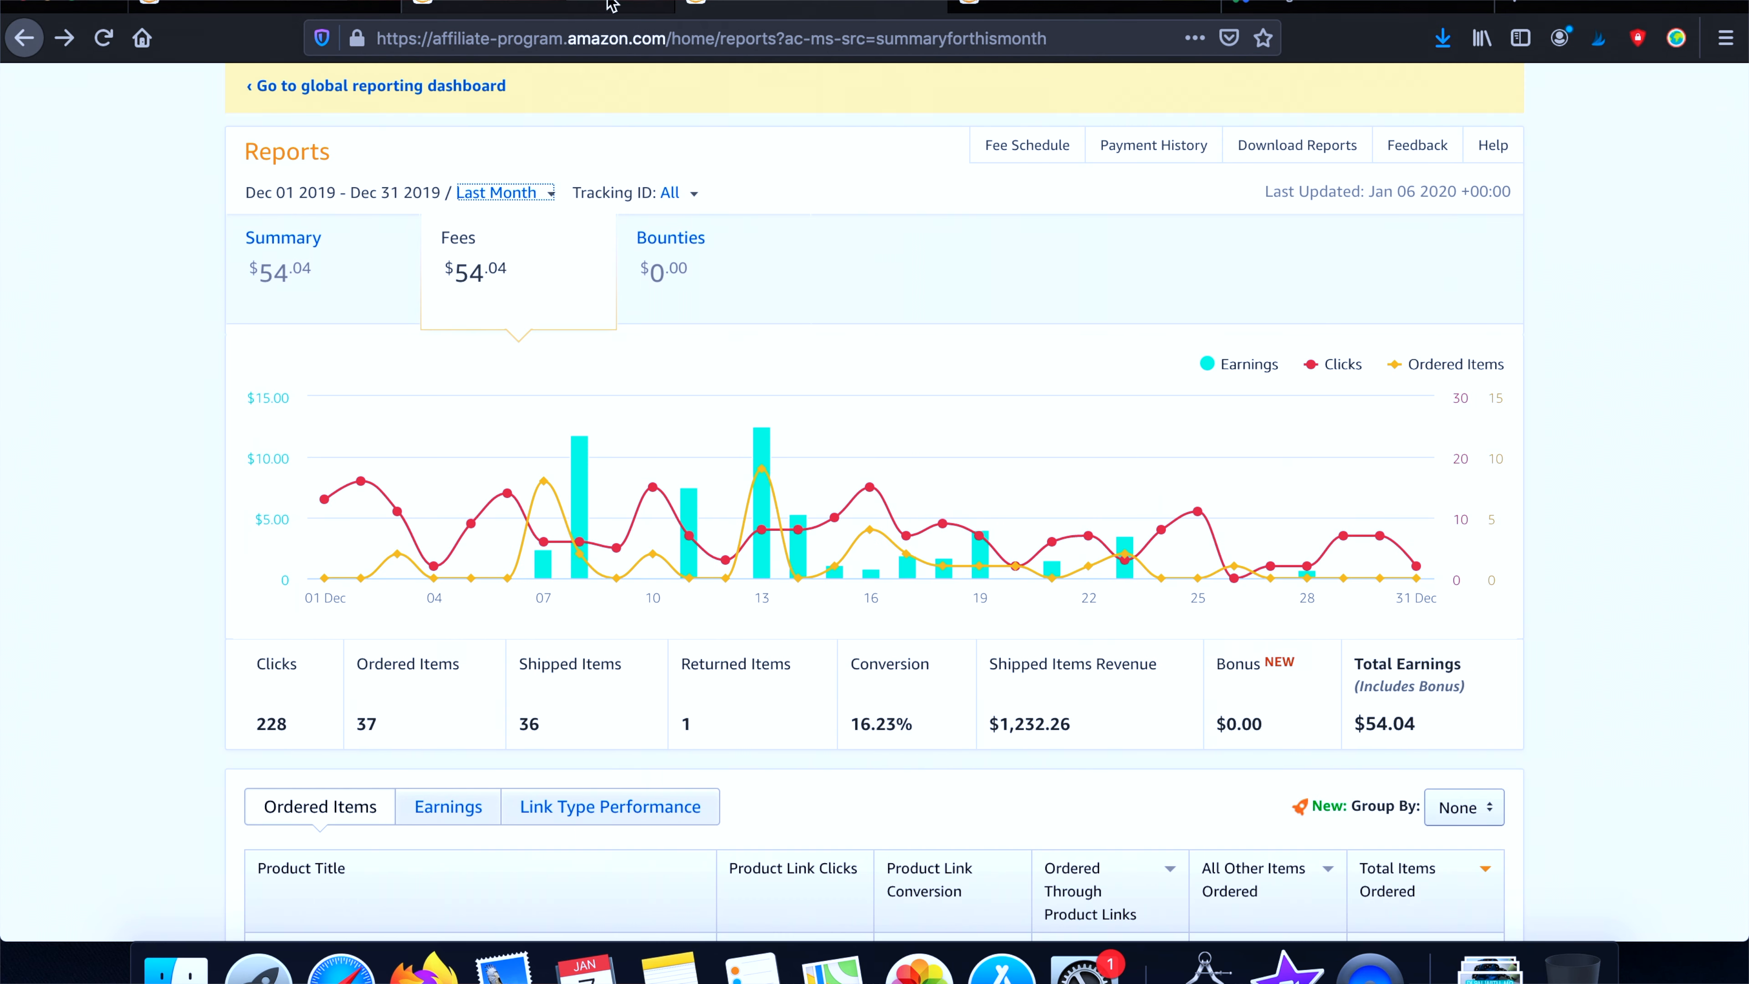
{"action": "mouse_move", "coordinate": [433, 580]}
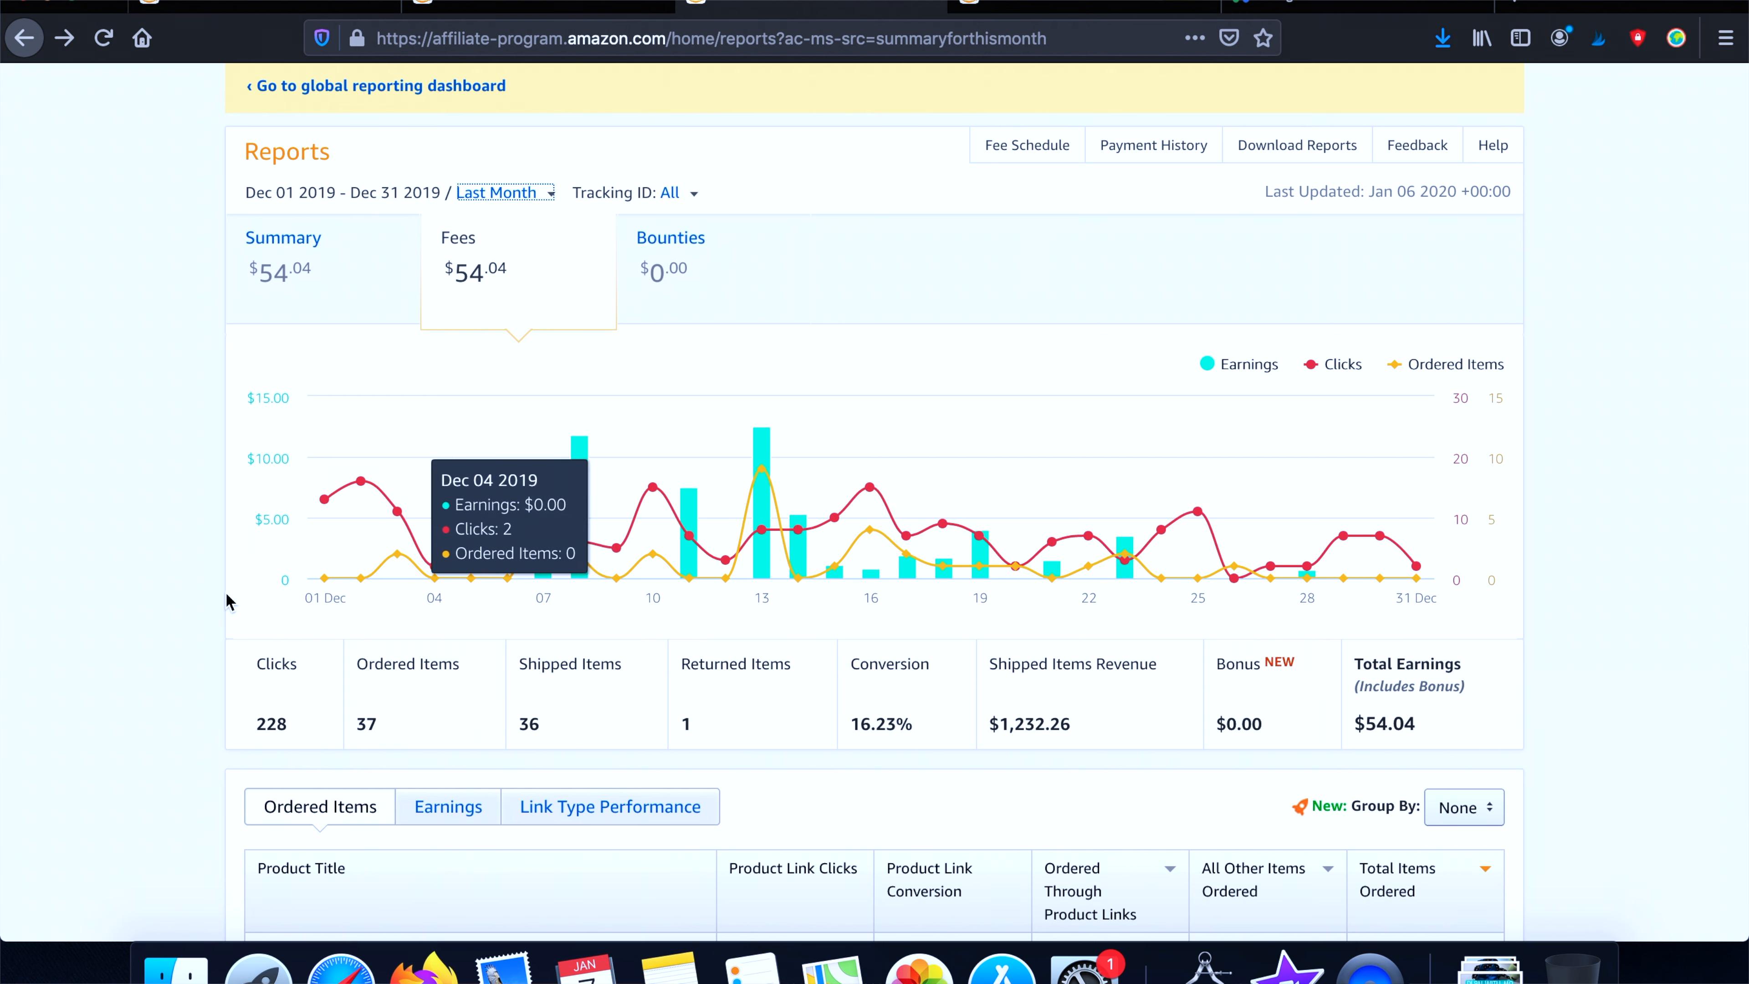
{"action": "mouse_move", "coordinate": [253, 408]}
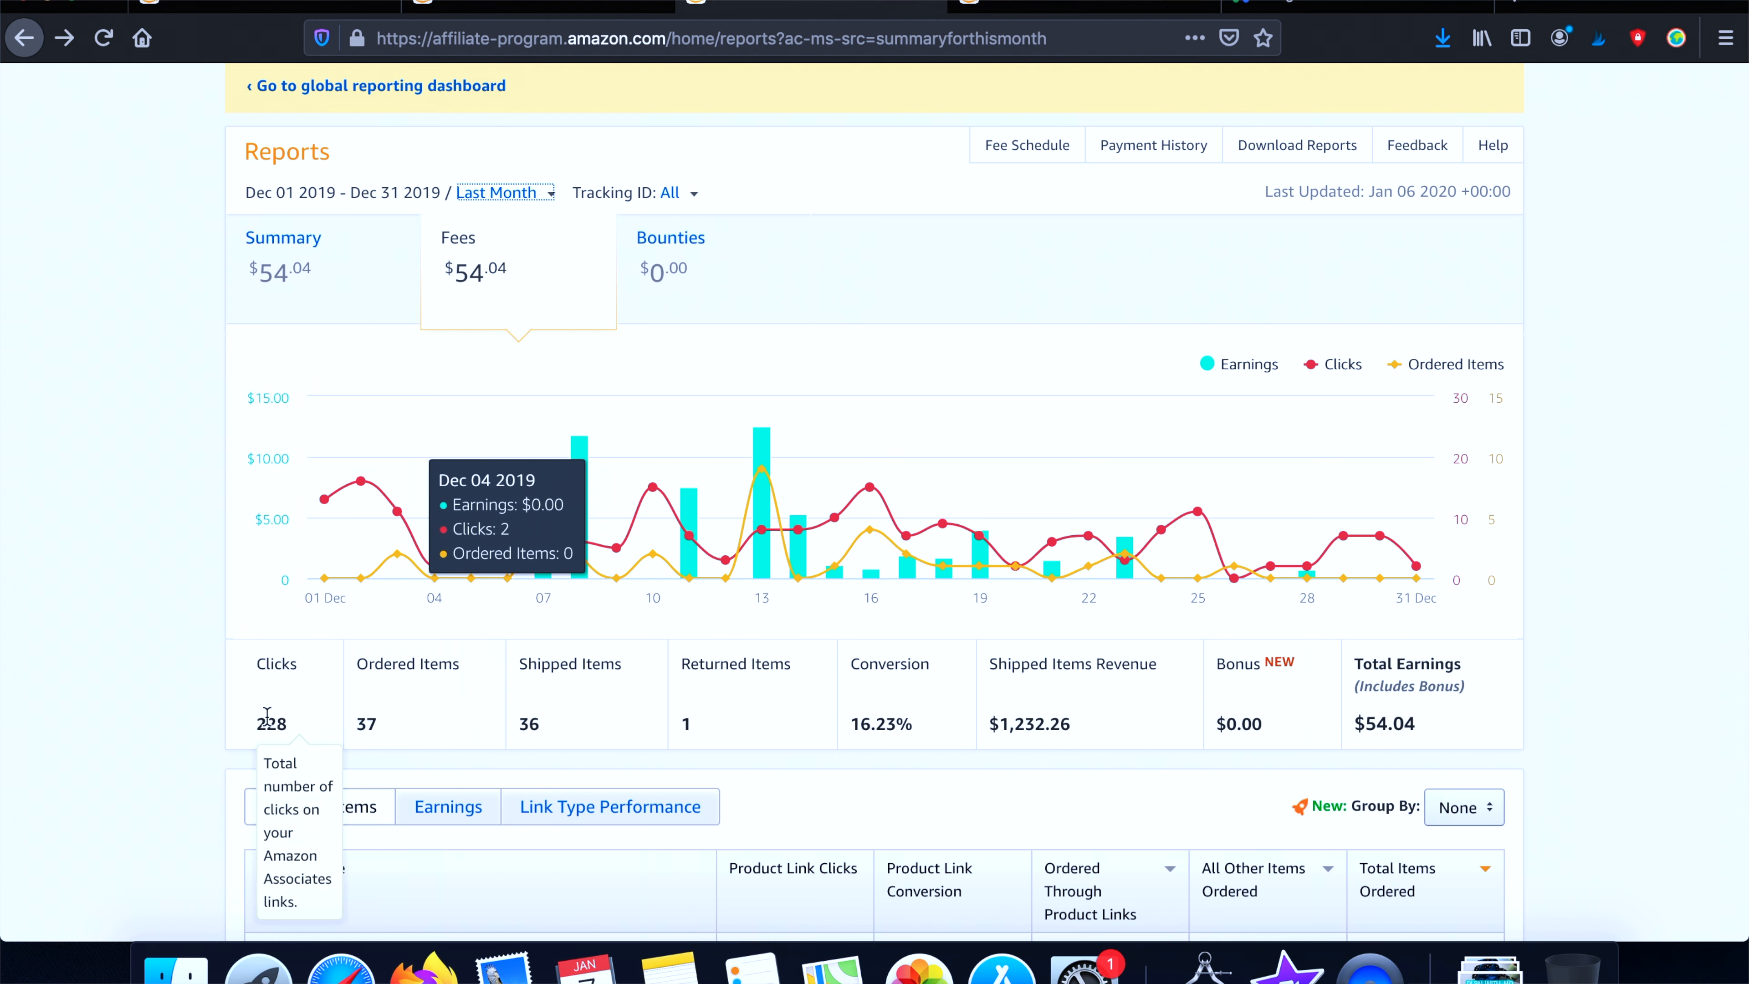
{"action": "mouse_move", "coordinate": [277, 745]}
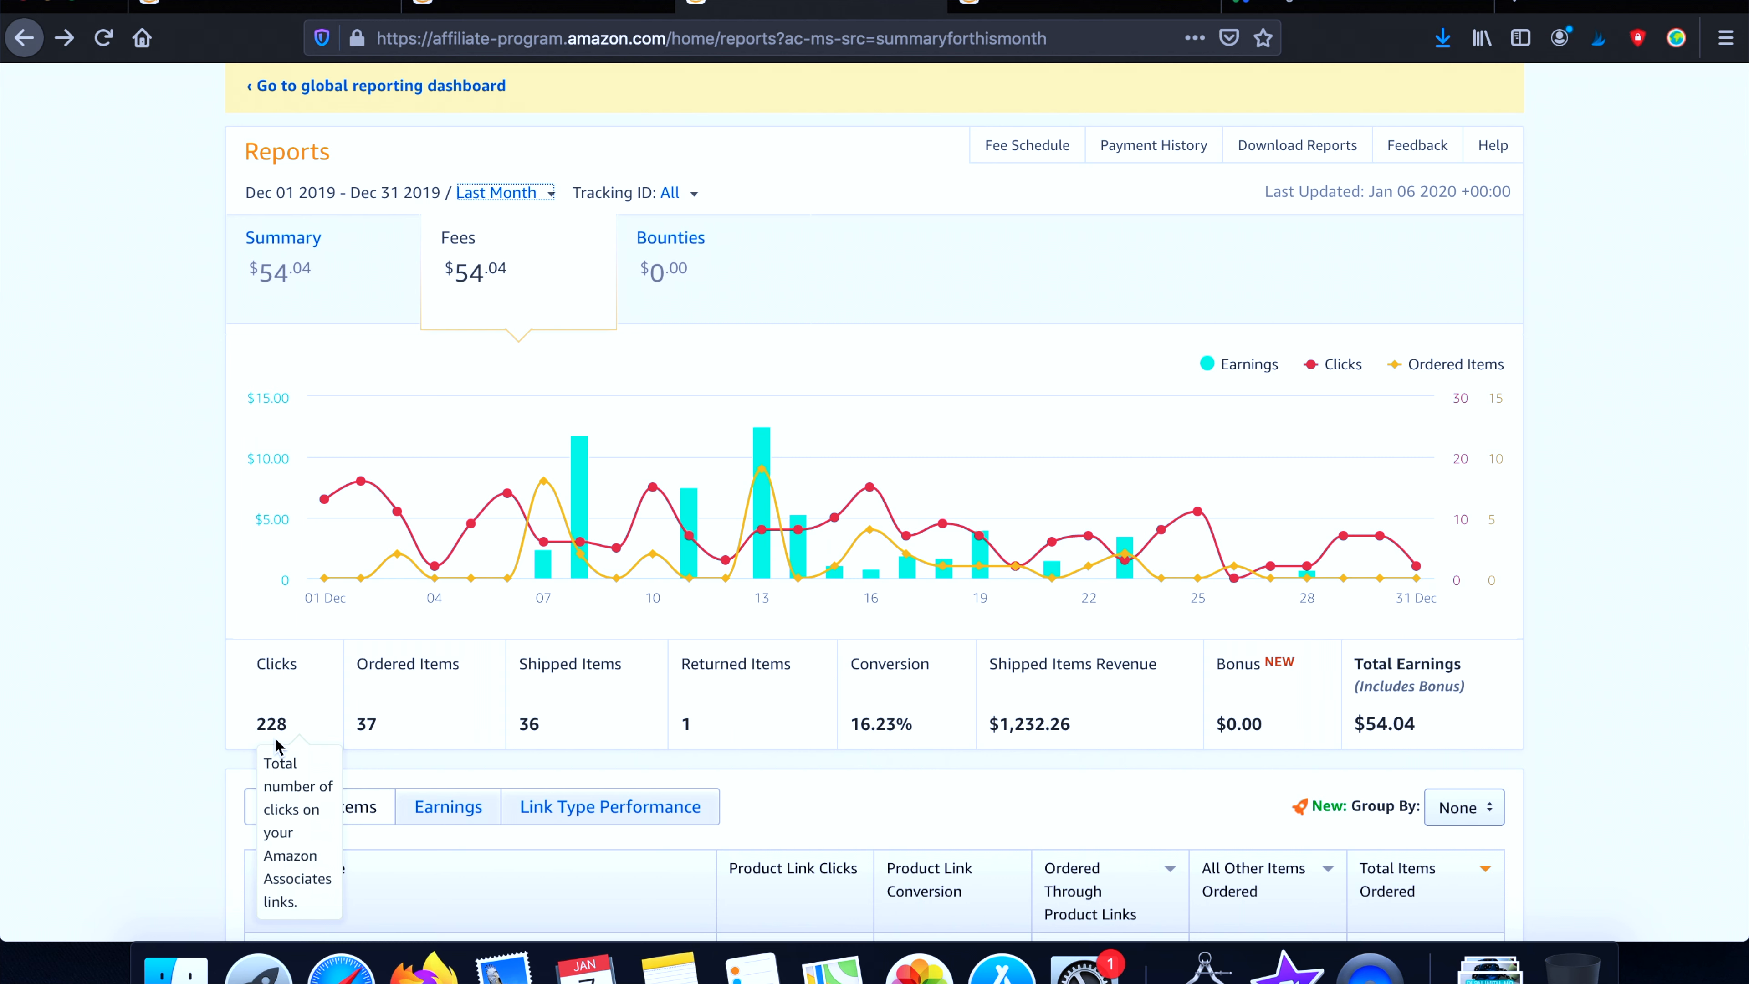
{"action": "mouse_move", "coordinate": [373, 725]}
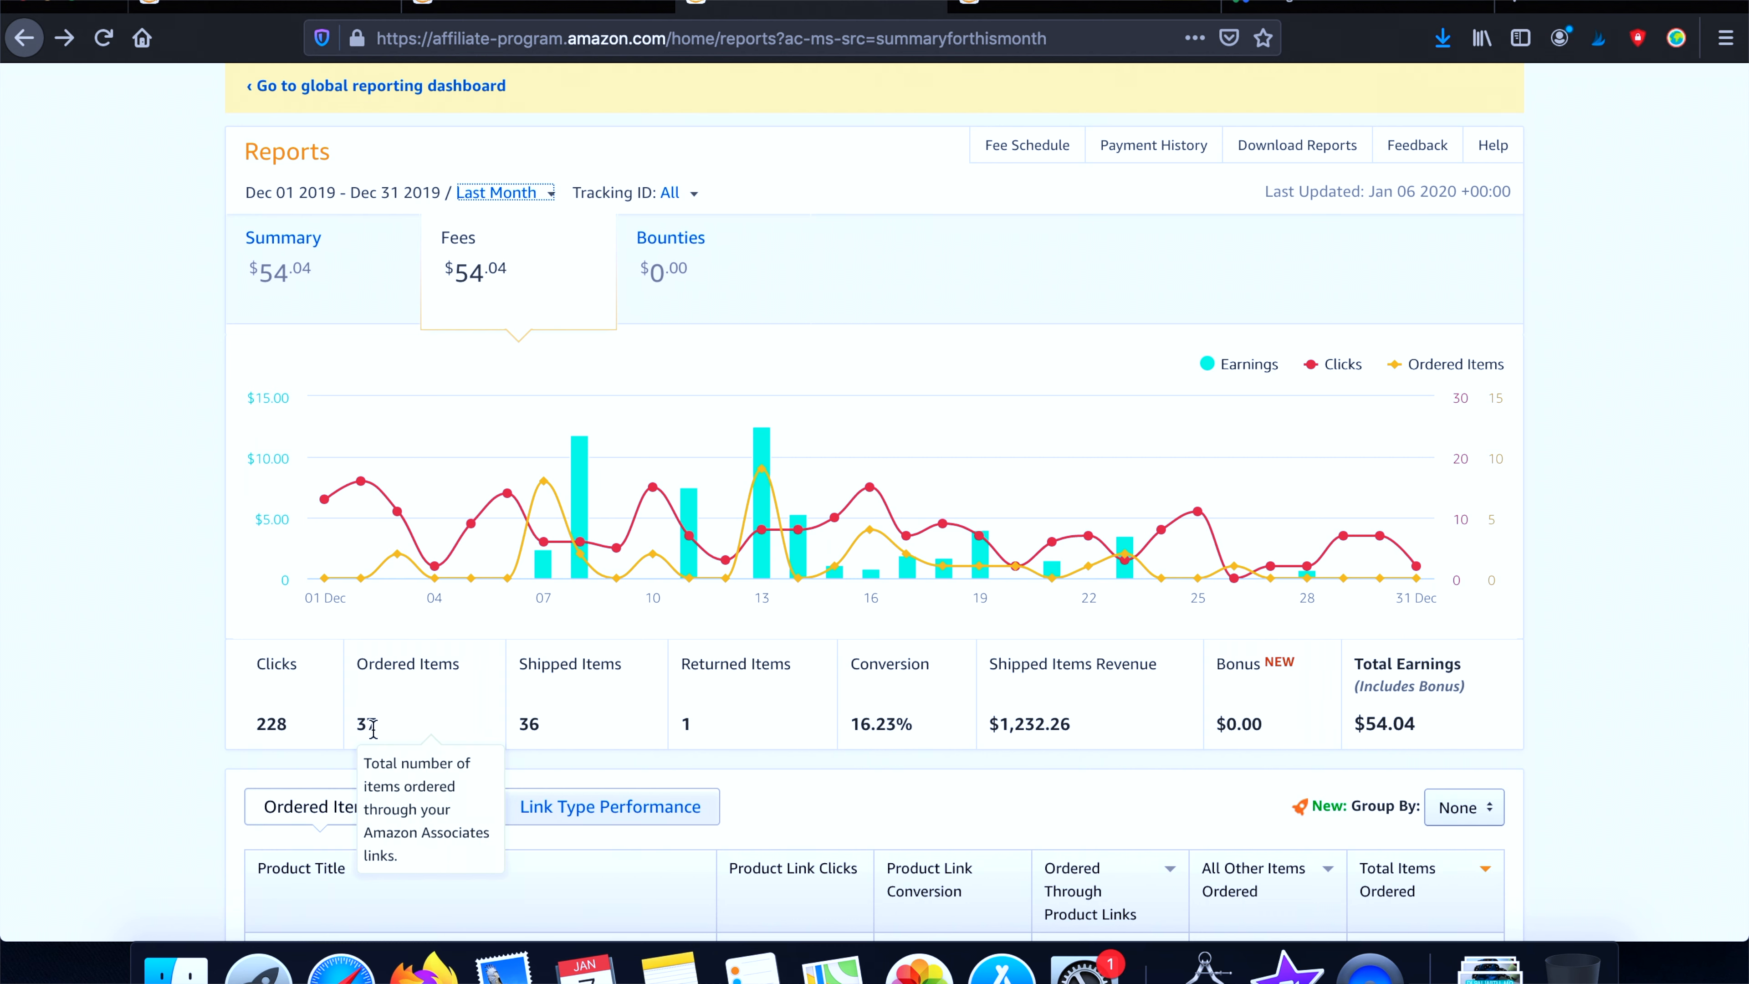
{"action": "mouse_move", "coordinate": [662, 726]}
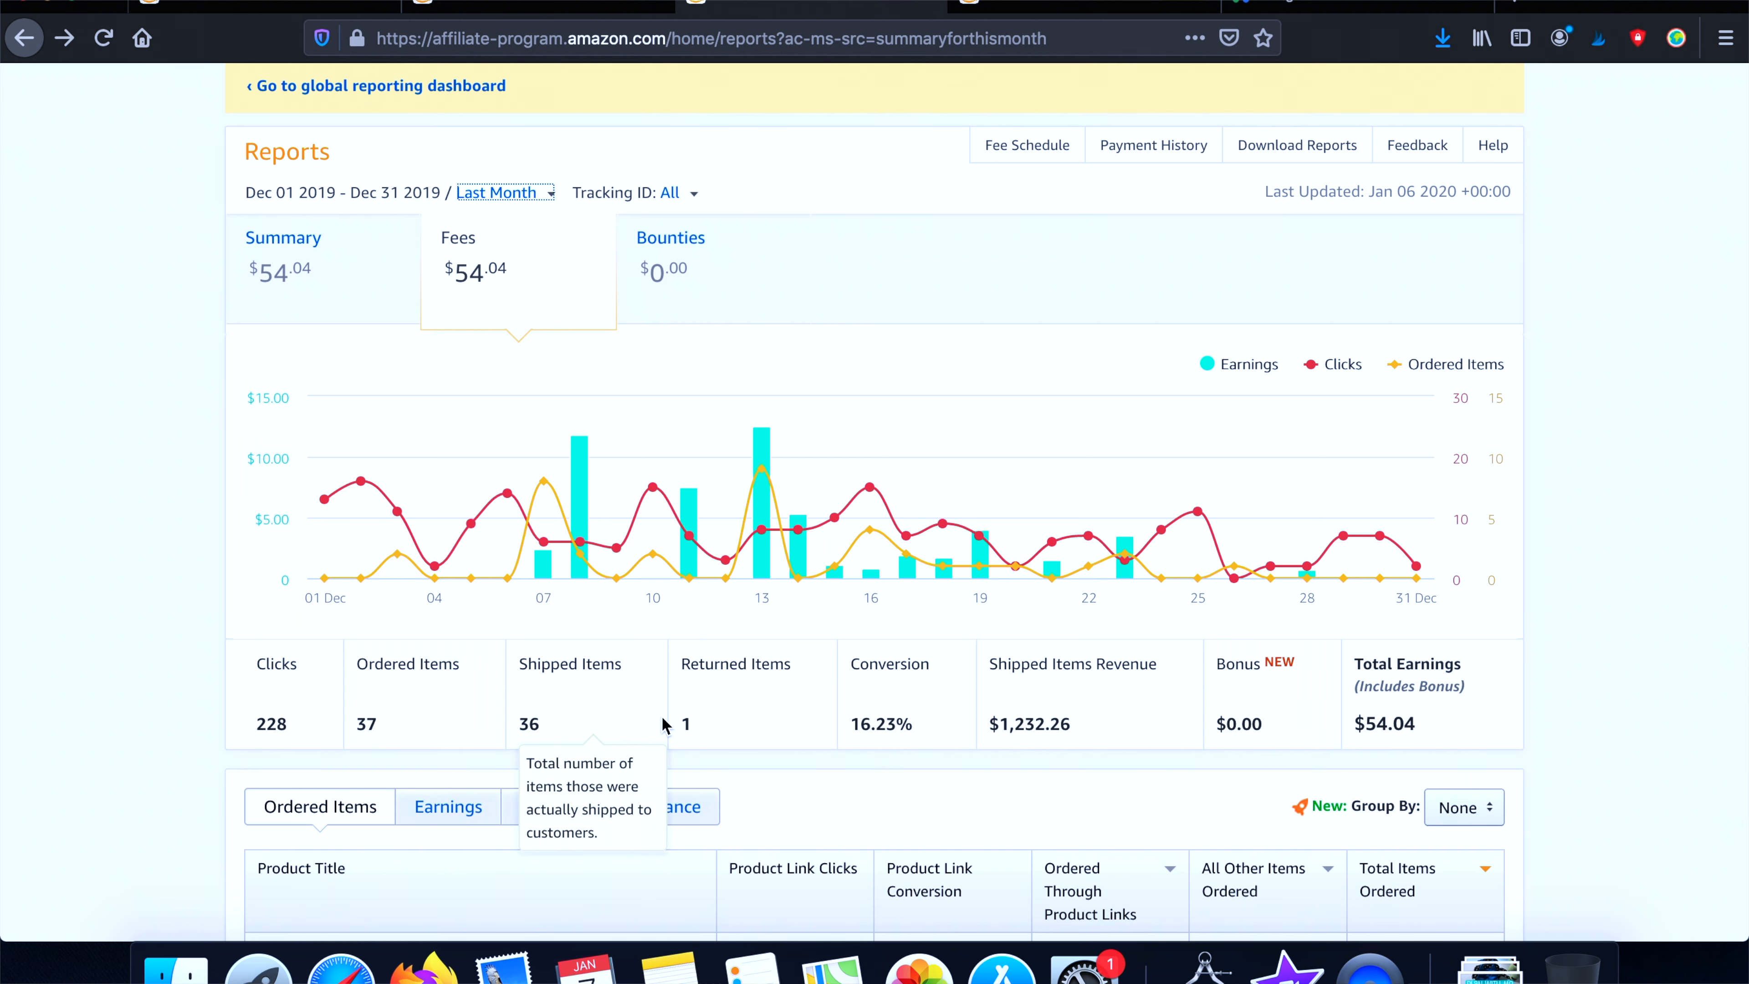
{"action": "mouse_move", "coordinate": [871, 731]}
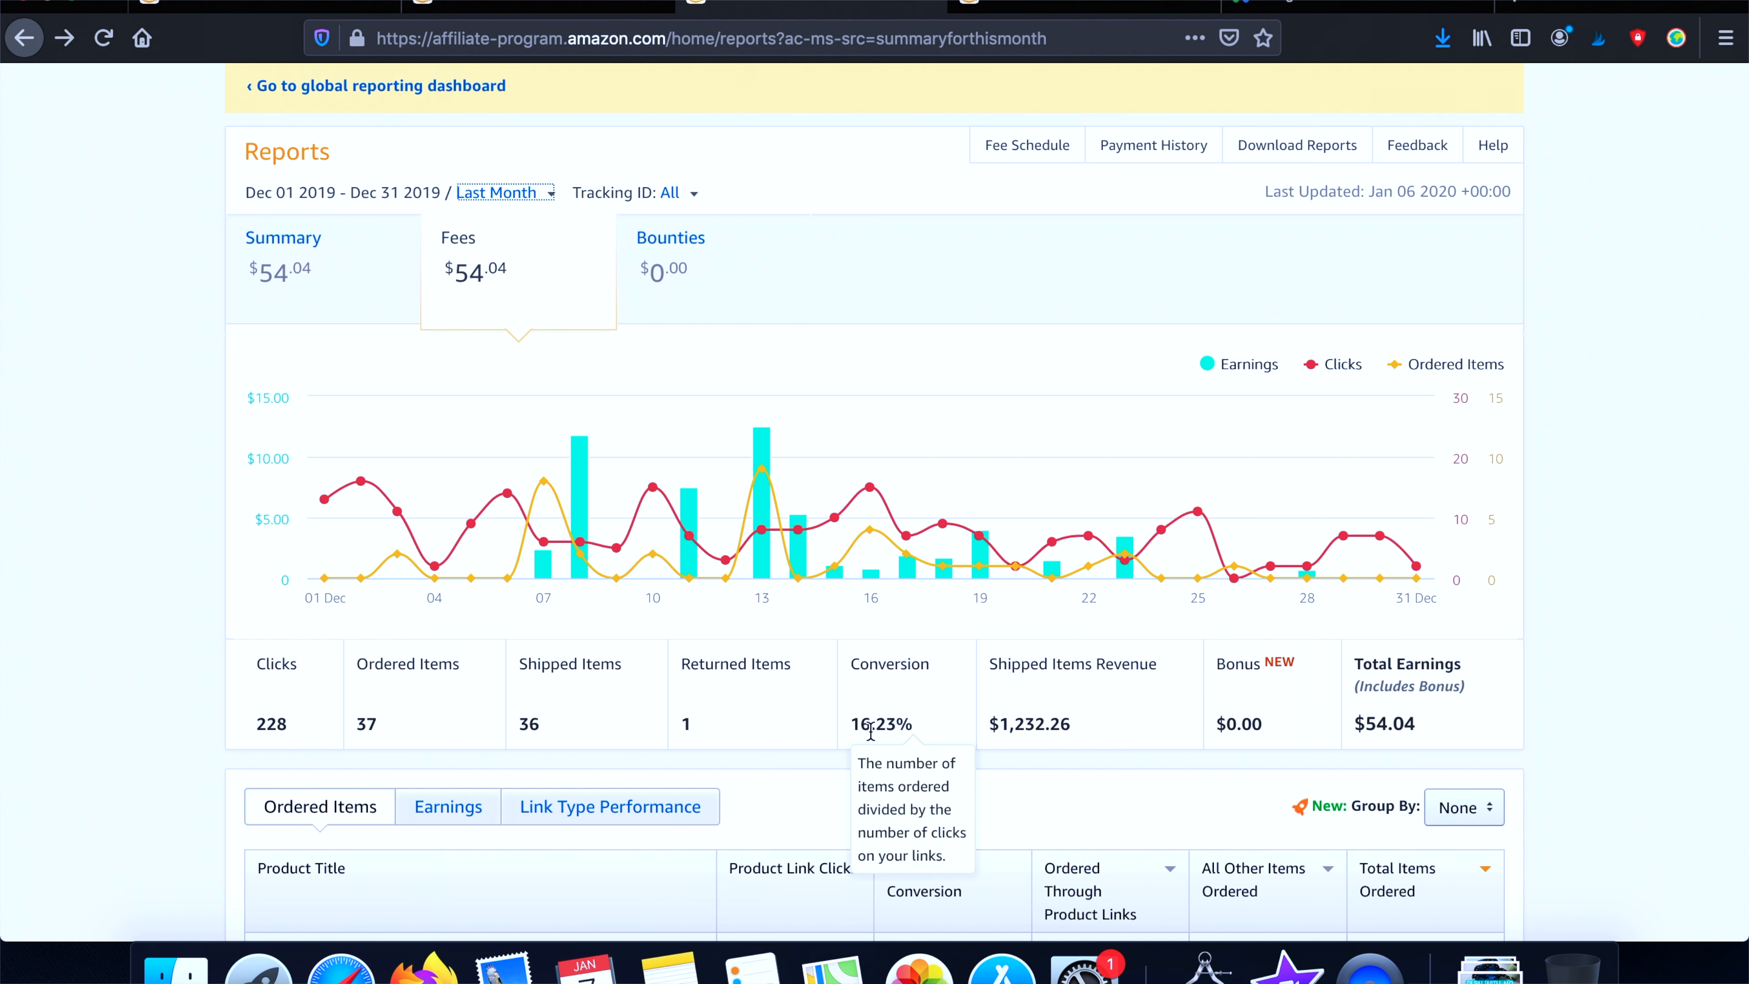
{"action": "mouse_move", "coordinate": [906, 726]}
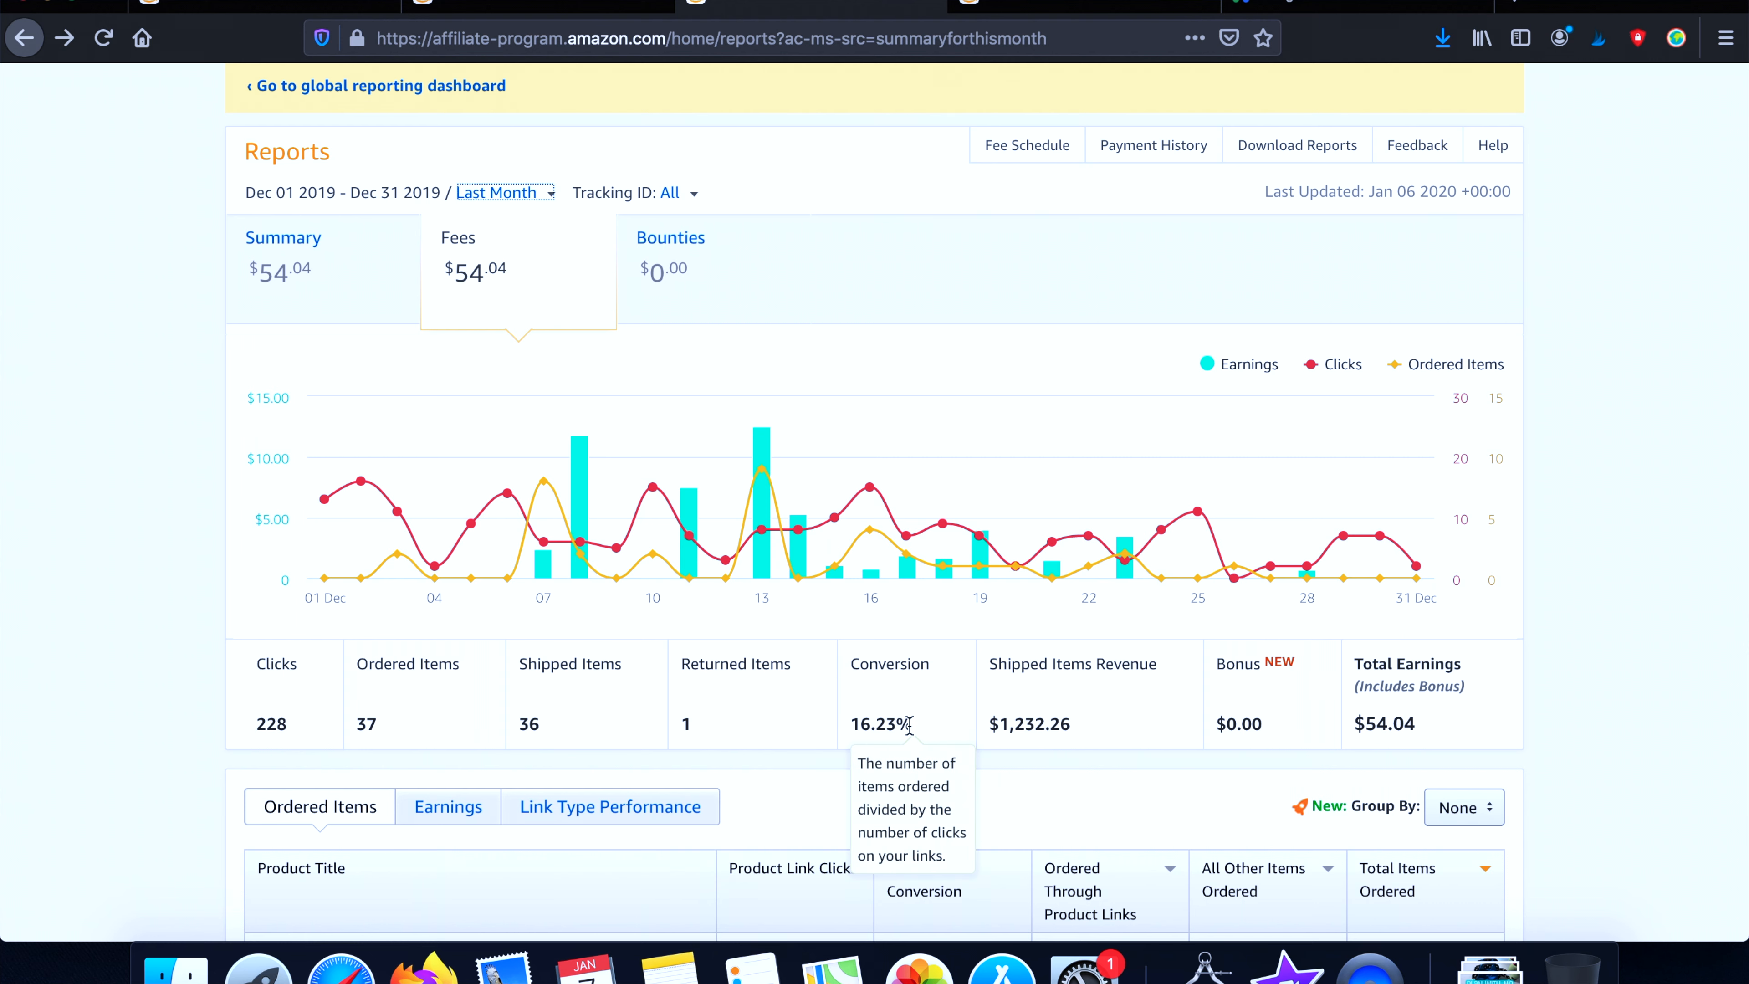
{"action": "mouse_move", "coordinate": [1028, 724]}
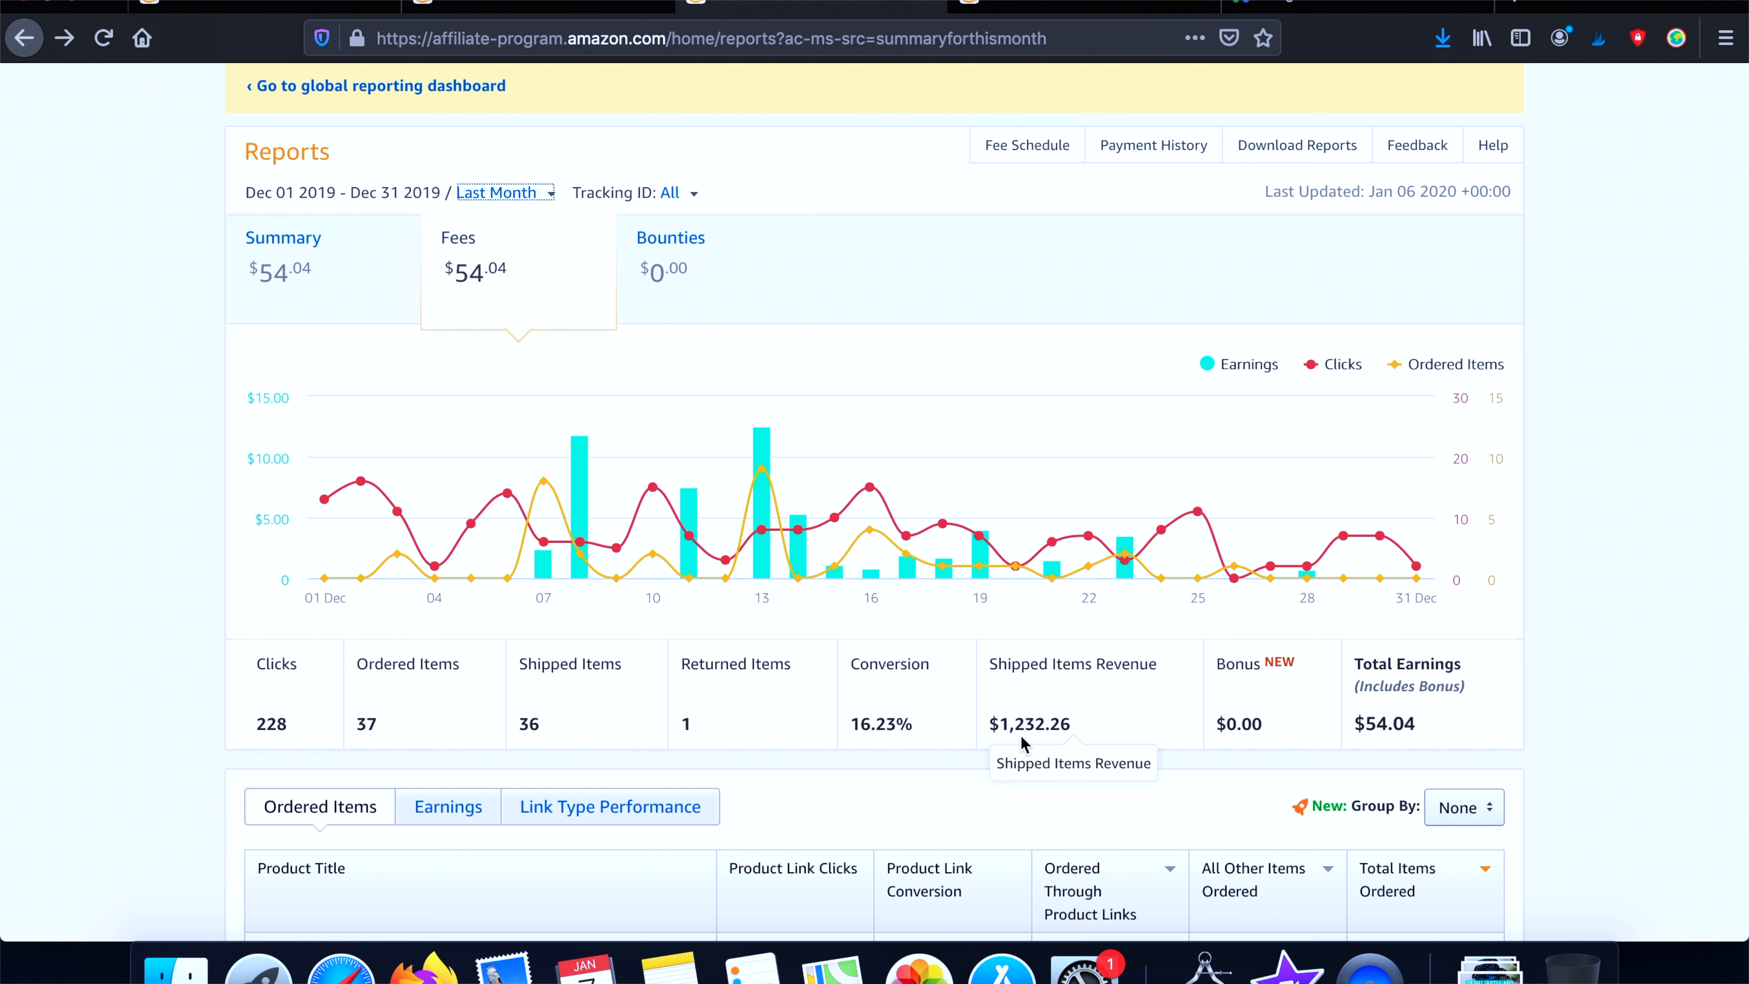
{"action": "mouse_move", "coordinate": [1077, 744]}
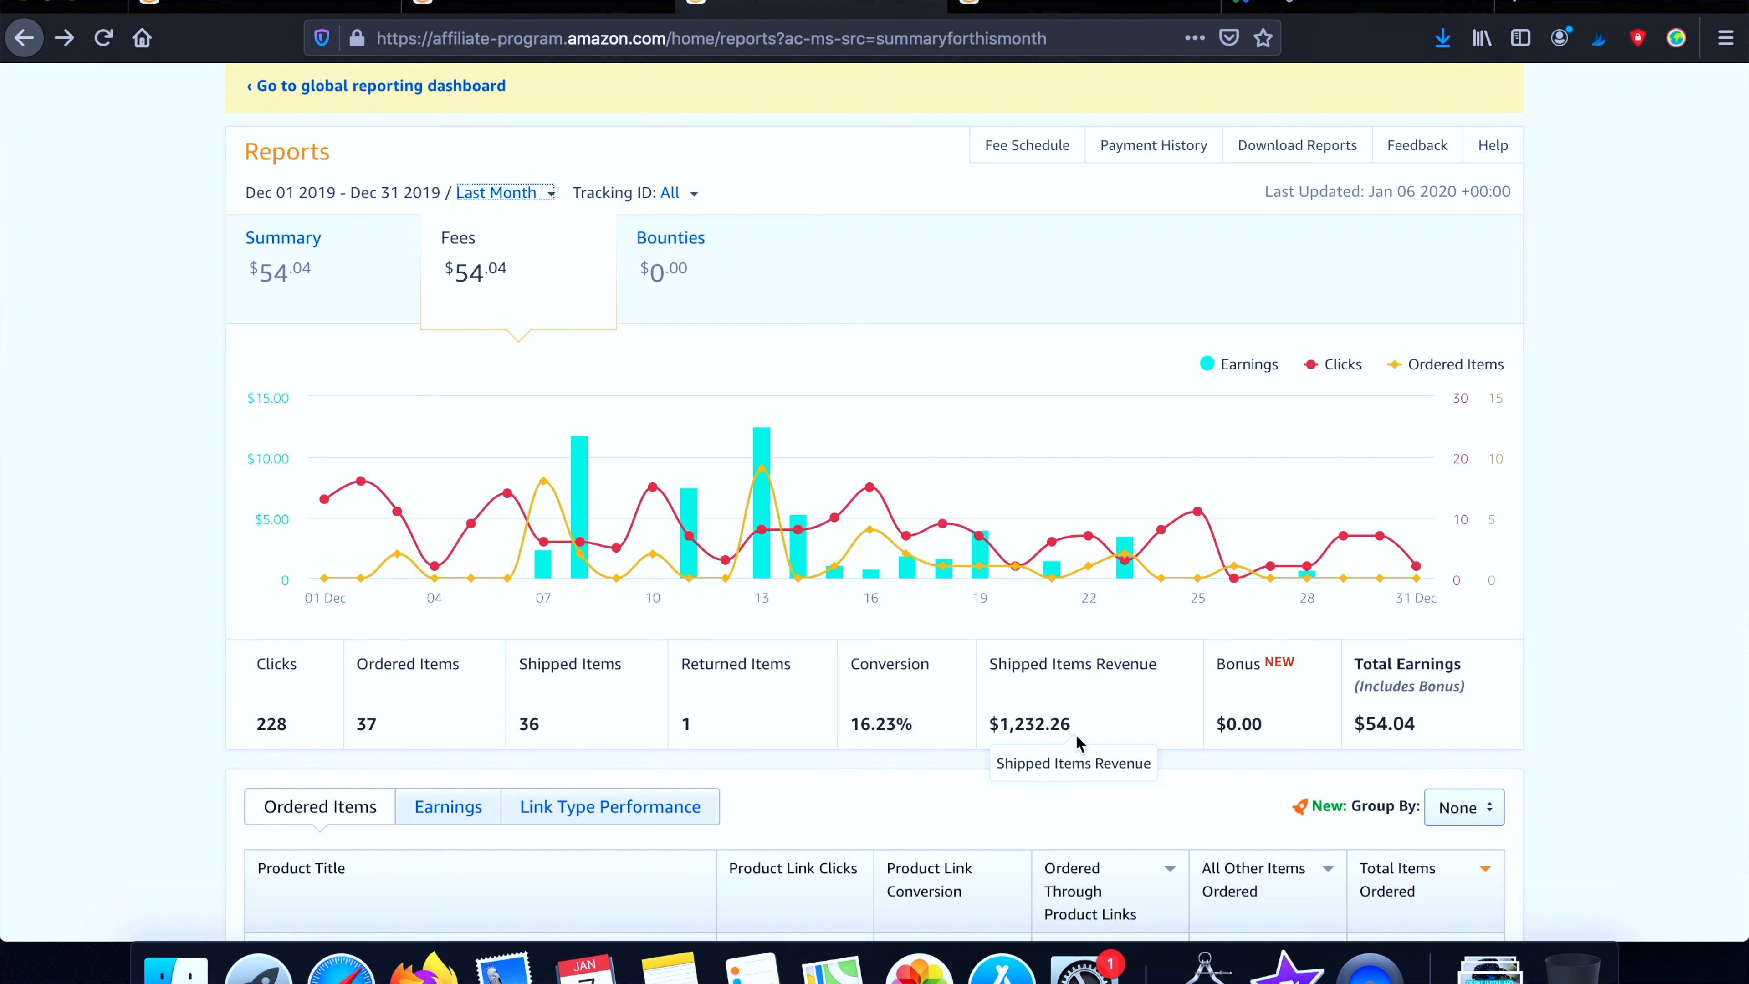
{"action": "mouse_move", "coordinate": [1407, 725]}
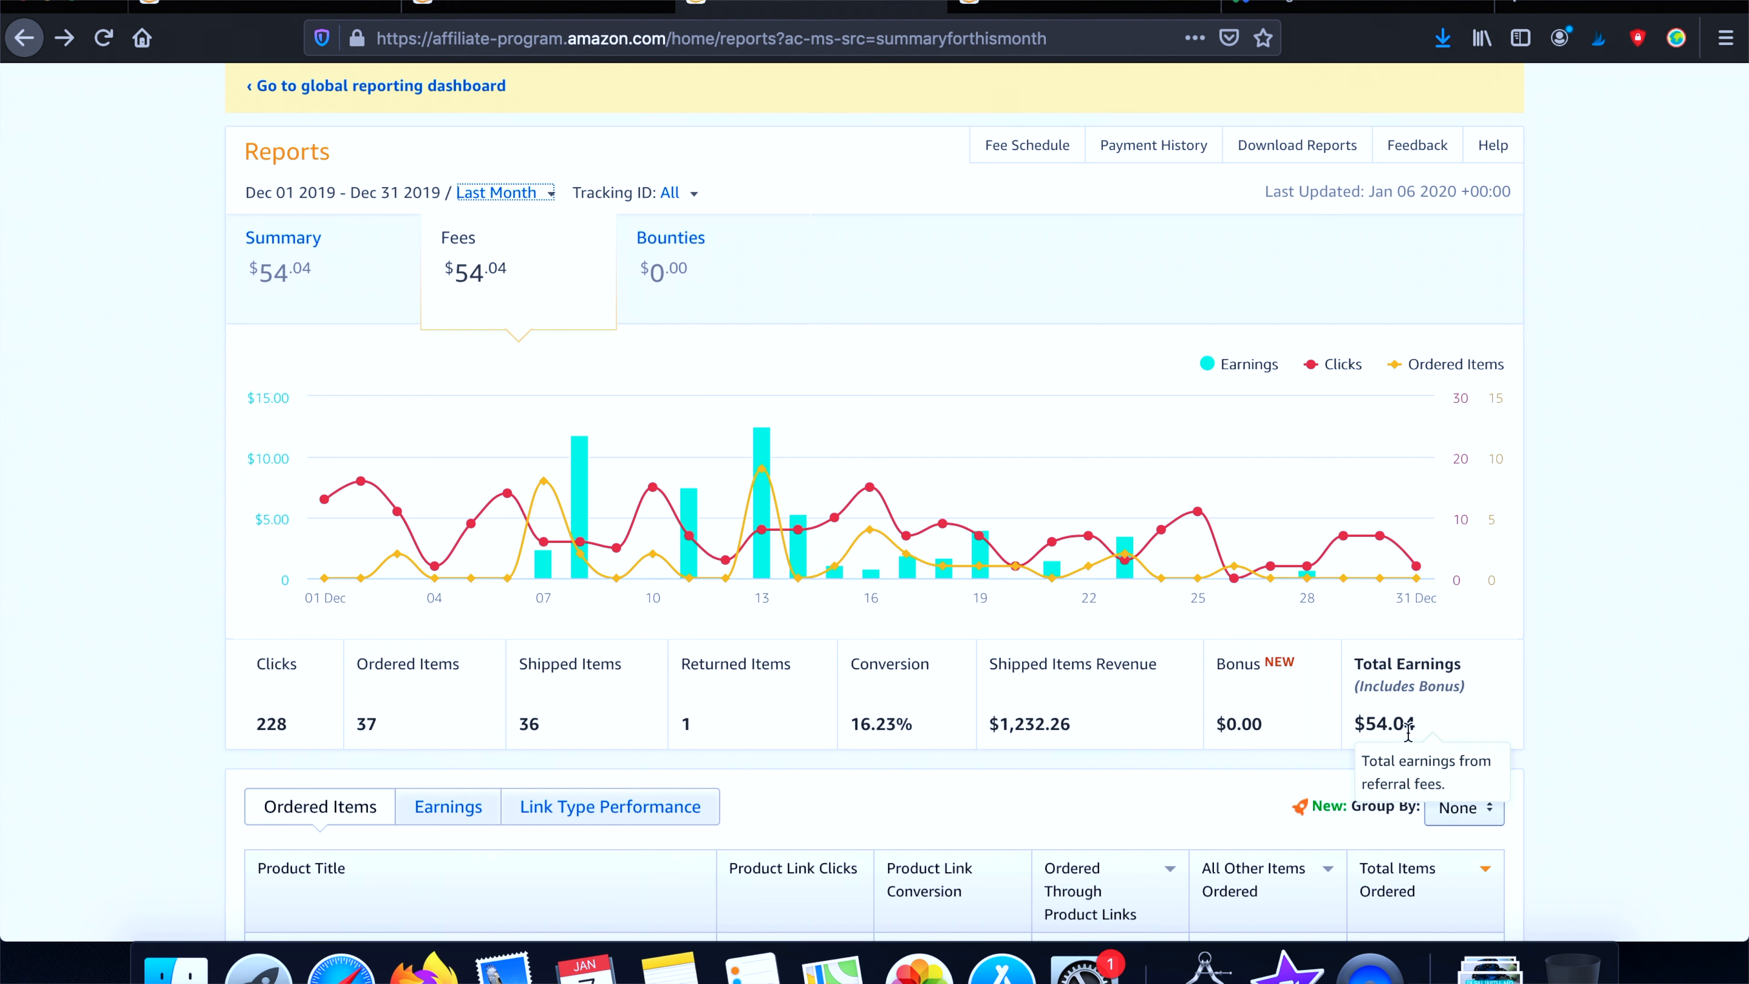
{"action": "mouse_move", "coordinate": [1431, 744]}
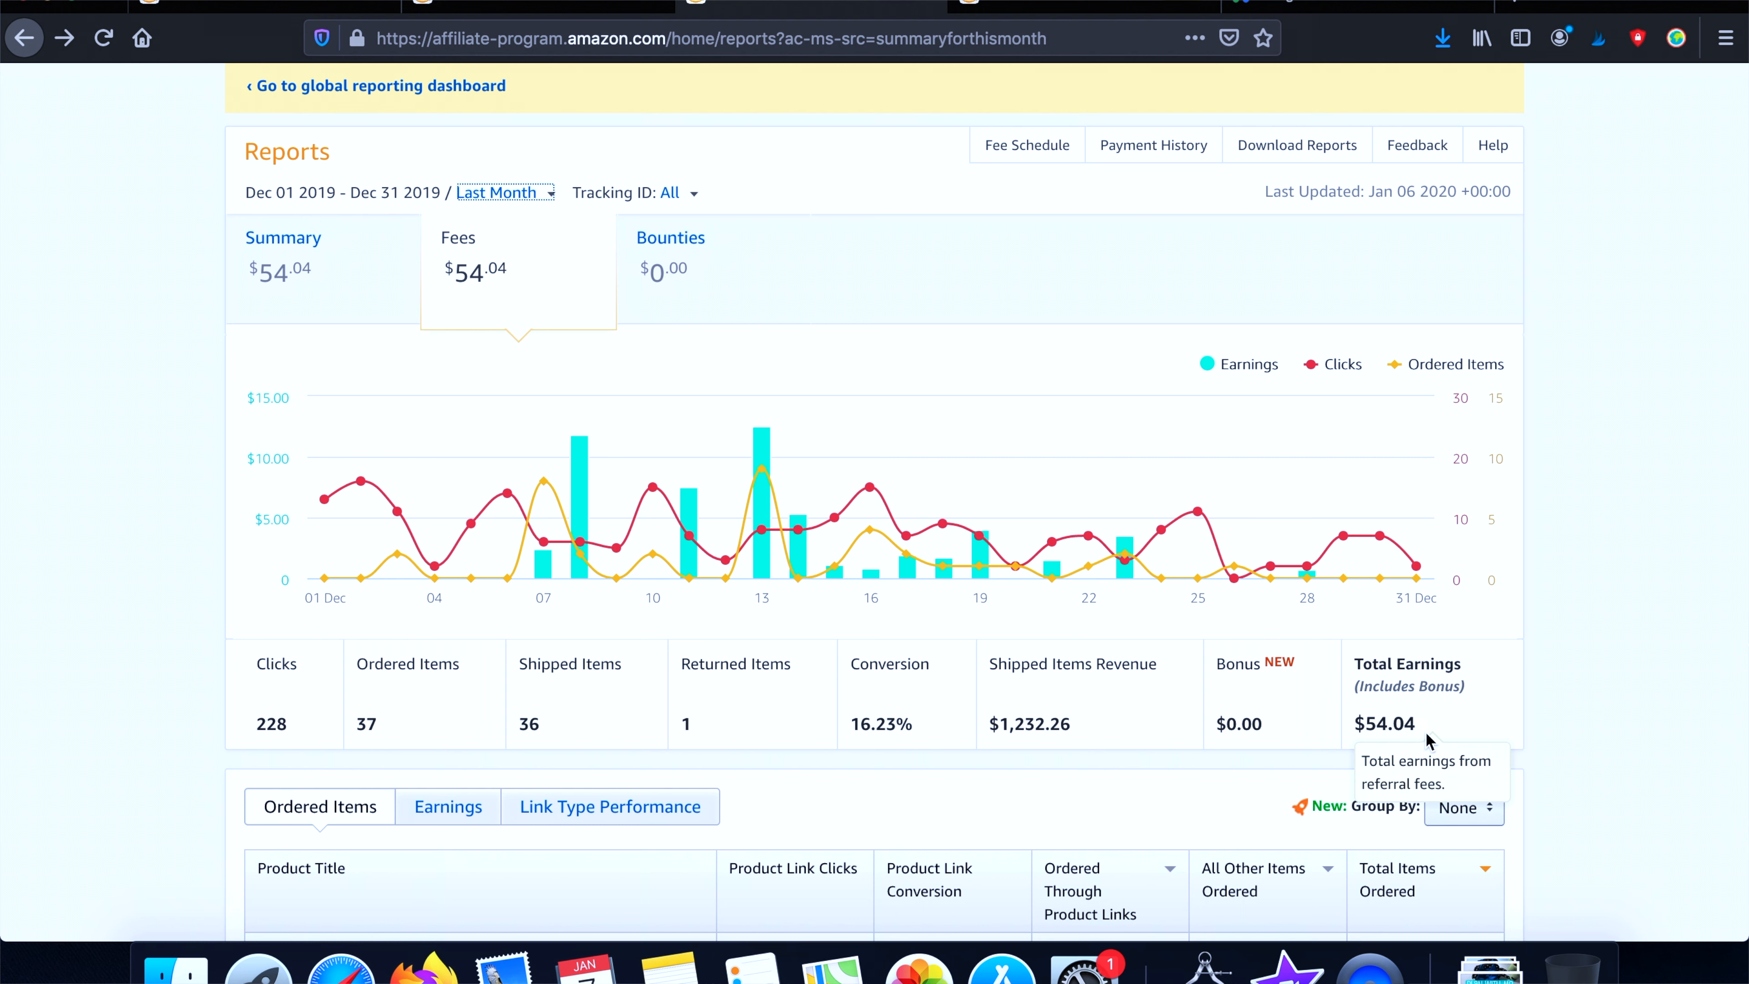
{"action": "mouse_move", "coordinate": [1030, 716]}
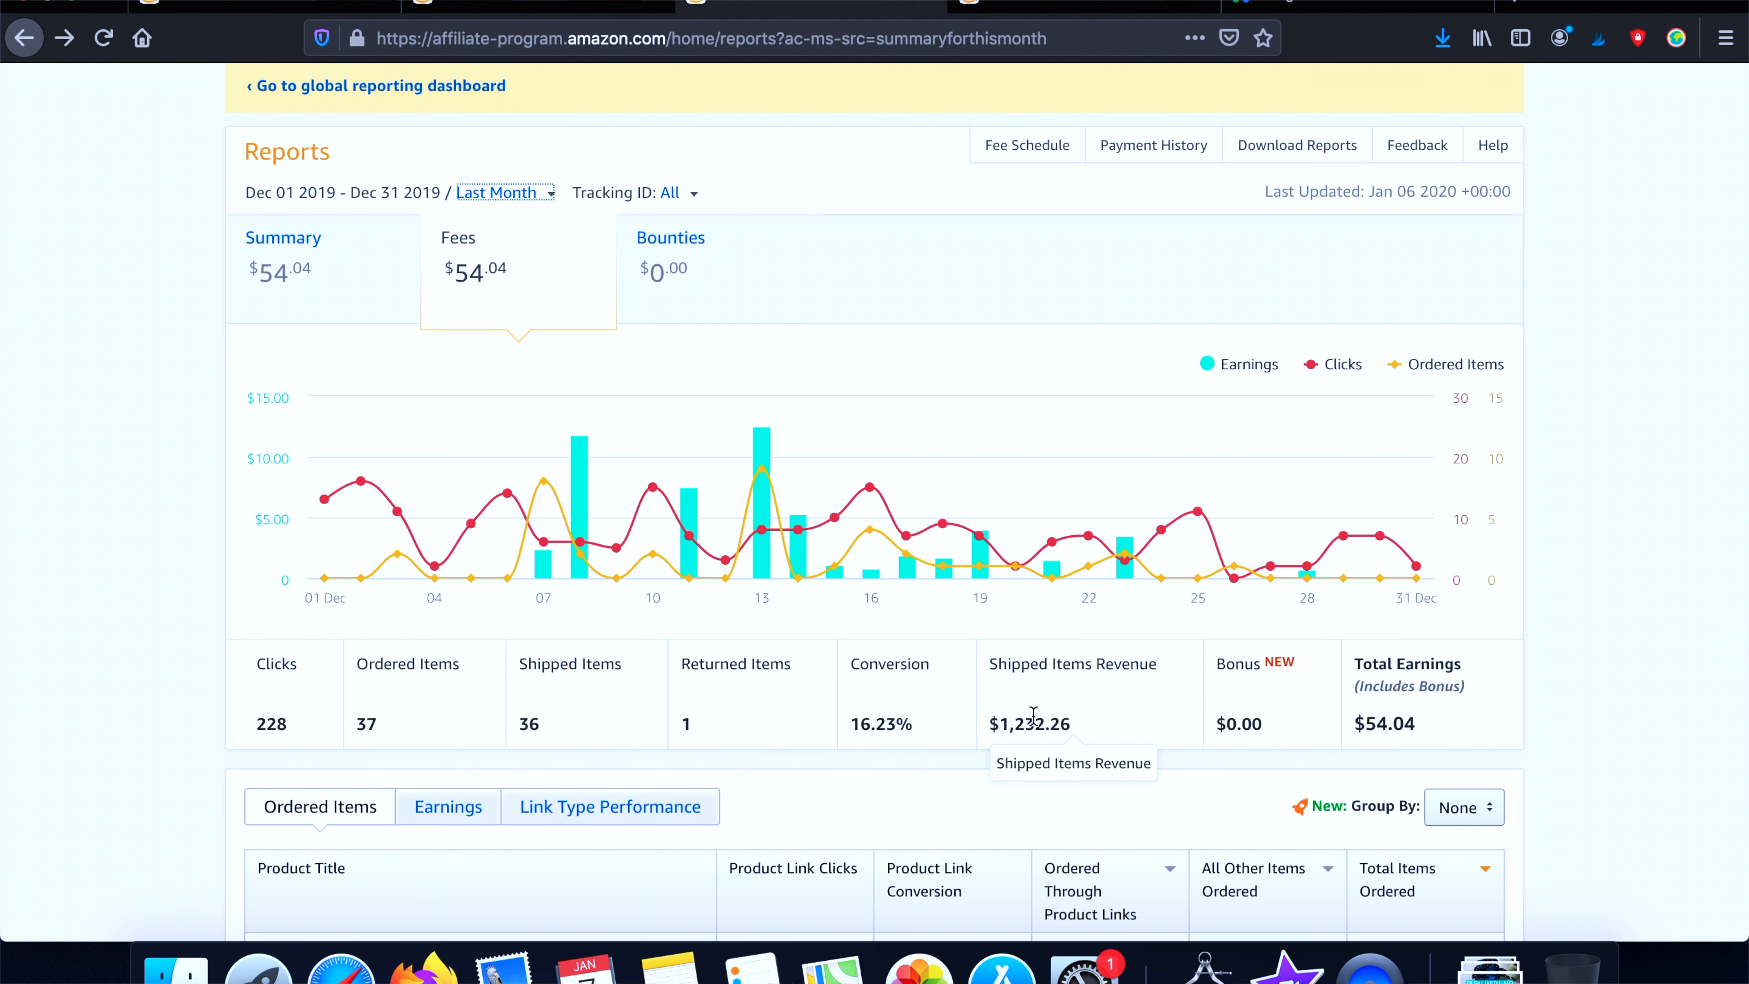
{"action": "mouse_move", "coordinate": [1028, 571]}
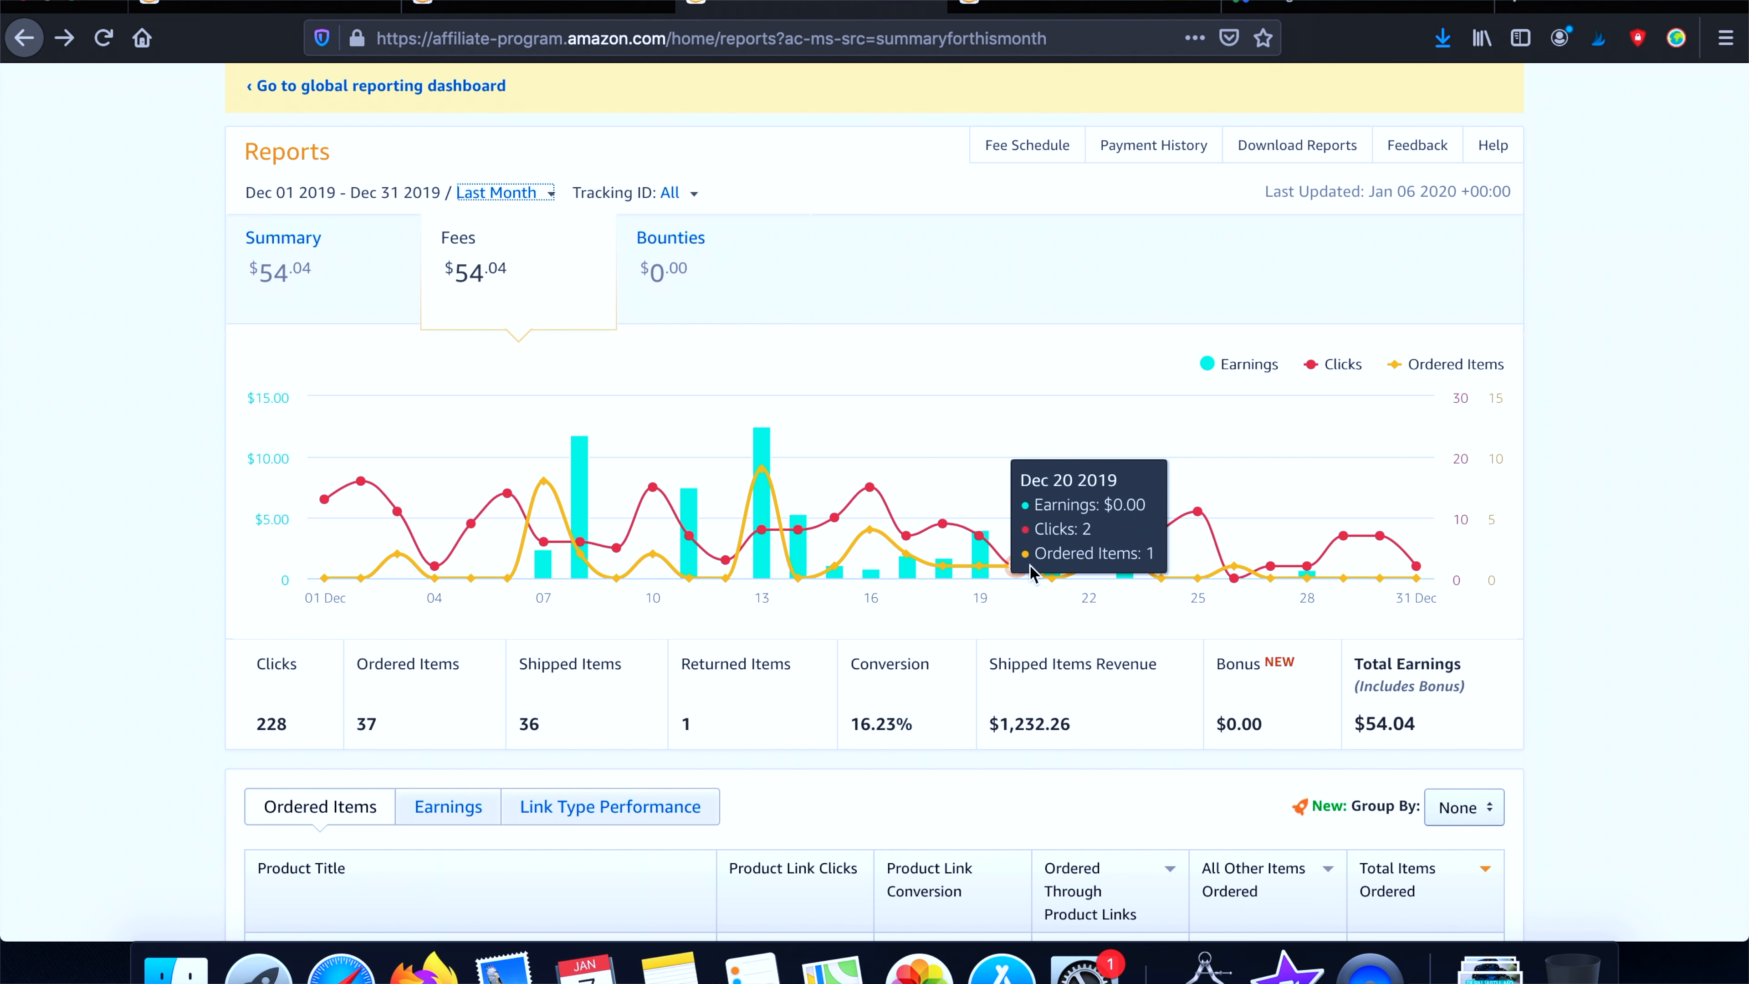
{"action": "mouse_move", "coordinate": [845, 596]}
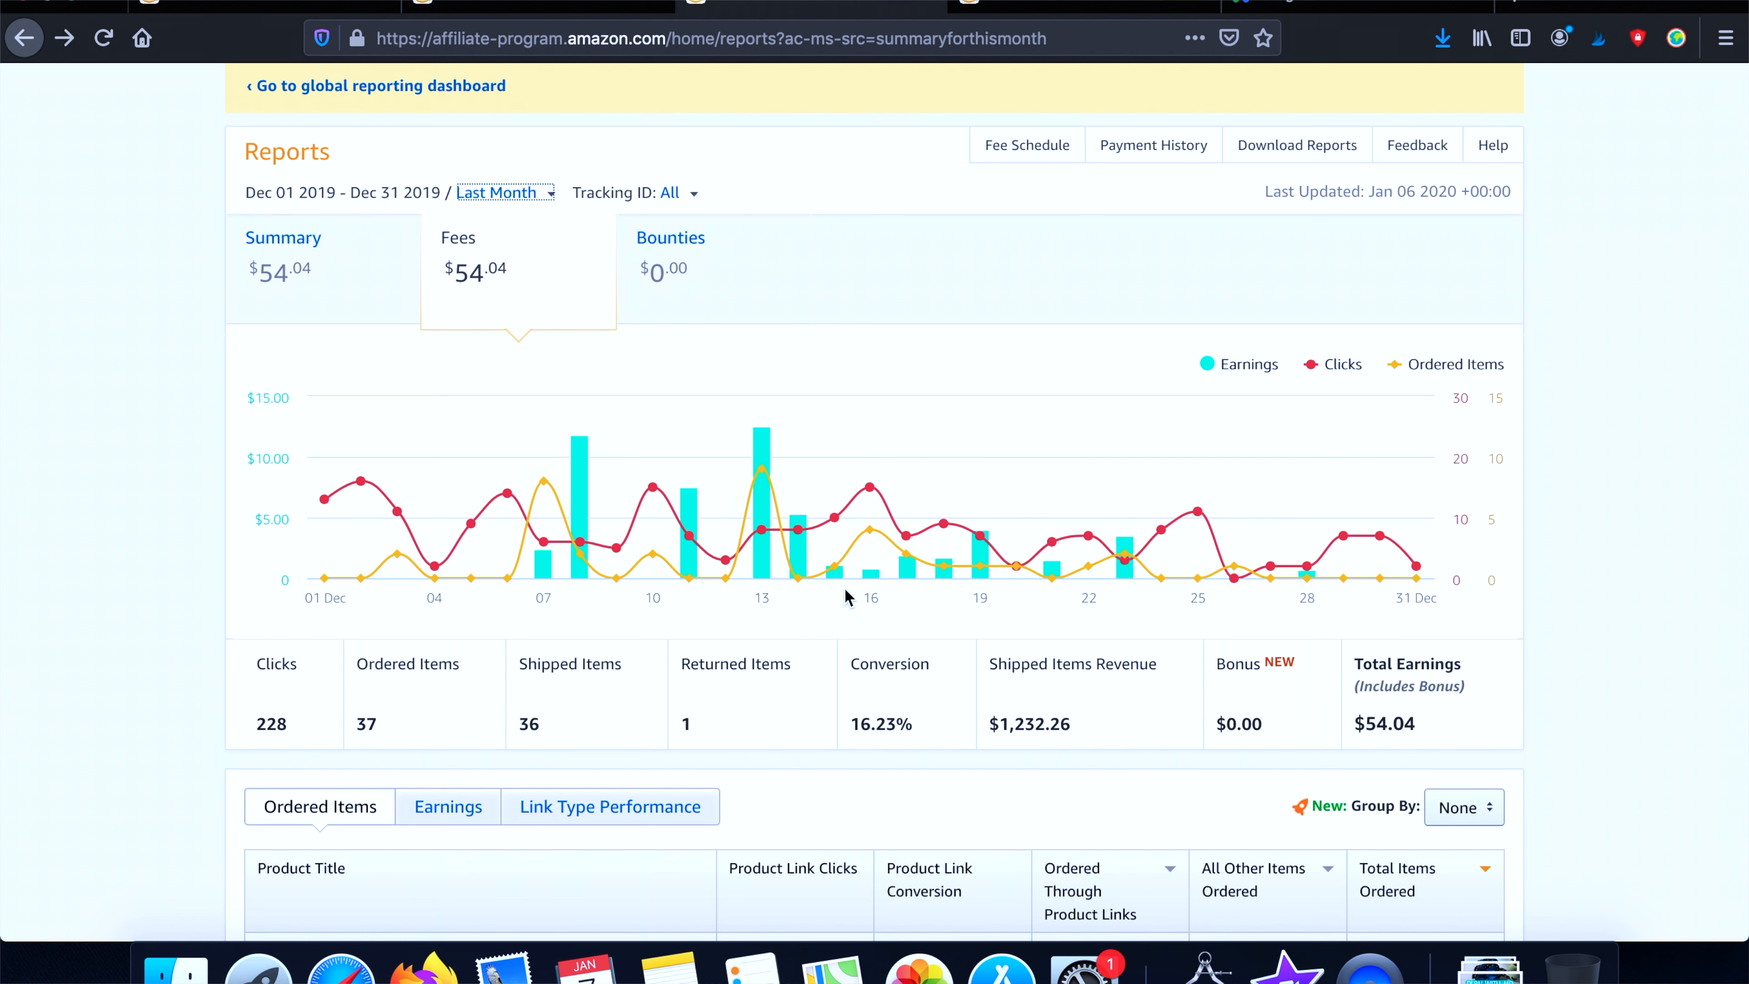
{"action": "mouse_move", "coordinate": [816, 521]}
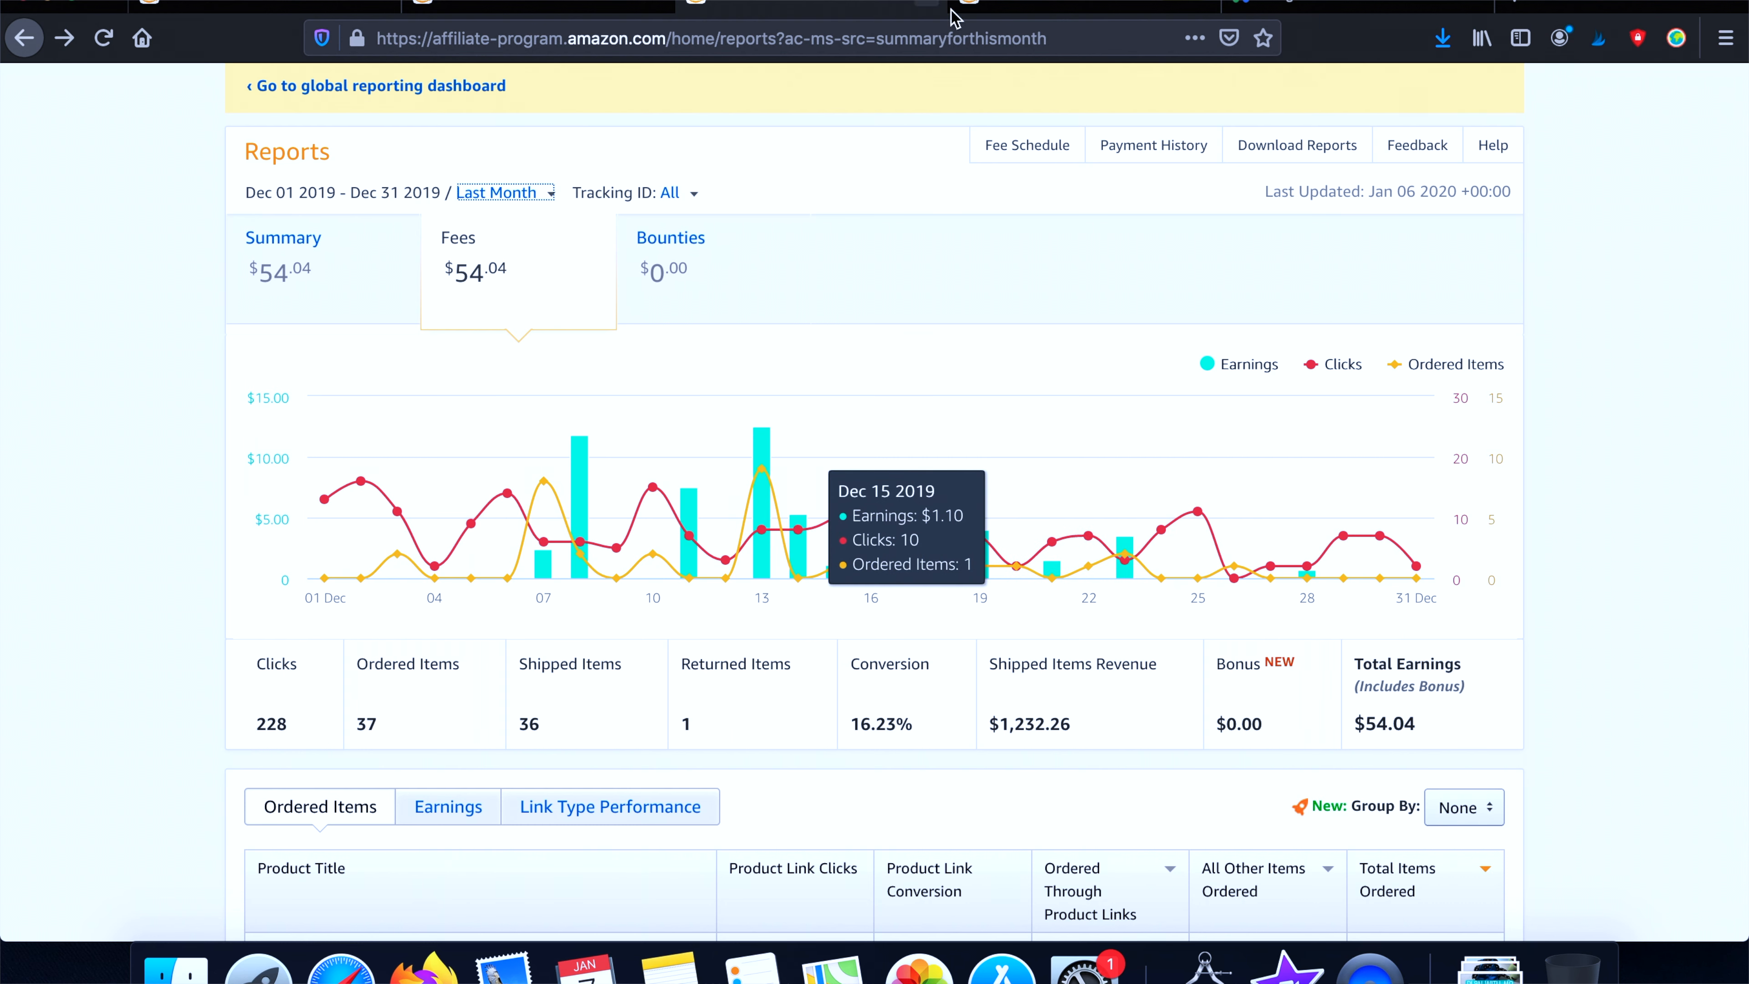
{"action": "mouse_move", "coordinate": [1015, 14]}
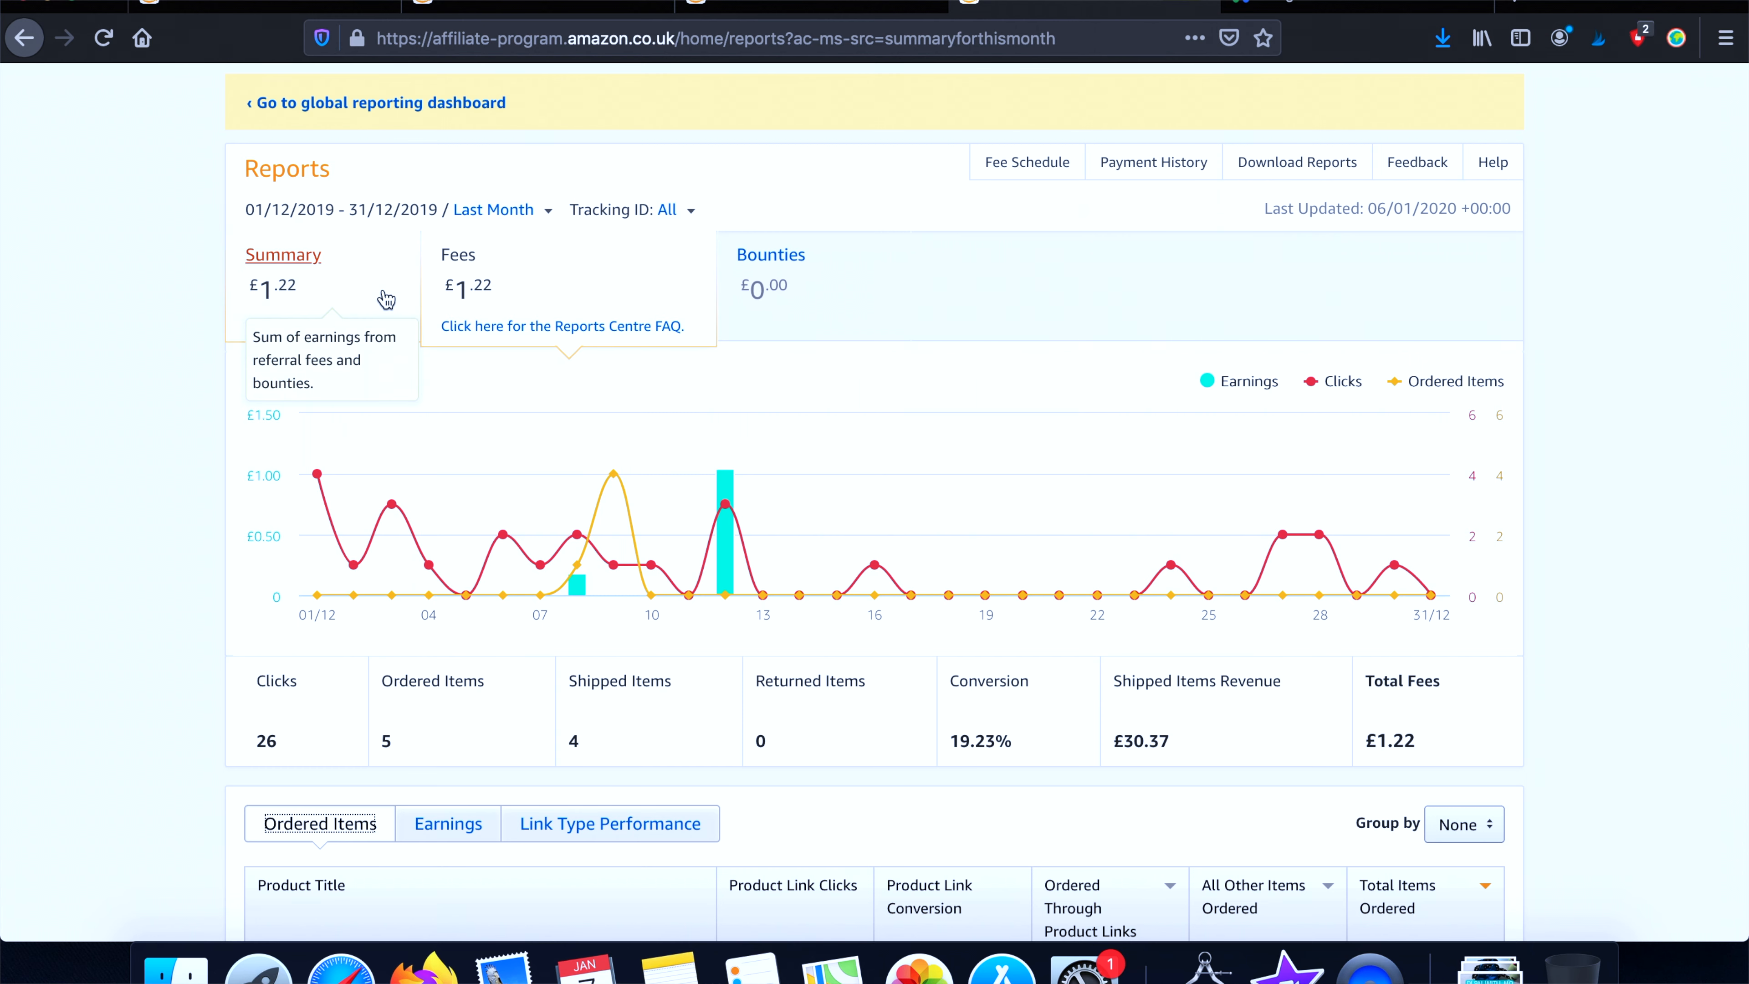
{"action": "mouse_move", "coordinate": [303, 740]}
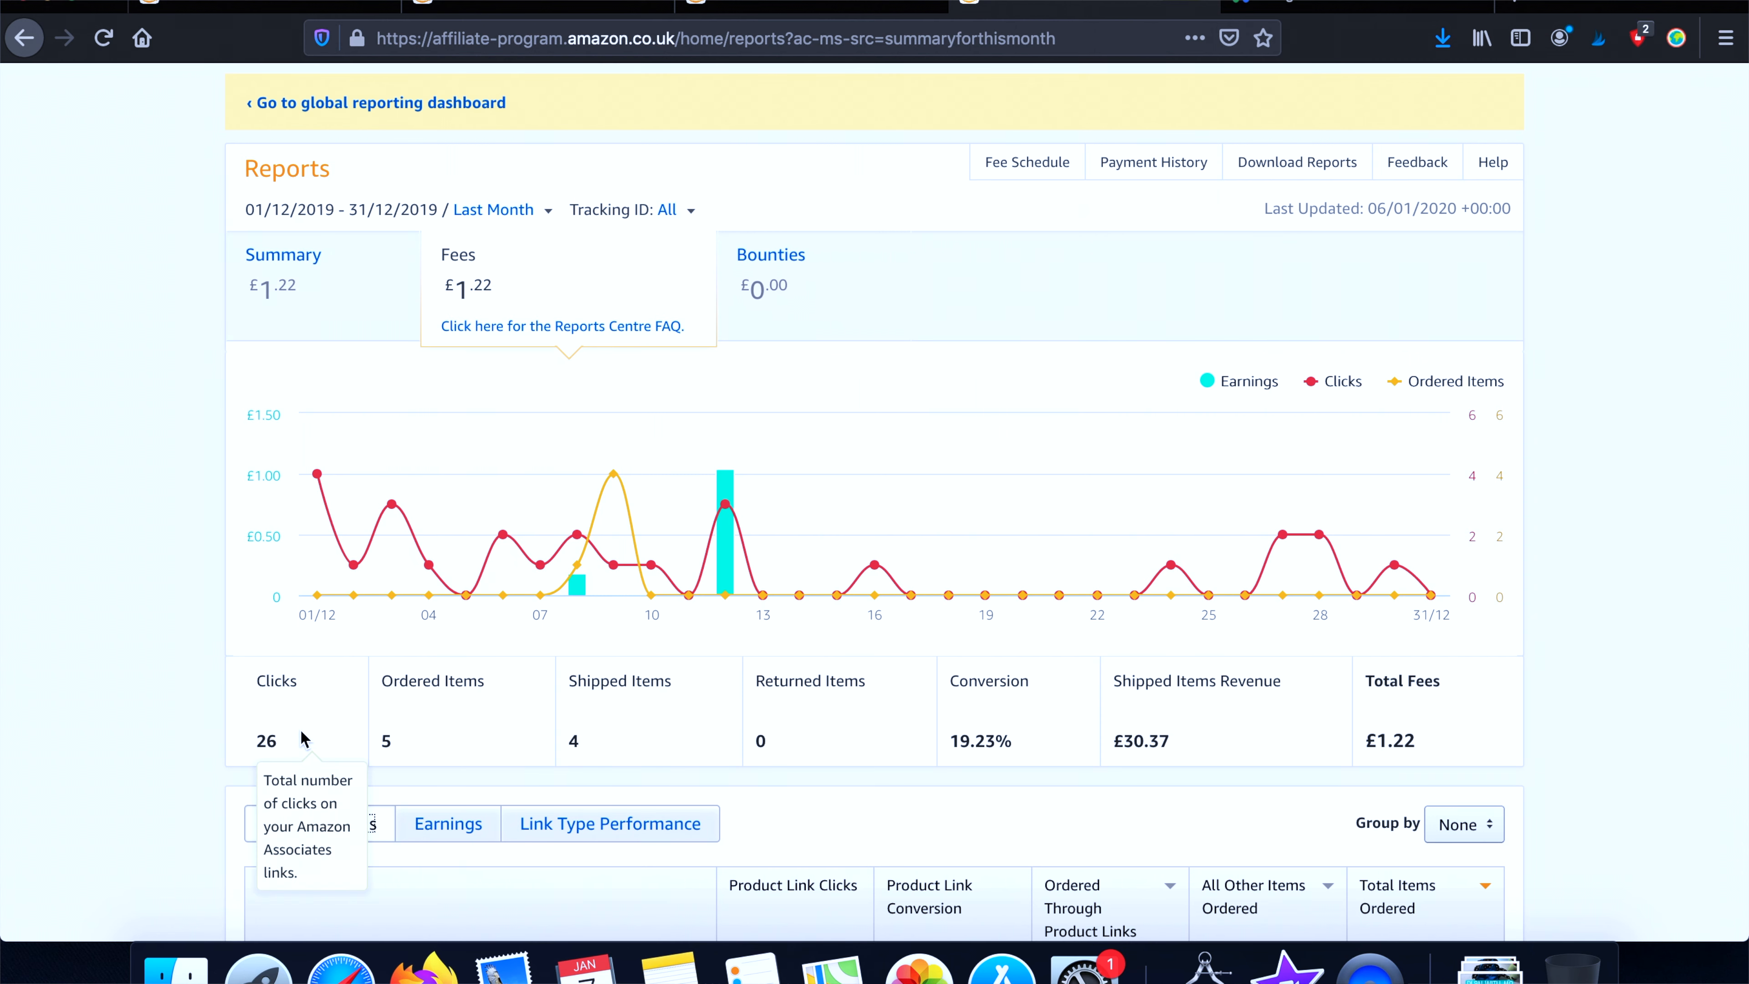
{"action": "mouse_move", "coordinate": [491, 731]}
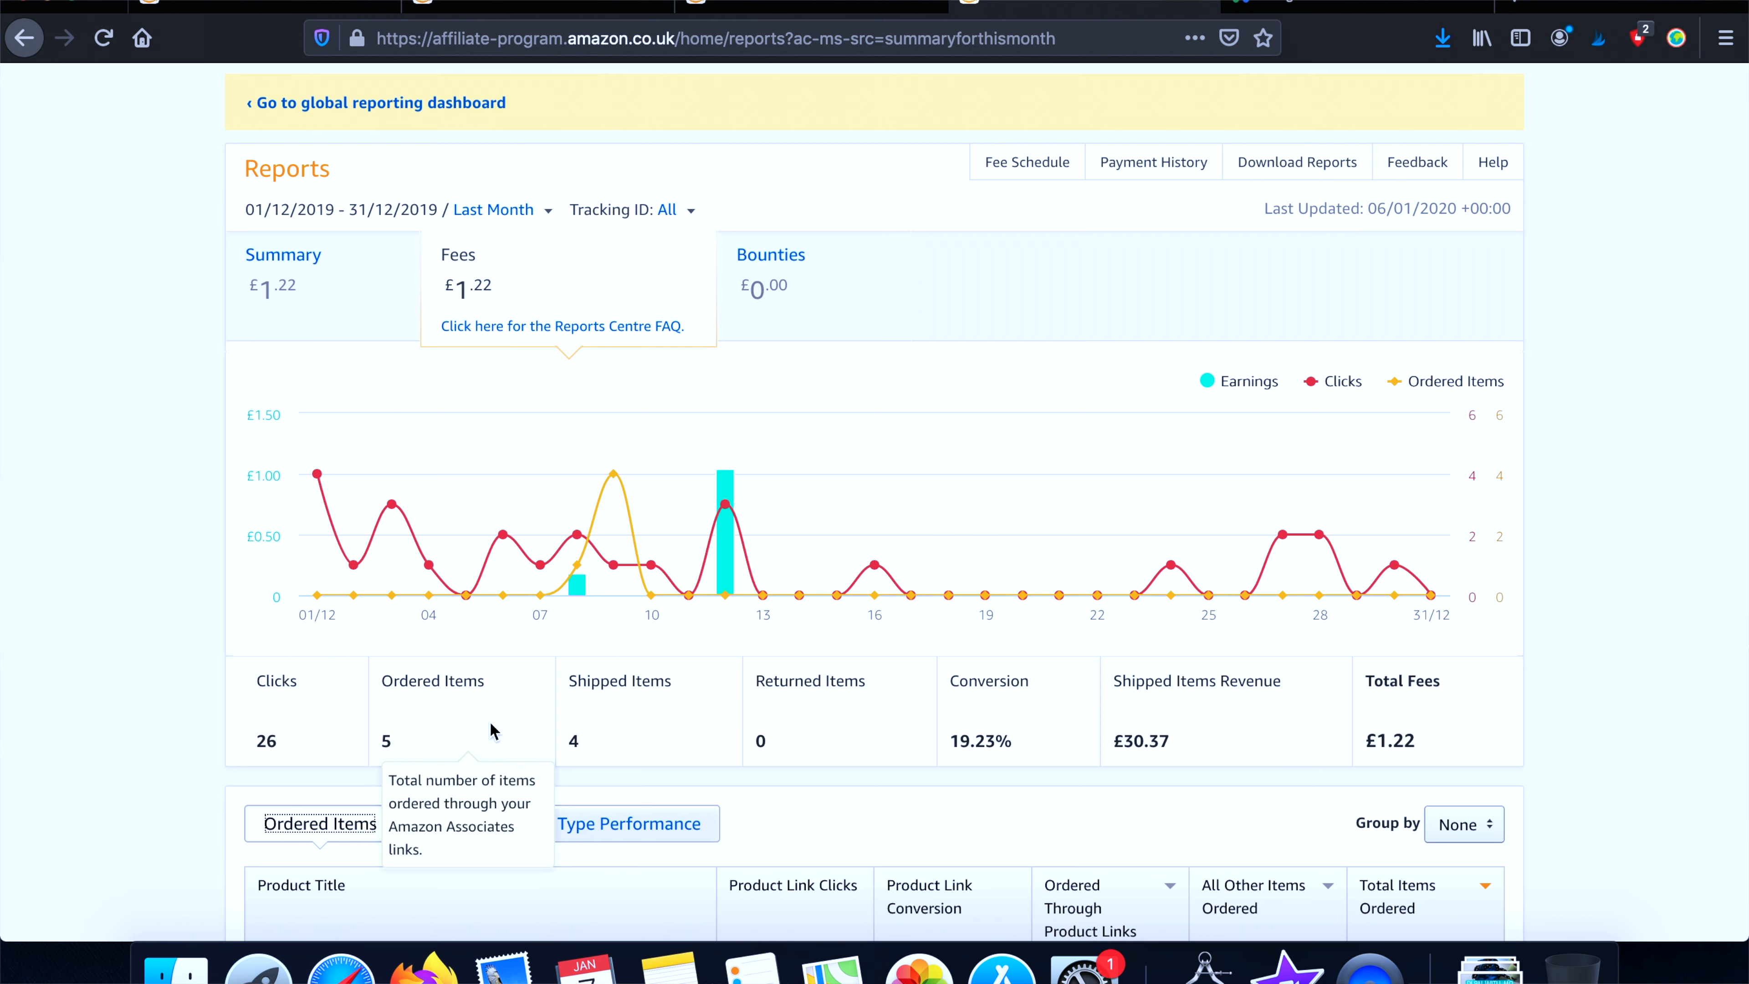
{"action": "mouse_move", "coordinate": [617, 740]}
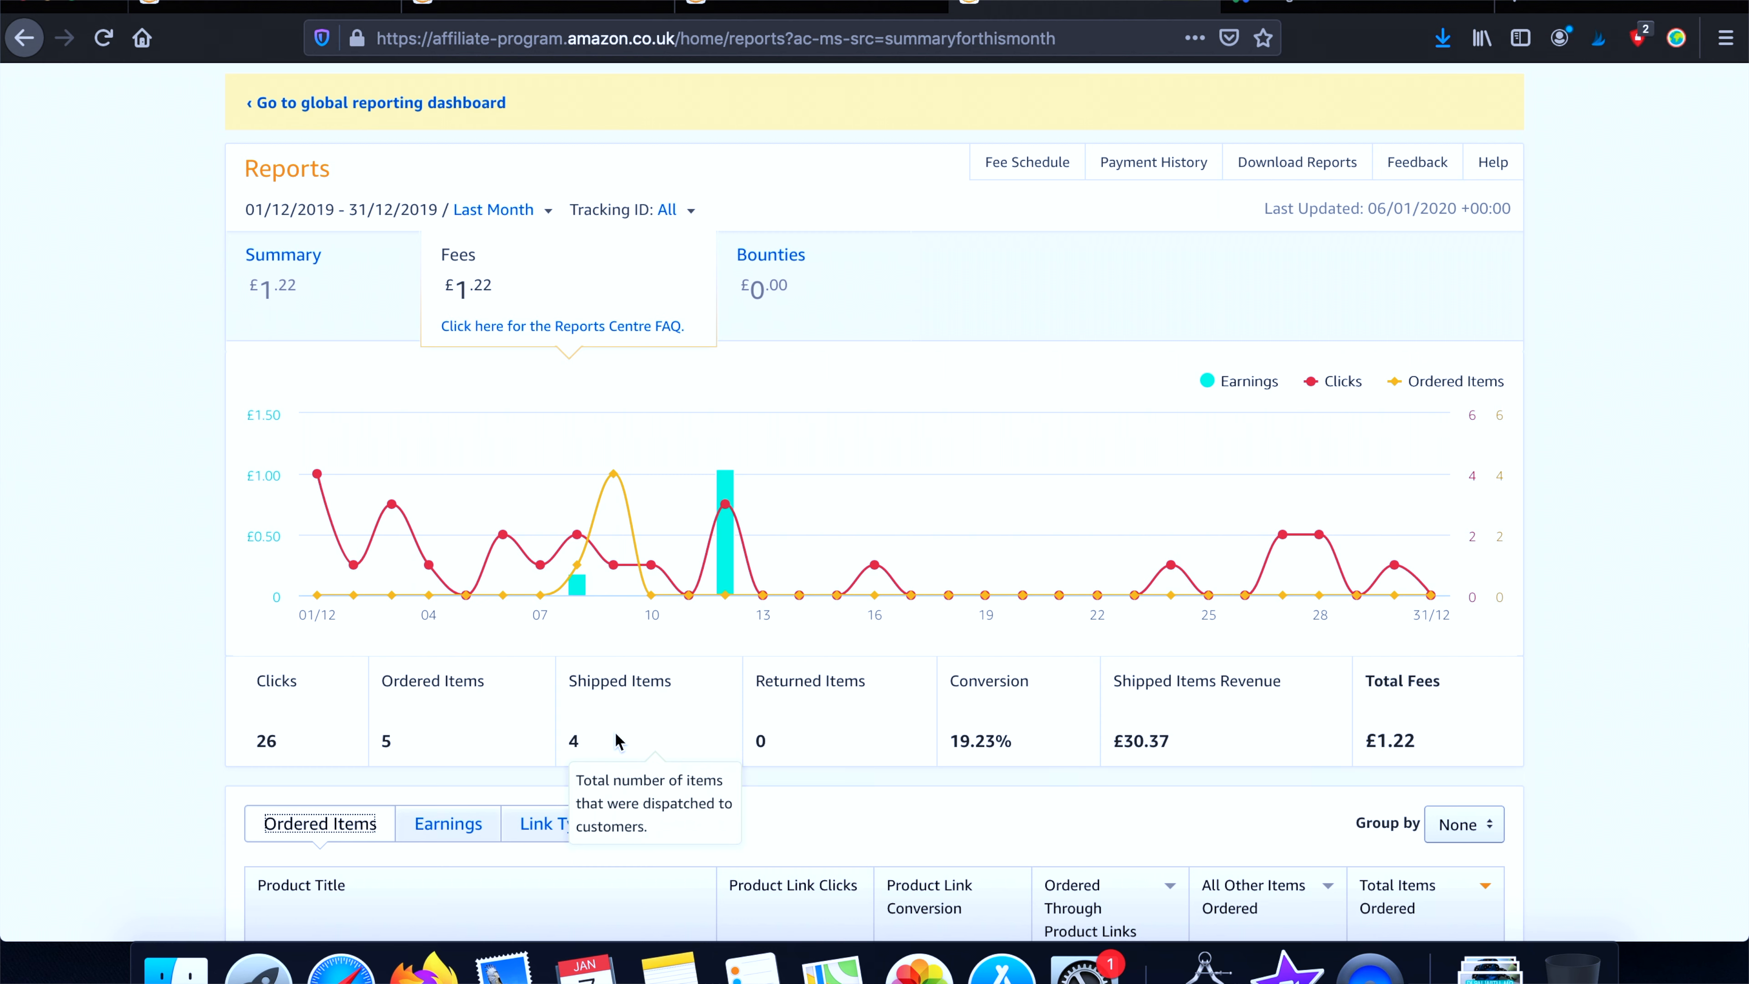
{"action": "mouse_move", "coordinate": [984, 756]}
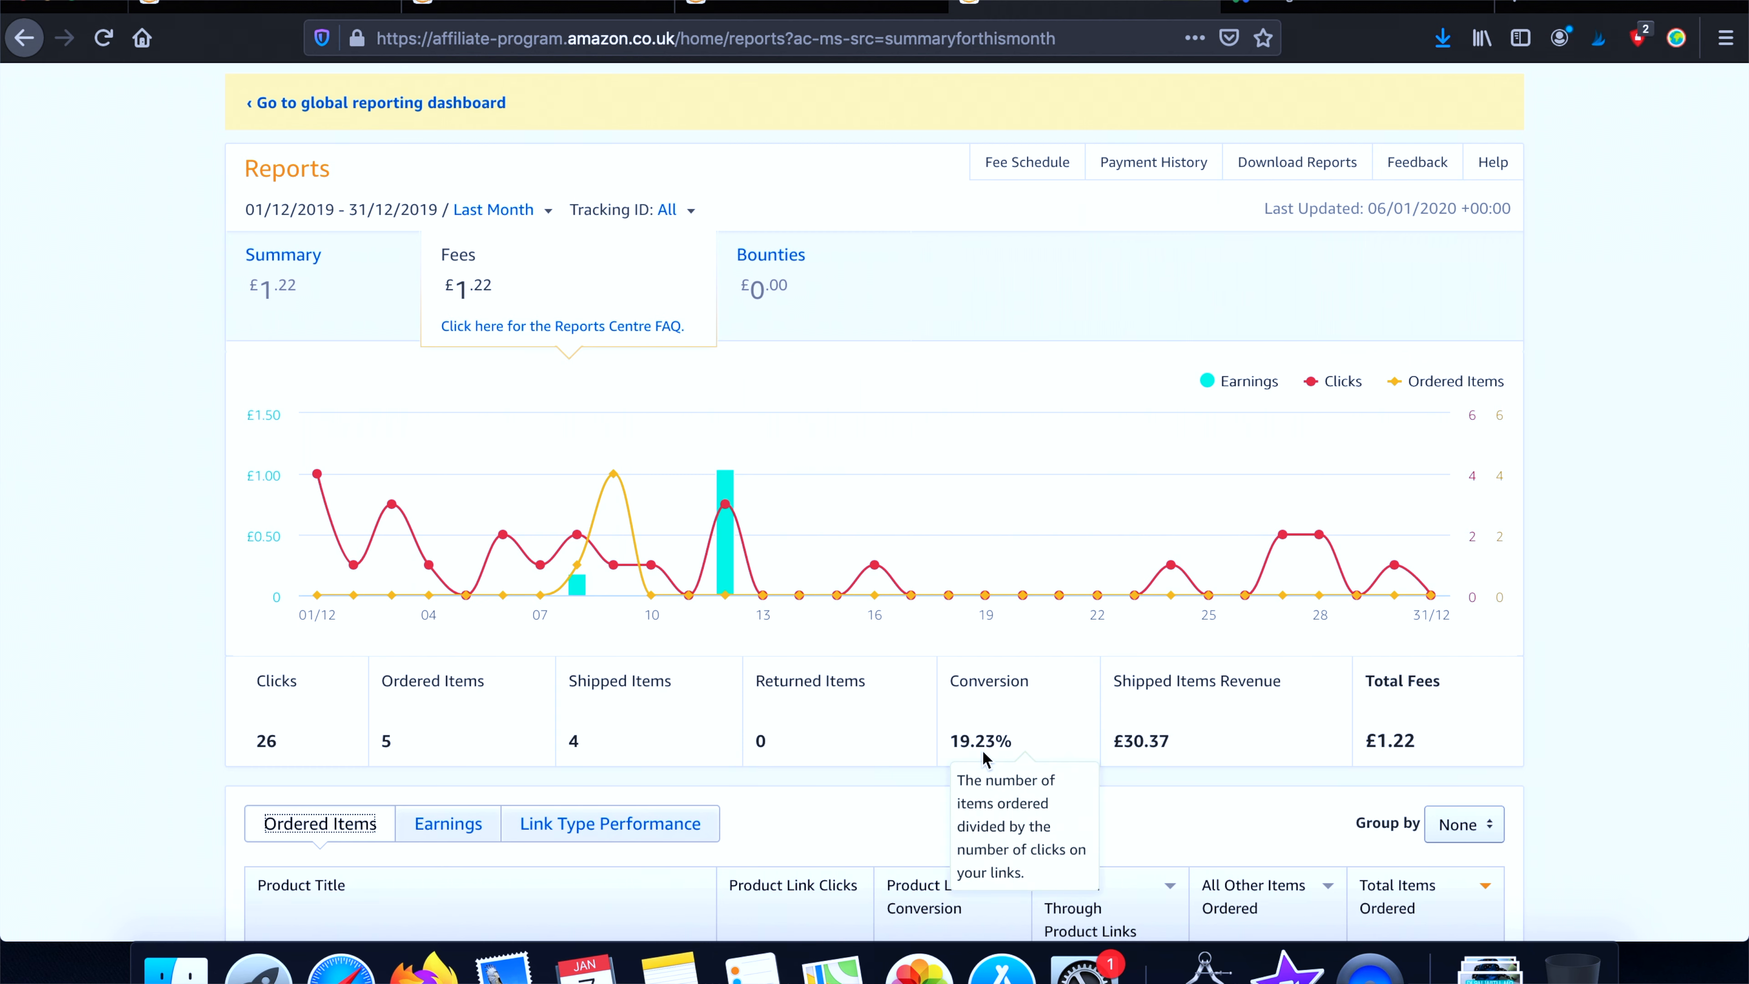
{"action": "mouse_move", "coordinate": [1024, 744]}
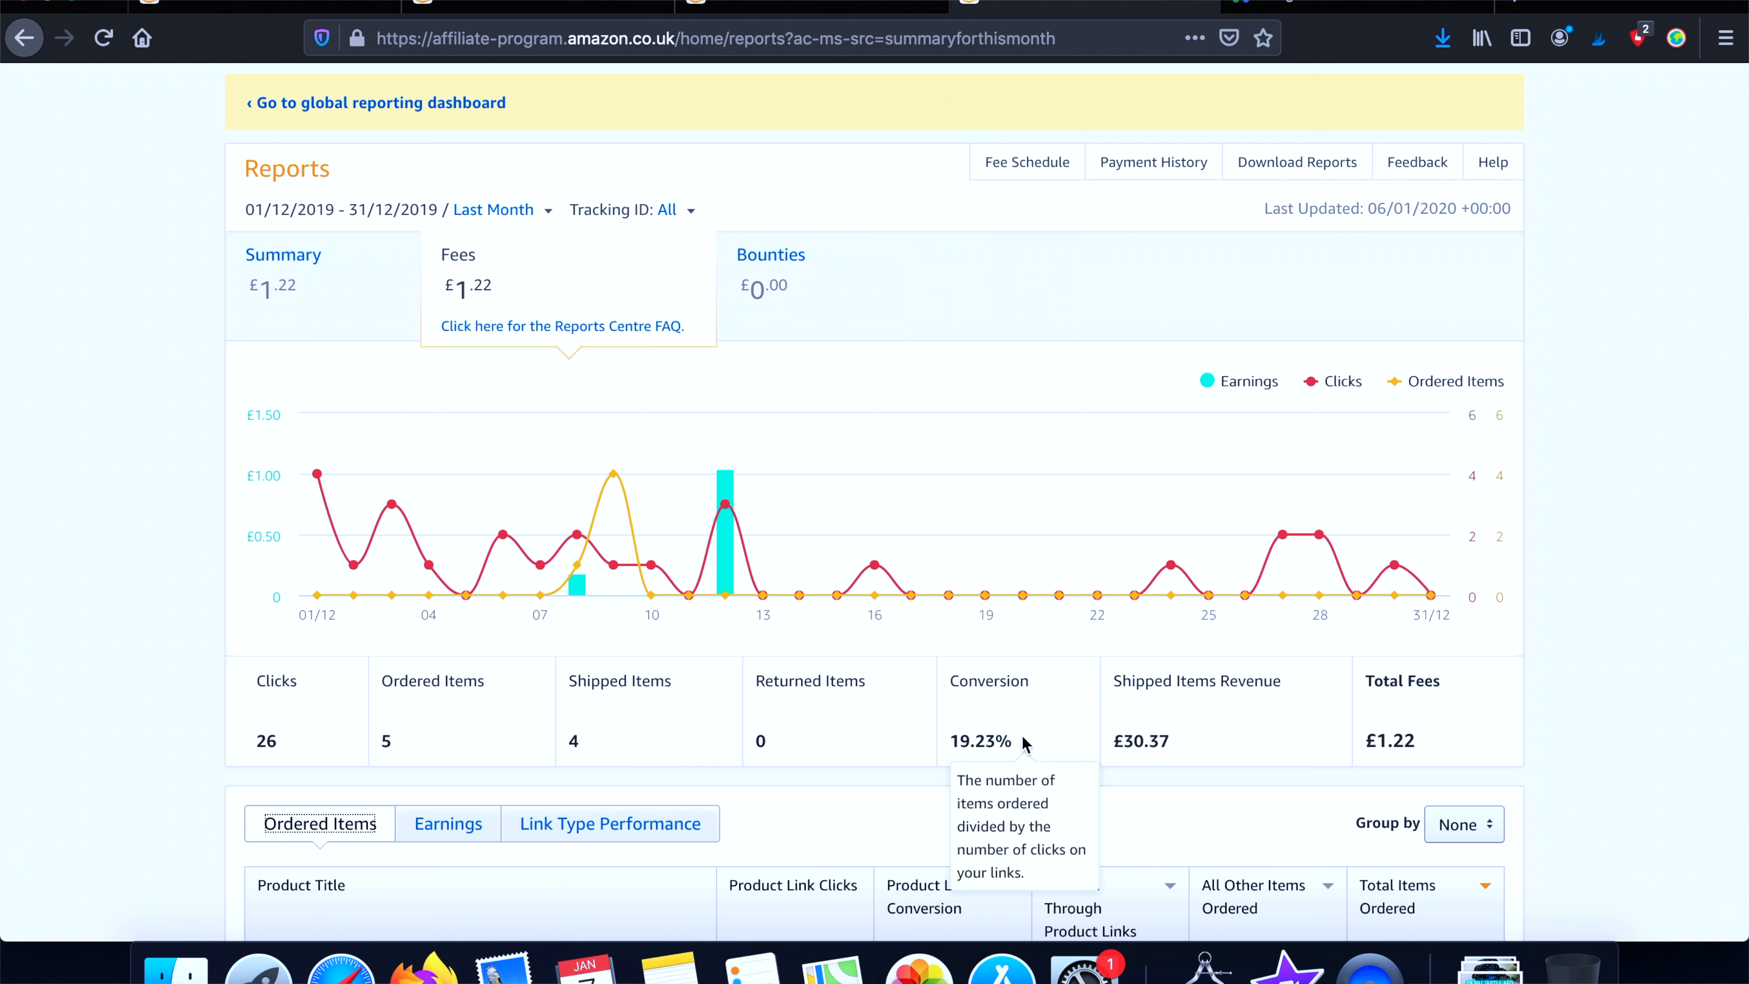
{"action": "mouse_move", "coordinate": [1115, 733]}
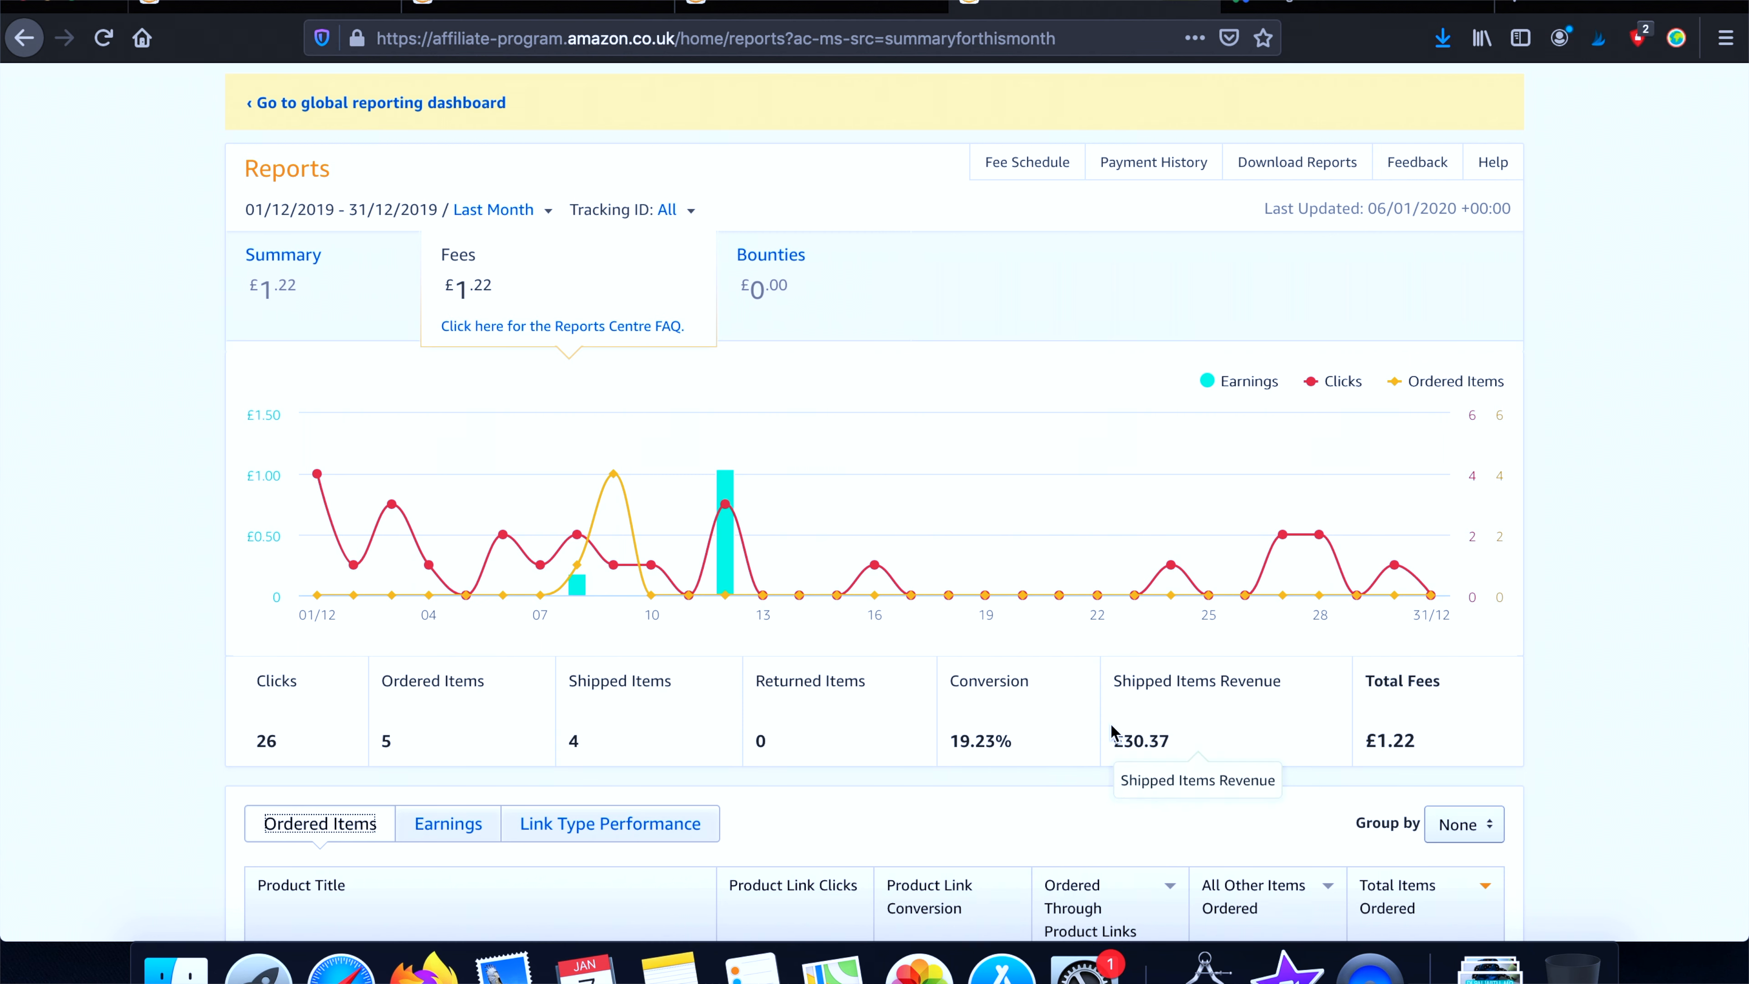
{"action": "mouse_move", "coordinate": [1138, 740]}
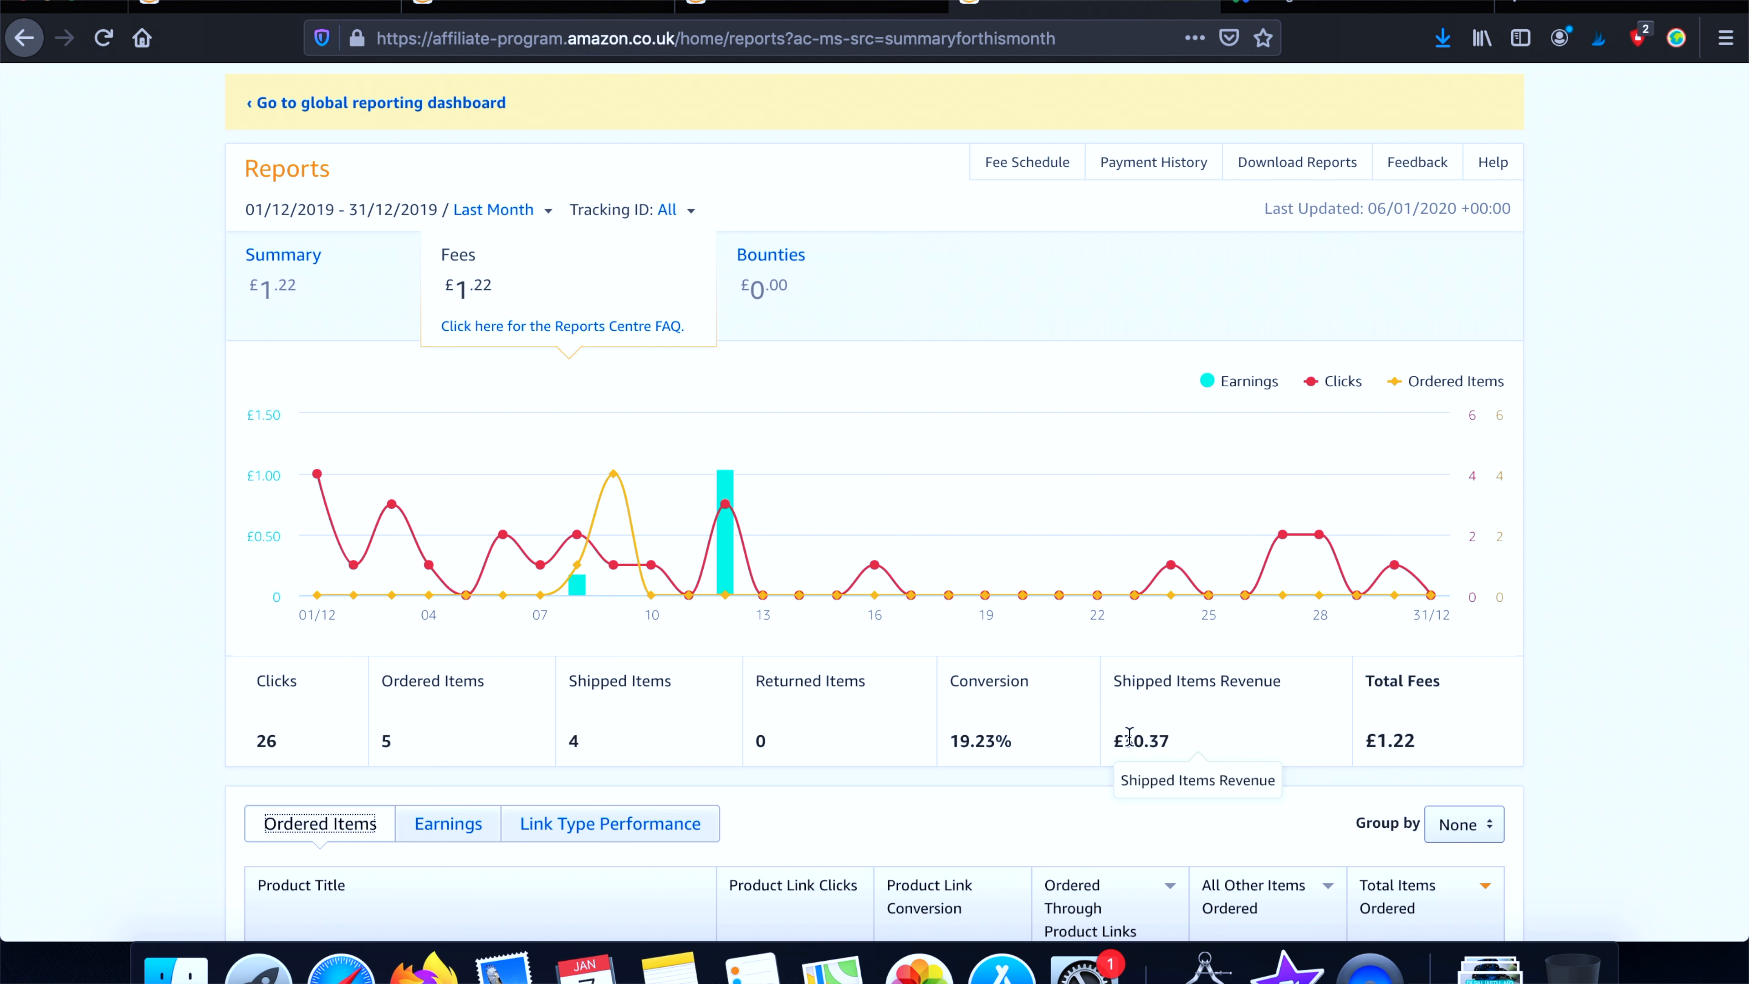
{"action": "mouse_move", "coordinate": [1382, 741]}
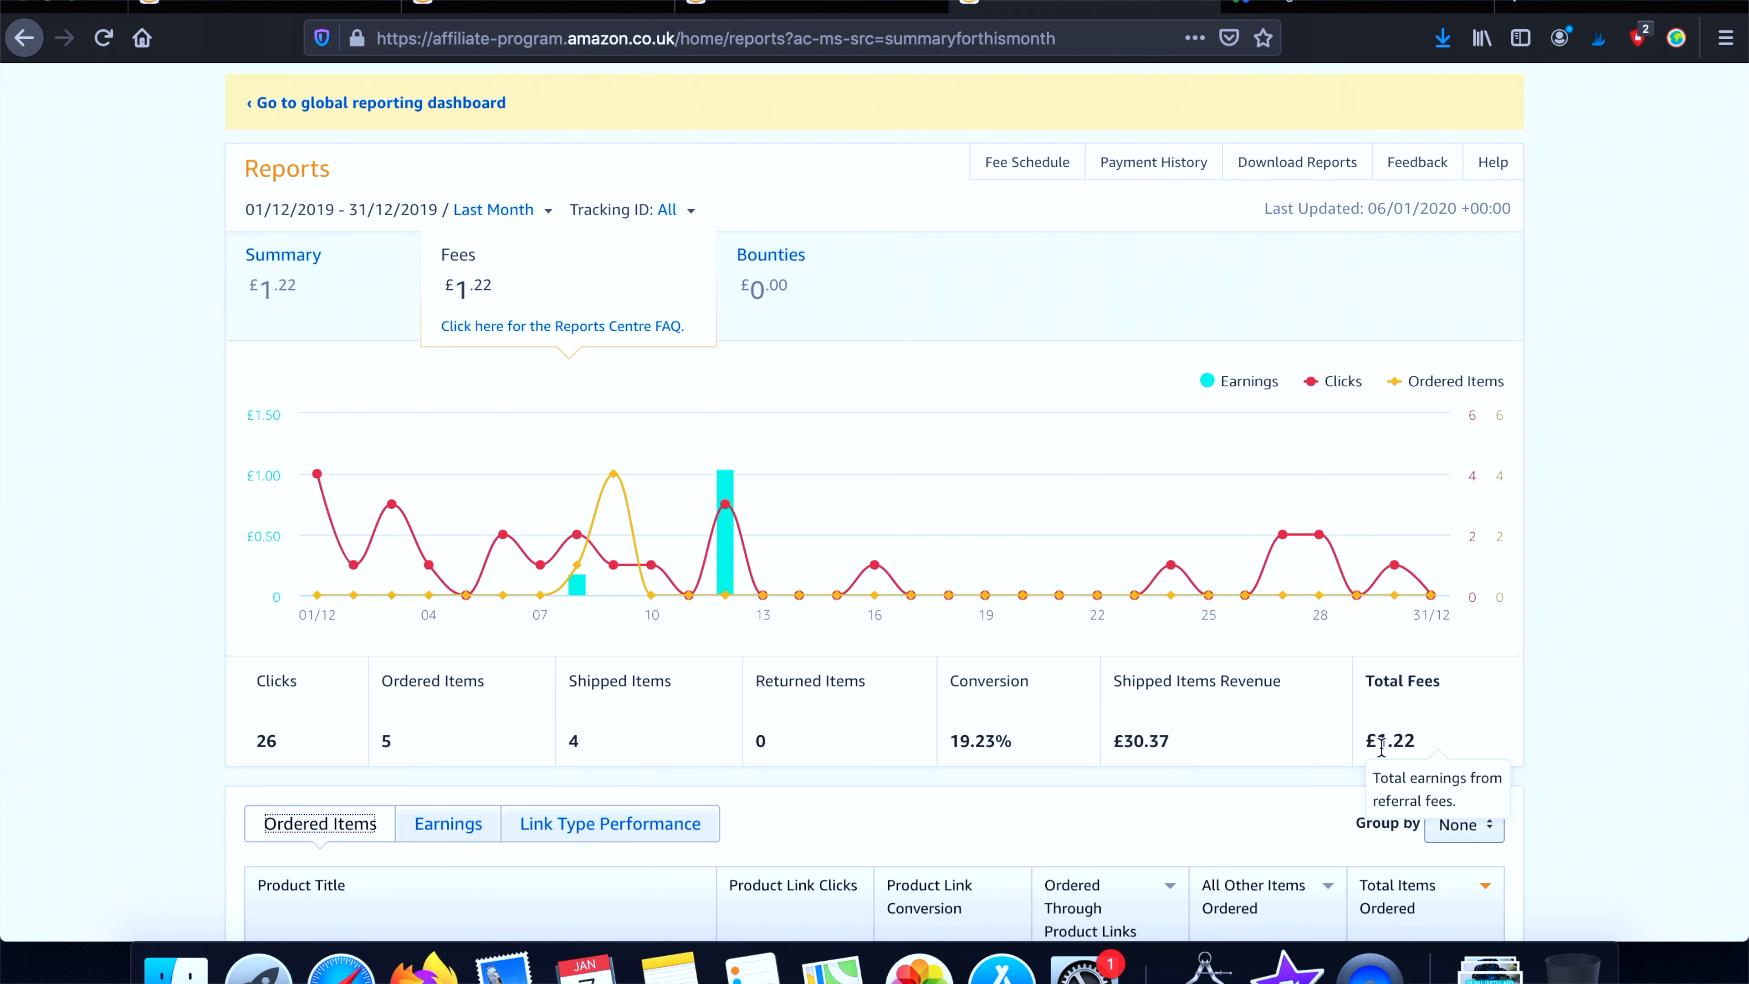
{"action": "mouse_move", "coordinate": [1421, 753]}
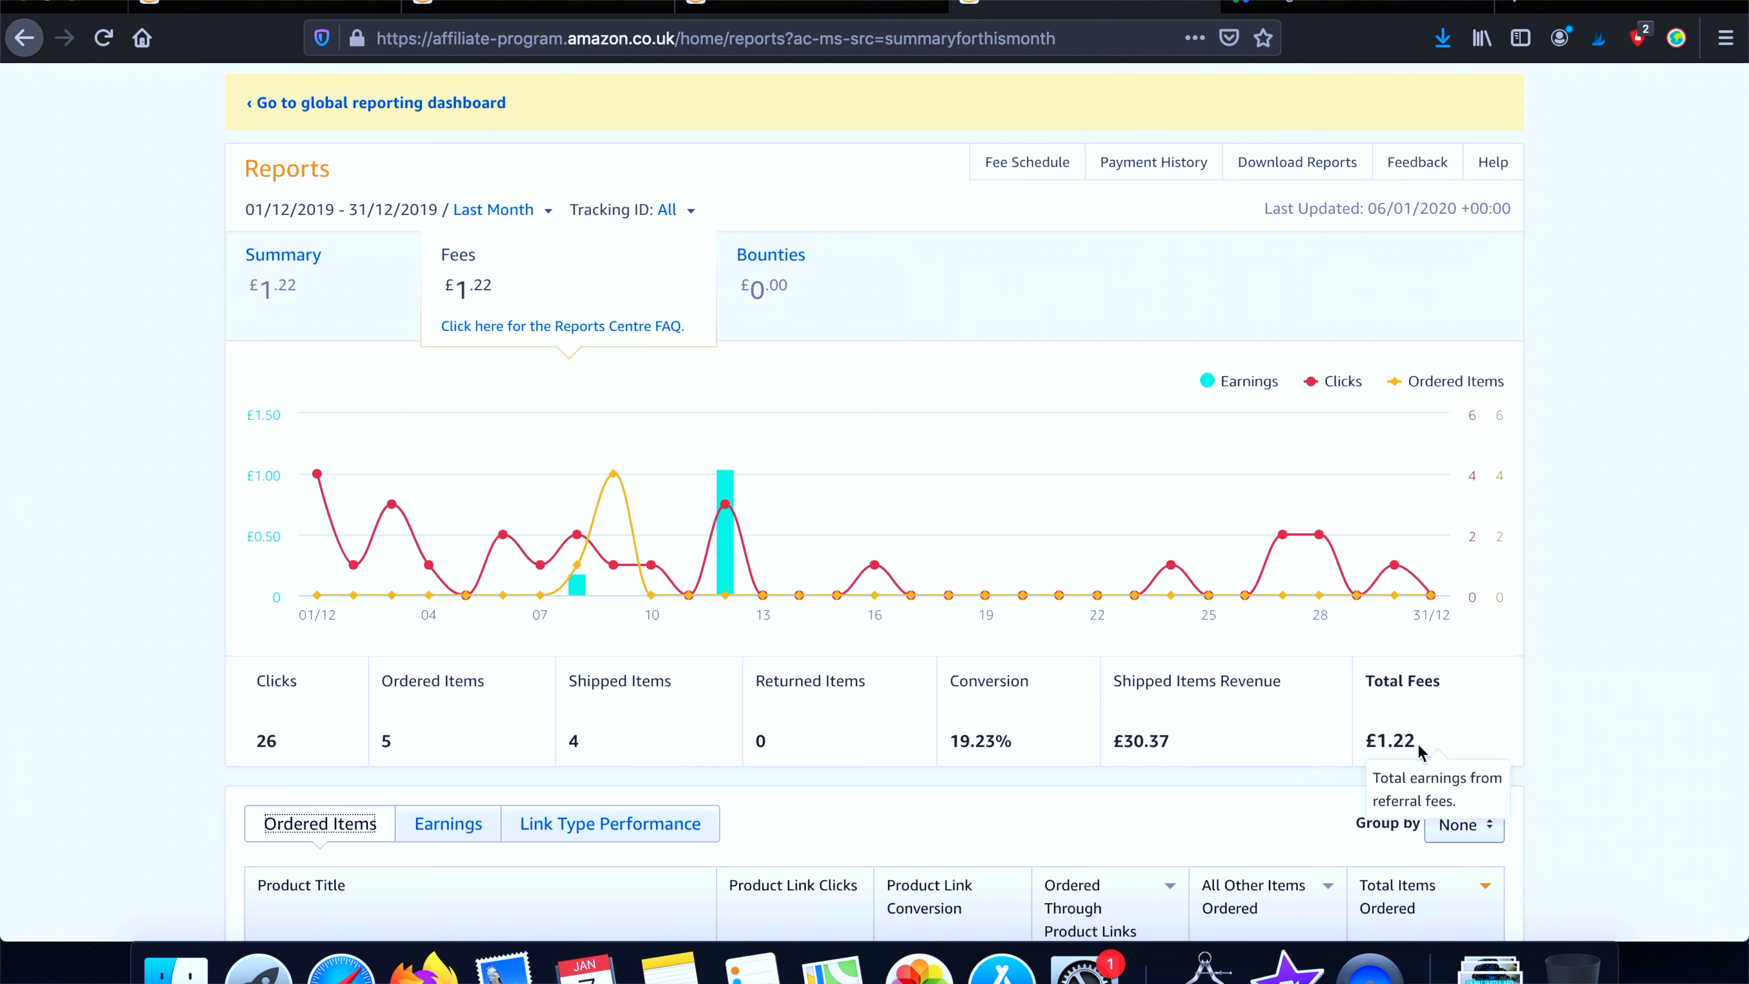
{"action": "mouse_move", "coordinate": [1367, 739]}
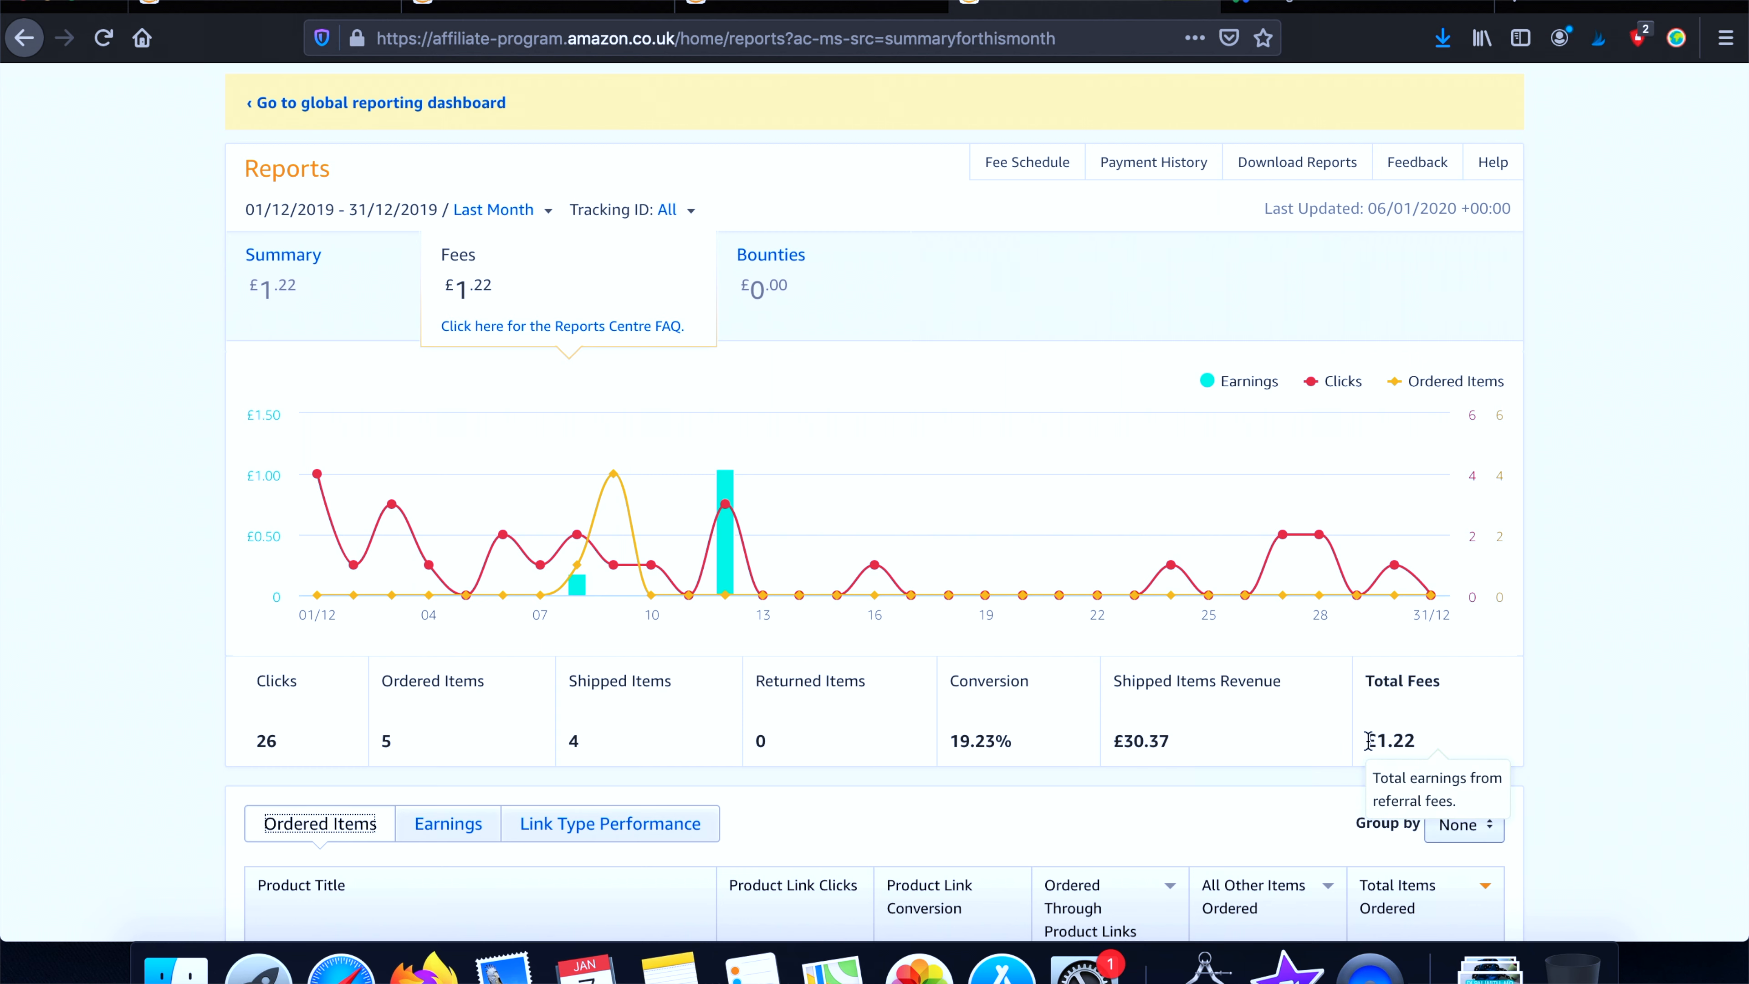
{"action": "mouse_move", "coordinate": [1465, 766]}
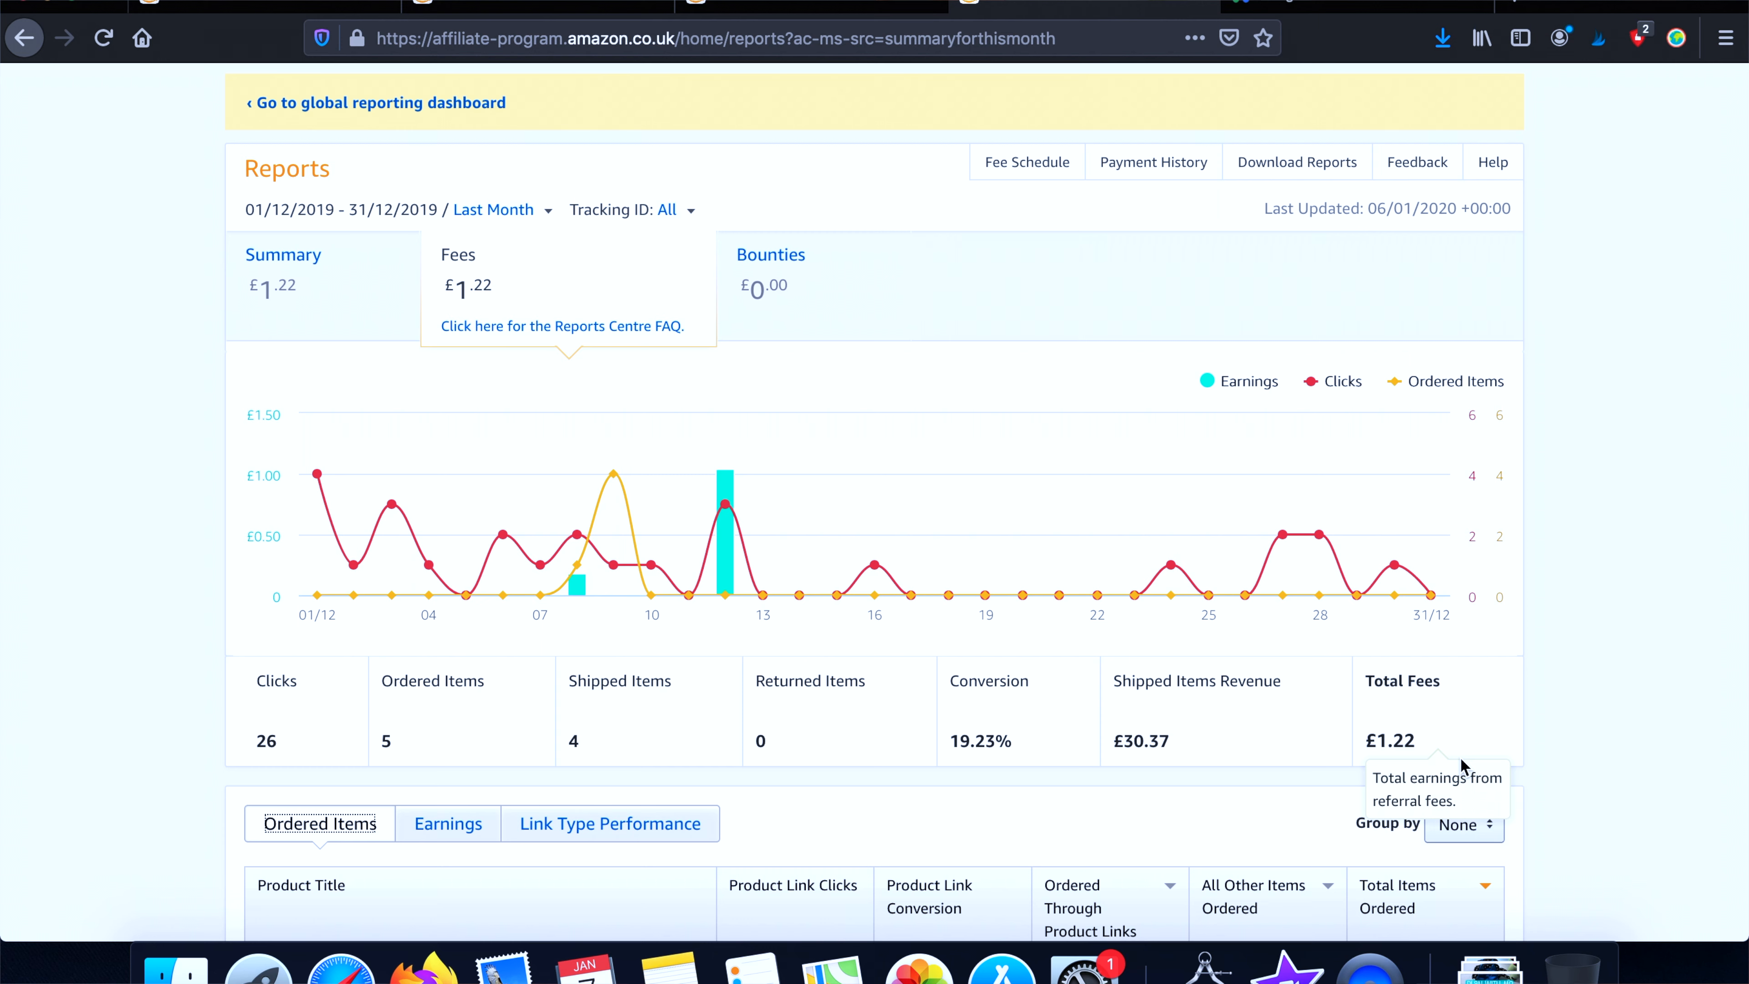
{"action": "left_click", "coordinate": [1024, 162]}
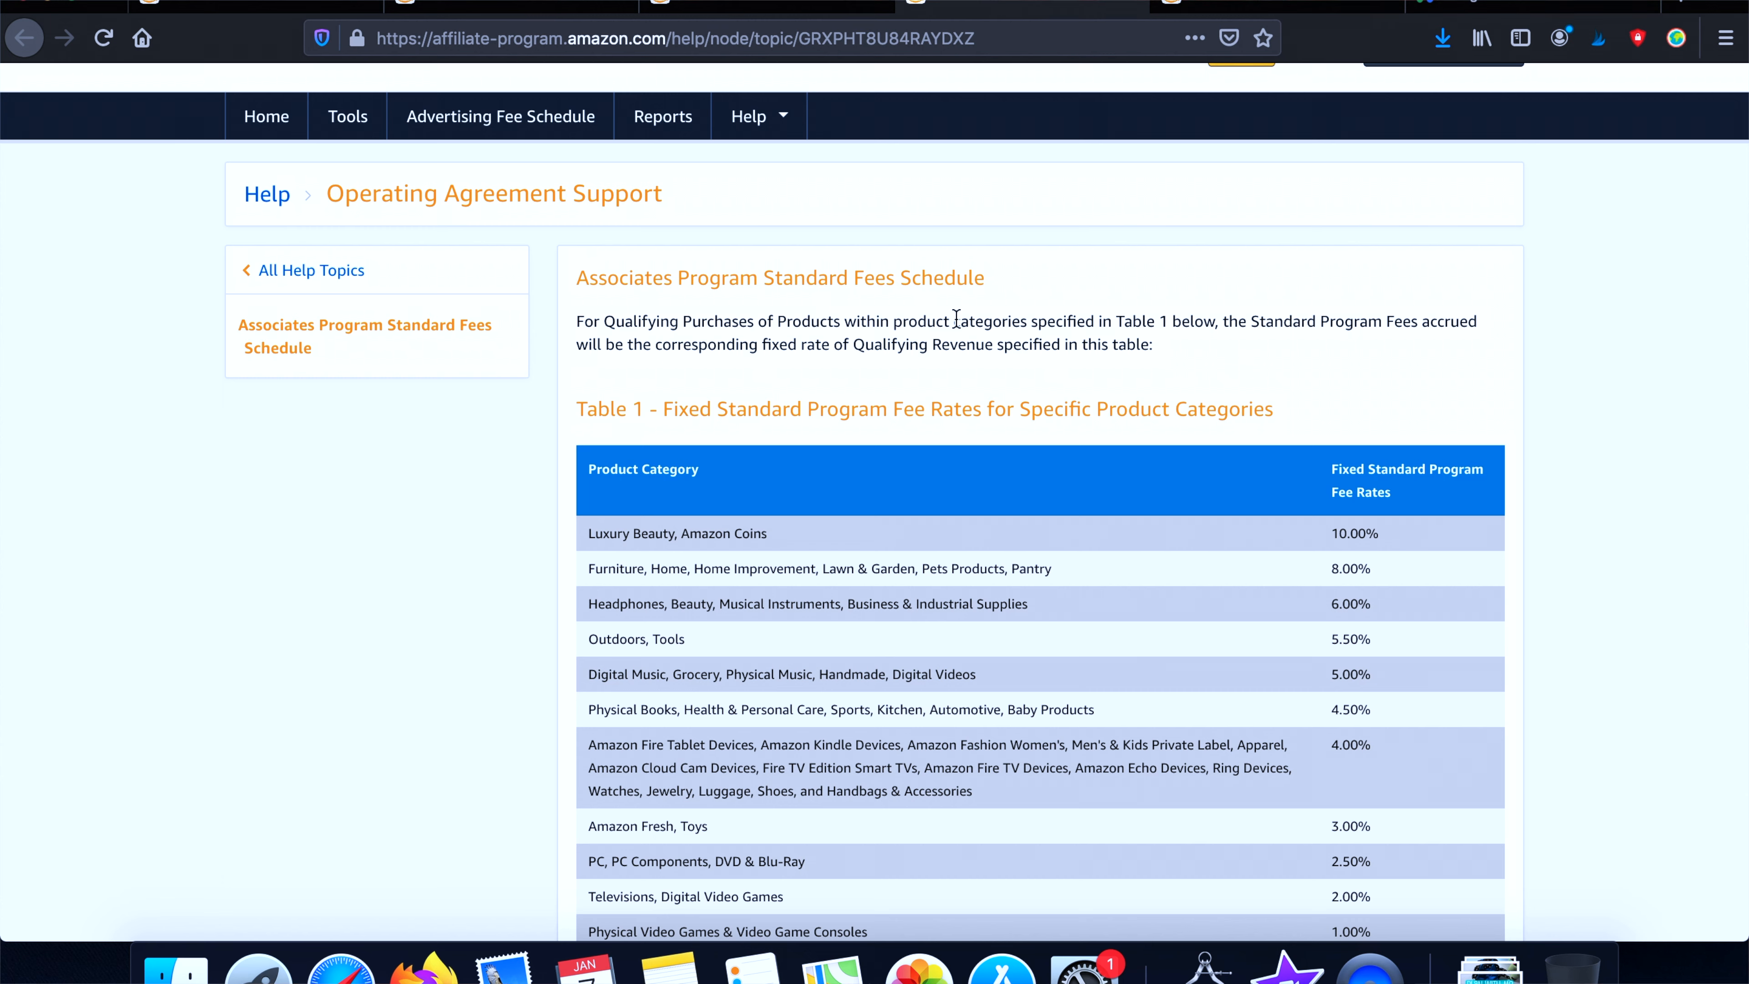
{"action": "mouse_move", "coordinate": [1542, 306]}
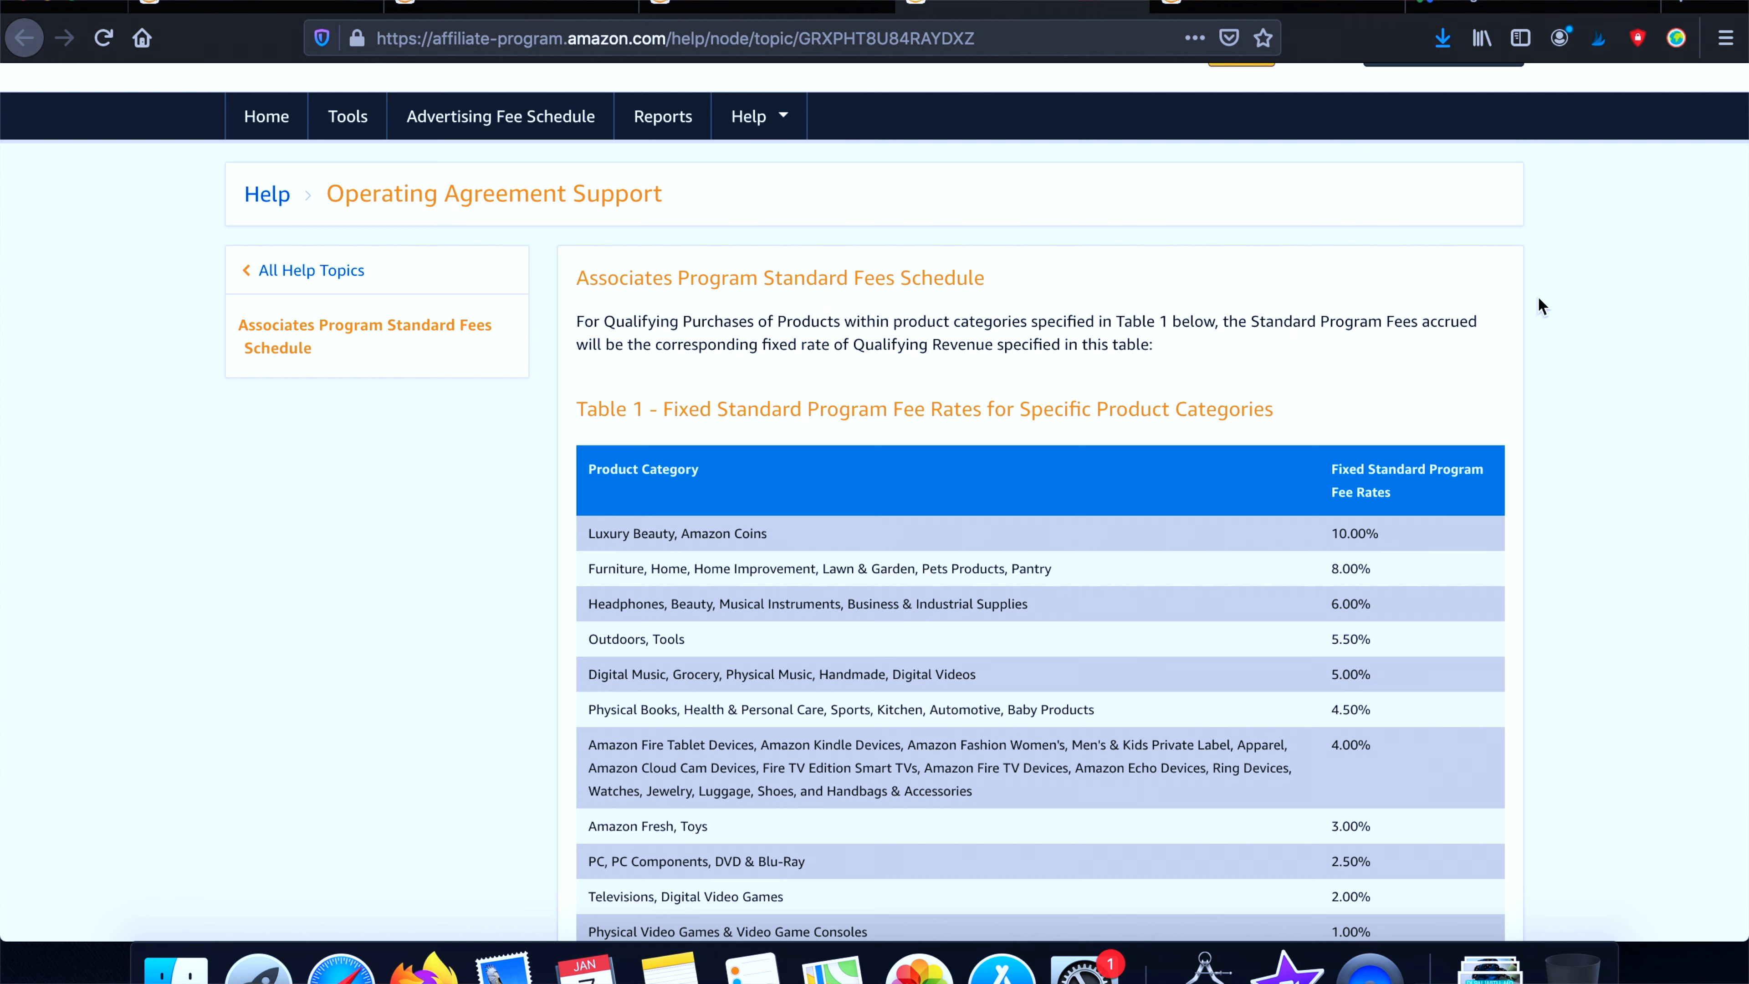
{"action": "mouse_move", "coordinate": [1515, 6]}
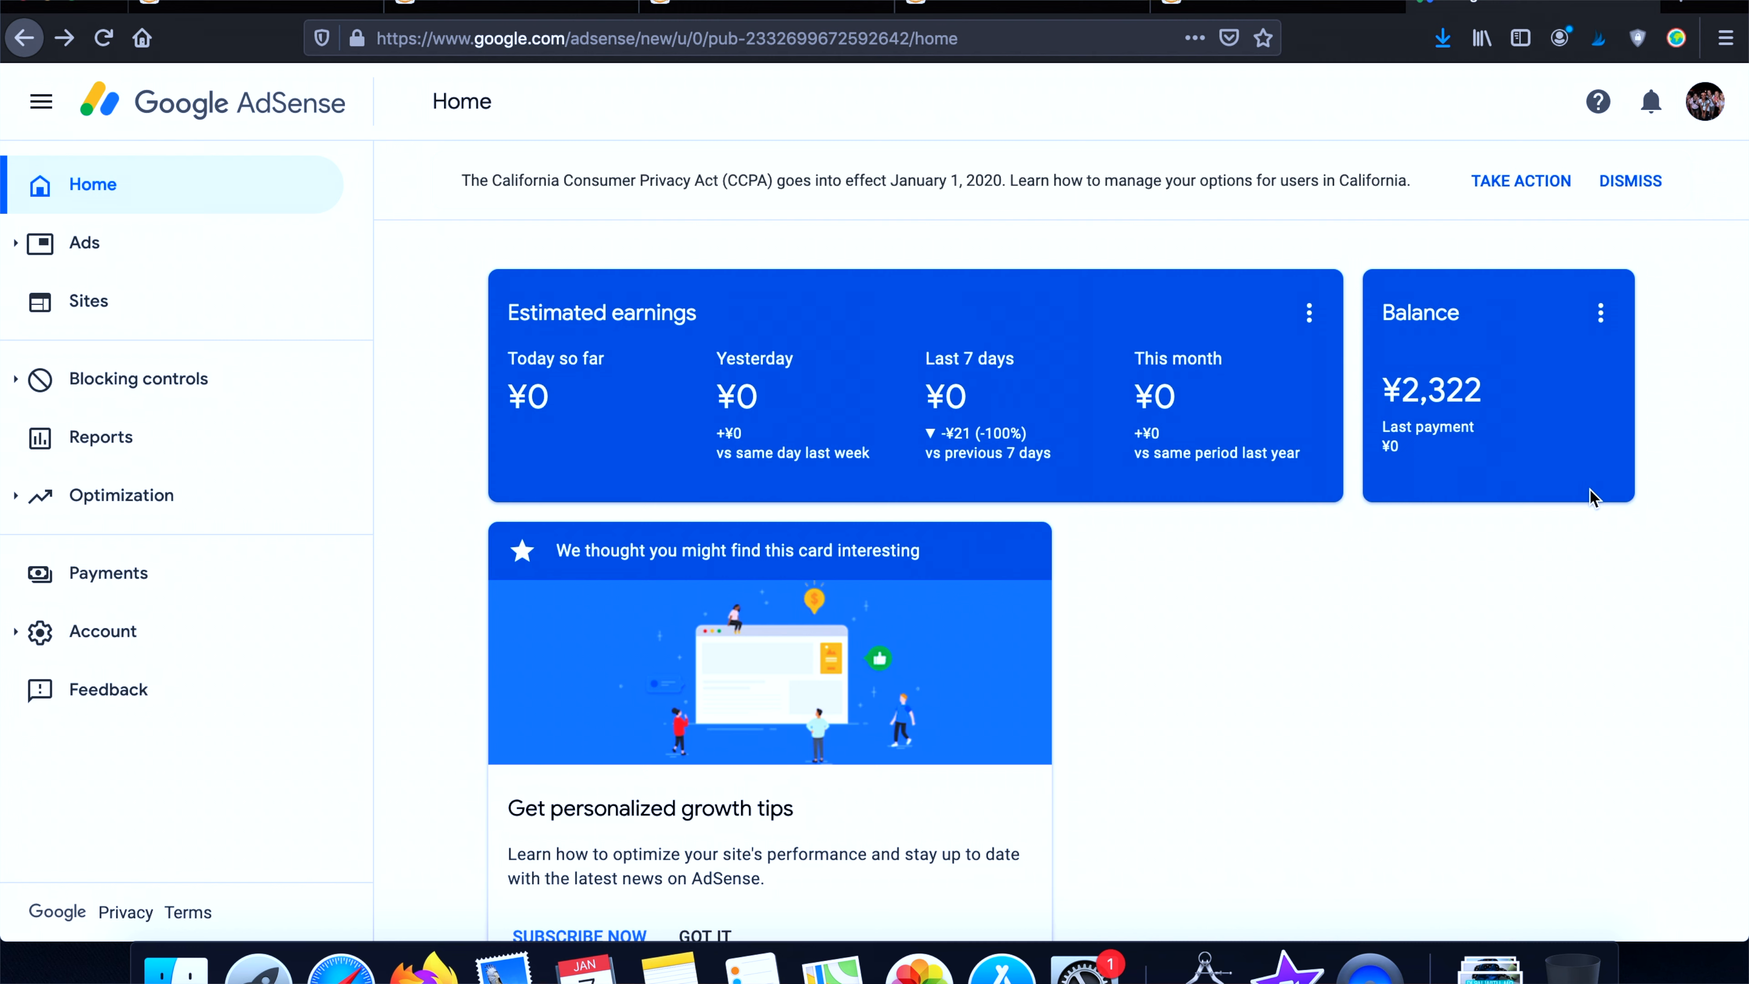
{"action": "mouse_move", "coordinate": [1390, 394]}
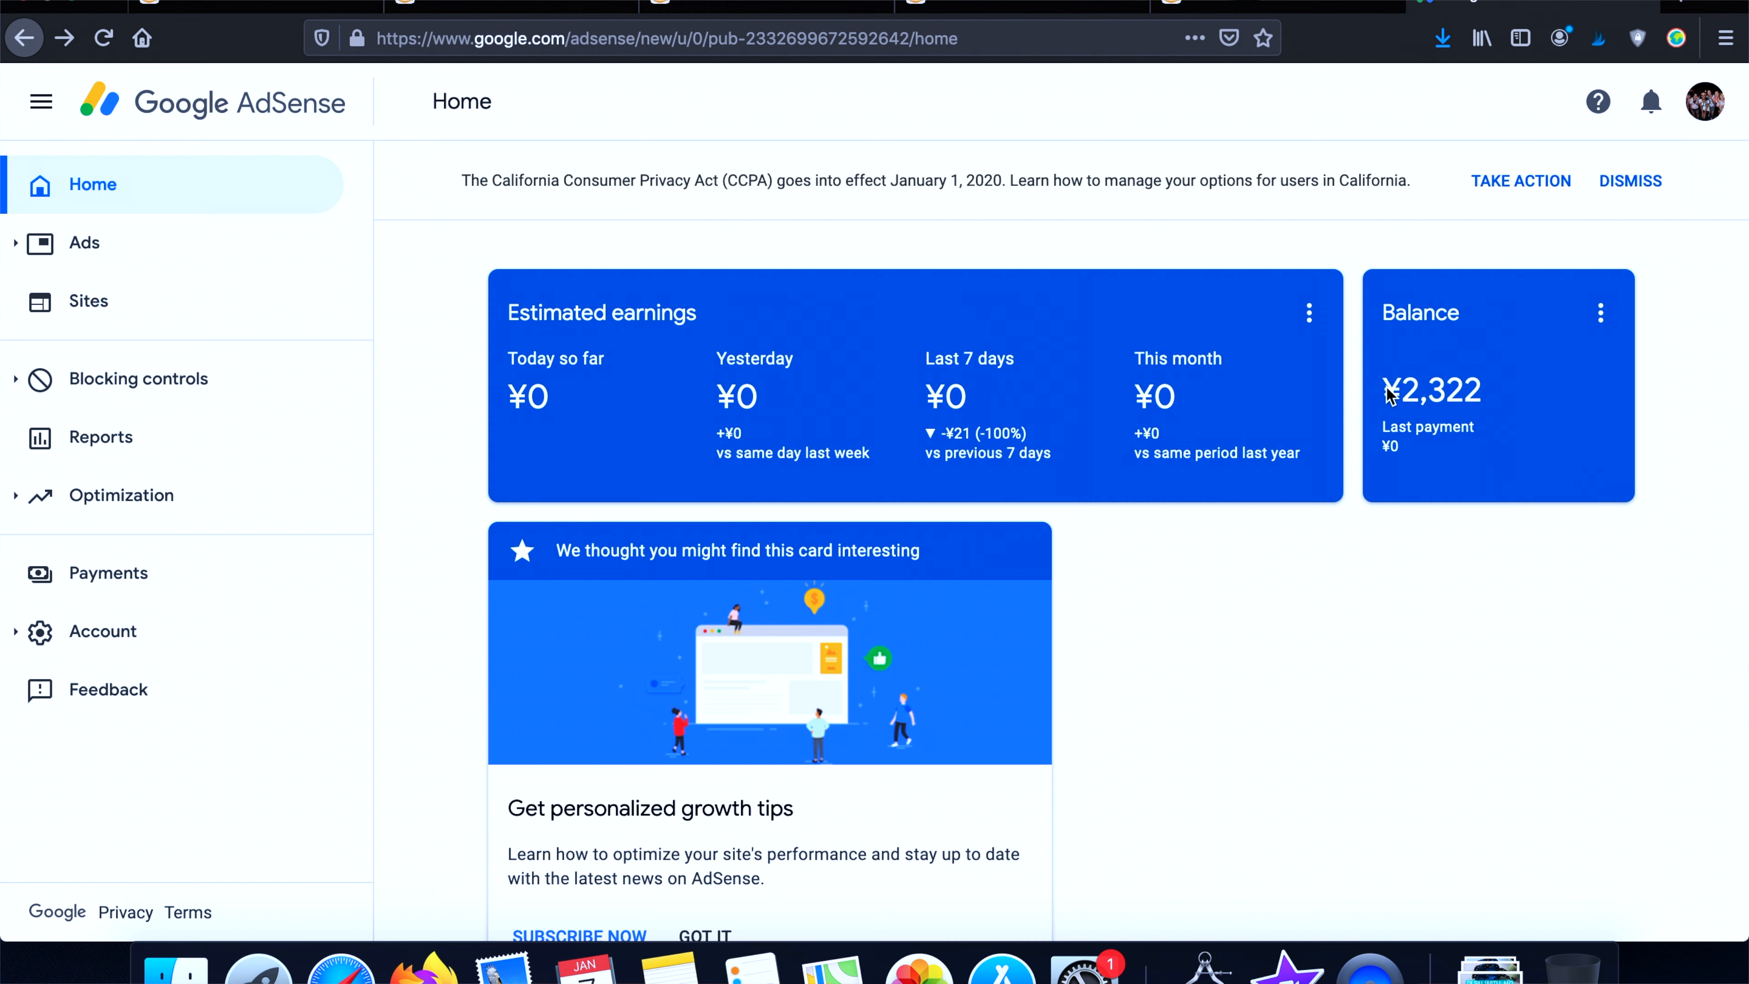
{"action": "mouse_move", "coordinate": [1476, 403]}
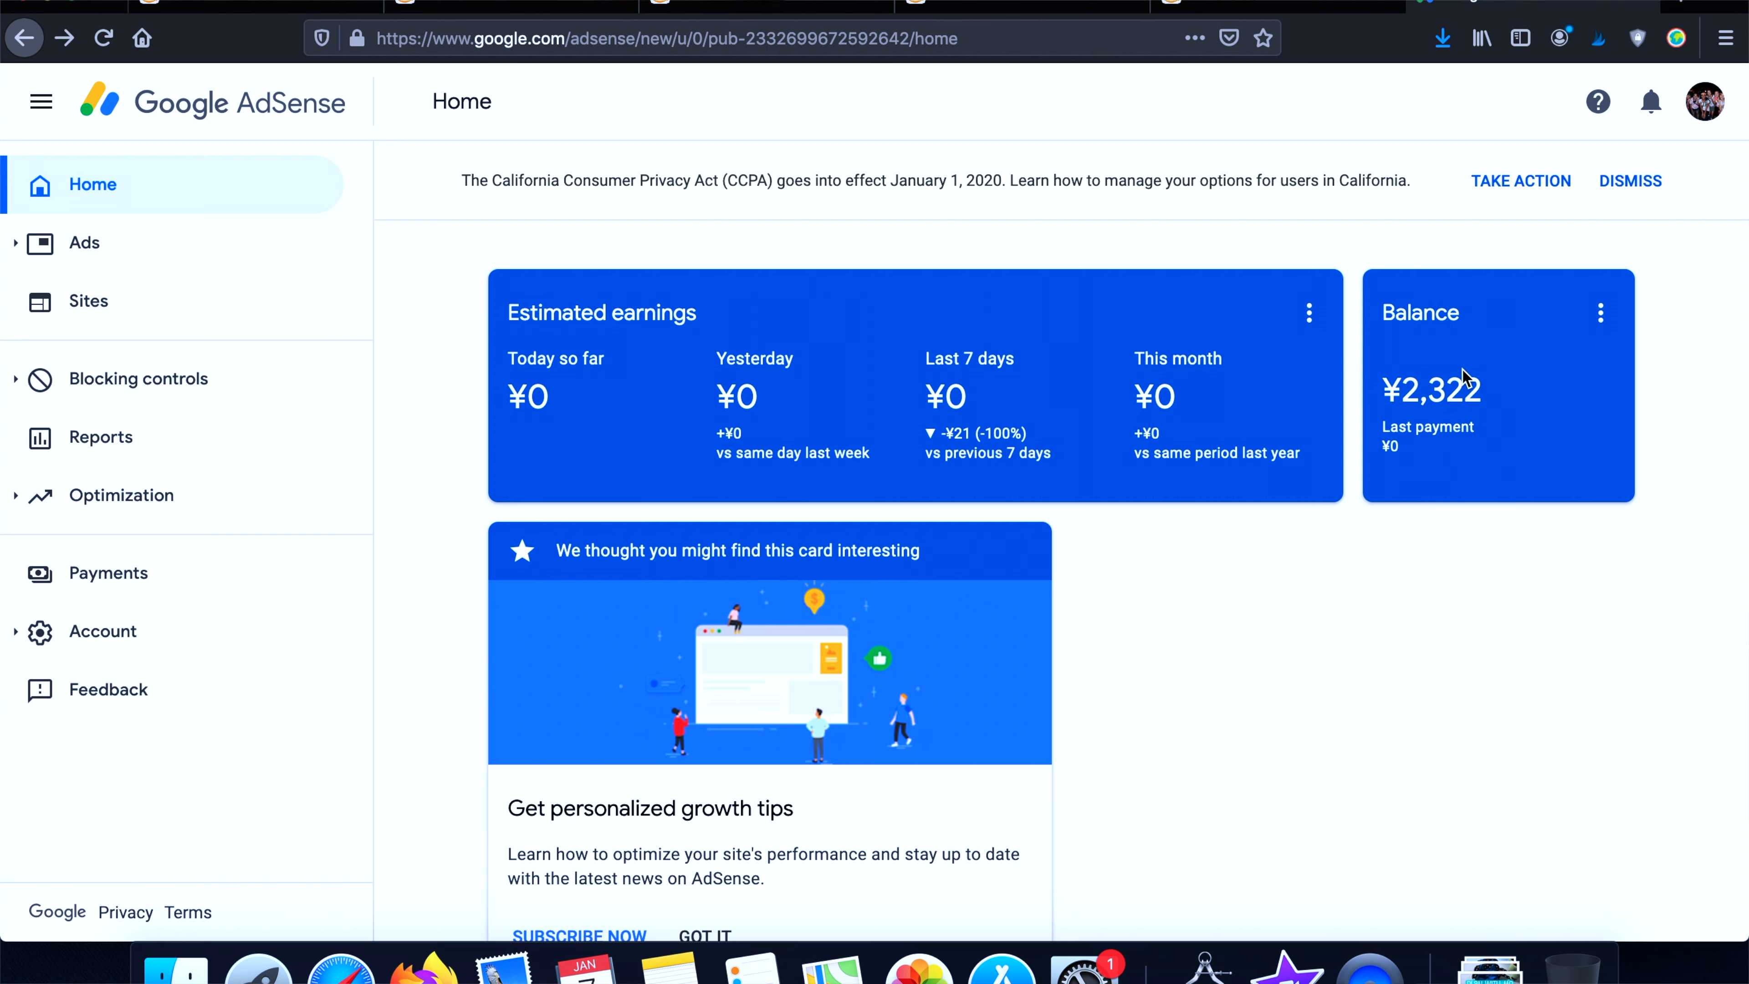
{"action": "mouse_move", "coordinate": [1447, 384]}
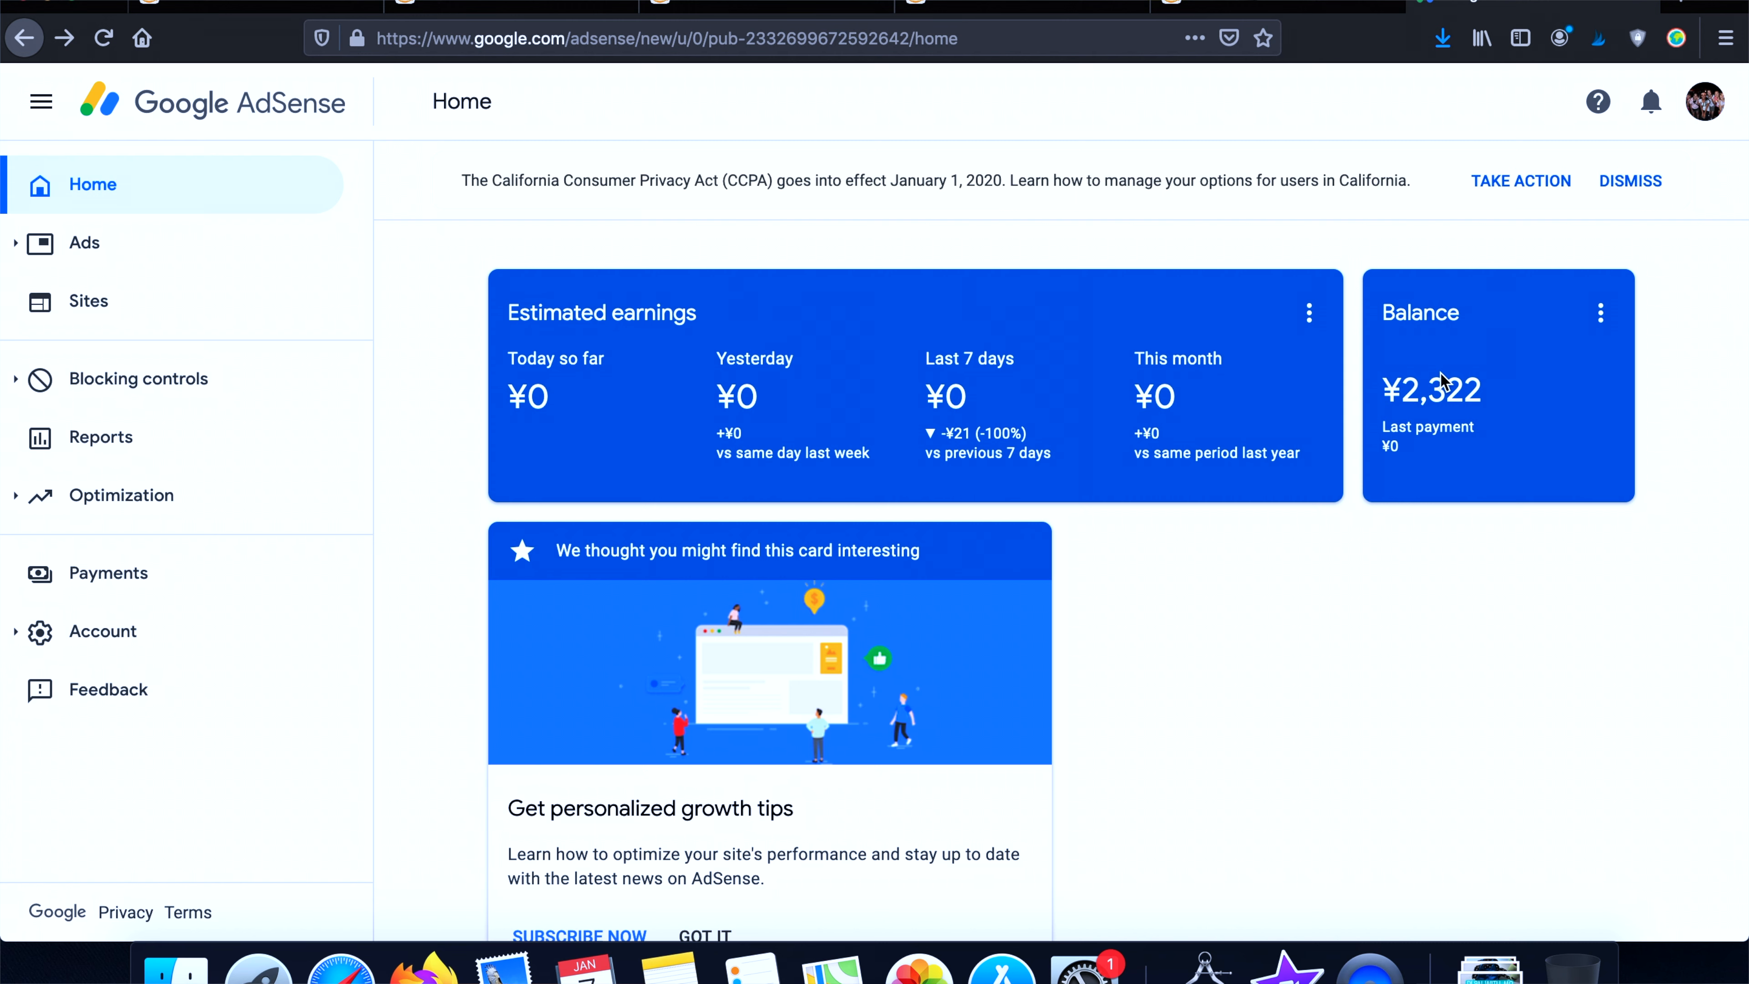
{"action": "mouse_move", "coordinate": [1442, 399]}
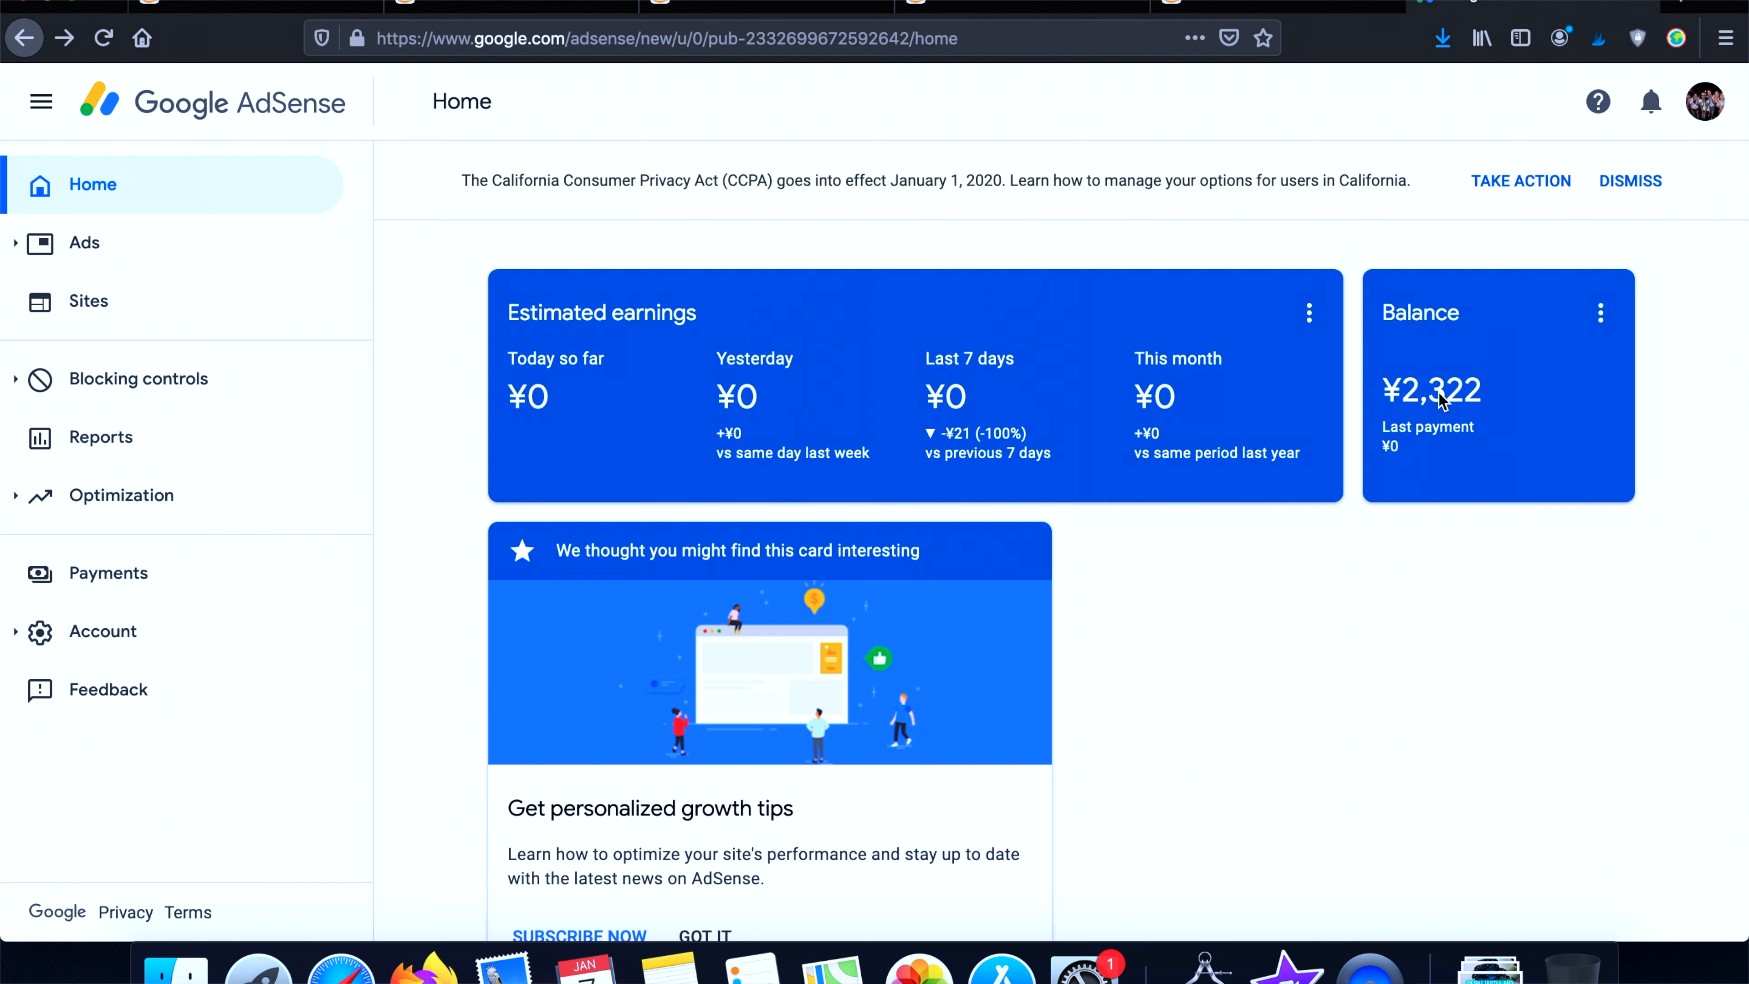
{"action": "mouse_move", "coordinate": [1425, 398]}
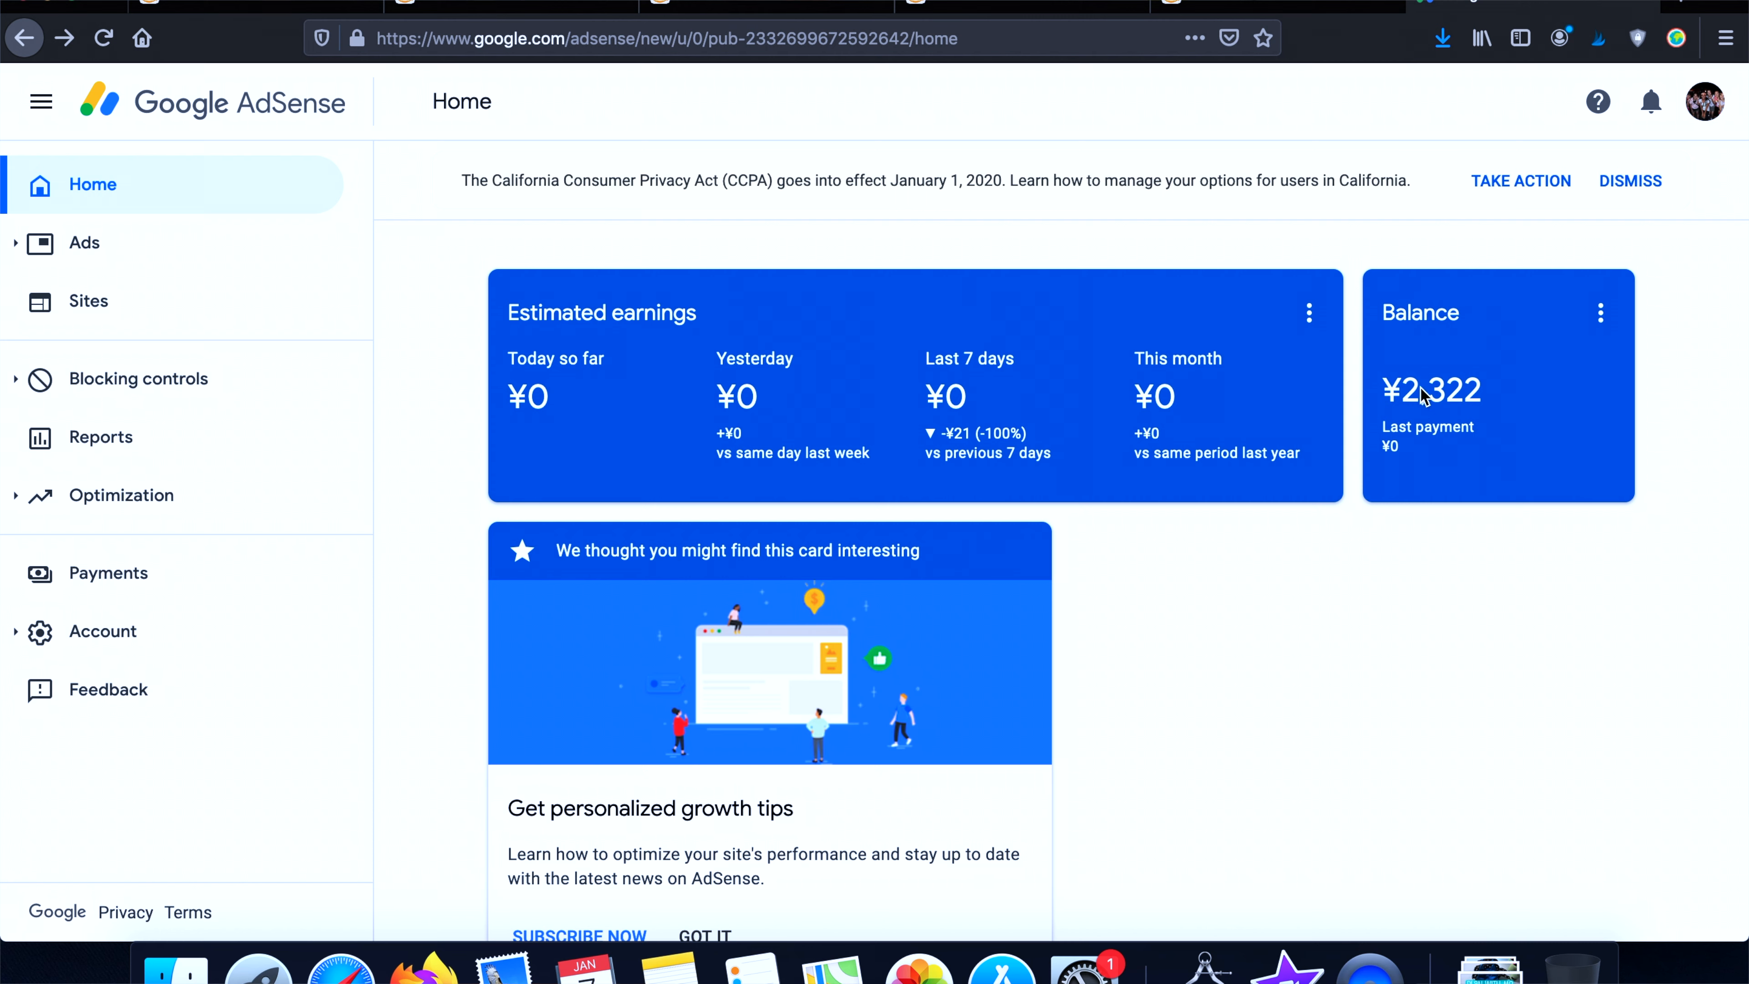
{"action": "mouse_move", "coordinate": [1407, 401]}
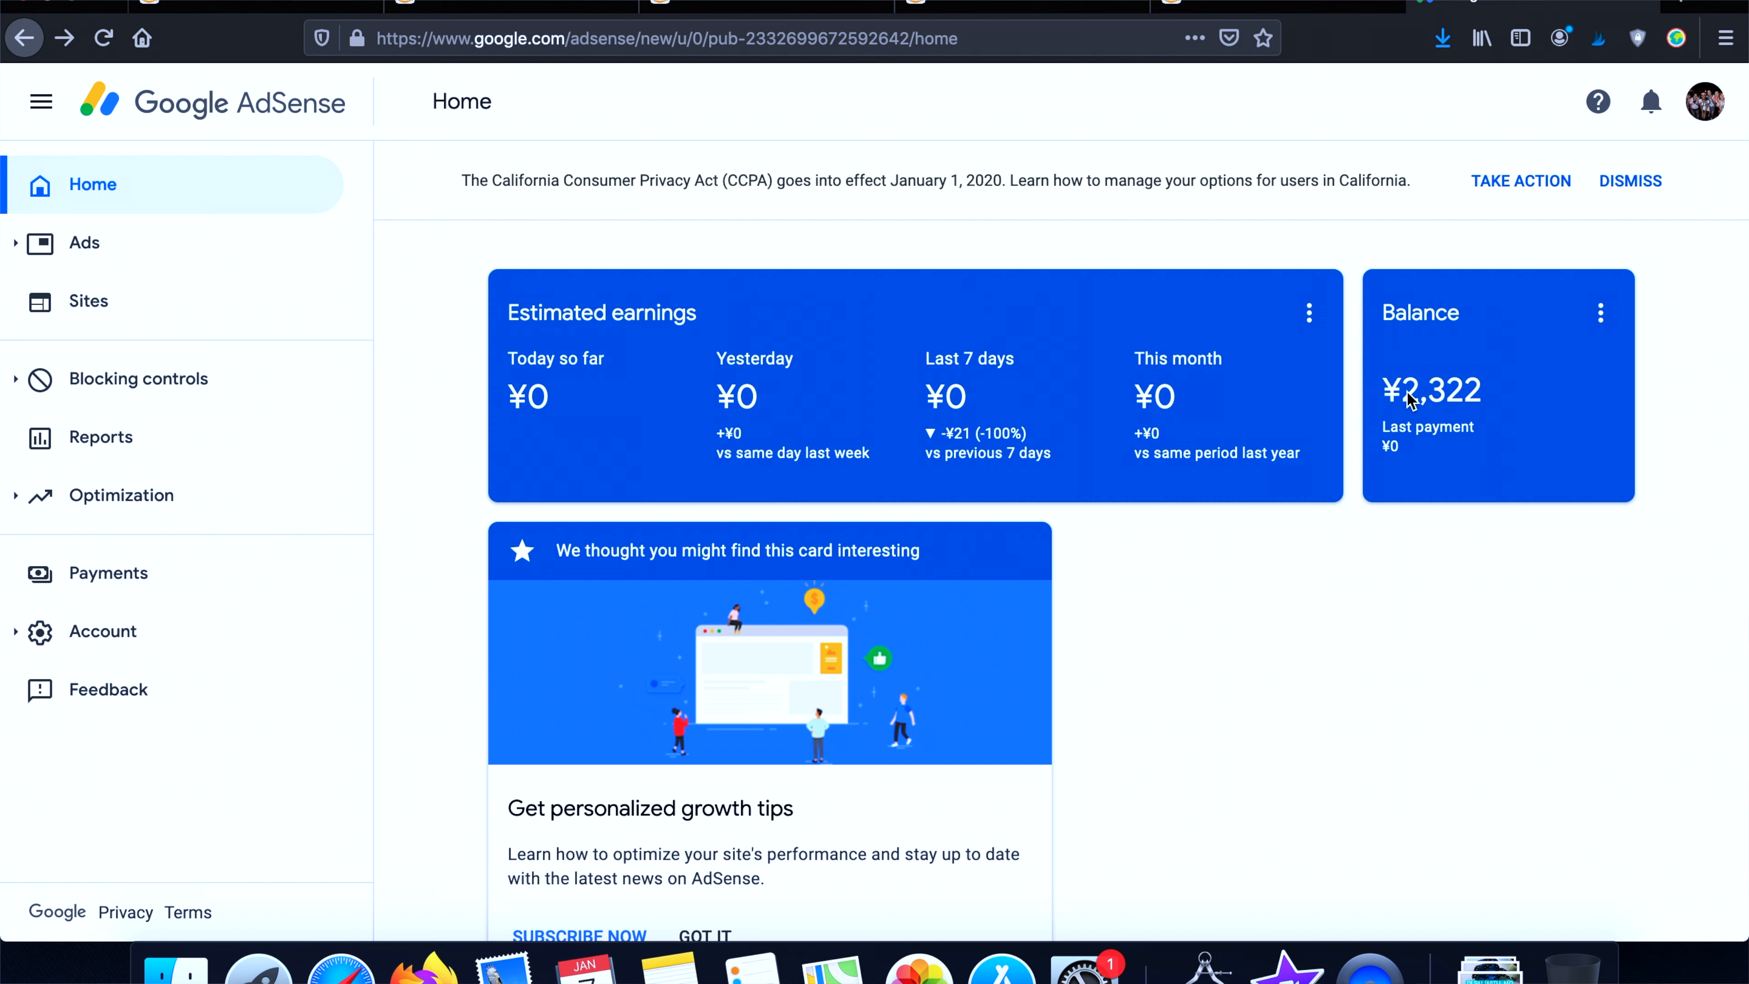
{"action": "mouse_move", "coordinate": [1425, 355]}
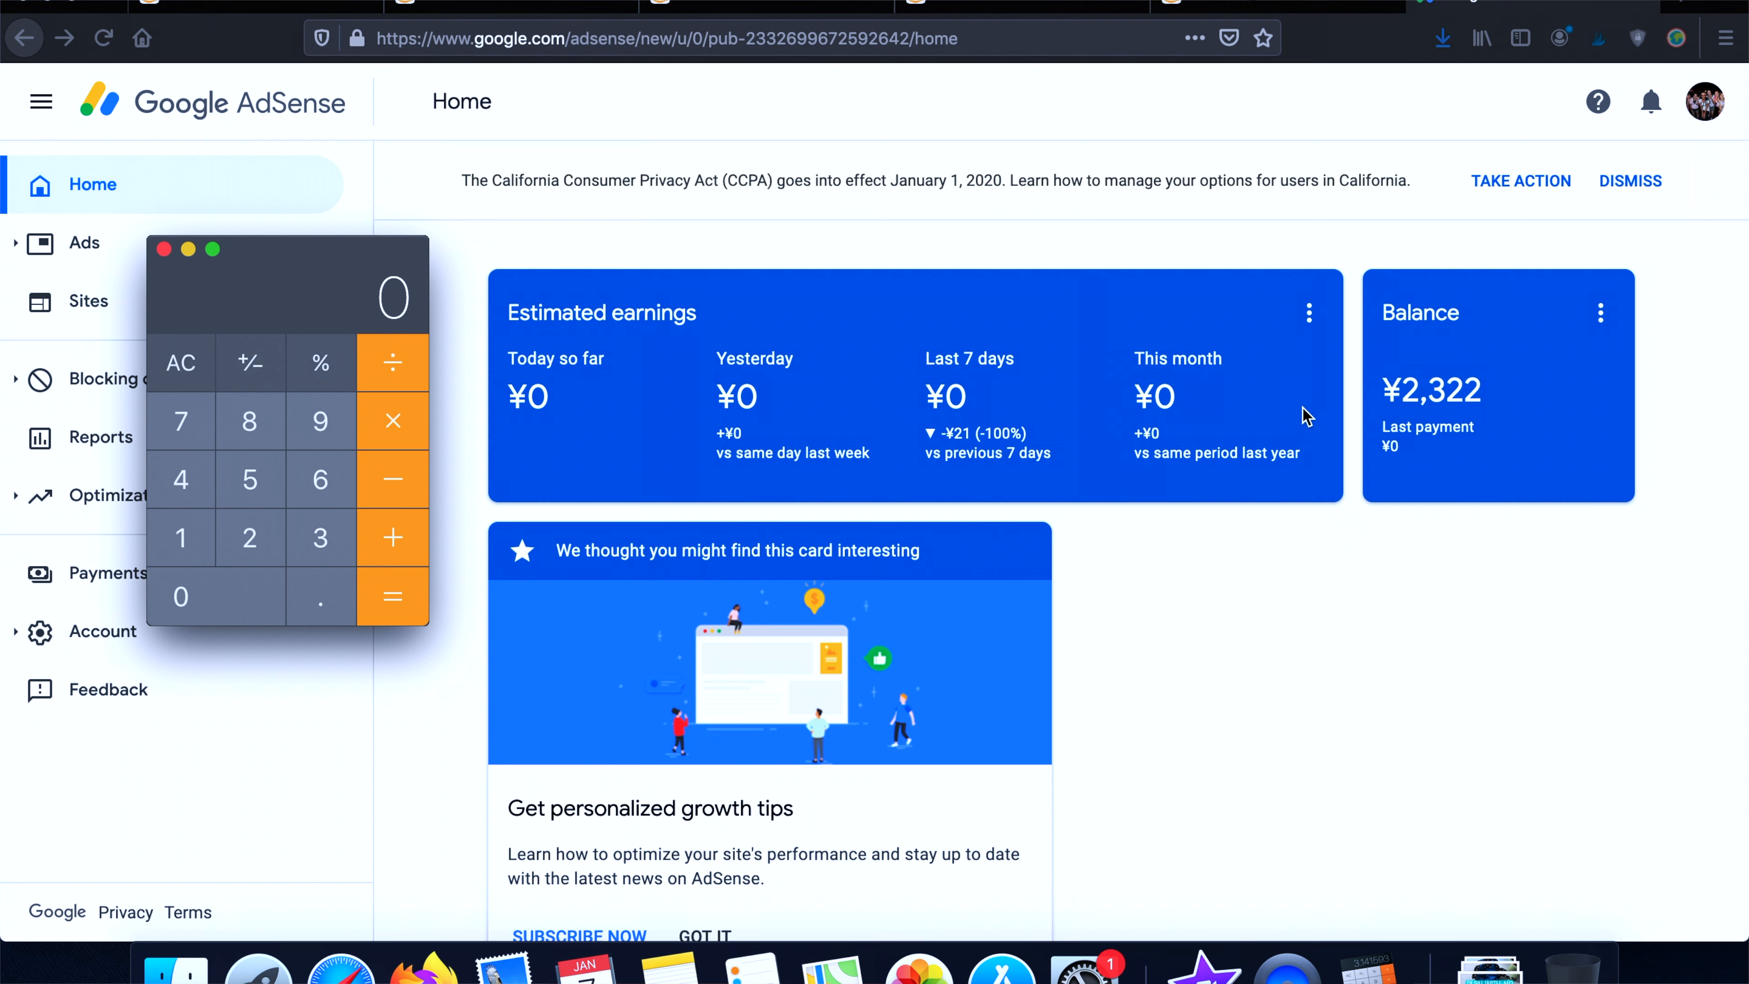
Enter the 23.22 AdSense balance into Calculator and return to the UK Associates report
{"action": "left_click", "coordinate": [248, 537]}
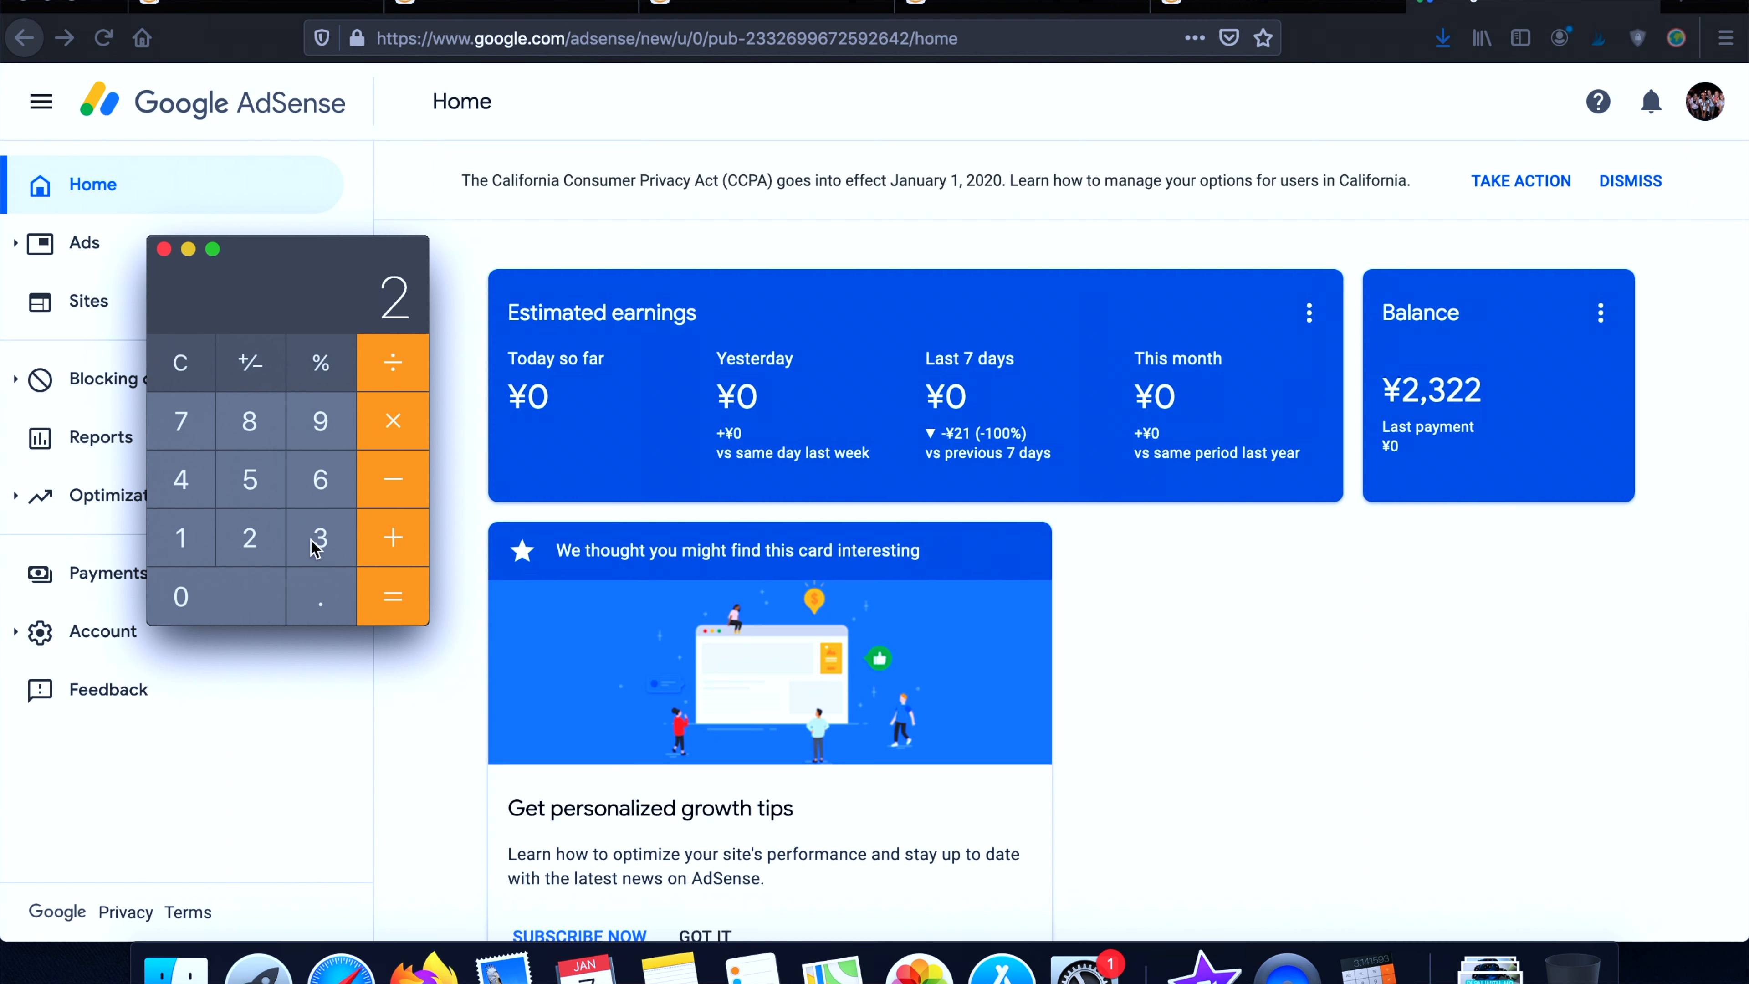
{"action": "left_click", "coordinate": [249, 538]}
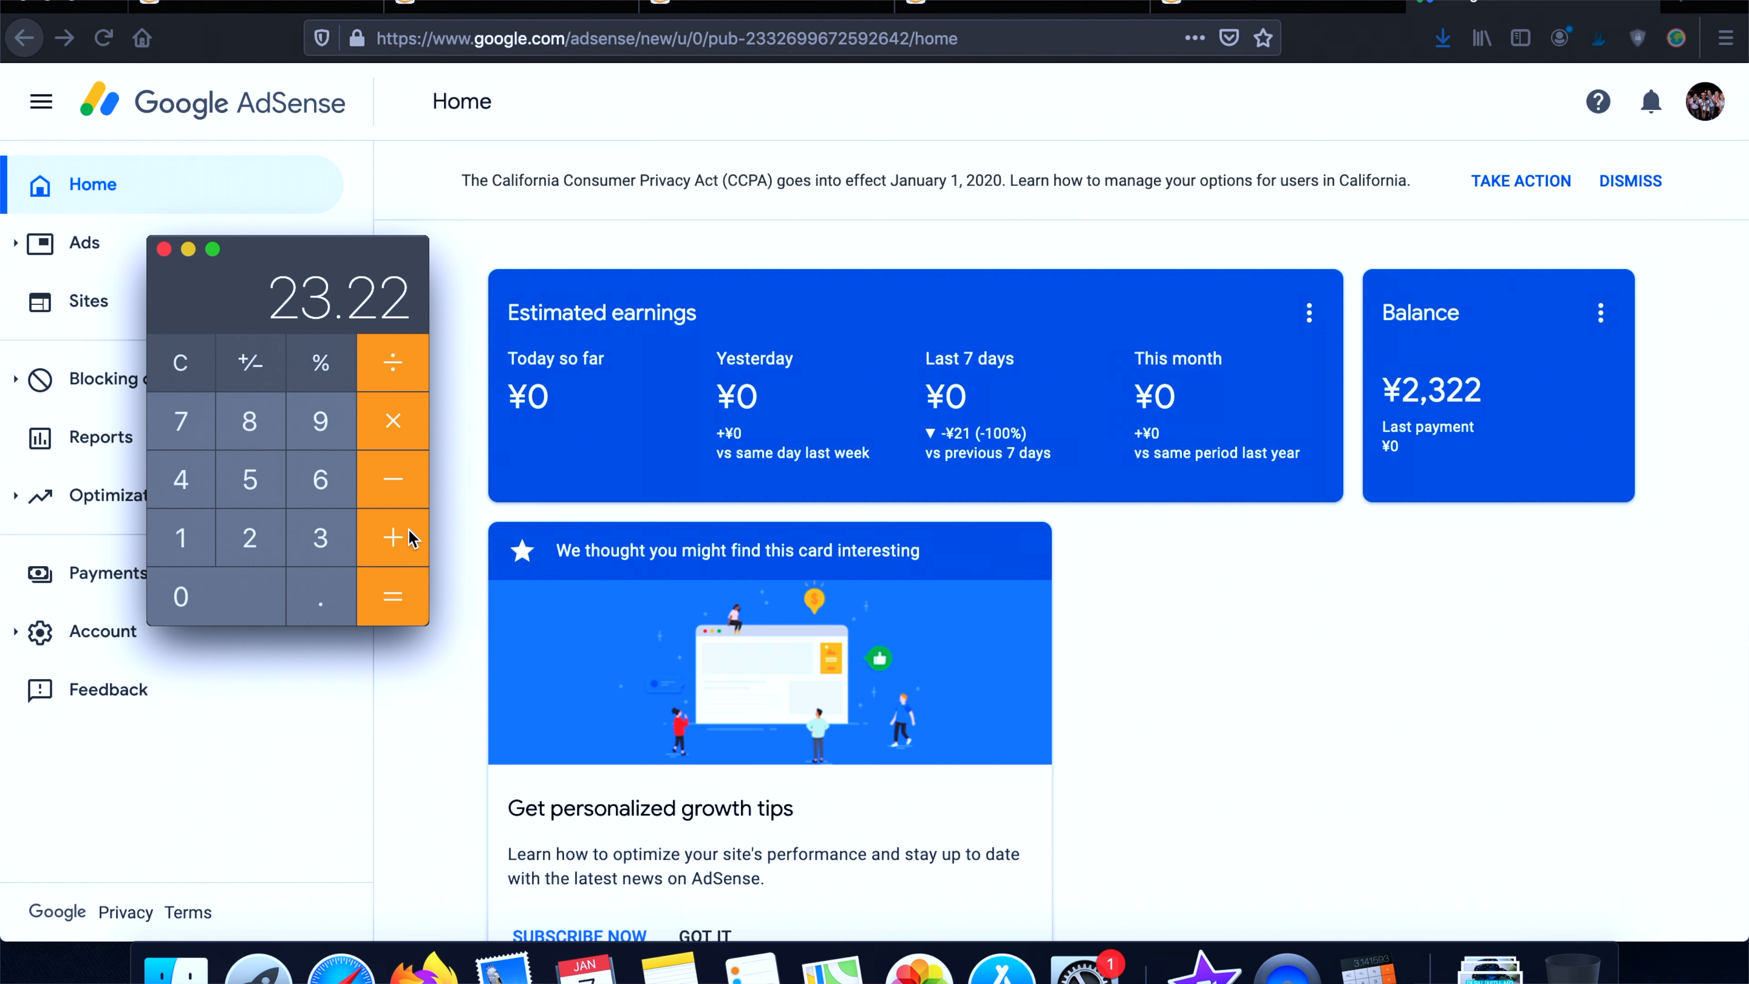
{"action": "mouse_move", "coordinate": [392, 539]}
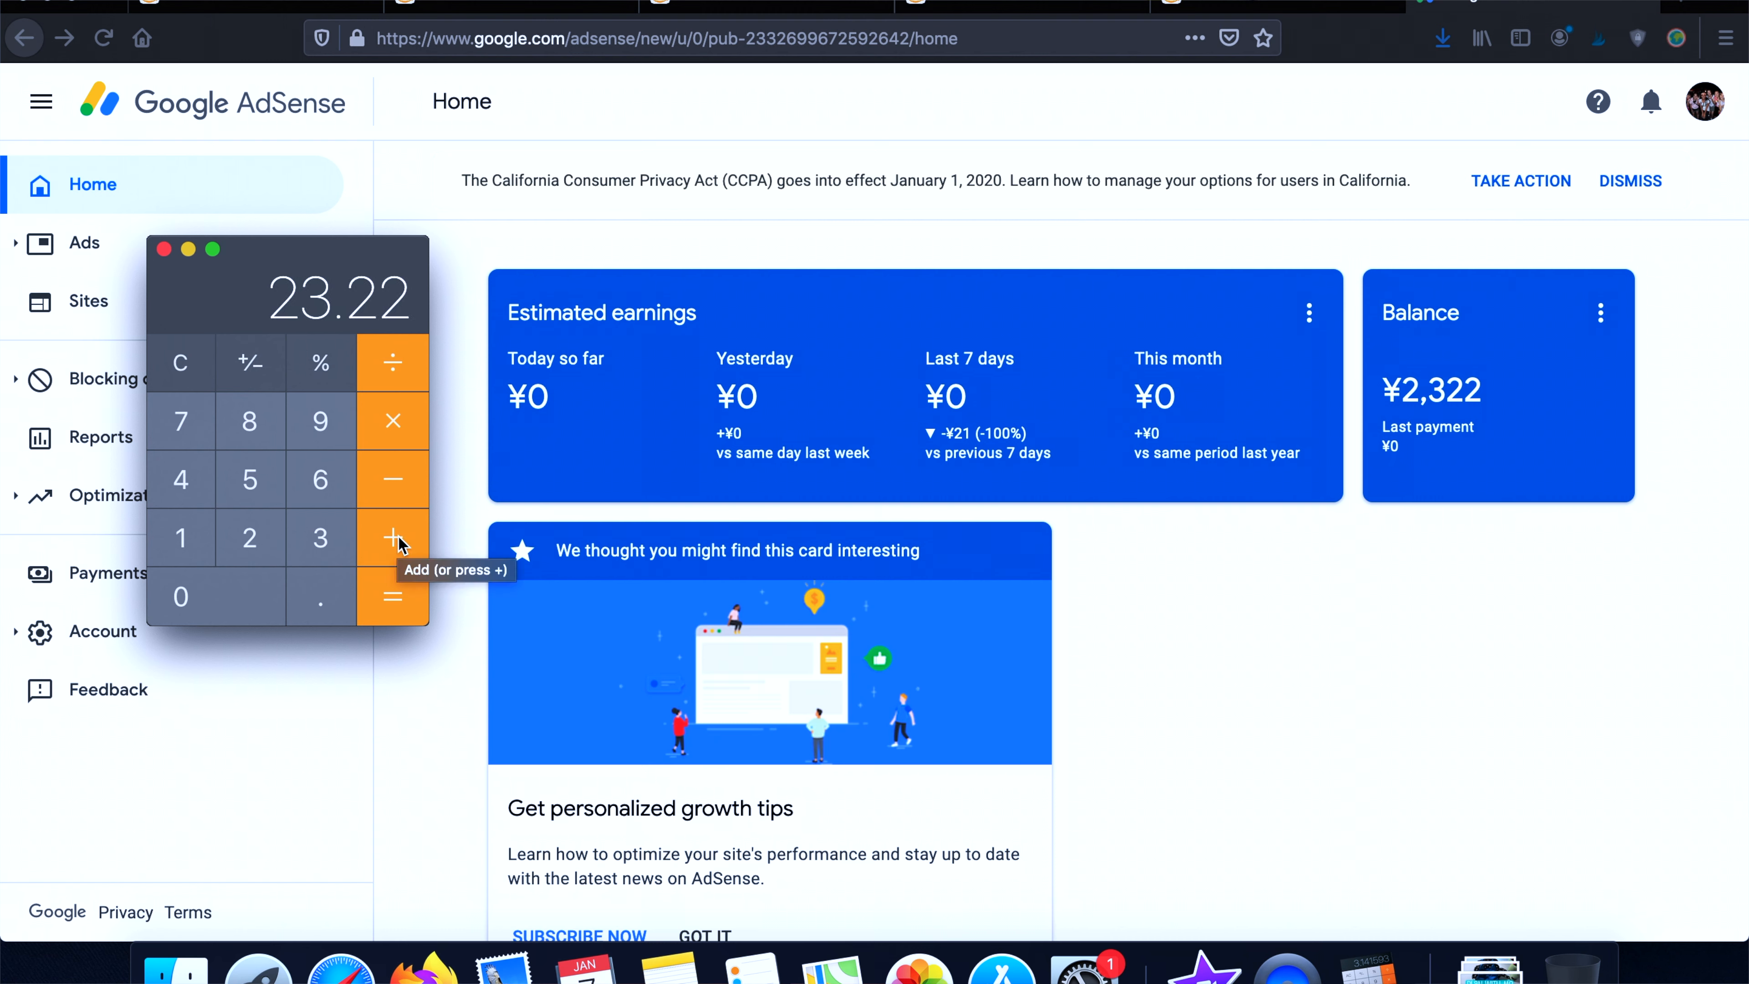
{"action": "mouse_move", "coordinate": [1182, 45]}
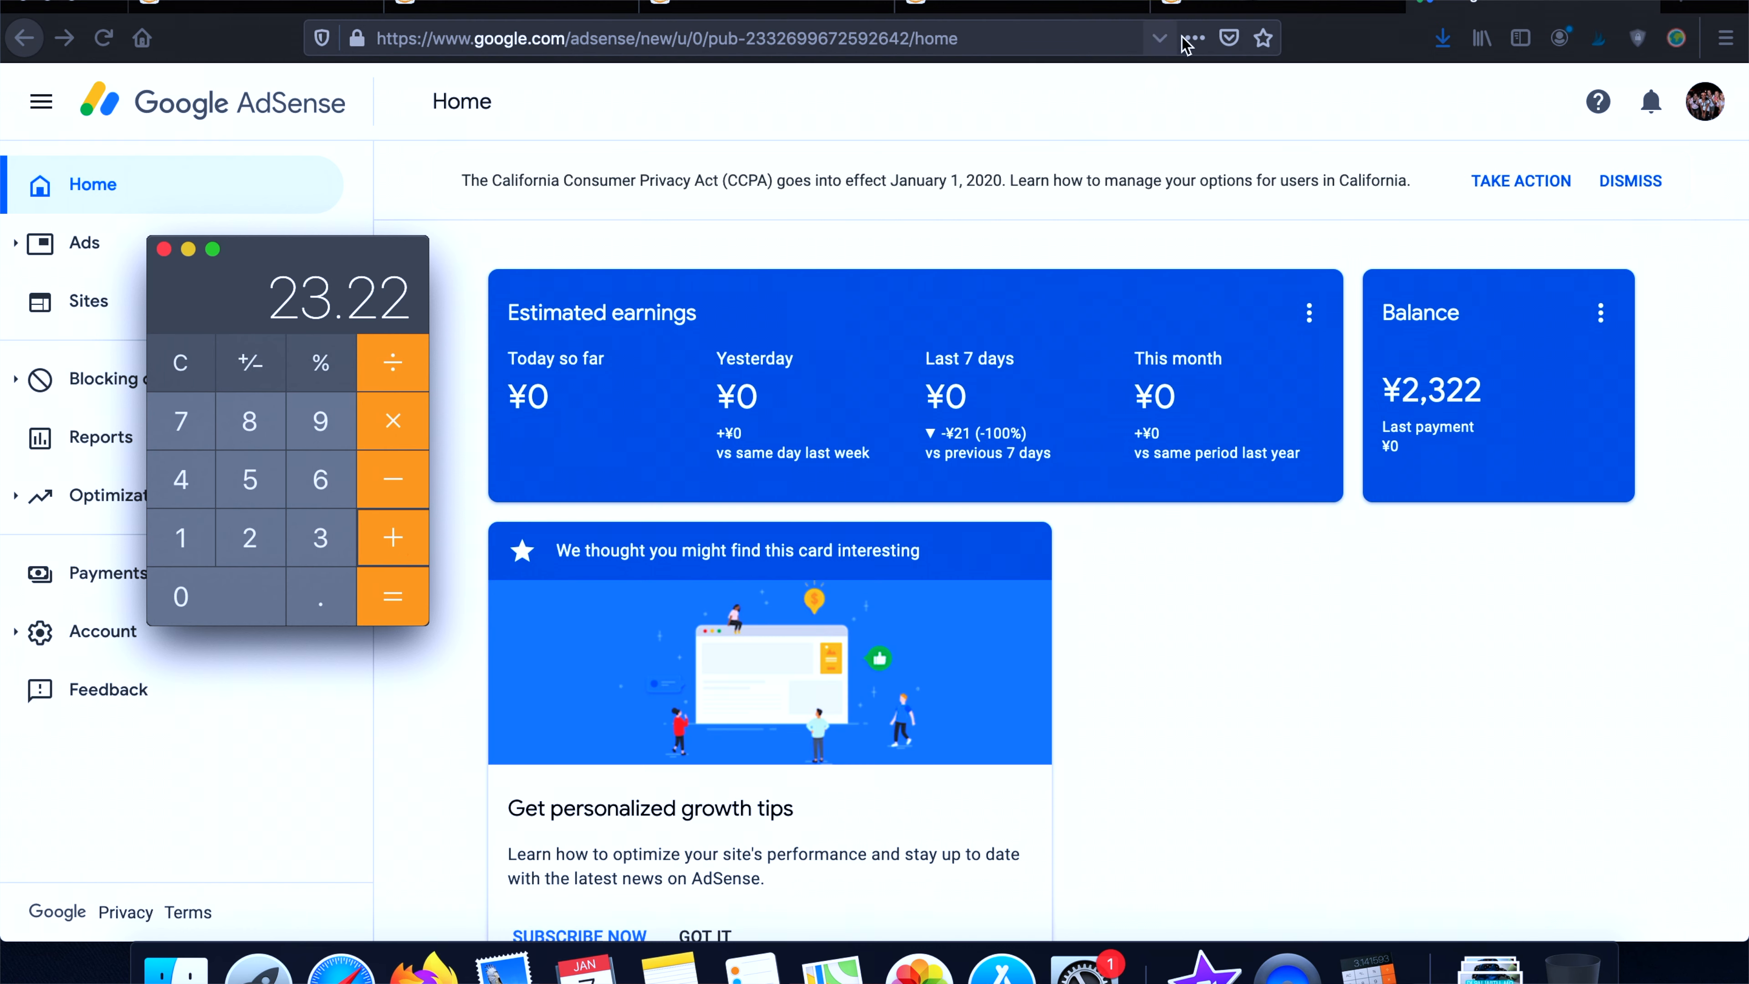
{"action": "left_click", "coordinate": [25, 36]}
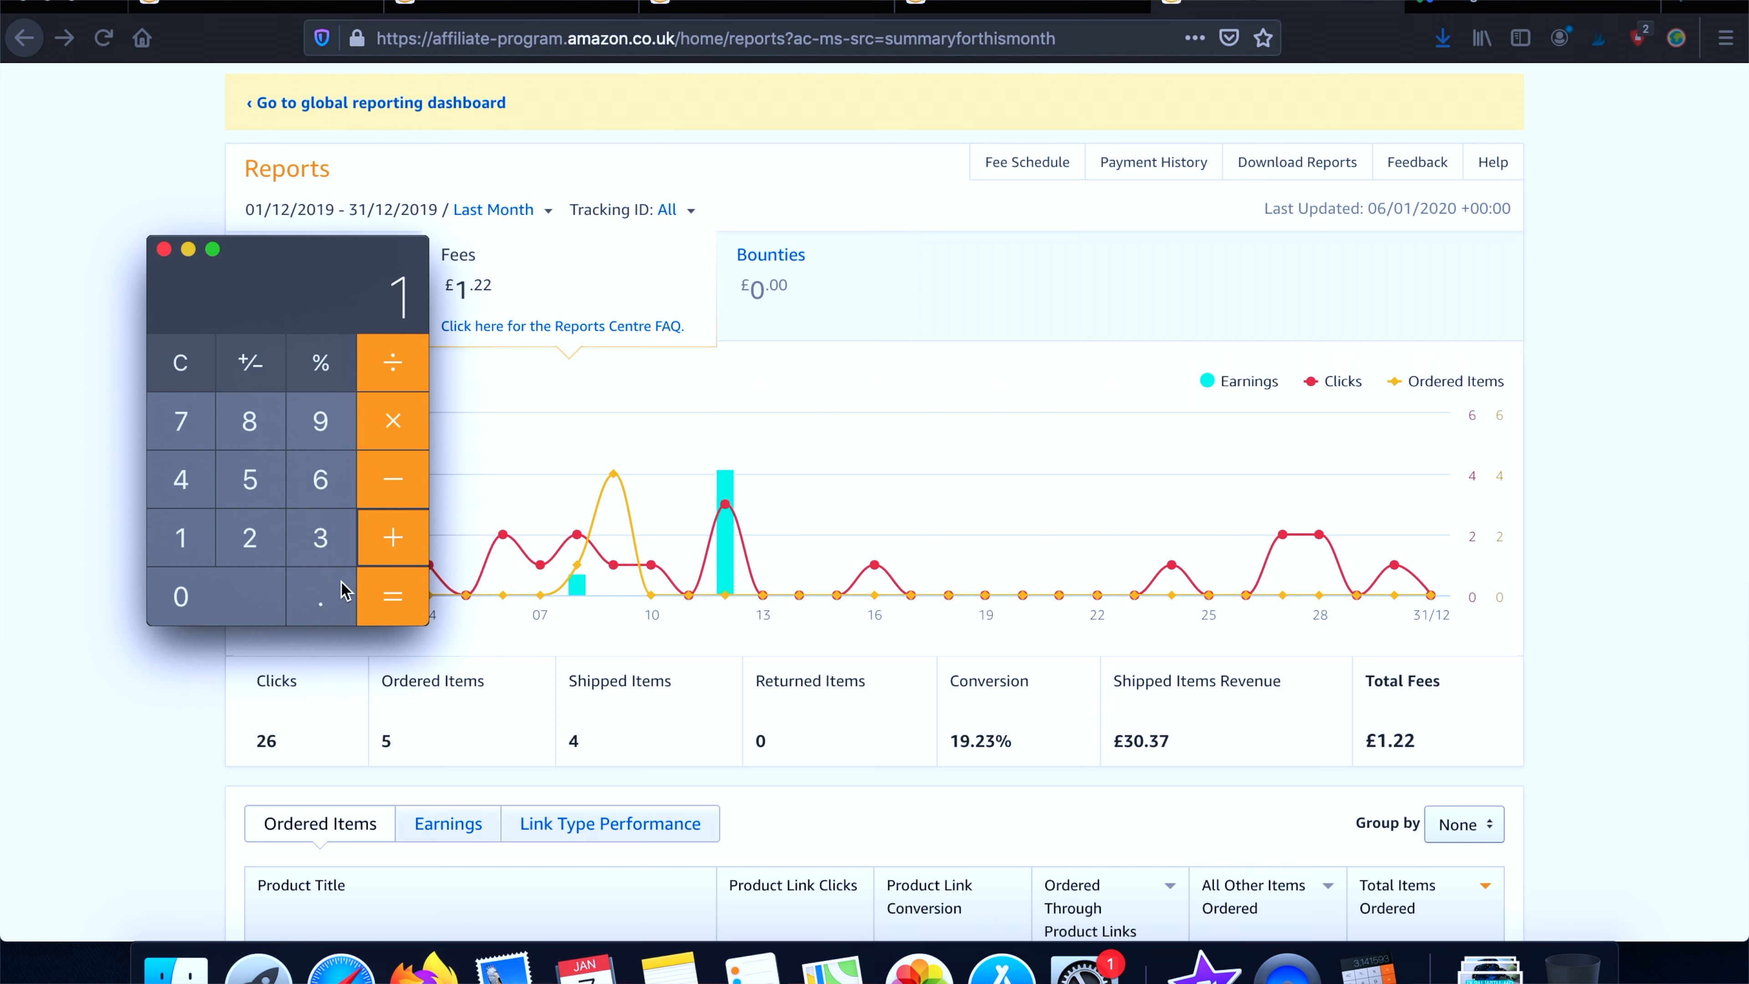
Add the UK fees of 1.22 to the total and bring Calculator back in front
{"action": "left_click", "coordinate": [391, 538]}
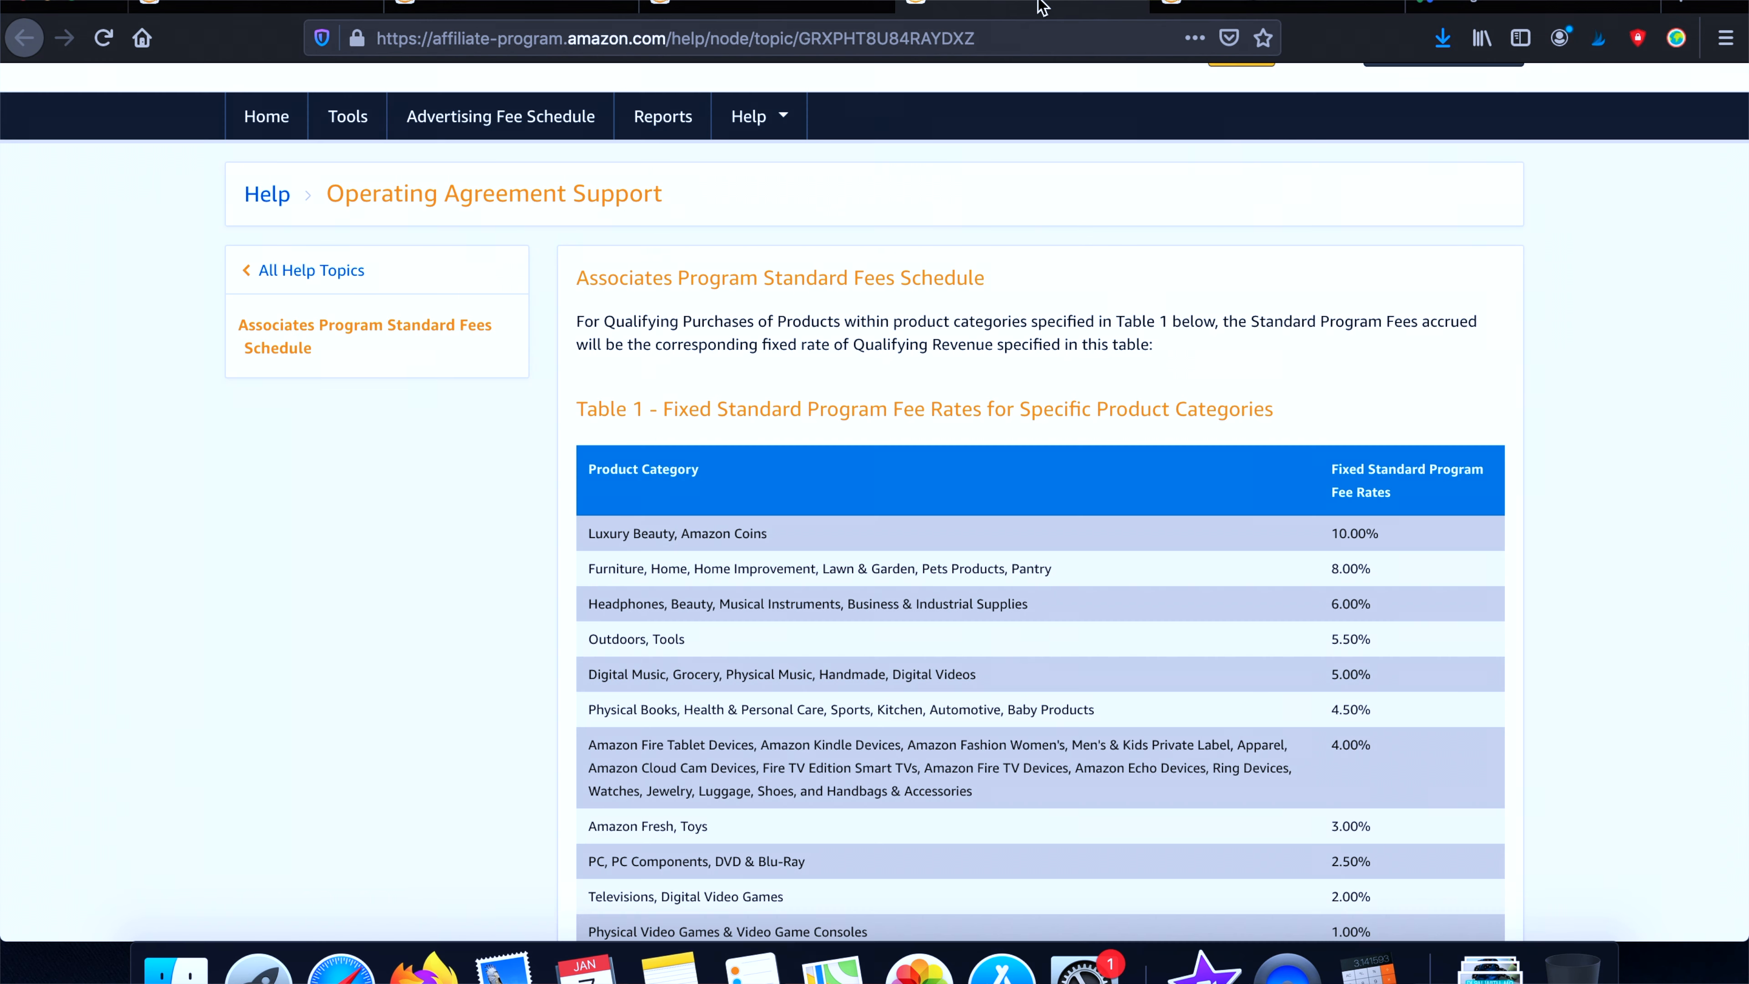
{"action": "mouse_move", "coordinate": [838, 9]}
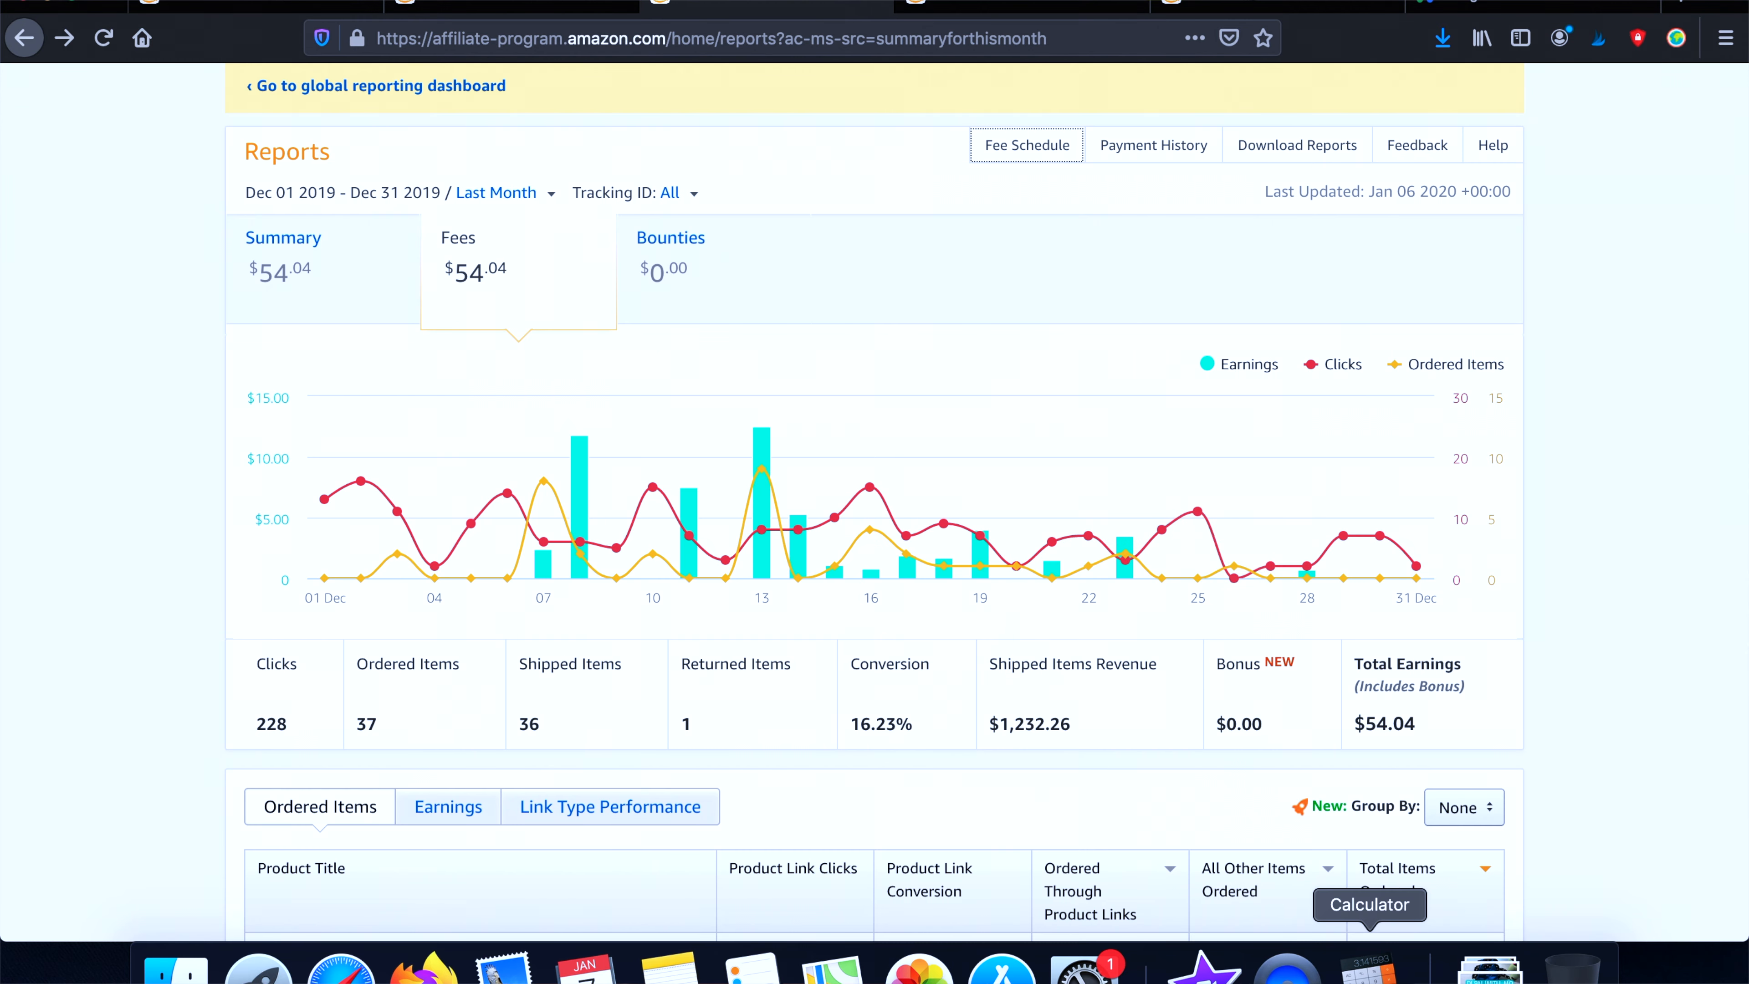
{"action": "left_click", "coordinate": [1320, 965]}
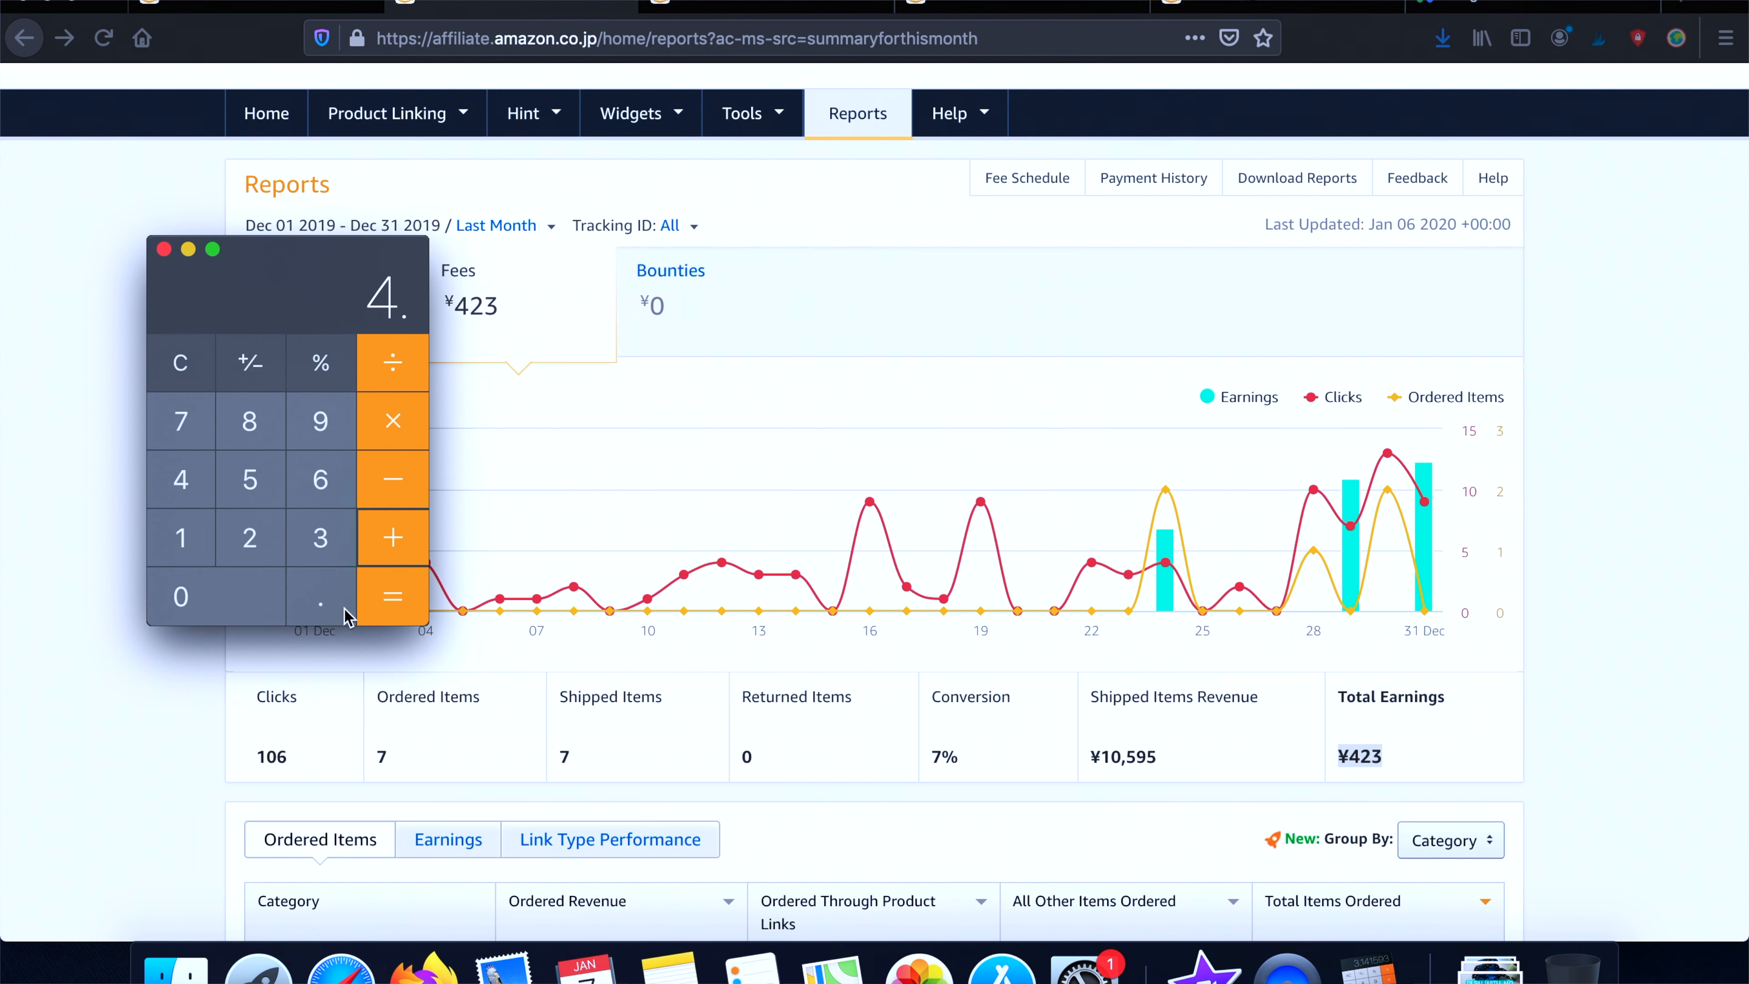
Add the Japan earnings as 4.23 and total the December earnings to 82.71
{"action": "left_click", "coordinate": [320, 539]}
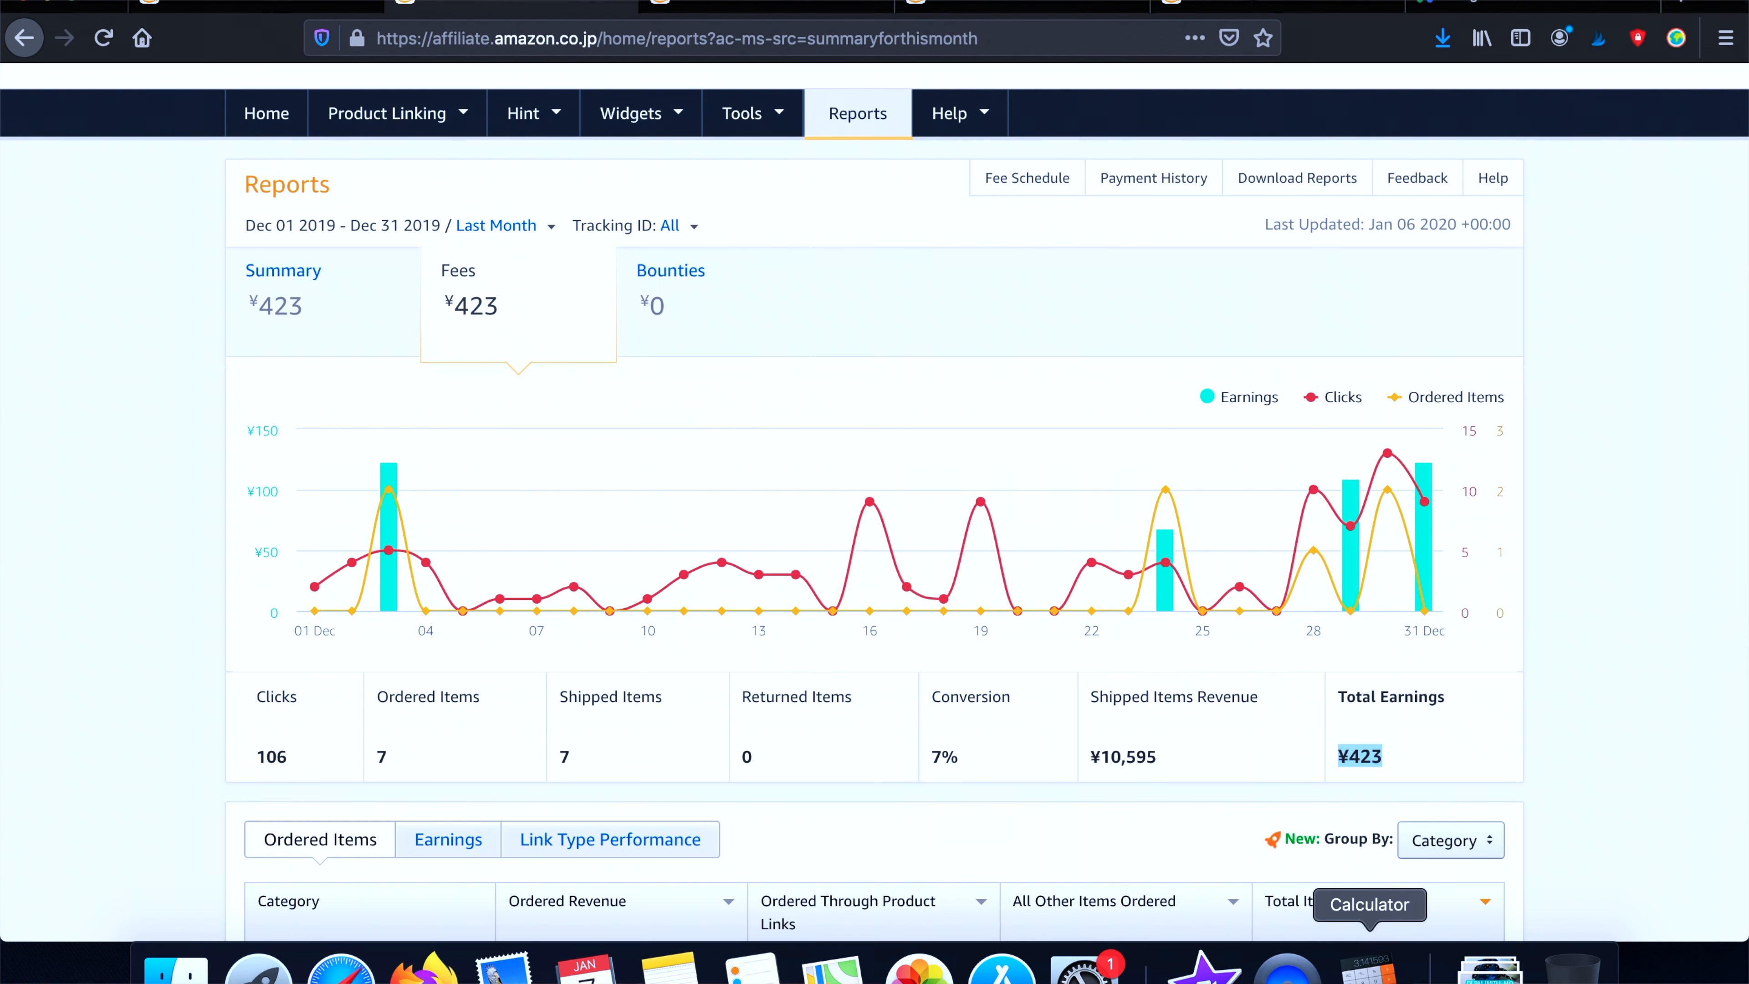
{"action": "left_click", "coordinate": [1371, 963]}
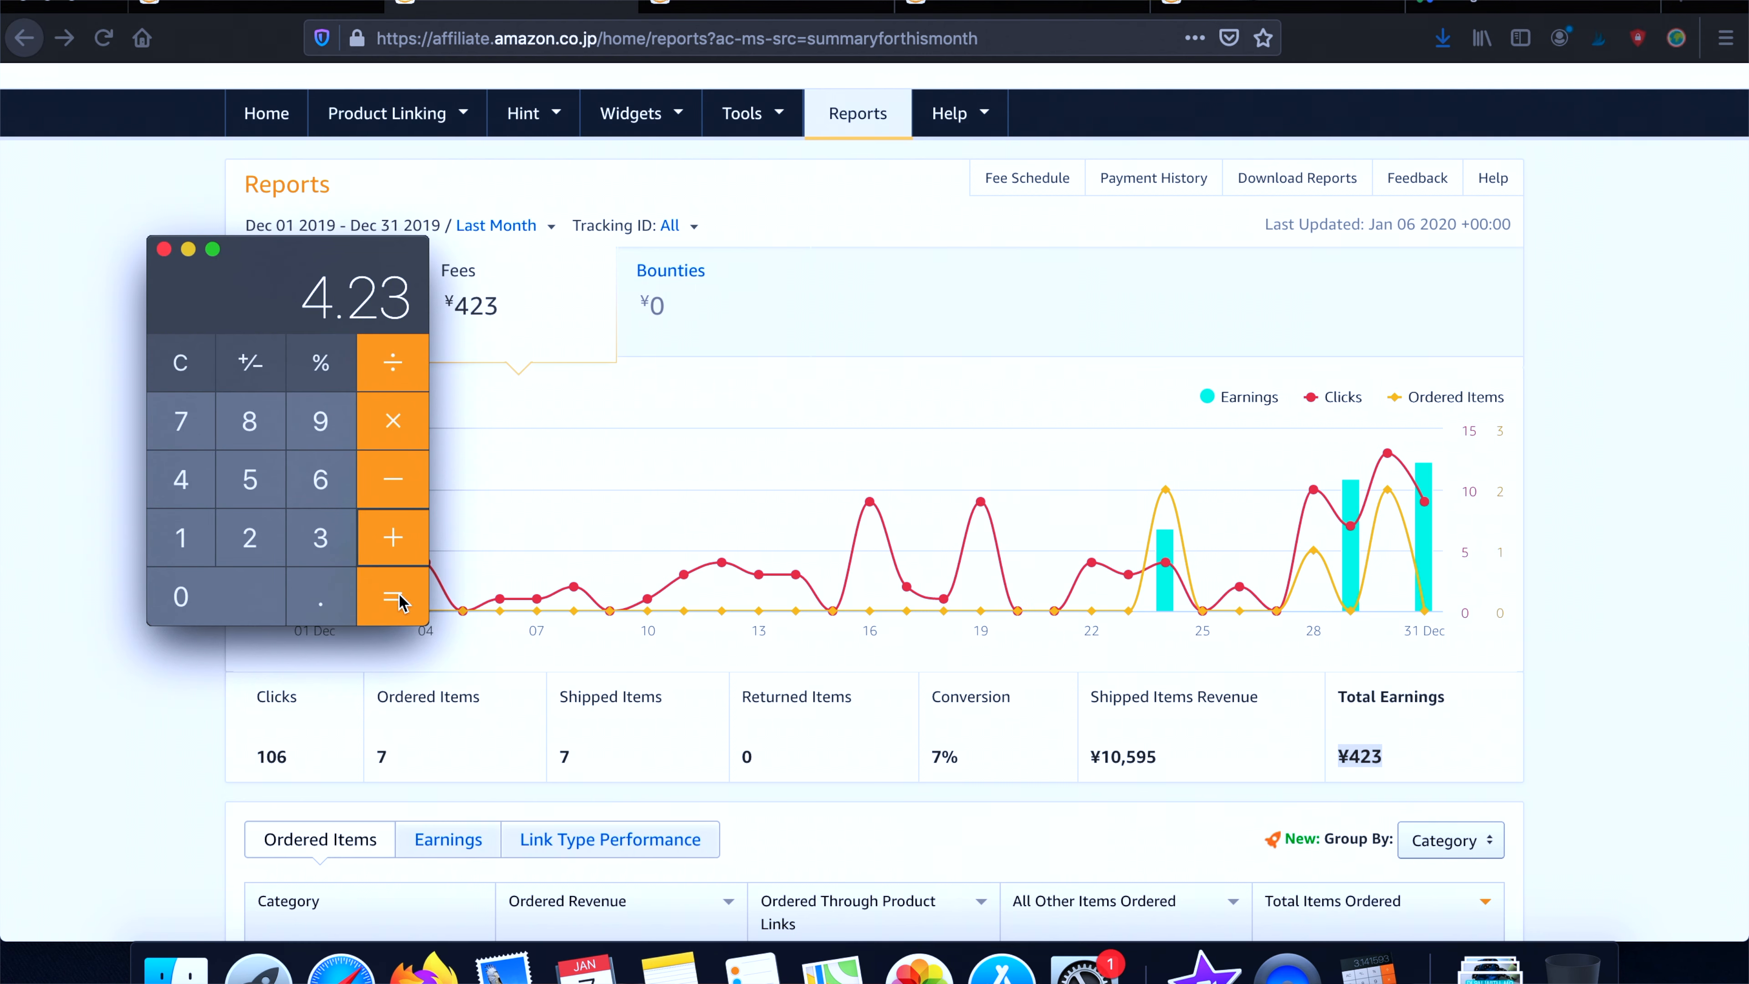
{"action": "left_click", "coordinate": [391, 596]}
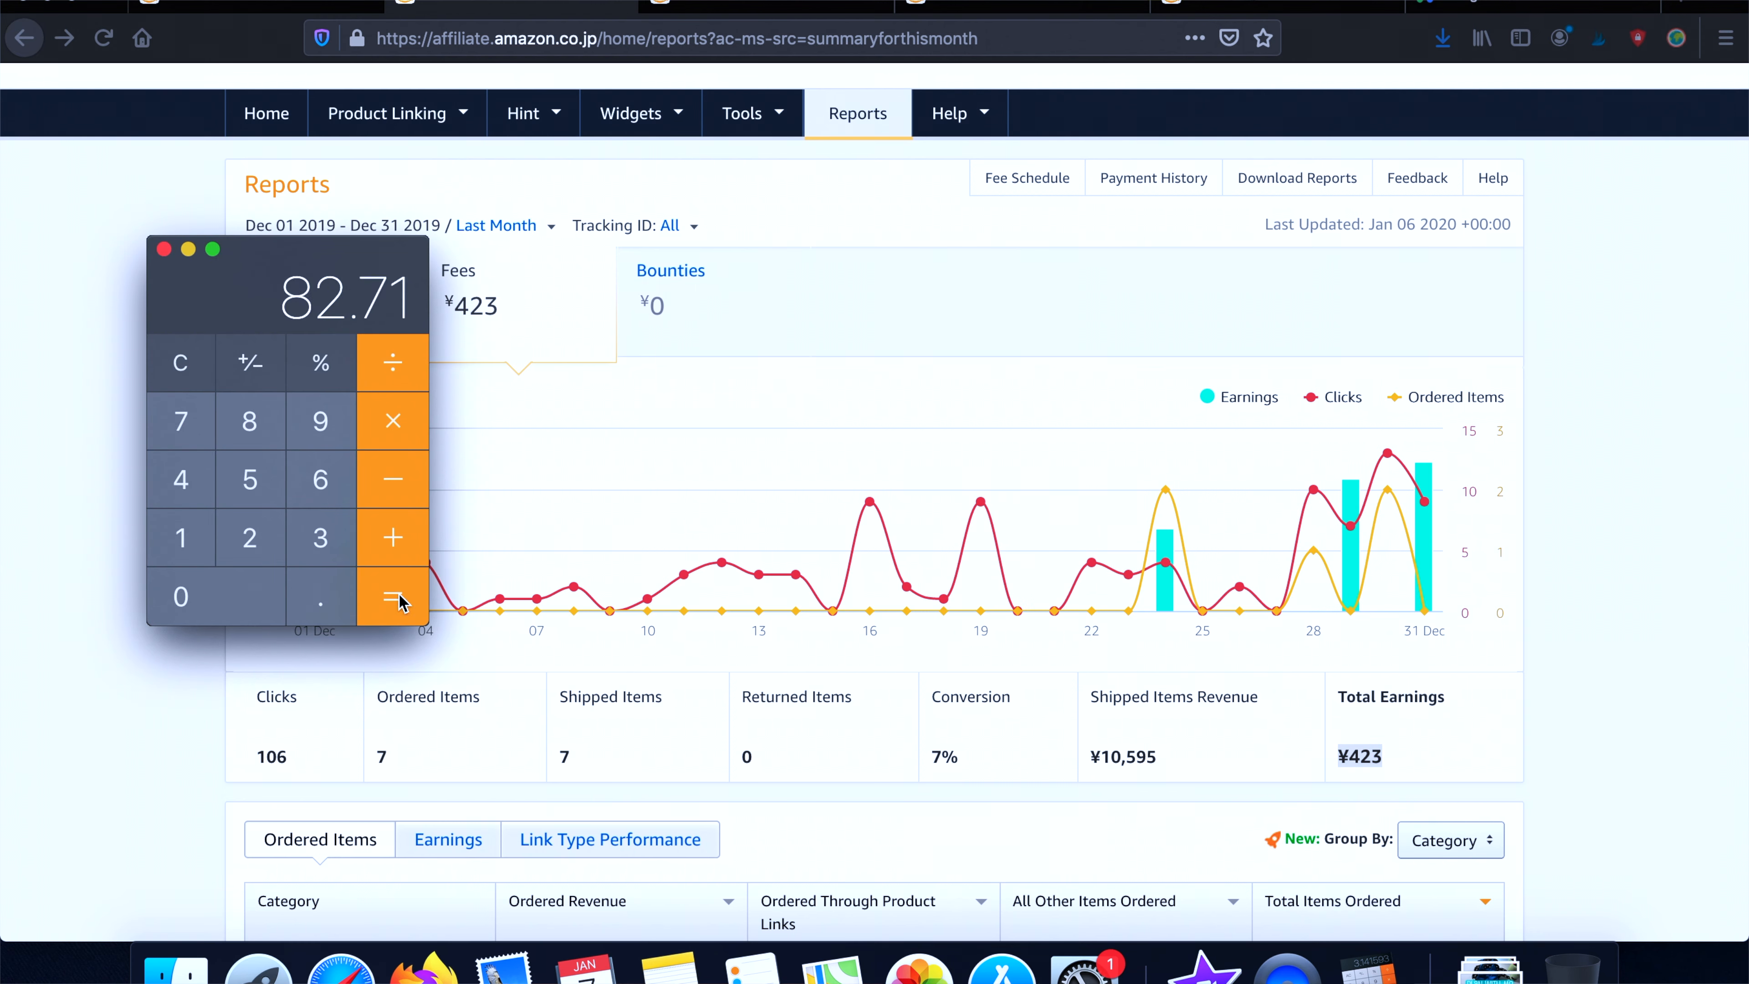